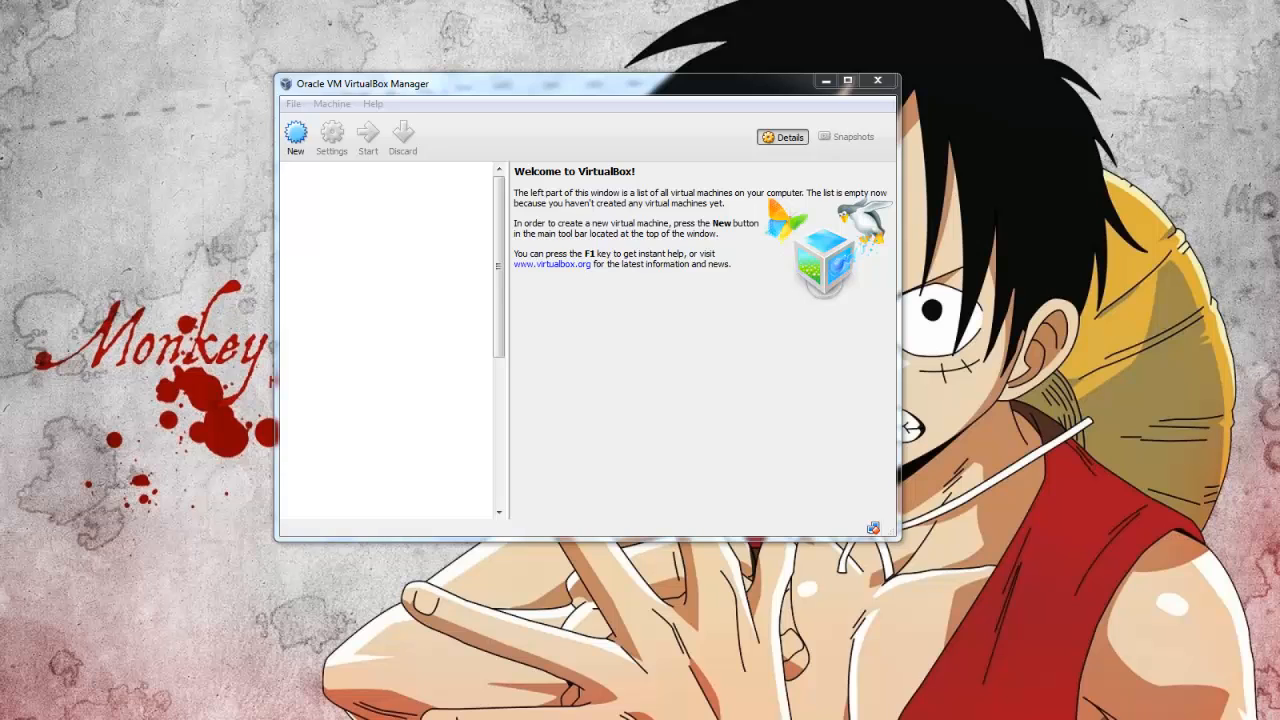
Start a new VM named Master, Linux, Other Linux (64-bit), with 4096 MB memory.
drag(560, 83, 580, 58)
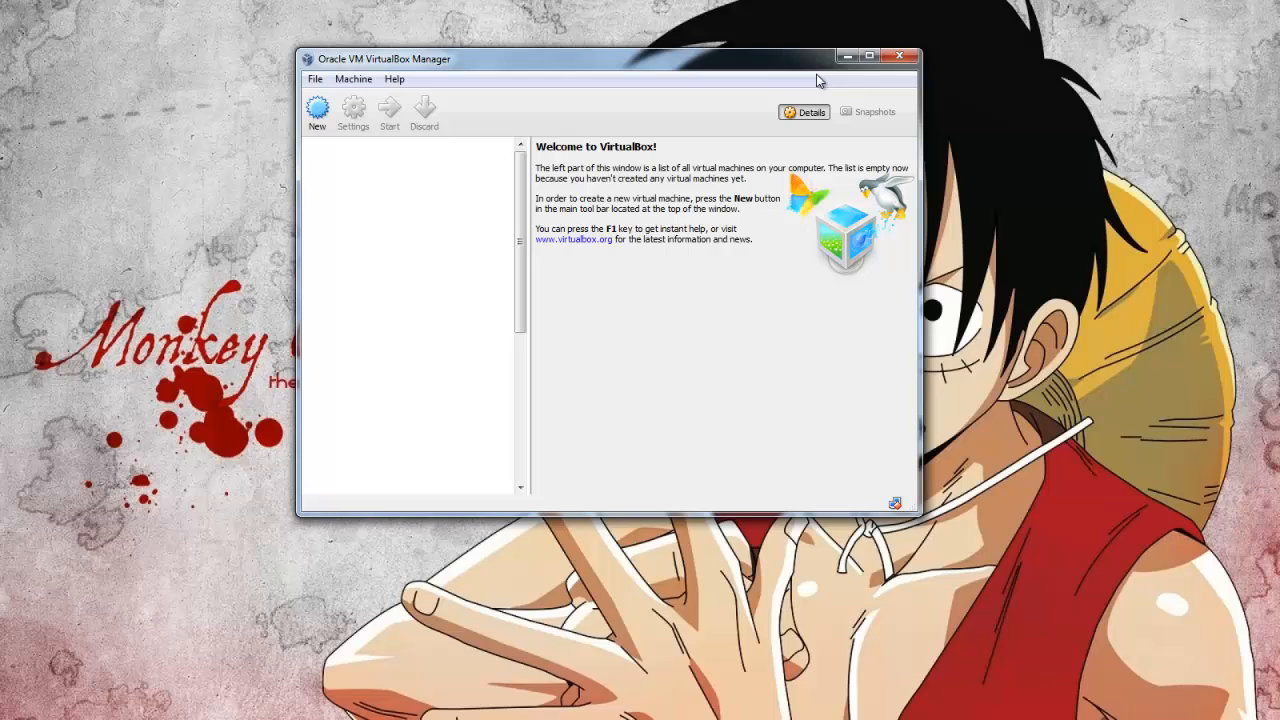
mouse_move(353, 110)
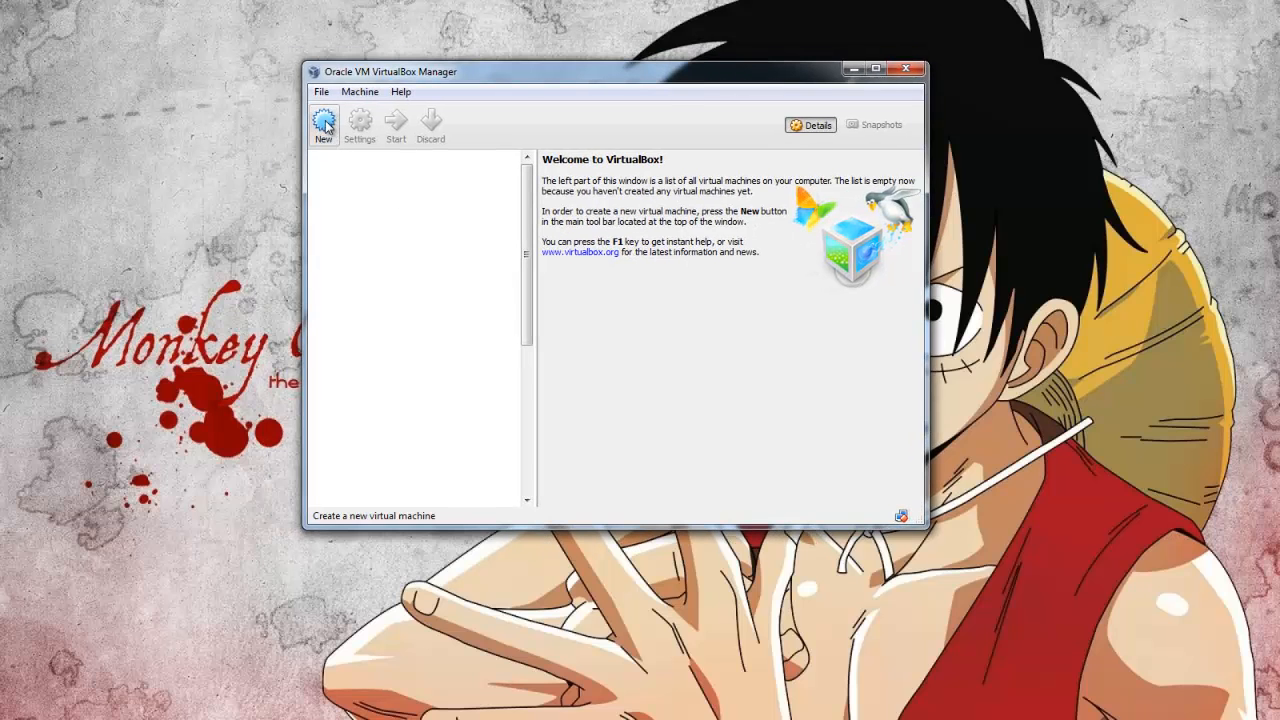
click(323, 125)
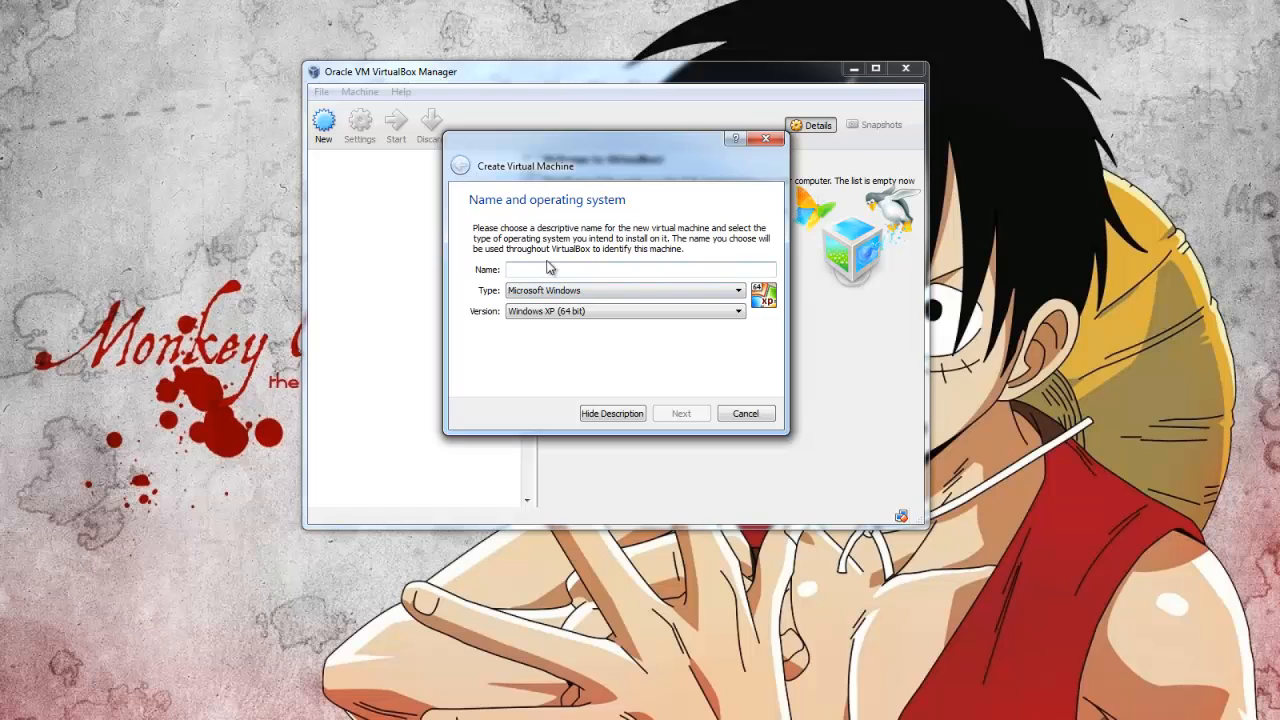
text(Master)
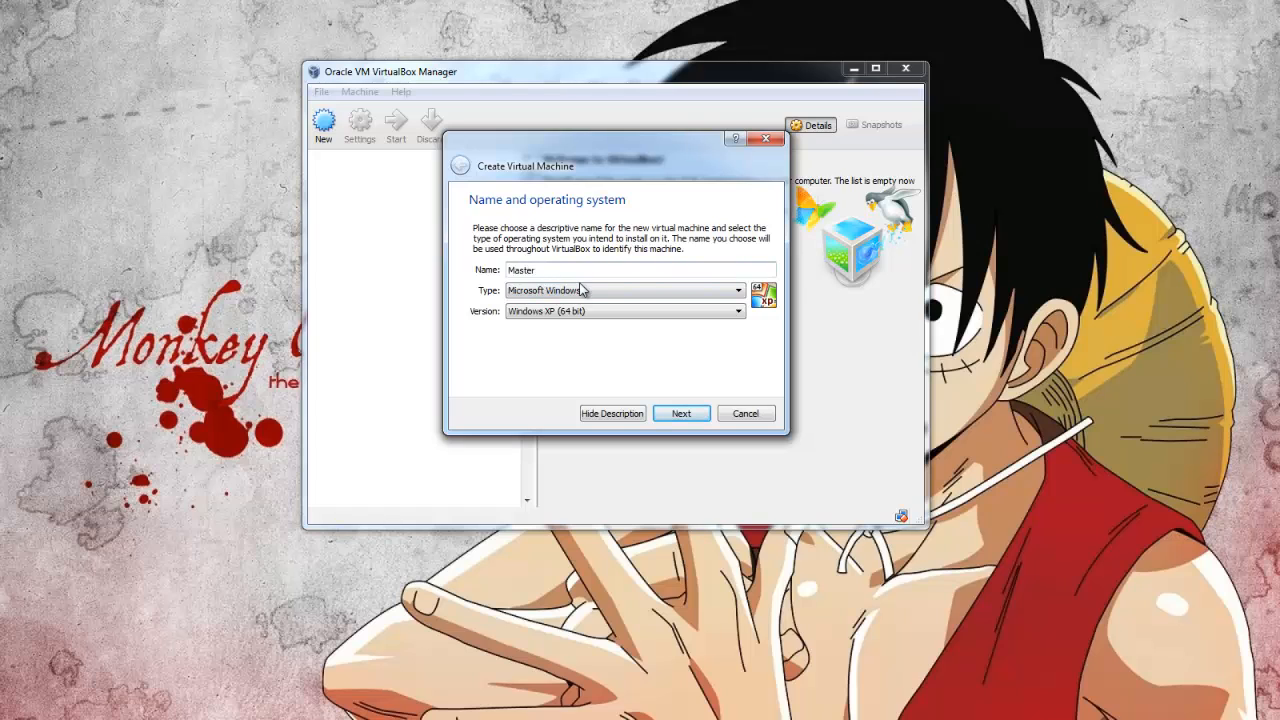
click(738, 290)
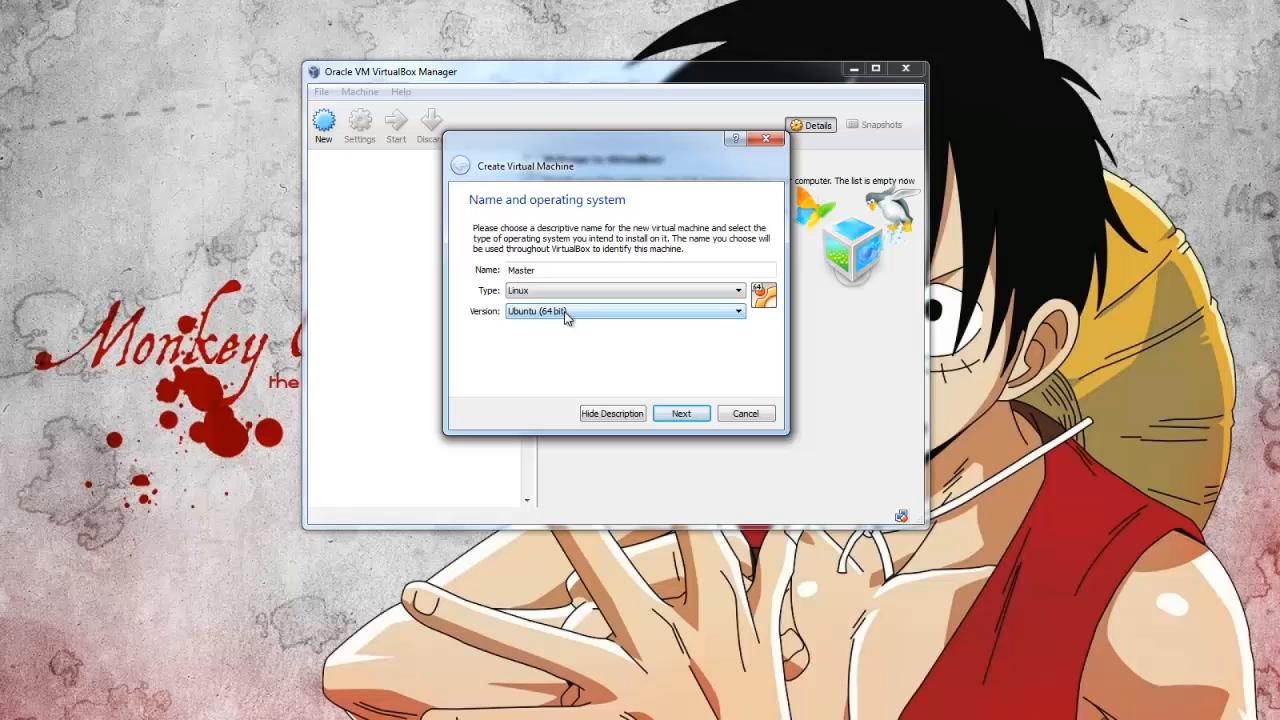
click(738, 311)
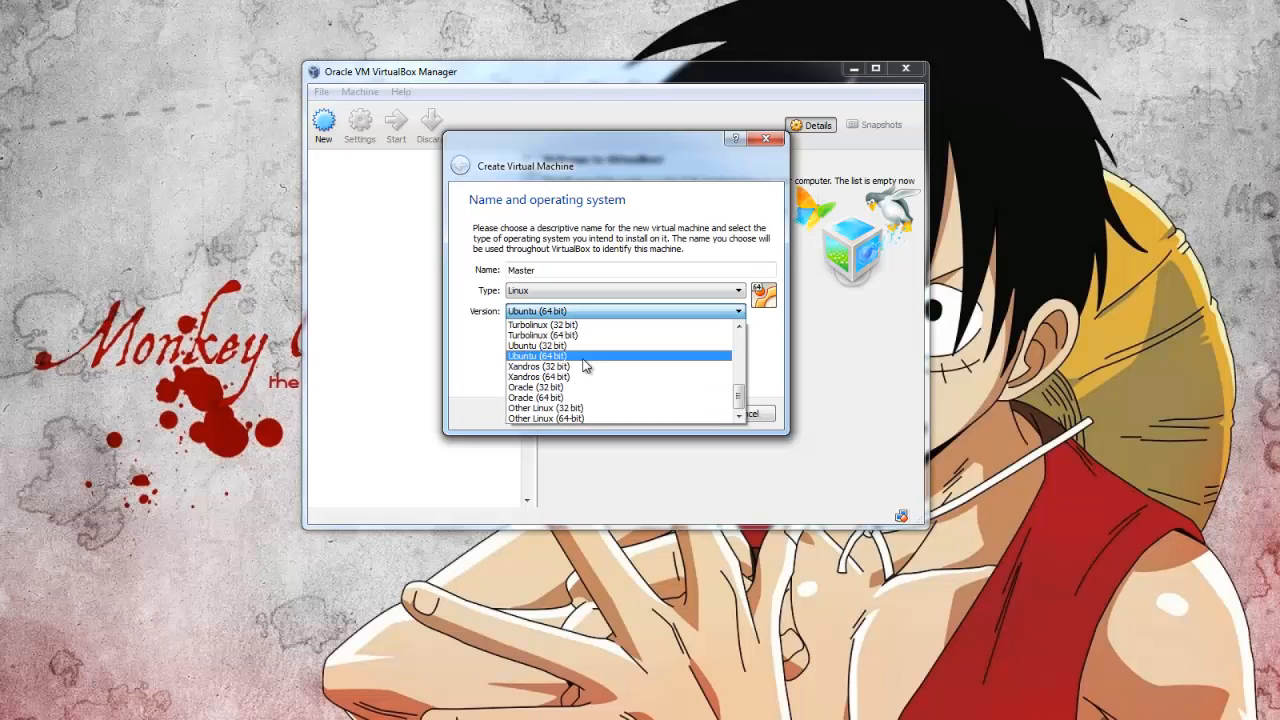
click(547, 418)
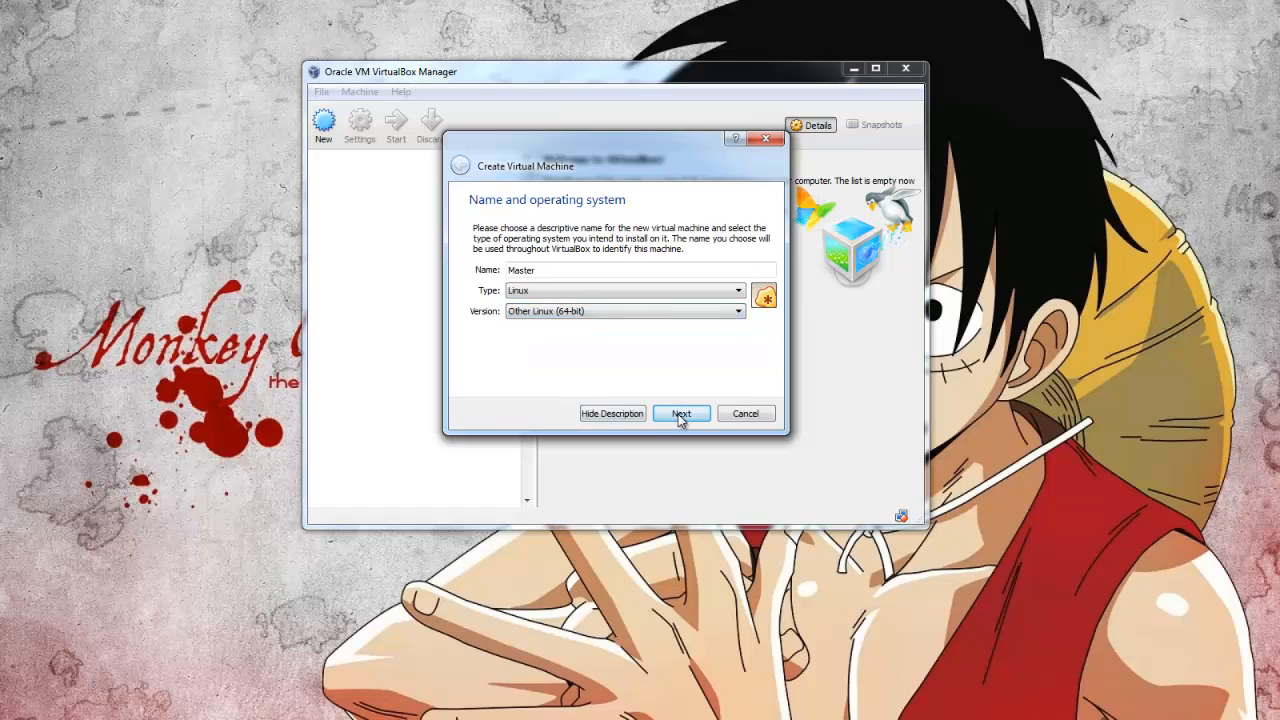
click(681, 413)
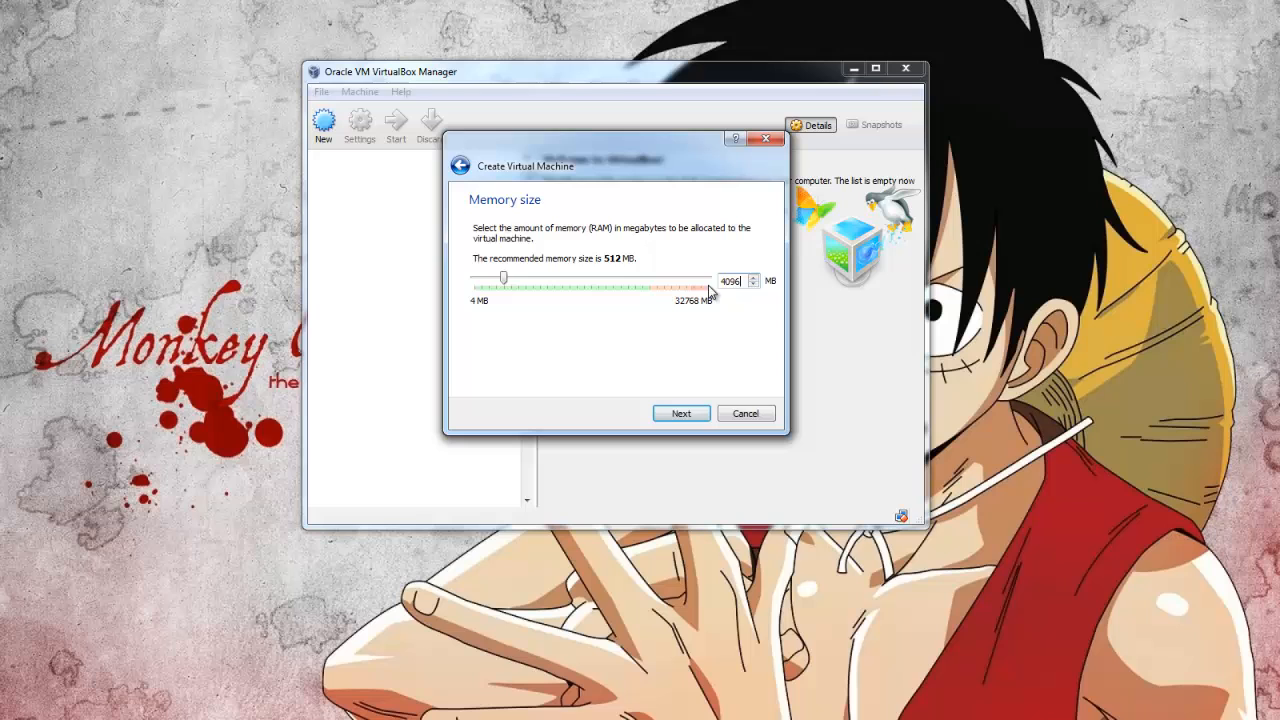
click(680, 413)
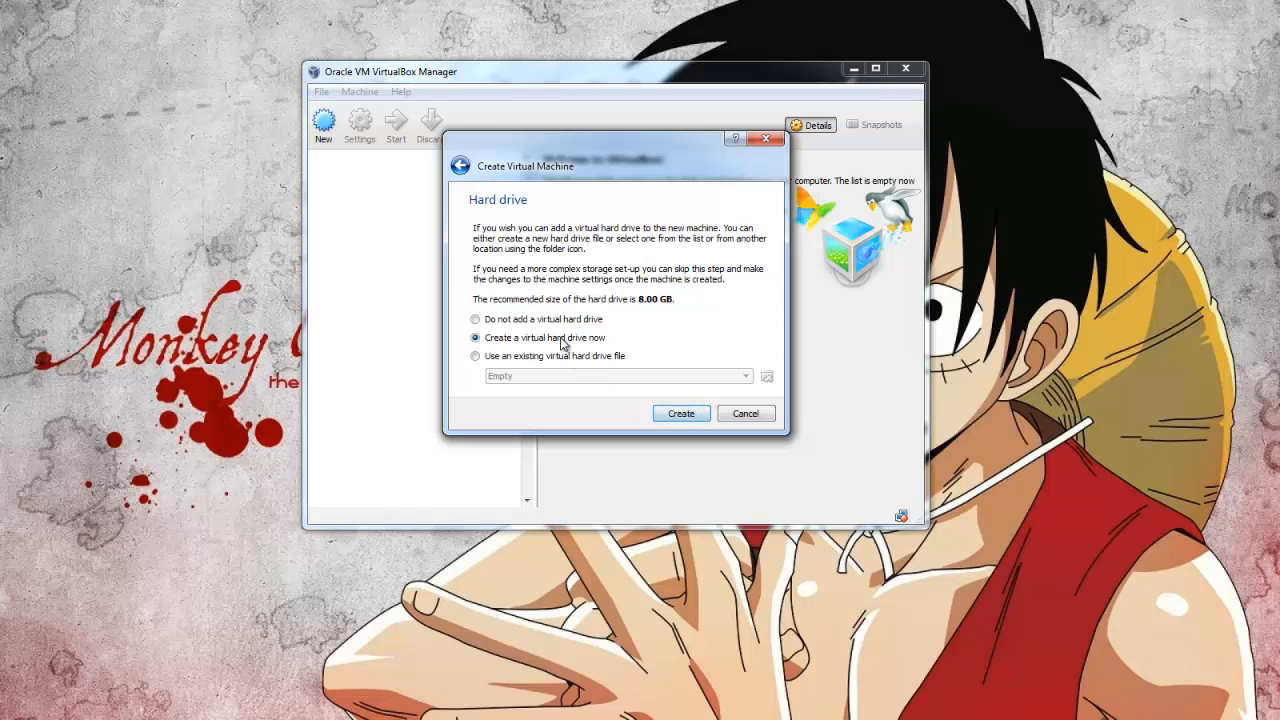
Give Master a new dynamically allocated 50 GB VDI disk and create the machine.
click(680, 413)
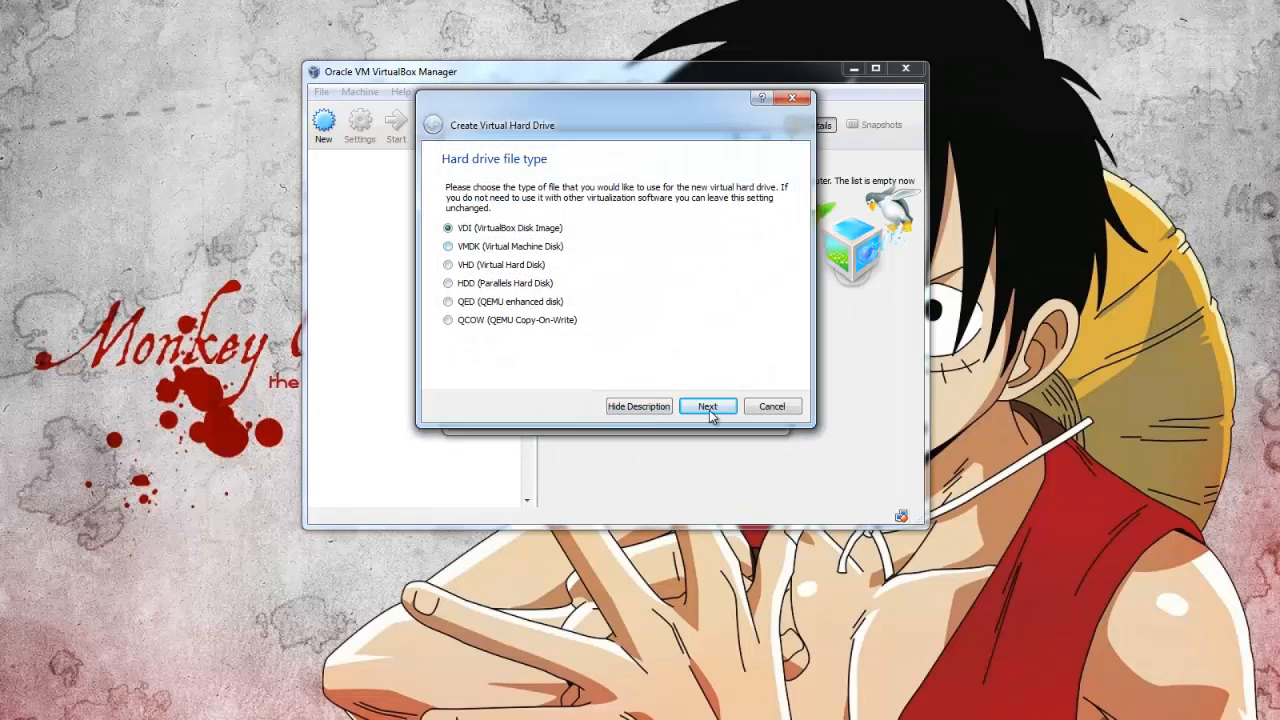
click(707, 406)
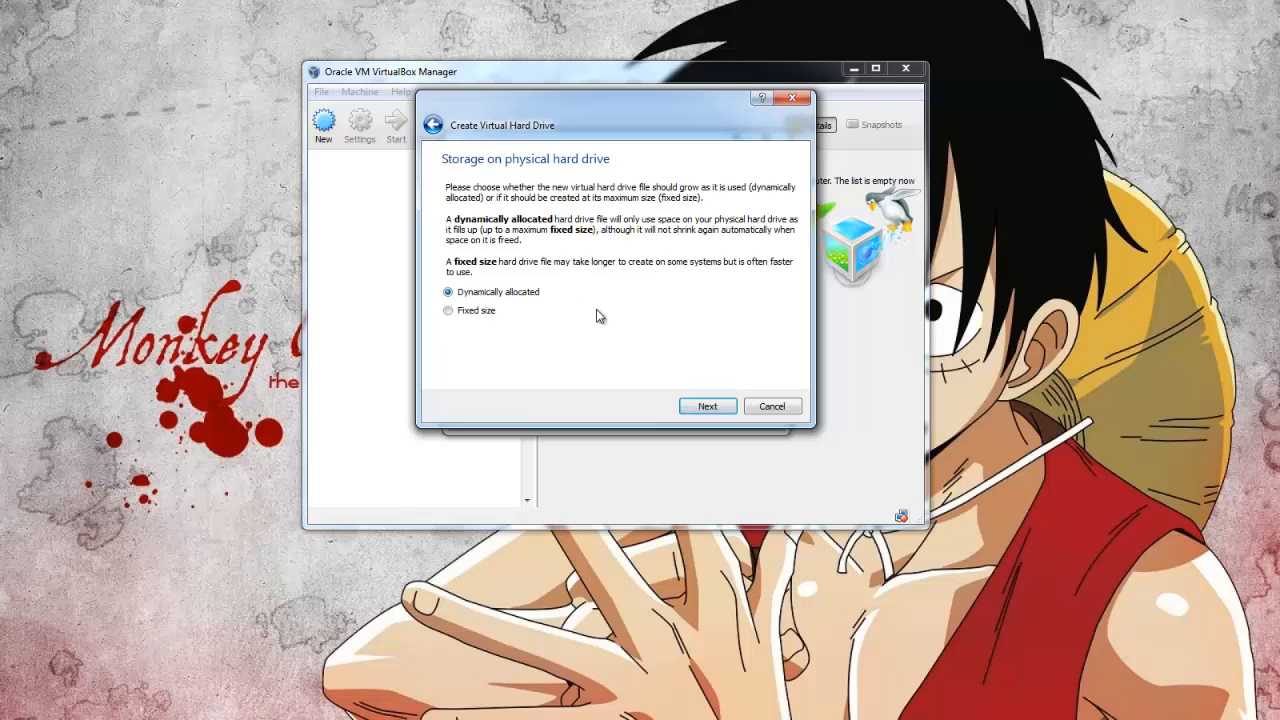
click(707, 405)
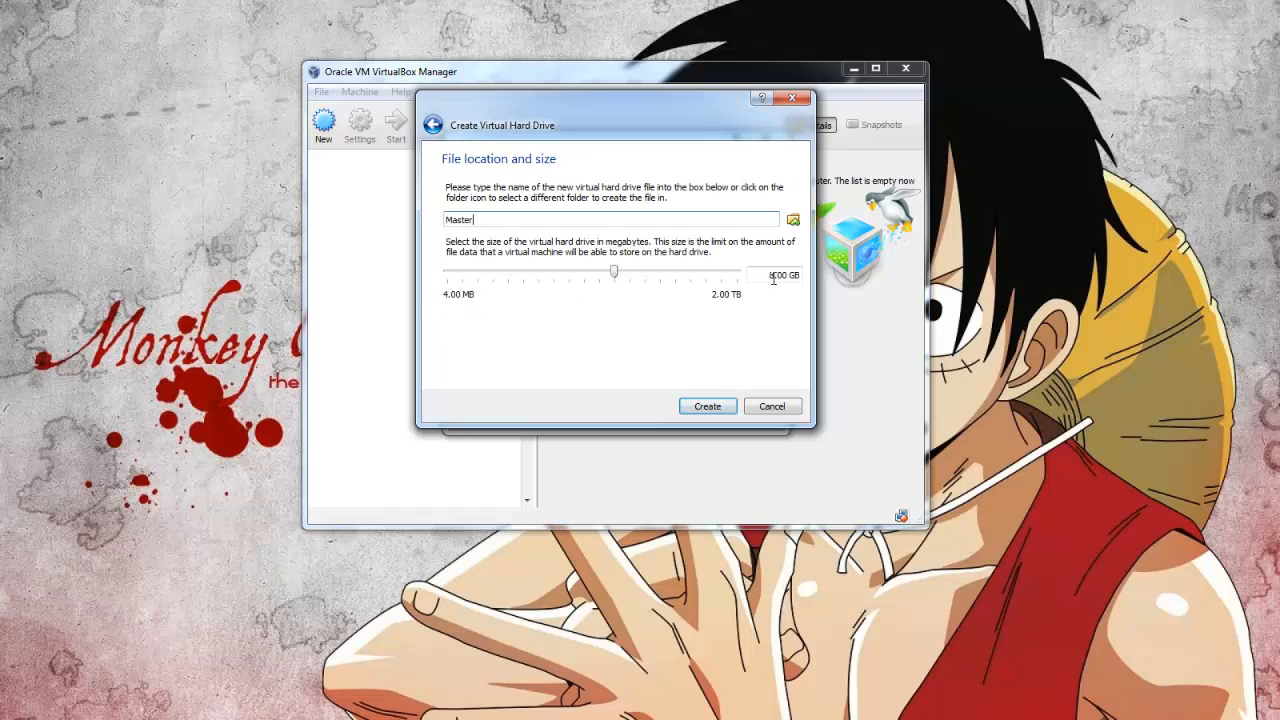
drag(613, 271, 654, 271)
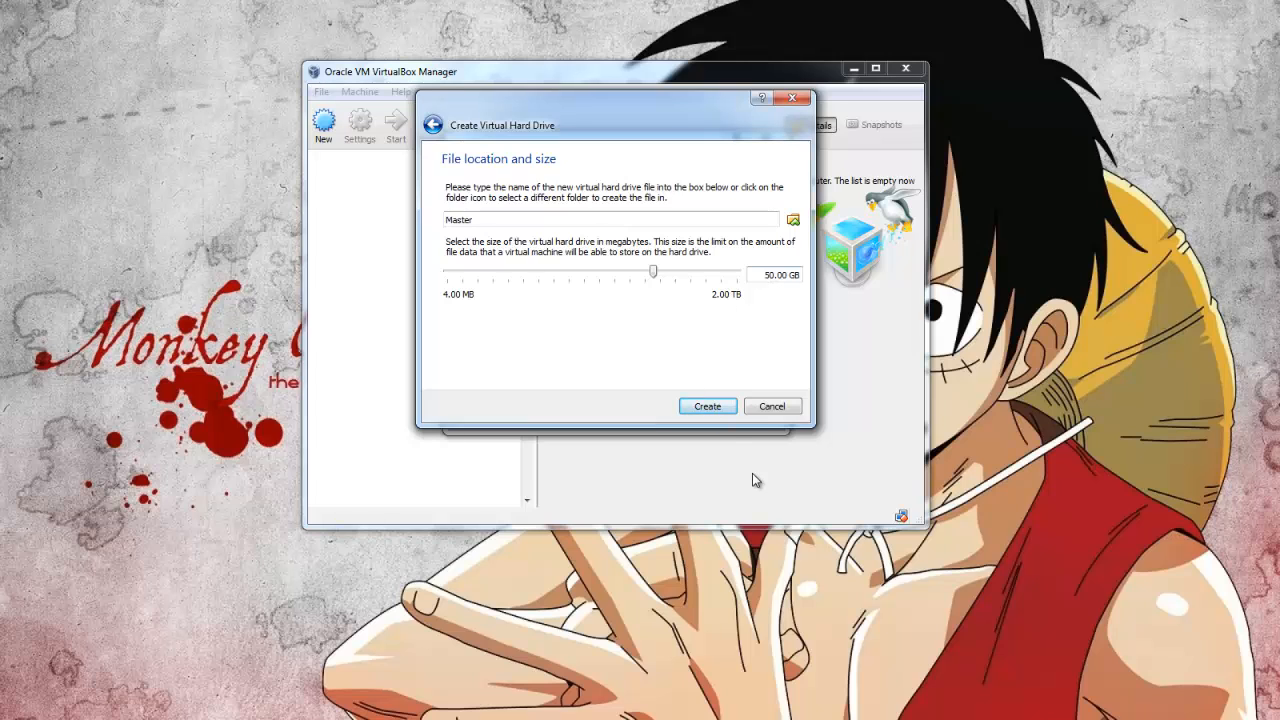
click(707, 406)
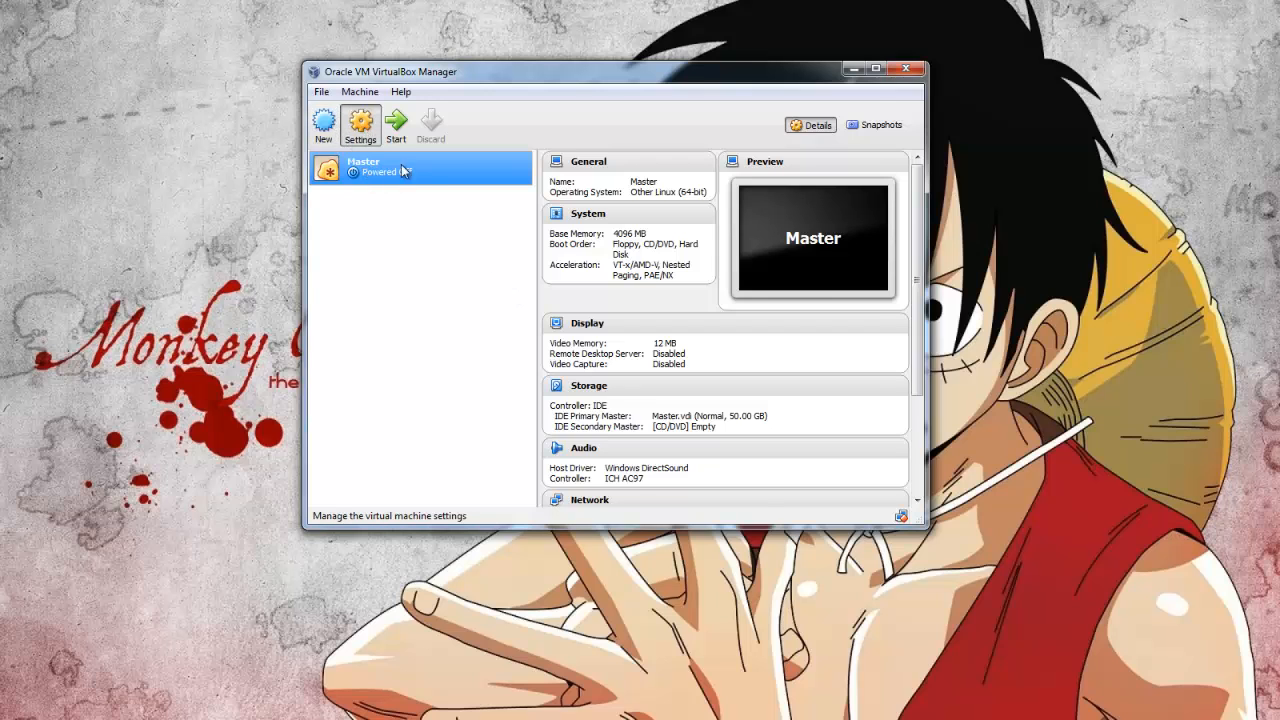
Set Master to two processors and mount the SL-65 Scientific Linux install ISO.
click(360, 124)
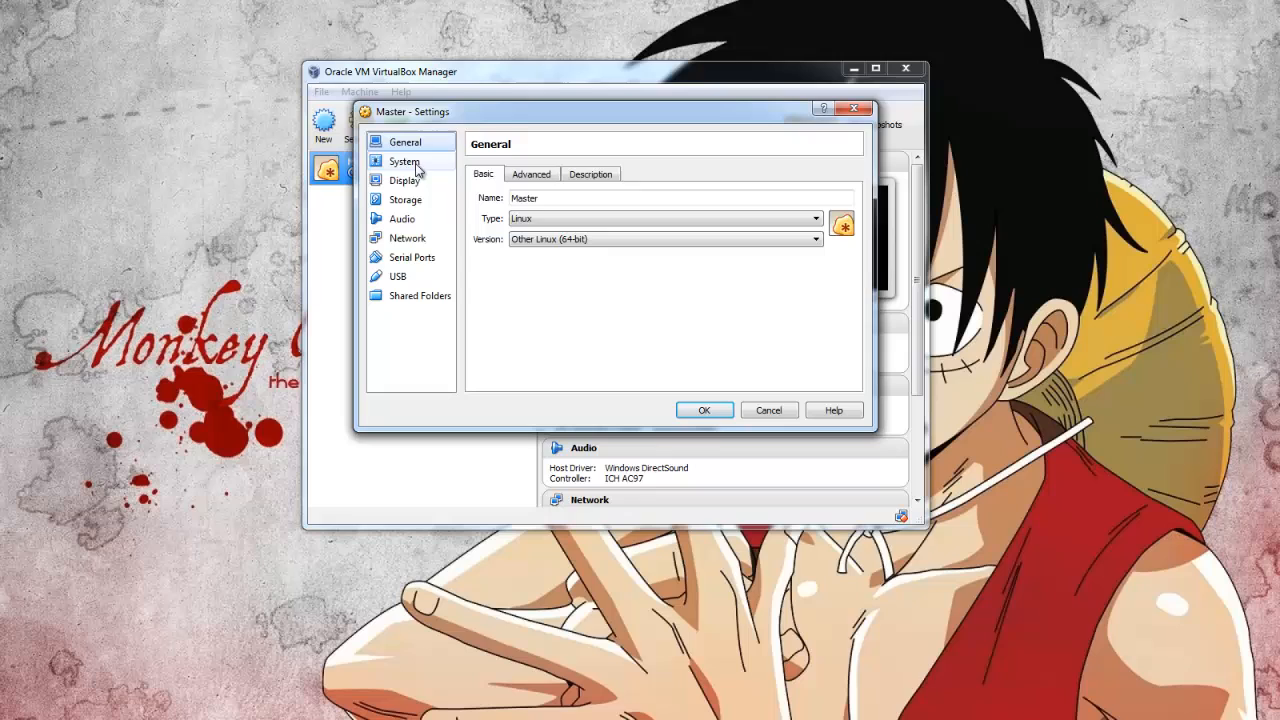
click(404, 161)
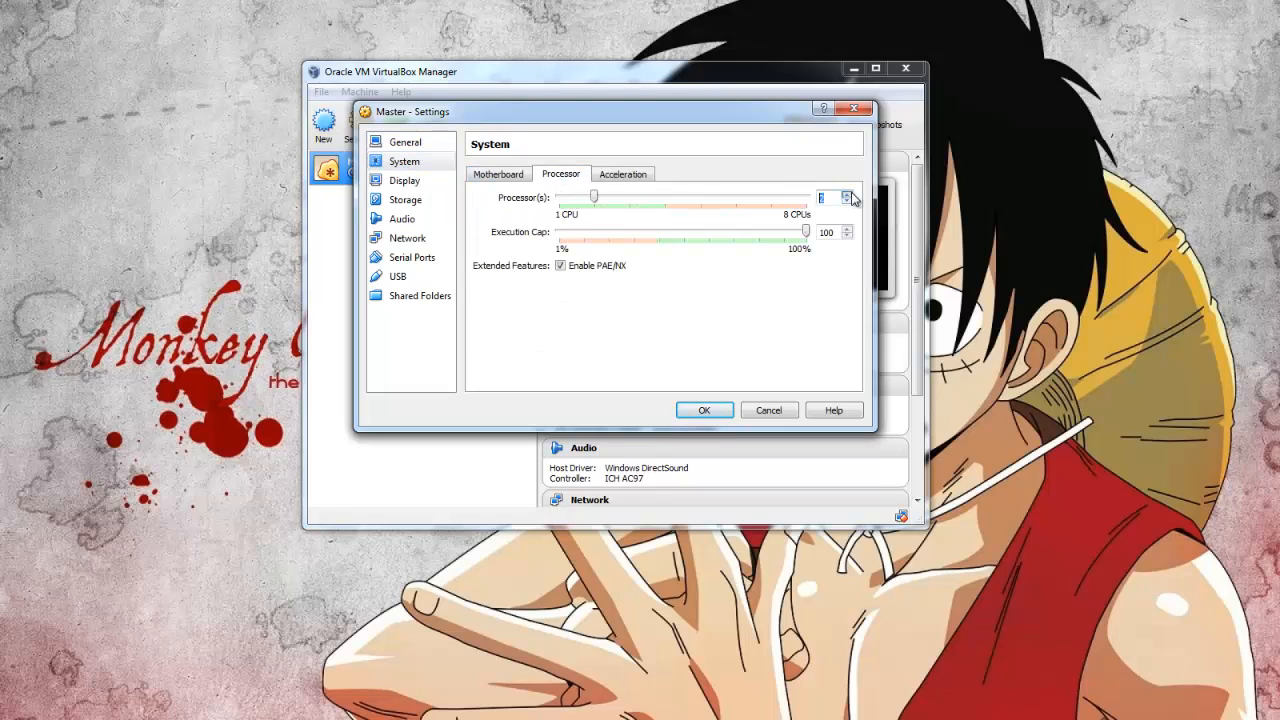
click(404, 199)
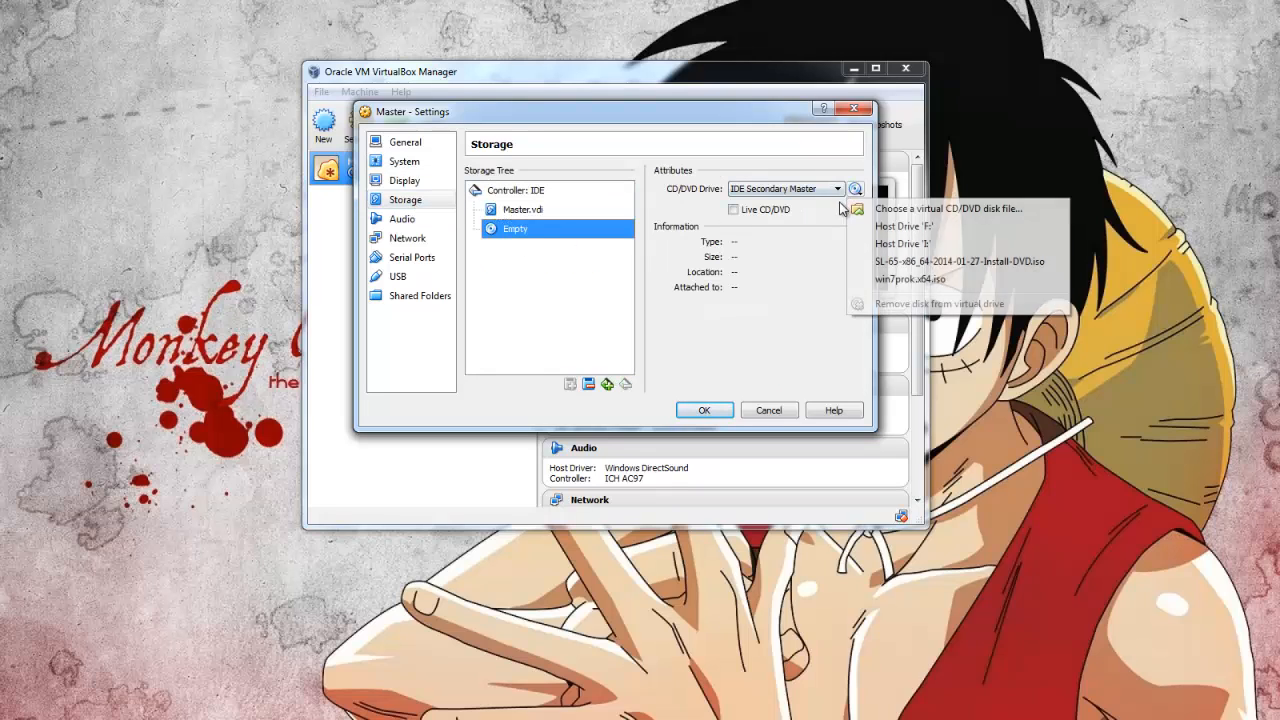
mouse_move(1025, 261)
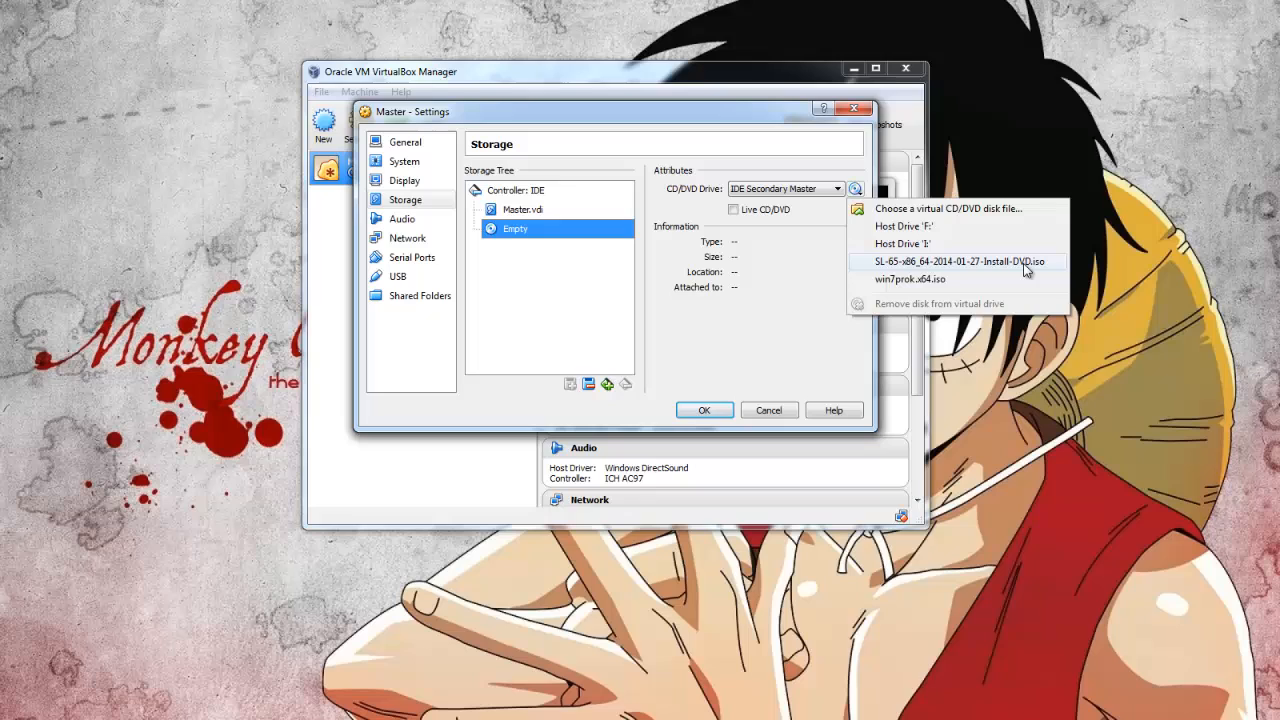
click(962, 261)
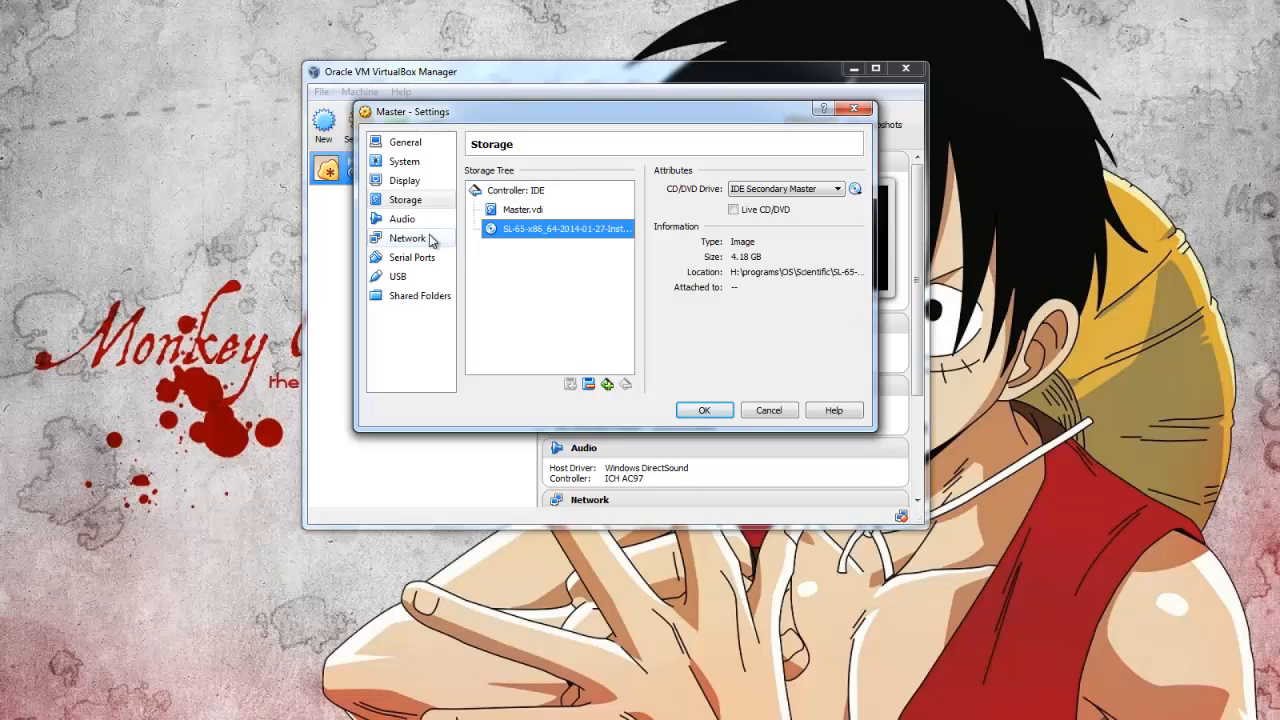
Attach Master's adapter 1 to Internal Network and adapter 2 as Bridged, then save.
click(406, 237)
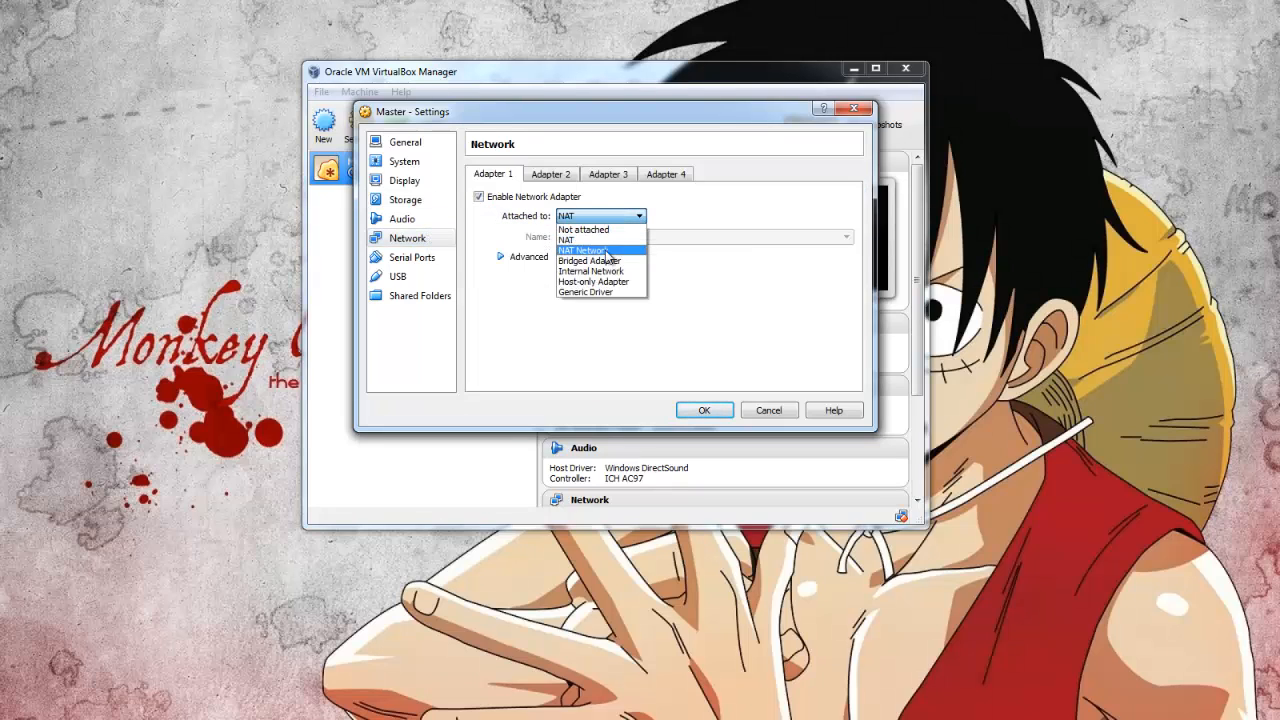
mouse_move(597, 271)
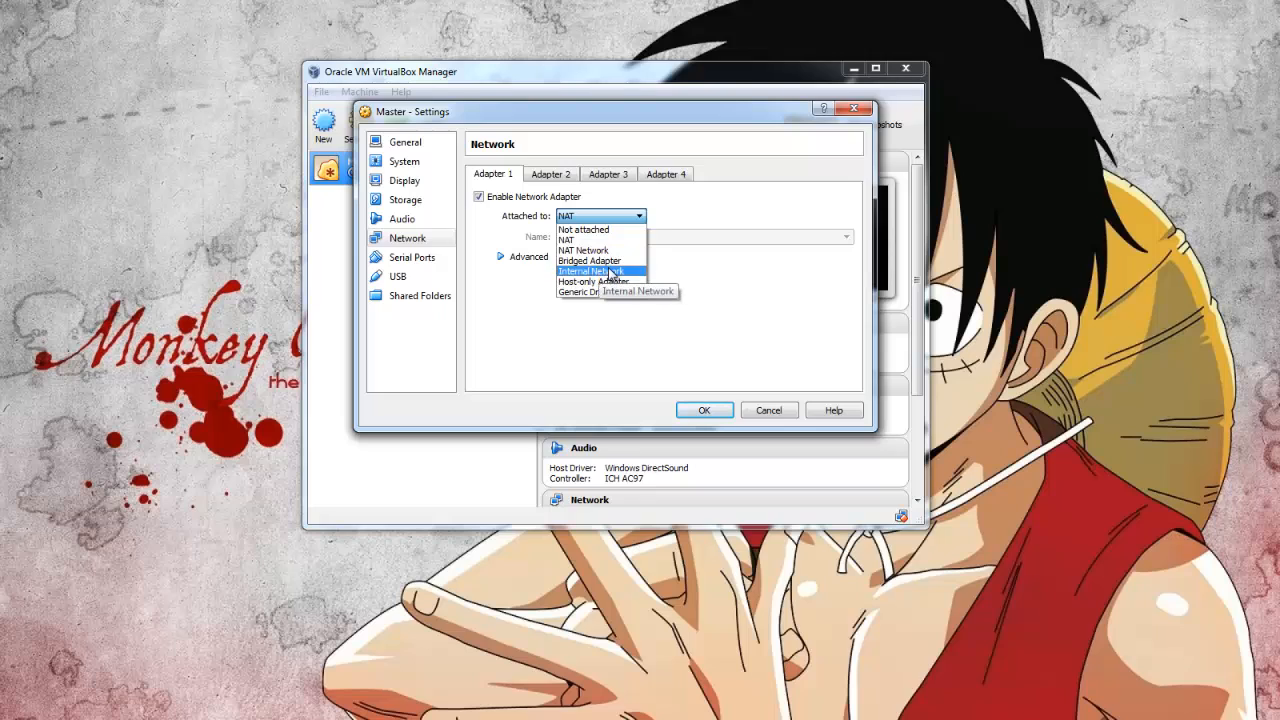
click(593, 271)
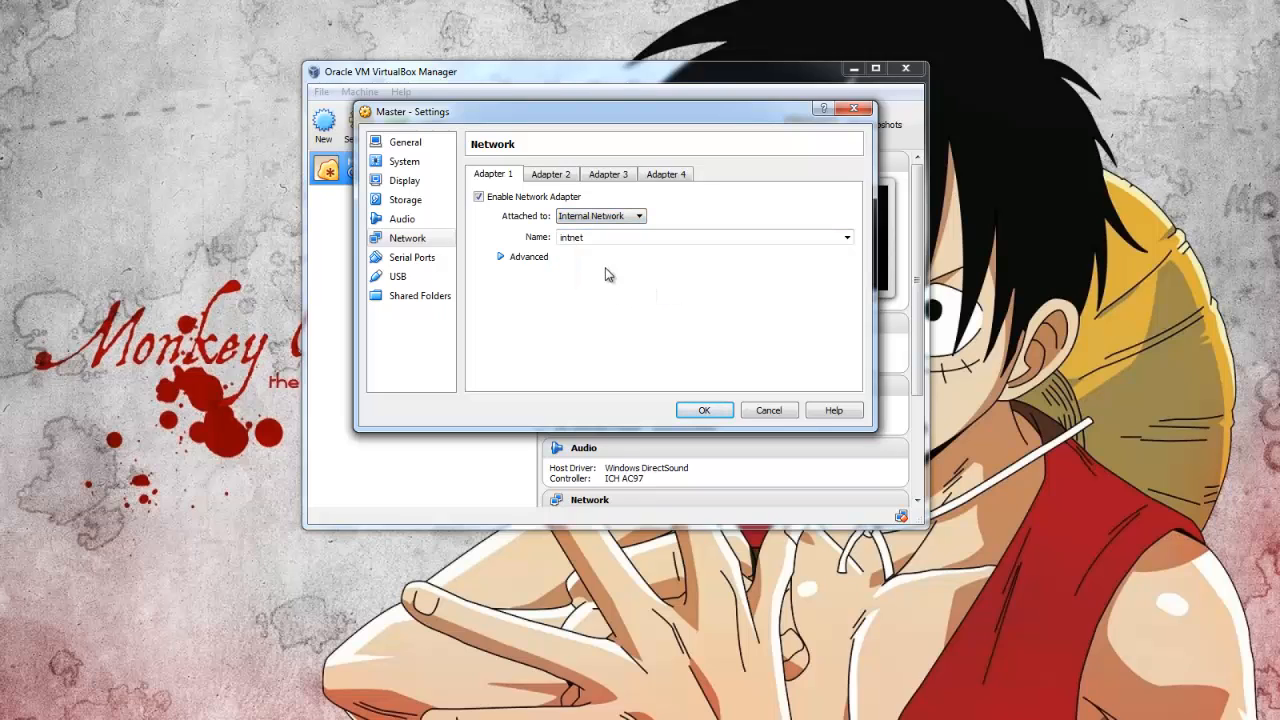
mouse_move(603, 283)
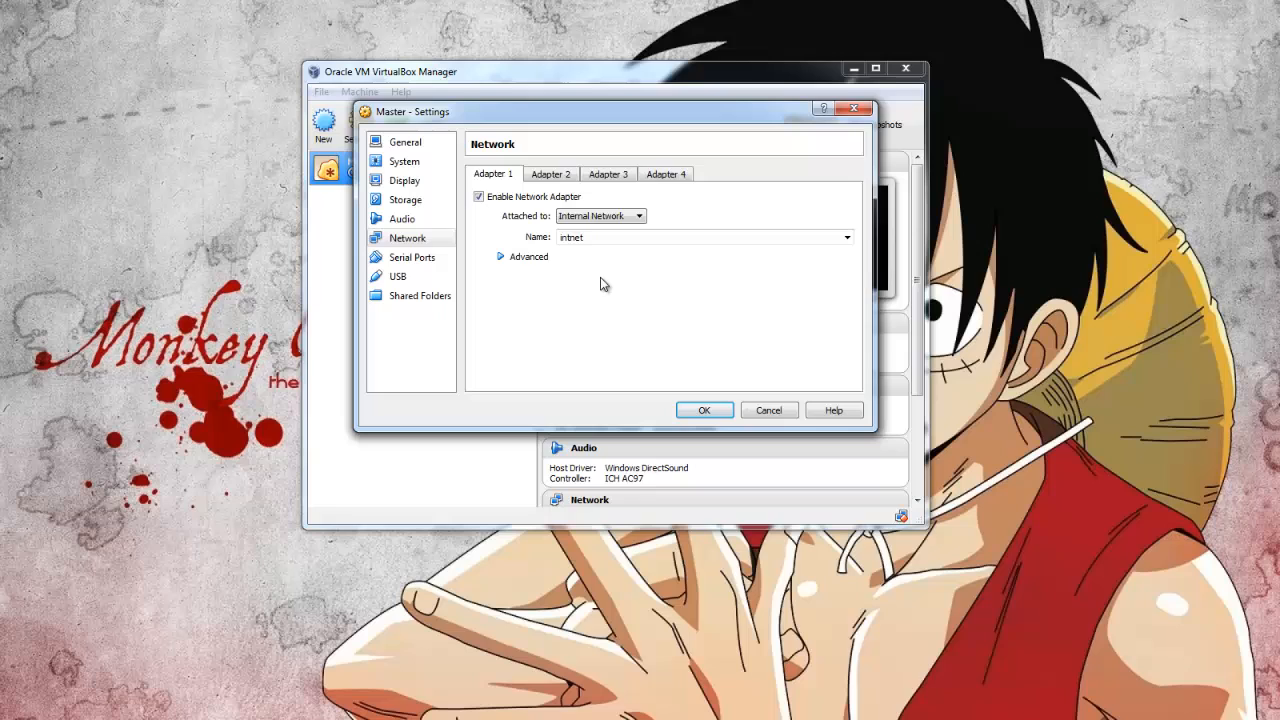
click(550, 173)
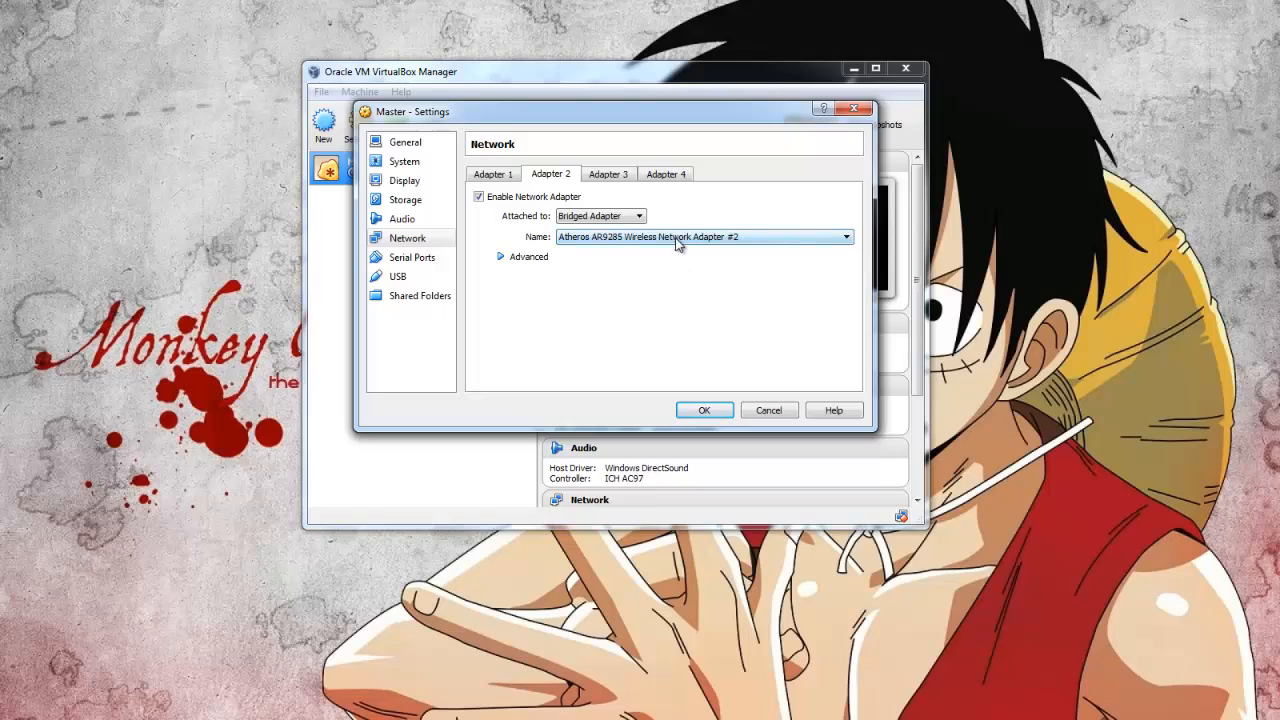
click(704, 410)
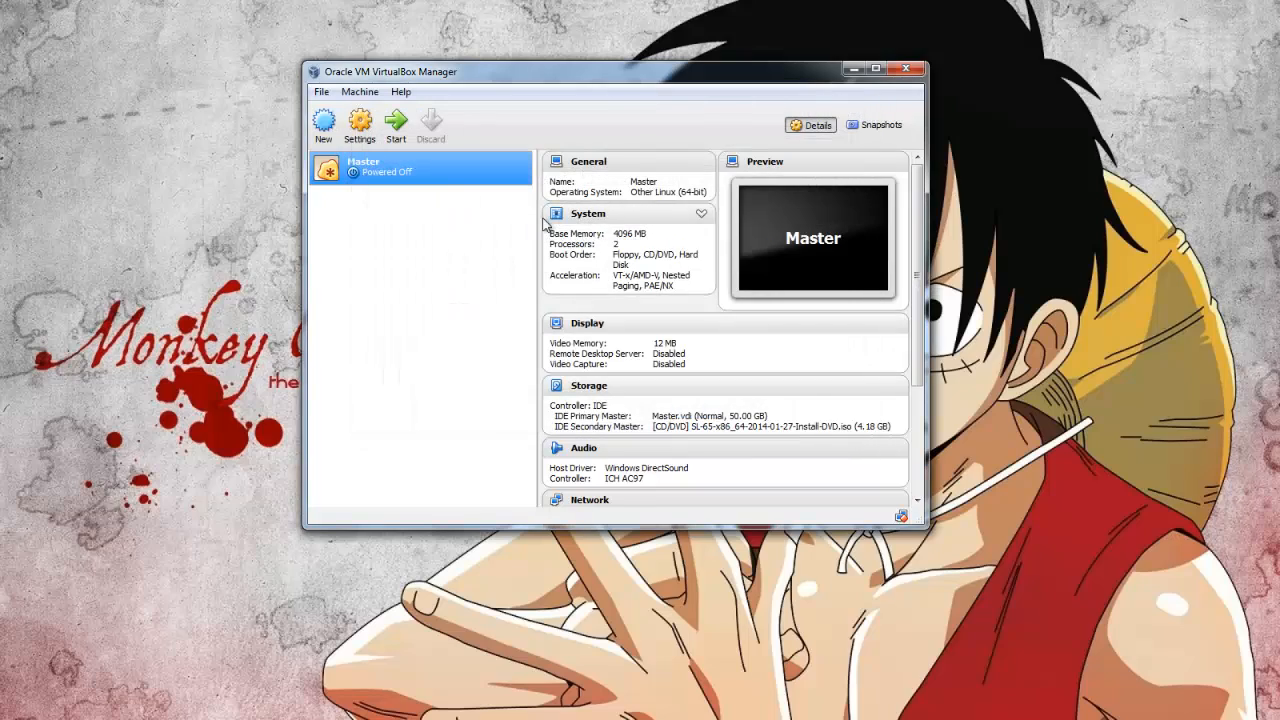
click(359, 125)
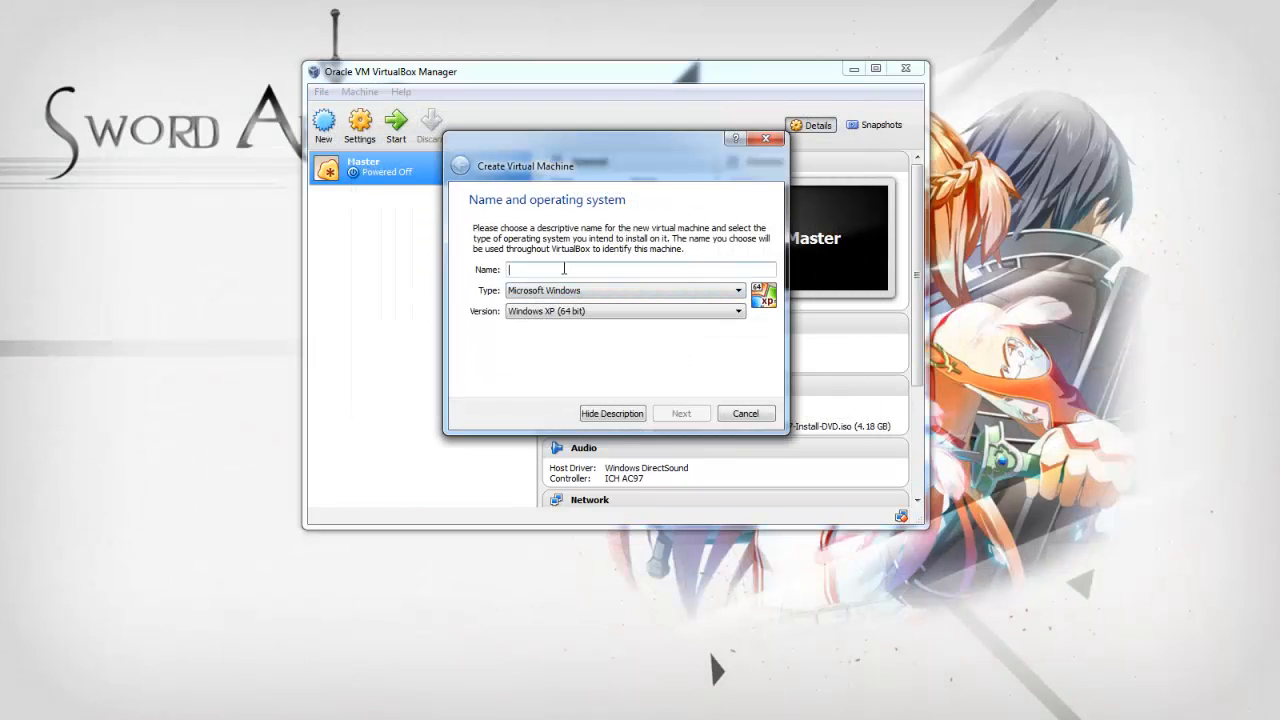
Create node01 as a Linux VM with a new dynamically allocated 30 GB disk.
text(node01)
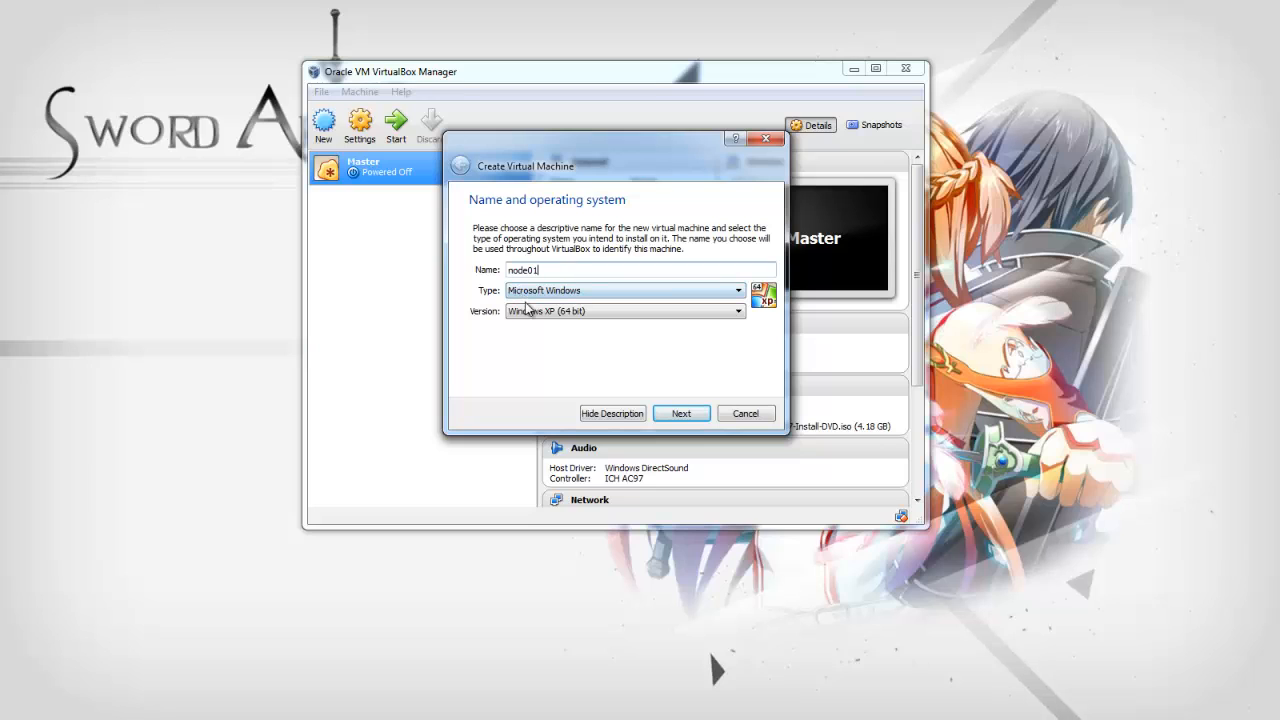
click(738, 310)
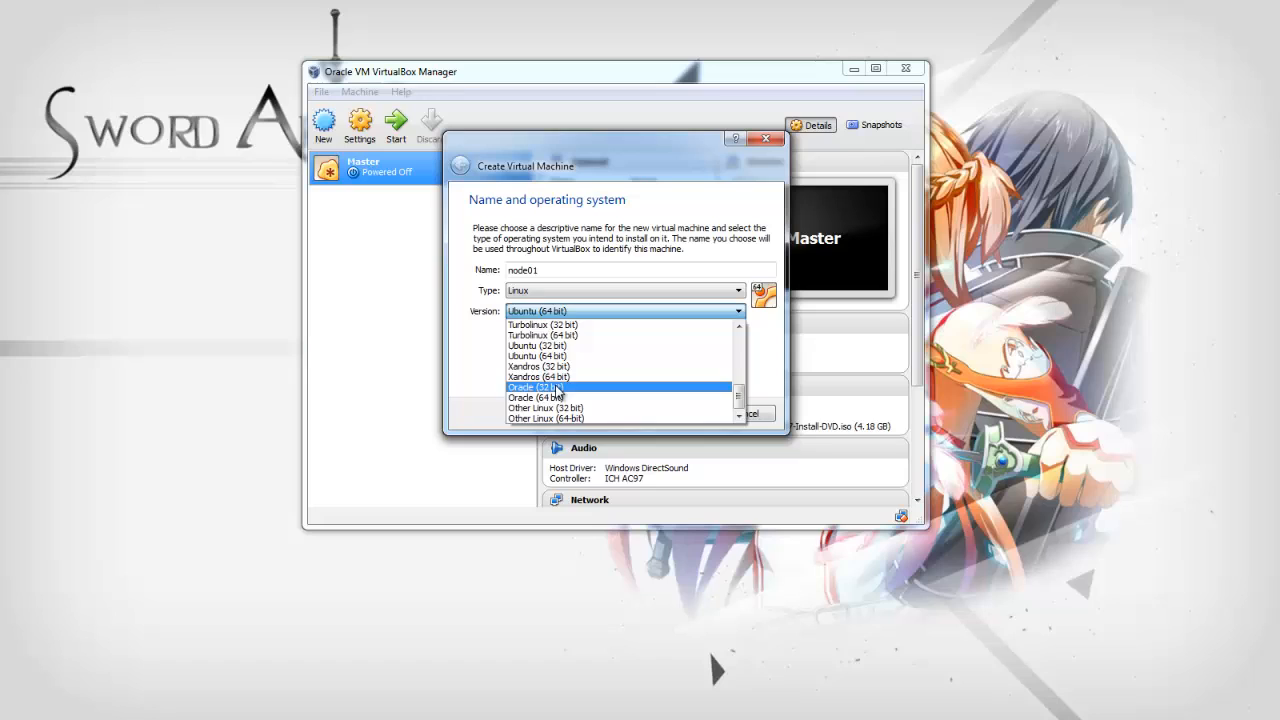
click(681, 413)
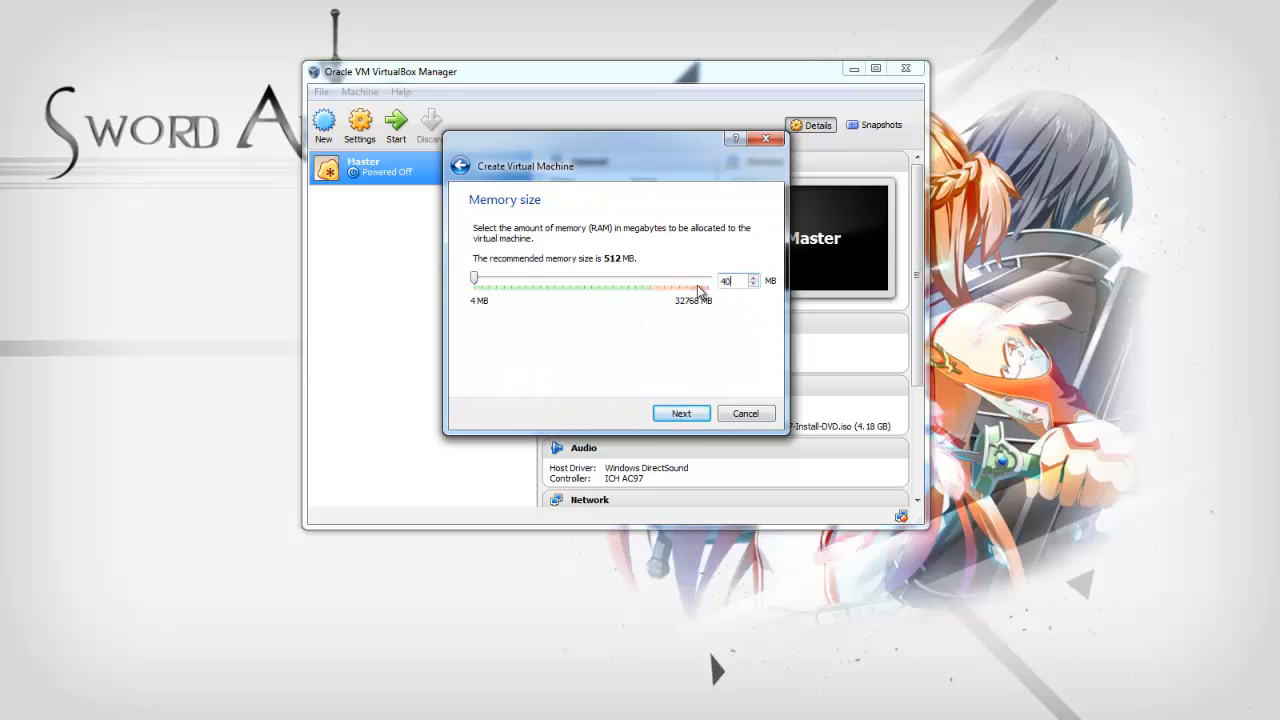
click(681, 413)
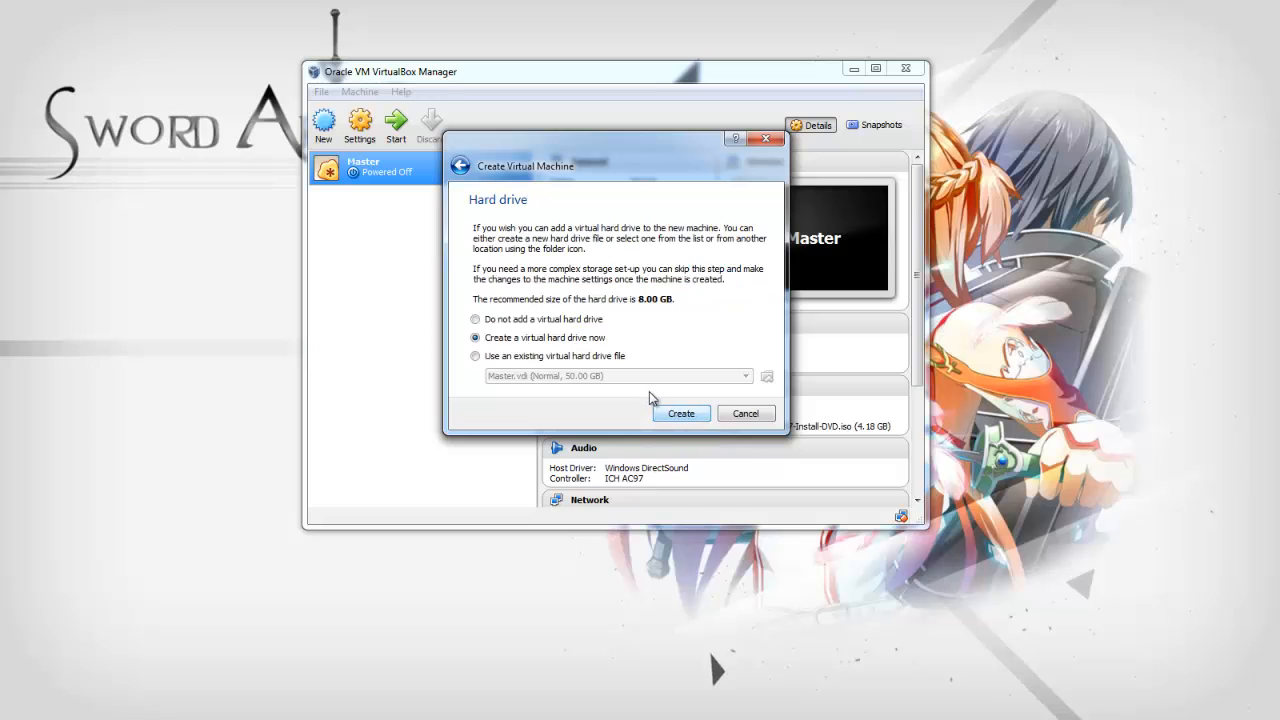
click(681, 413)
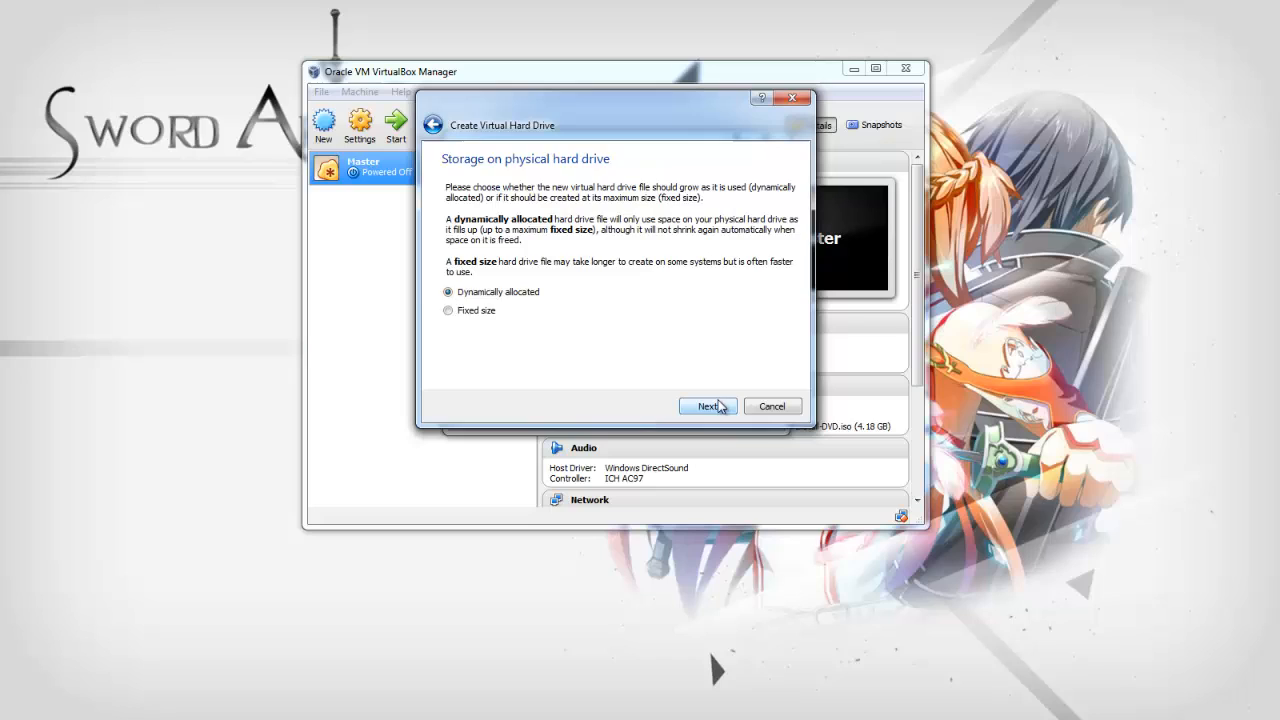
click(707, 405)
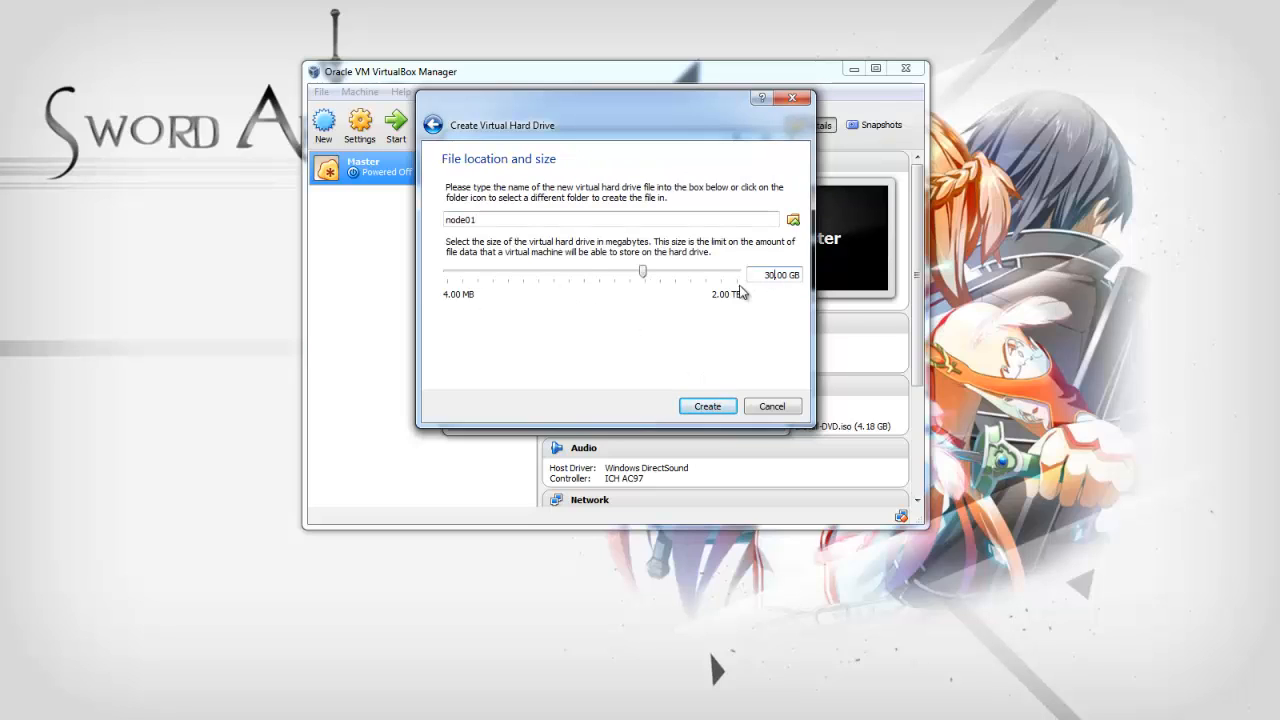
click(707, 406)
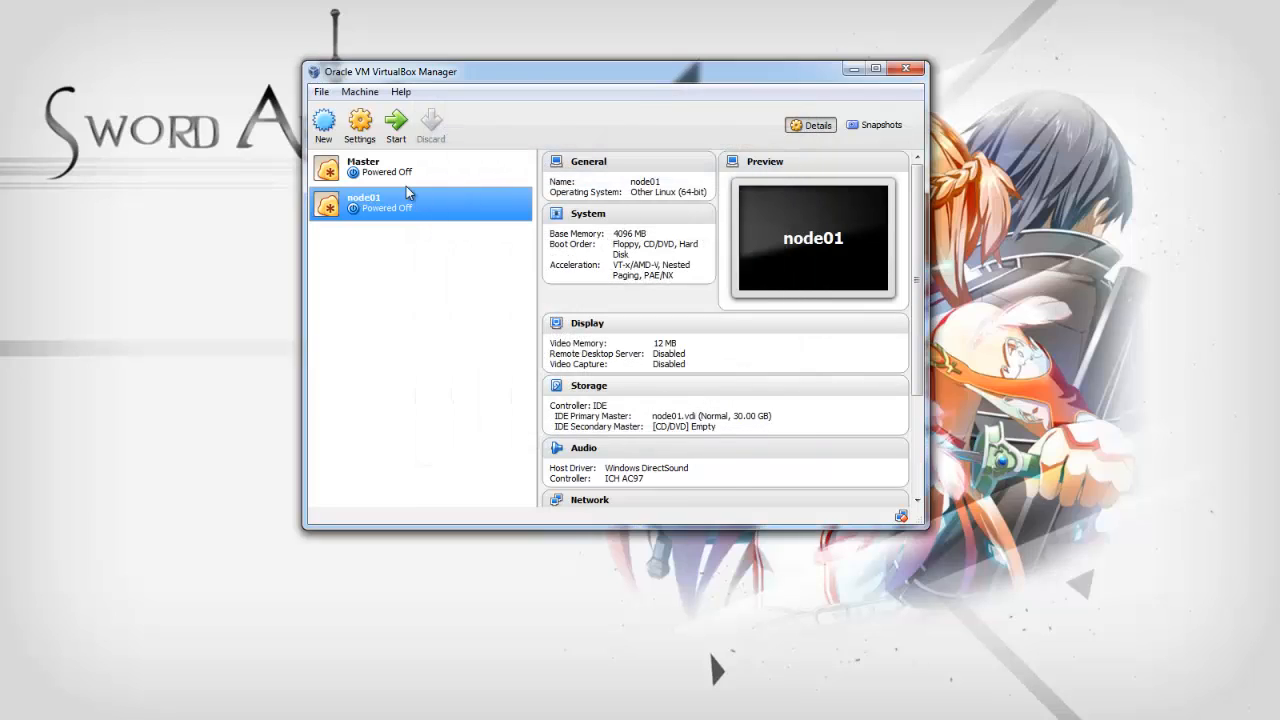
Boot the Master VM from the install DVD and move its console window aside.
click(363, 165)
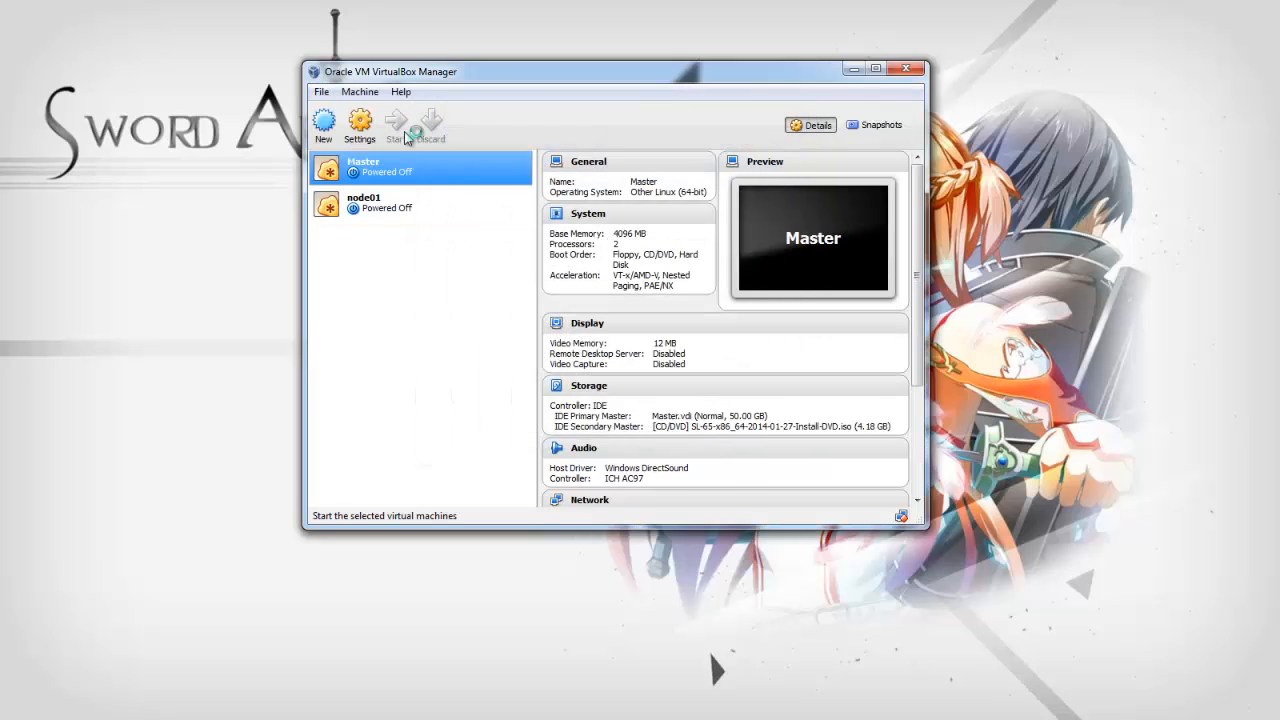
click(394, 125)
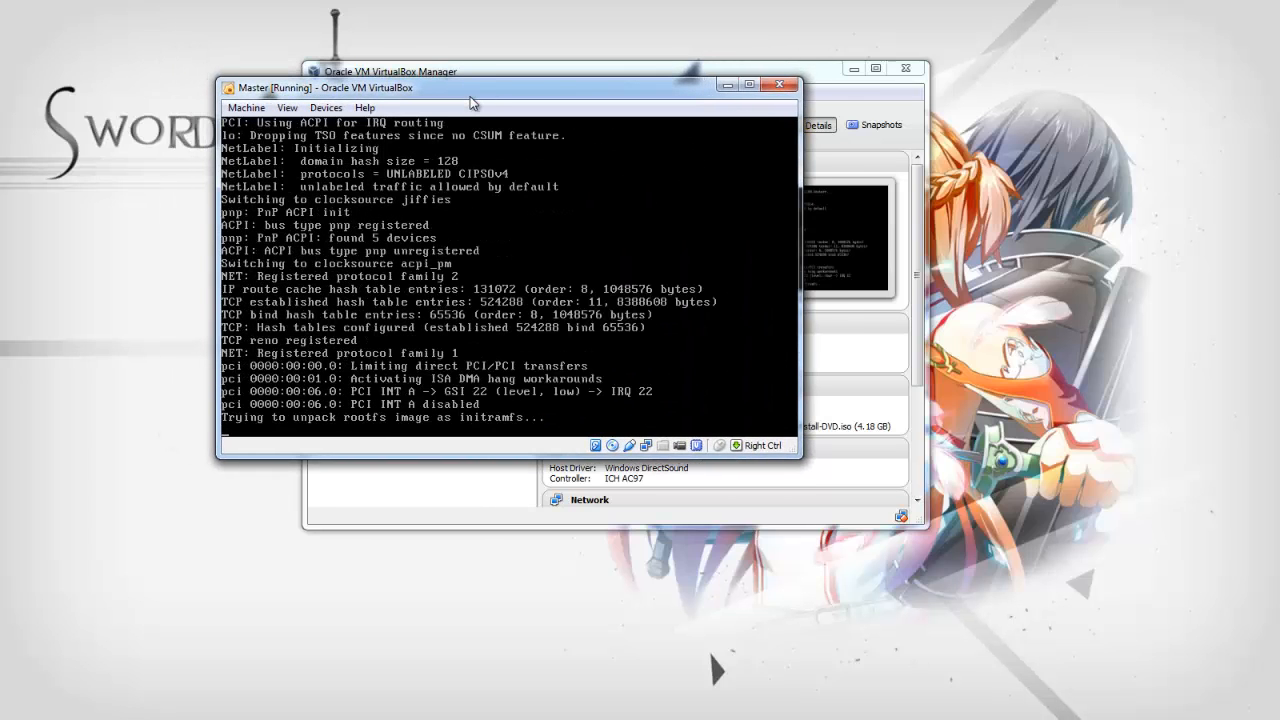
drag(473, 87, 360, 58)
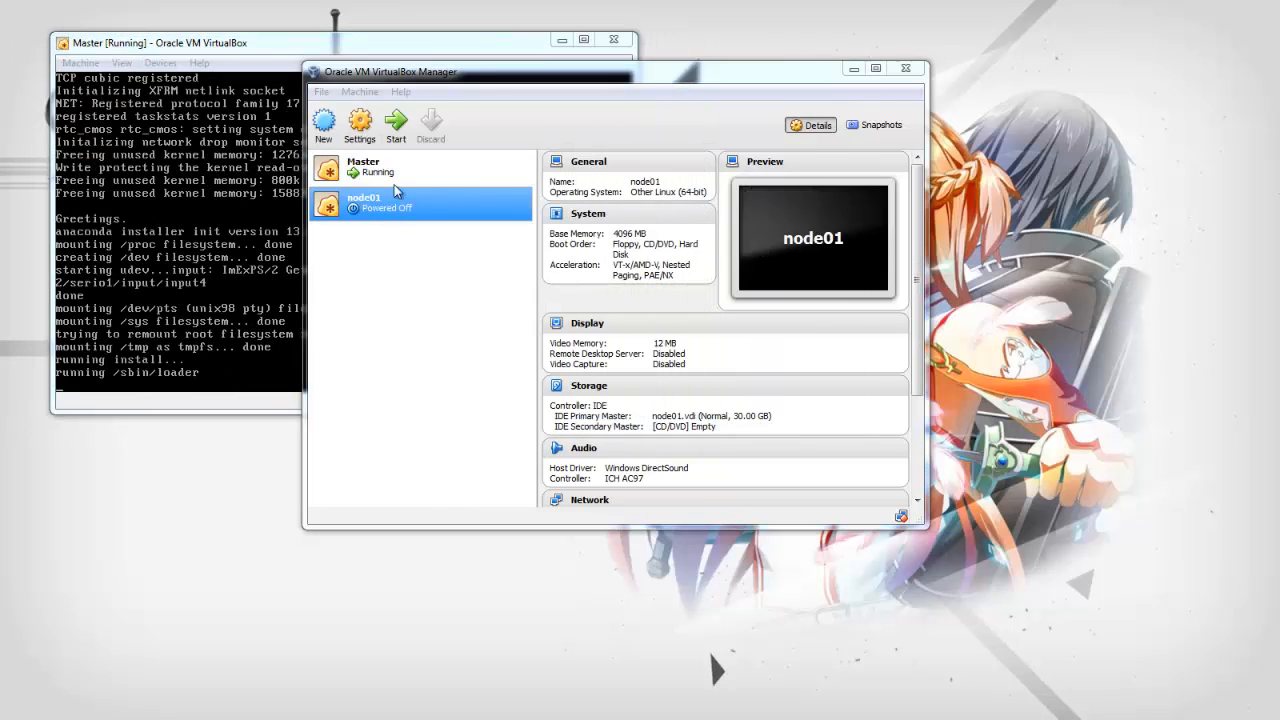
Set node01's Adapter 1 to Internal Network (intnet) and save the settings.
click(359, 123)
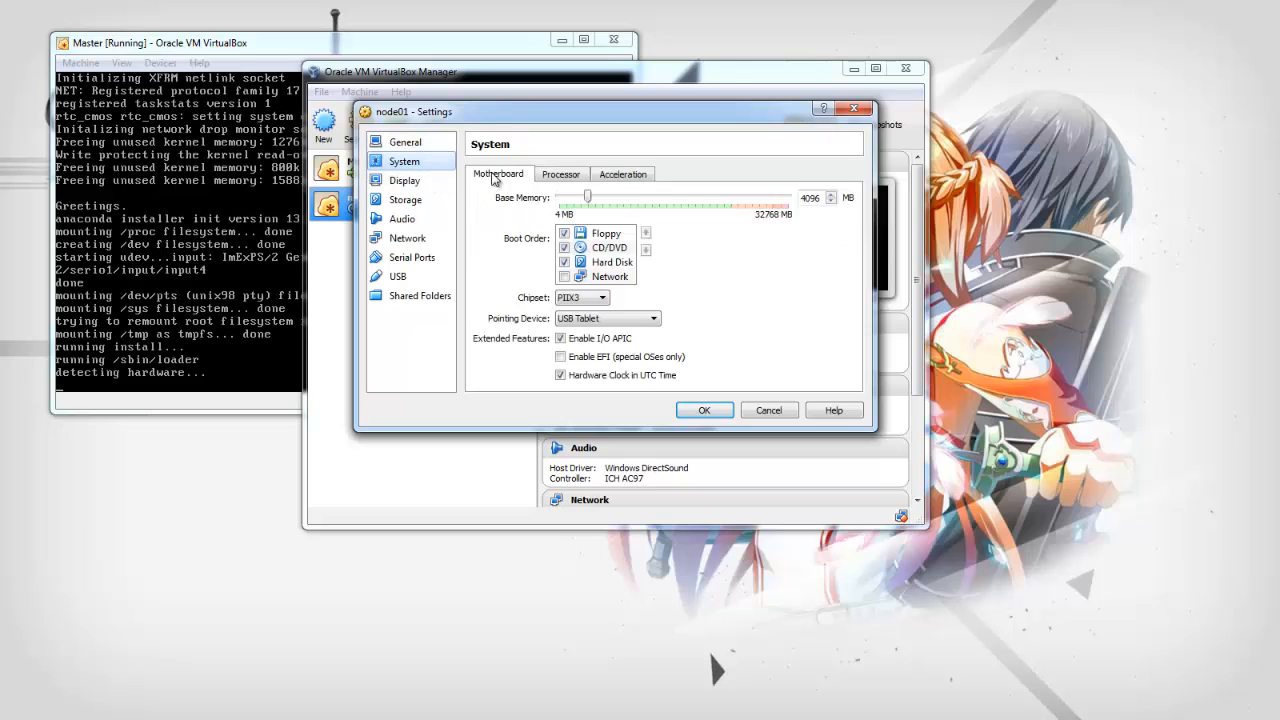
click(560, 173)
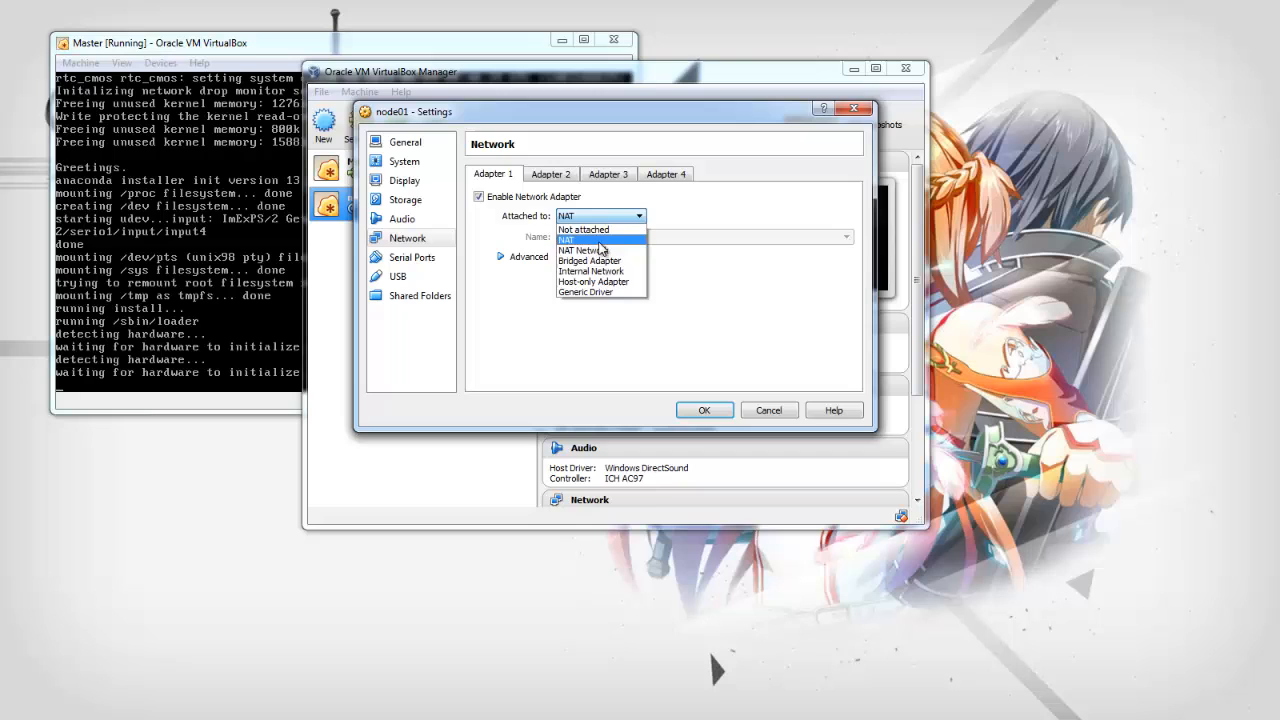
click(591, 271)
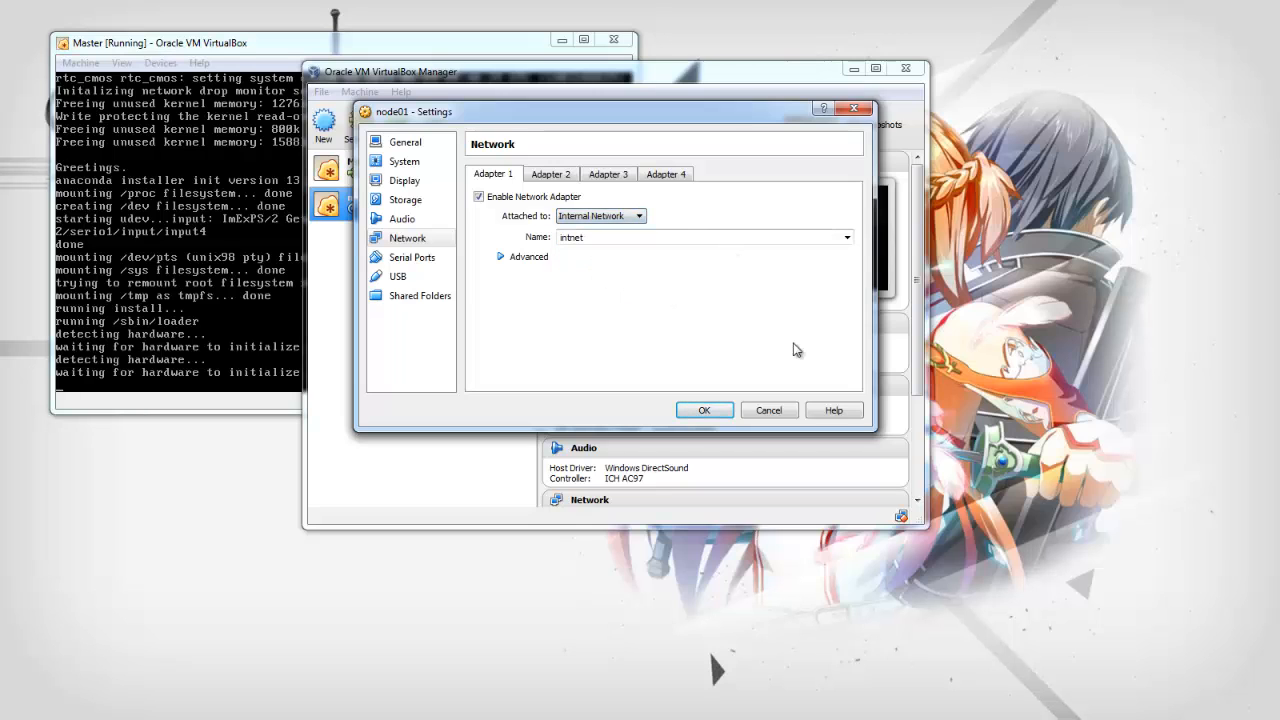
click(704, 410)
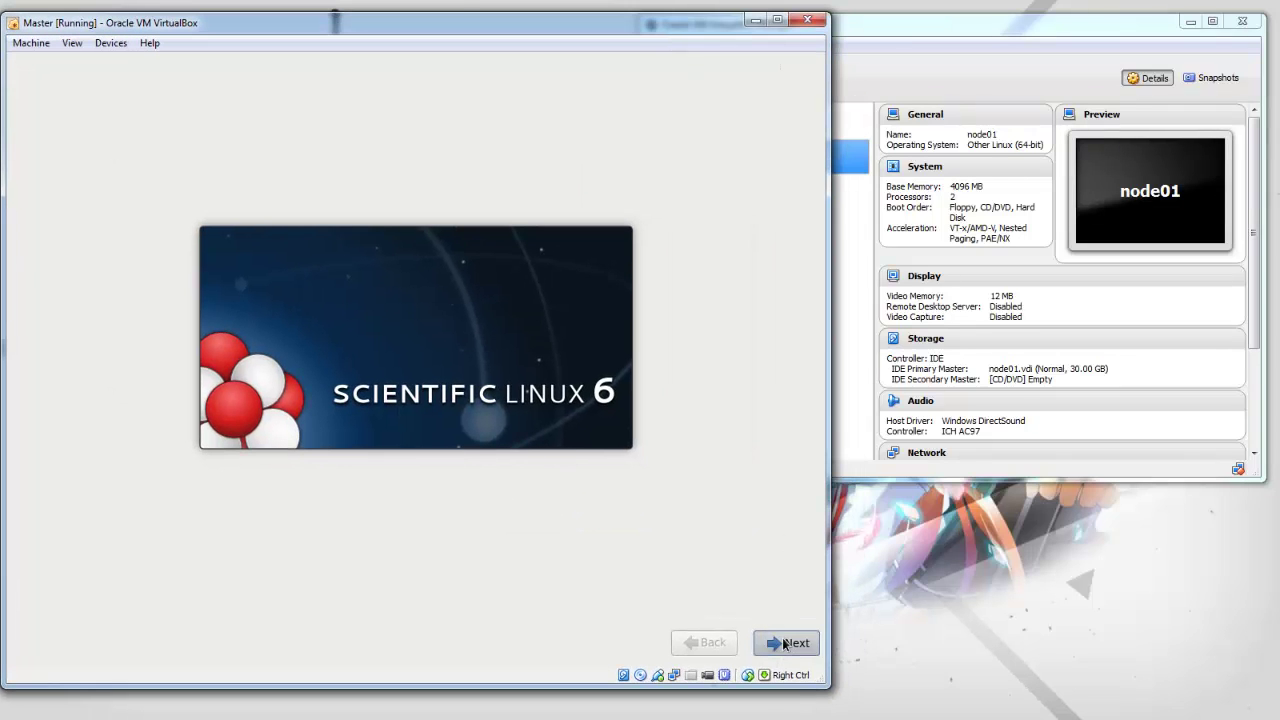
Advance the installer with U.S. English keyboard and Basic Storage Devices, discarding disk data.
click(787, 642)
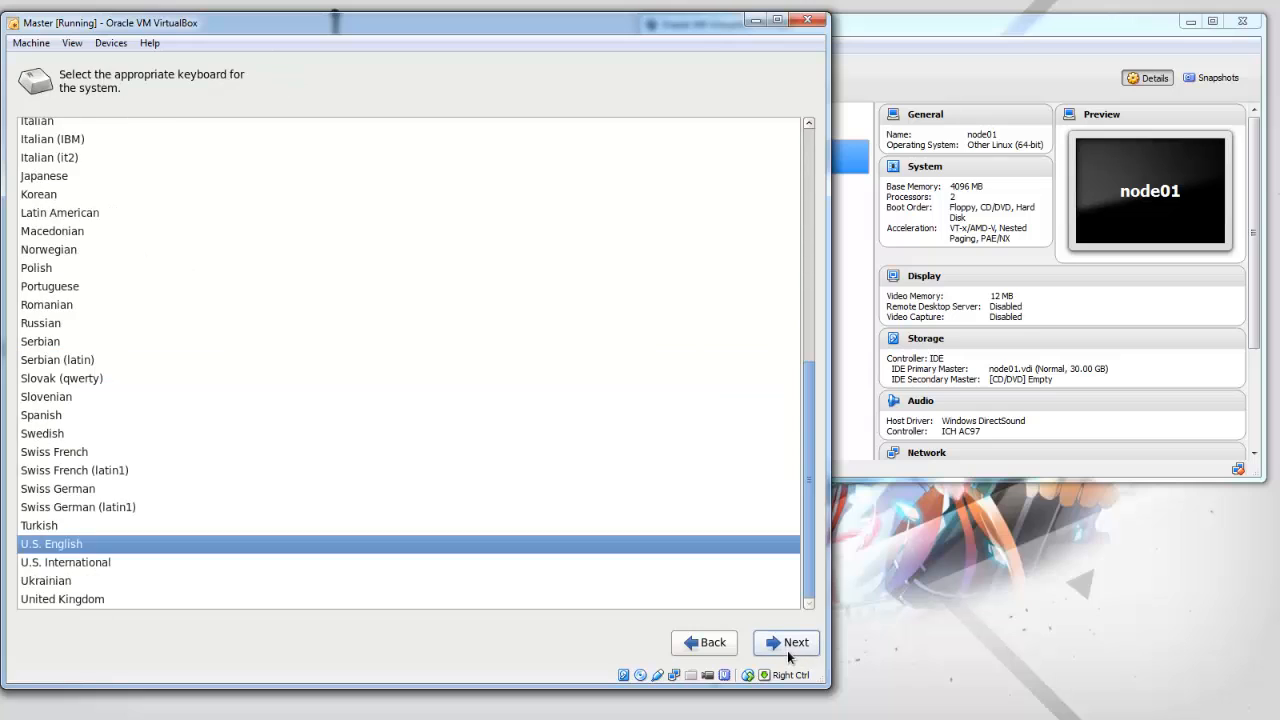
click(786, 642)
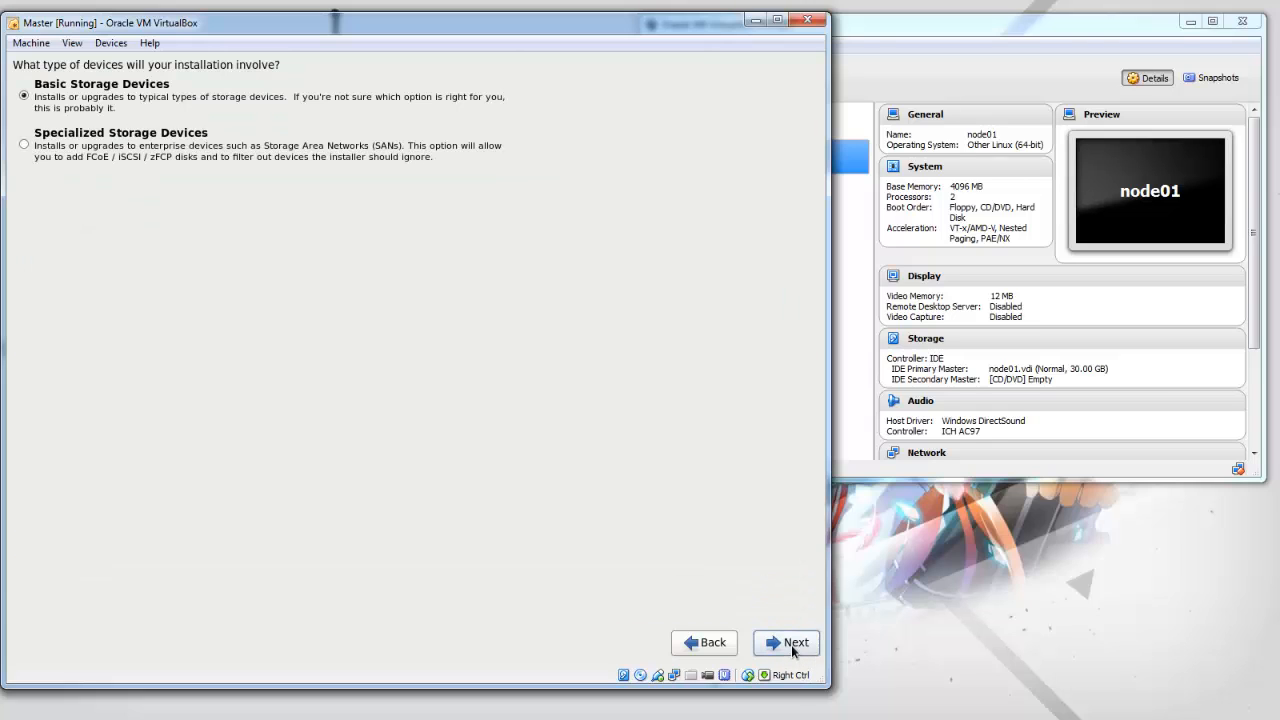
click(786, 642)
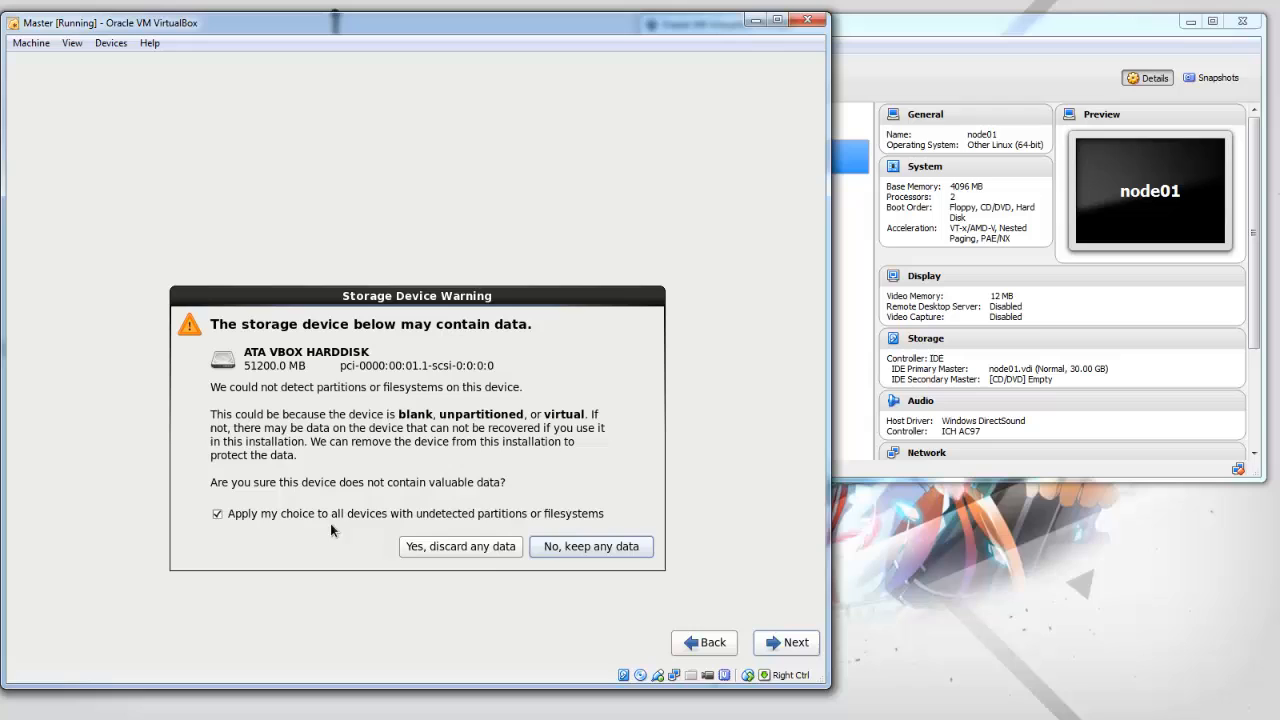
click(460, 546)
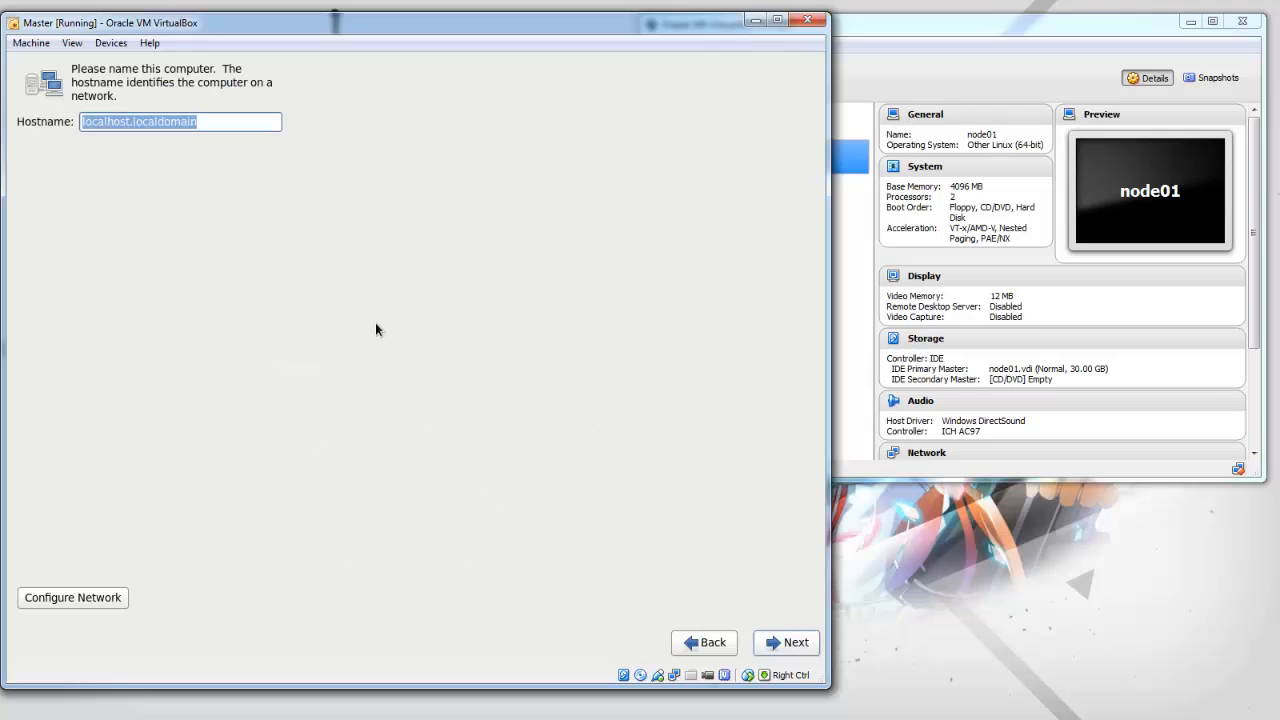
Set the hostname to master.testcluster.com and continue.
text(master)
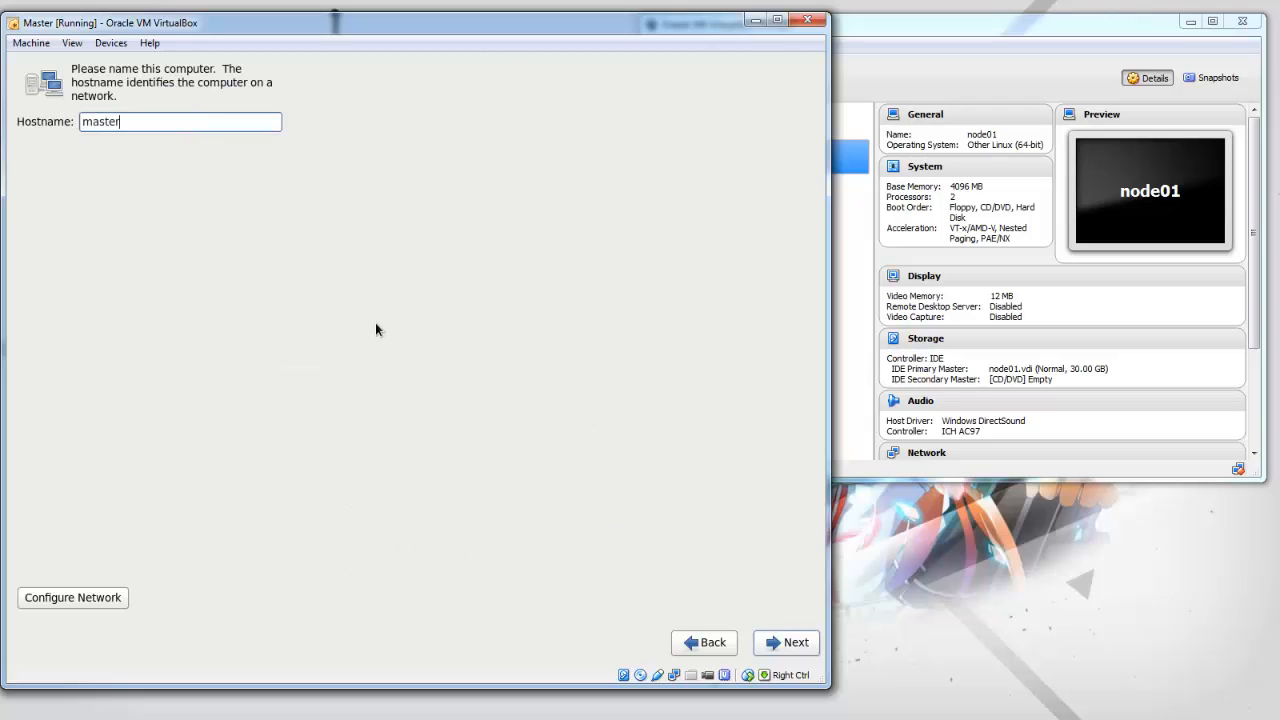
text(.)
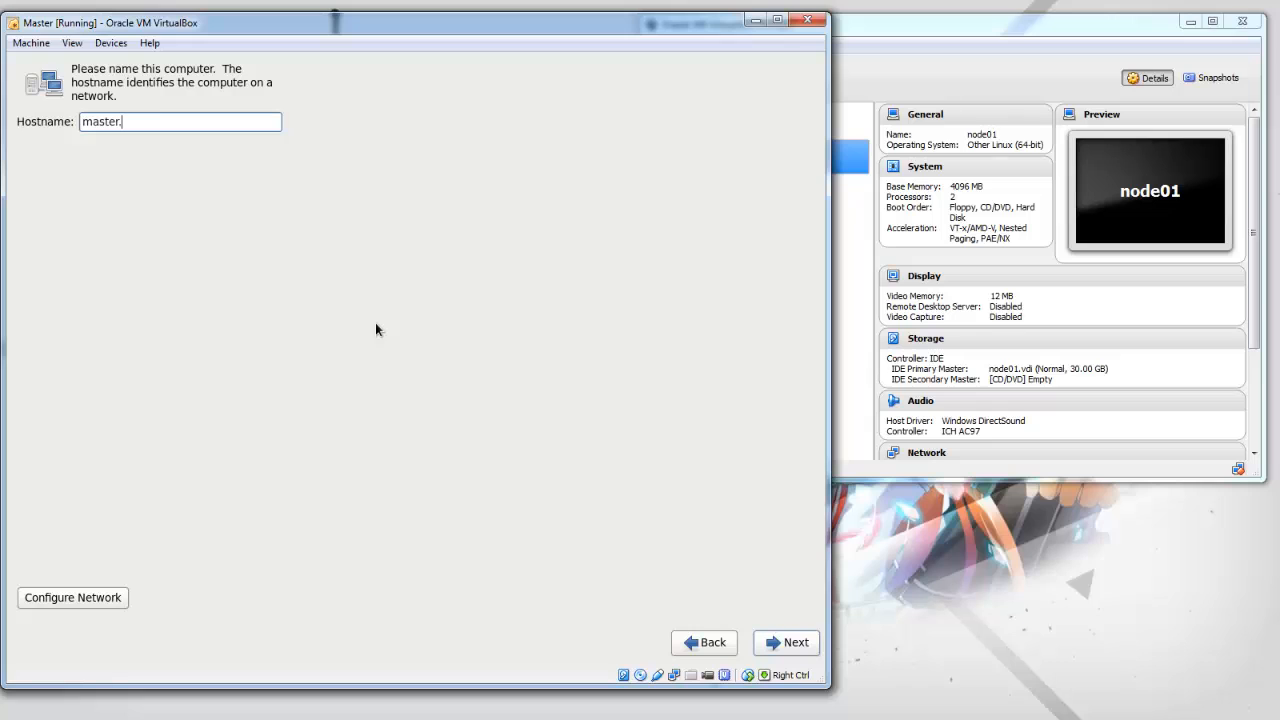
text(testcluster.com)
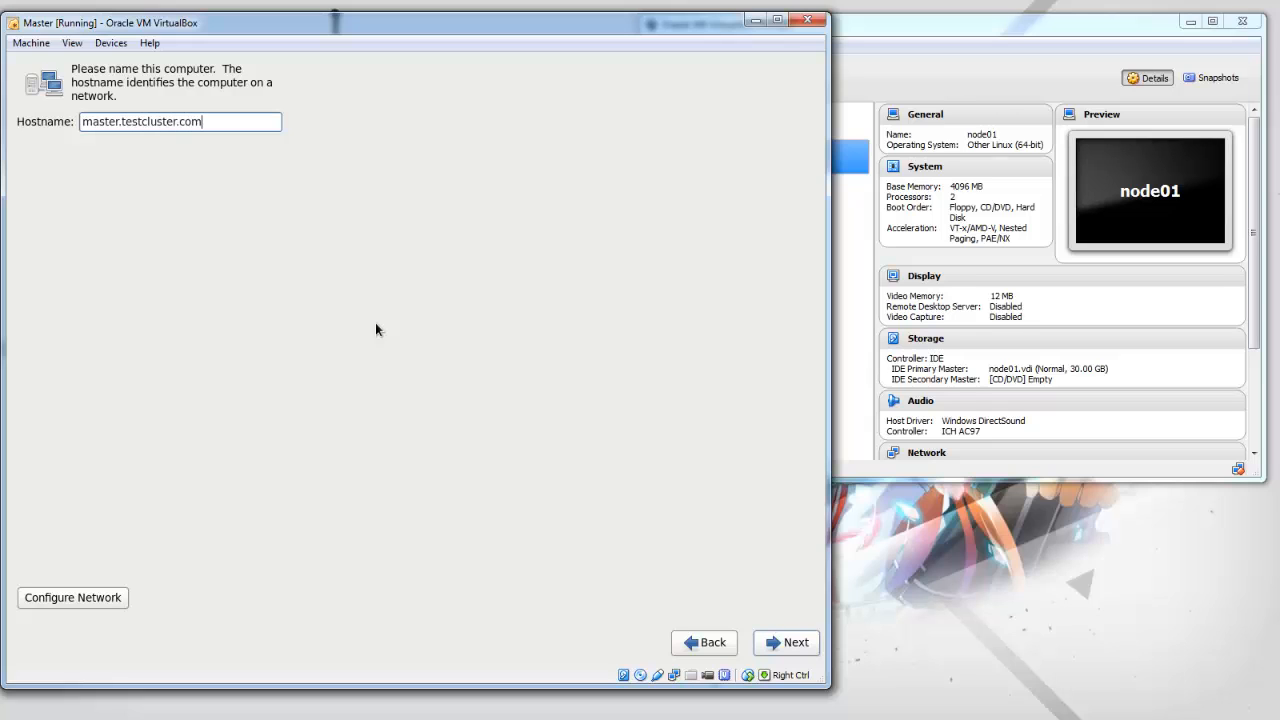
click(786, 642)
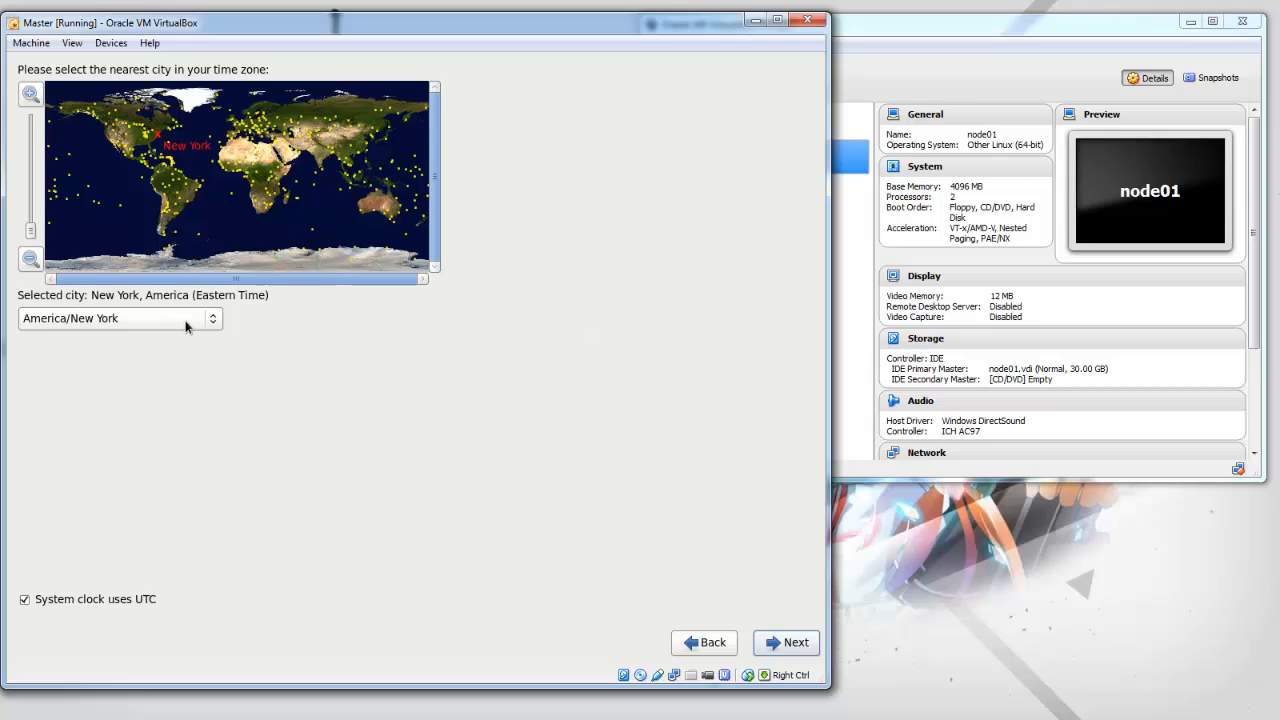
Choose Africa/Johannesburg as the installer's time zone and continue.
click(212, 318)
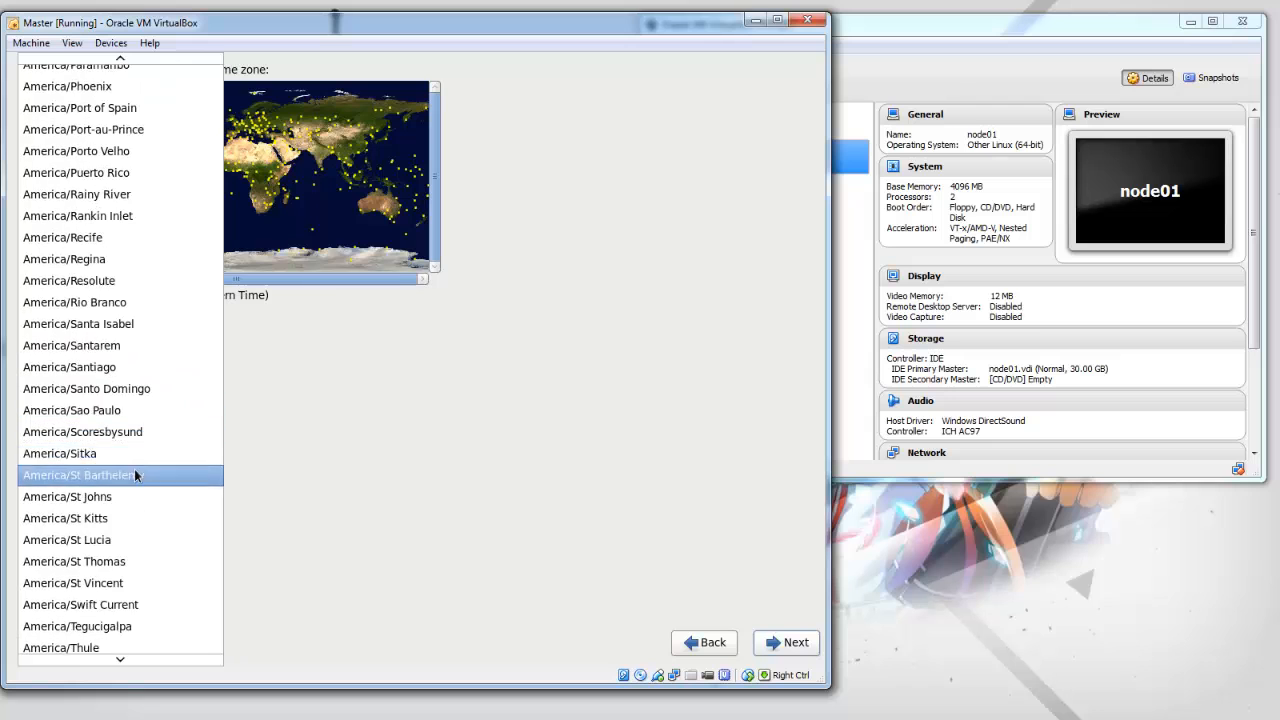
scroll(up, 3)
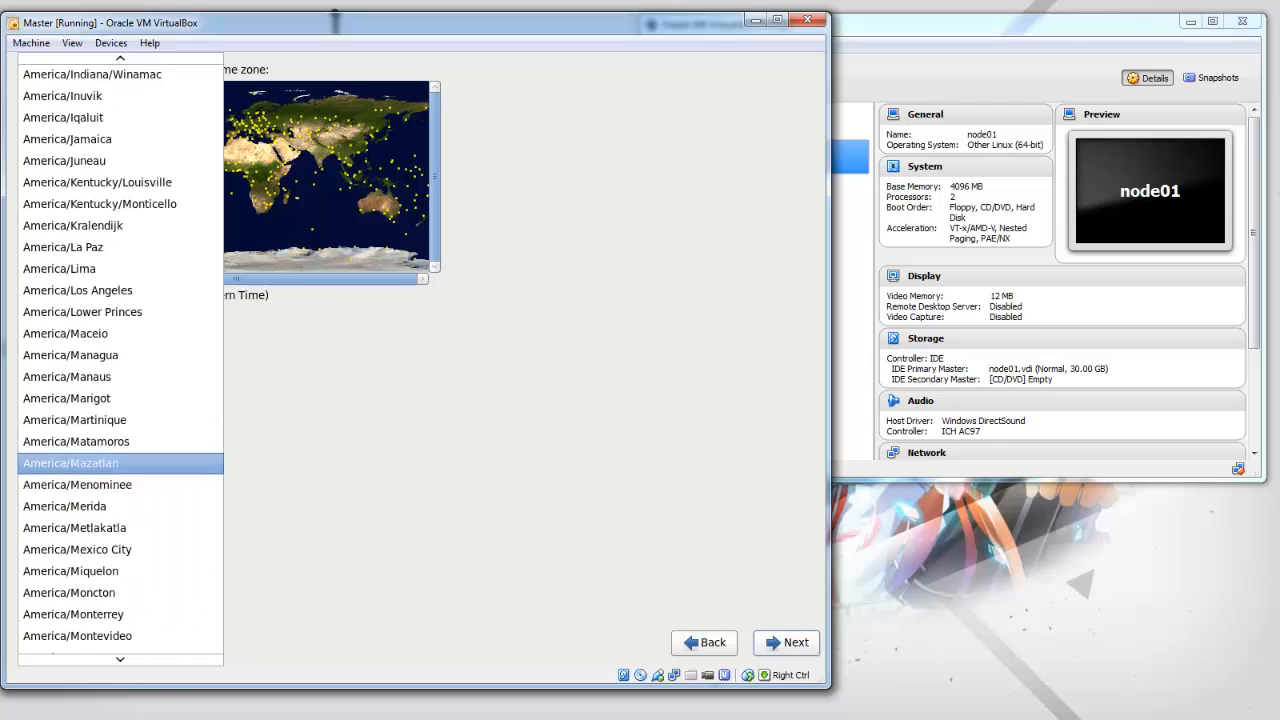
scroll(up, 3)
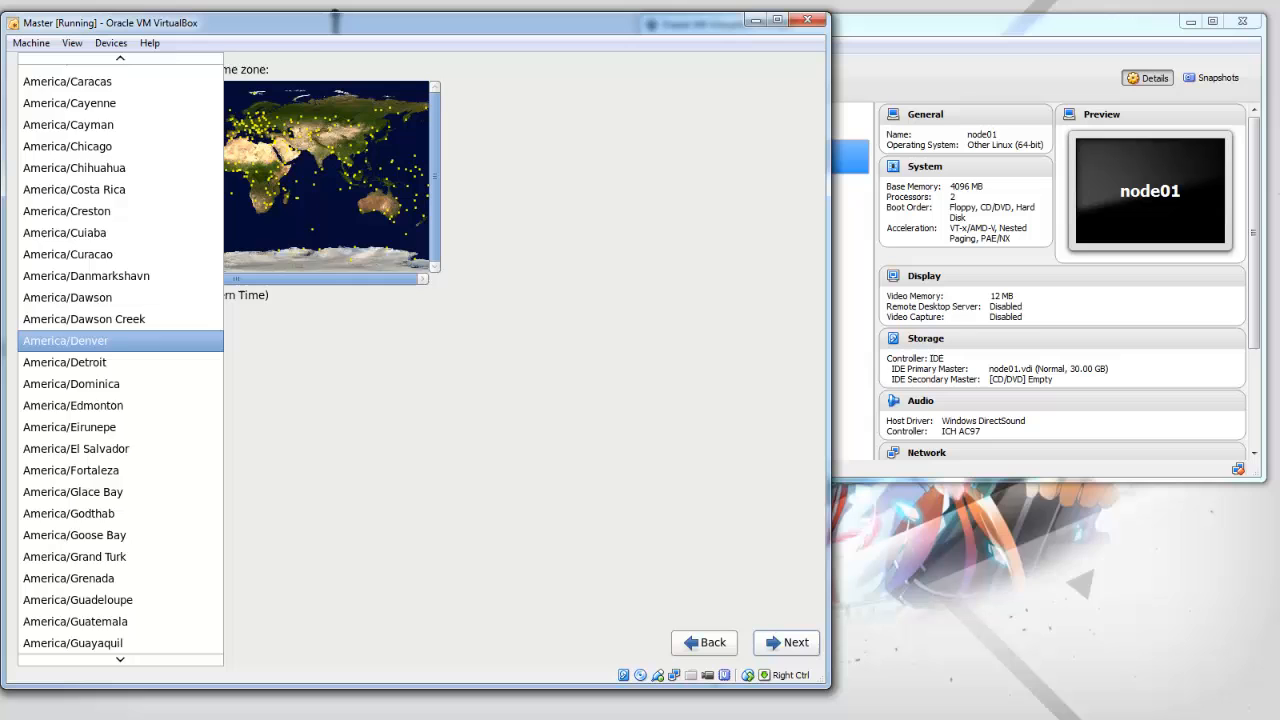
scroll(up, 3)
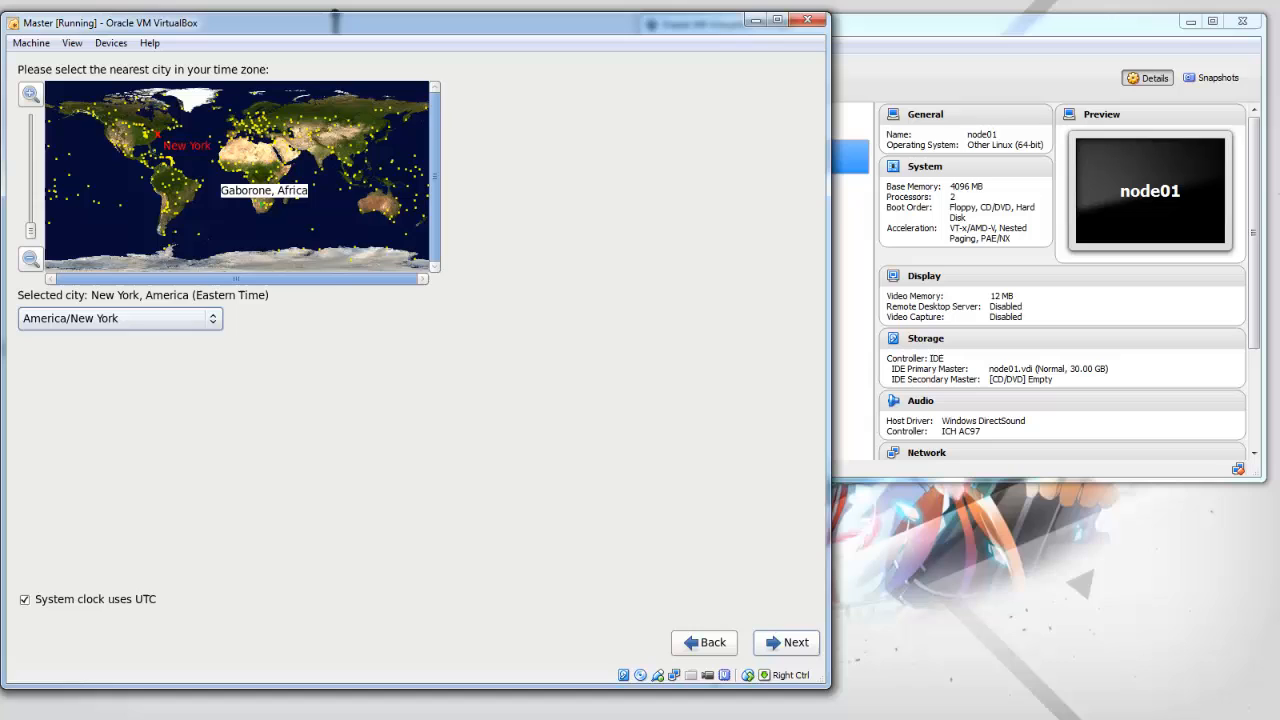
click(266, 189)
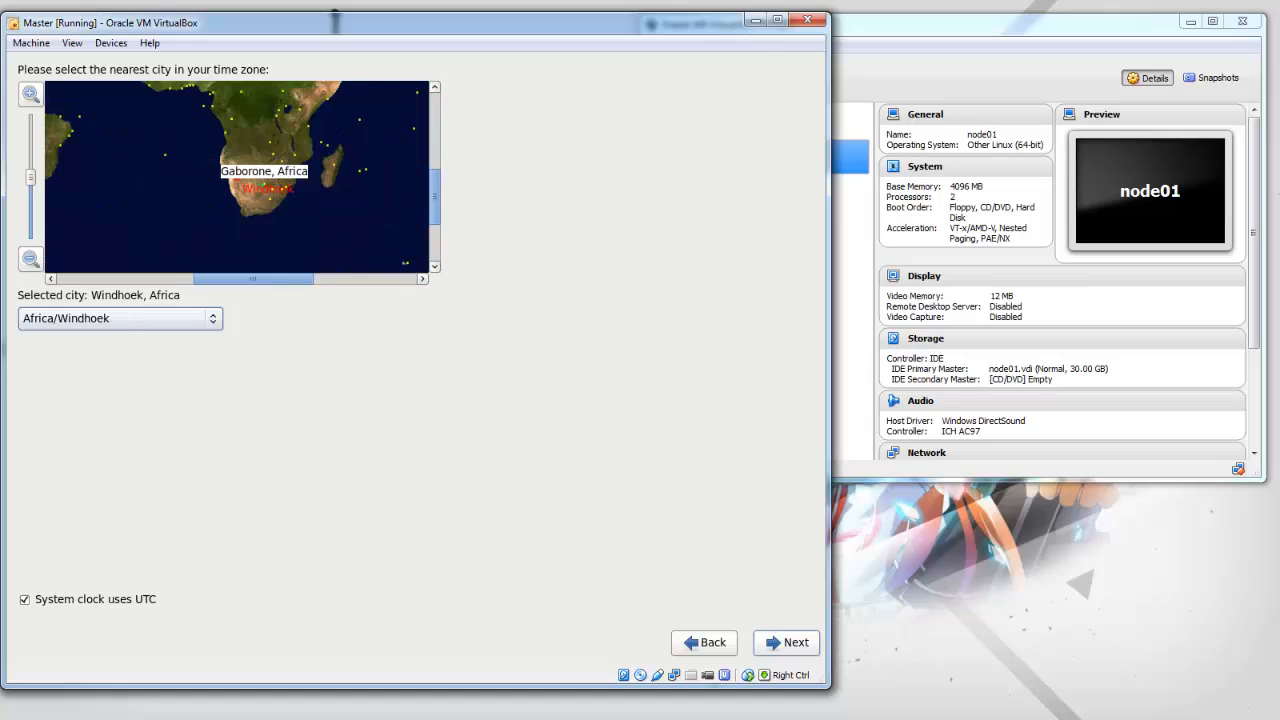
click(238, 182)
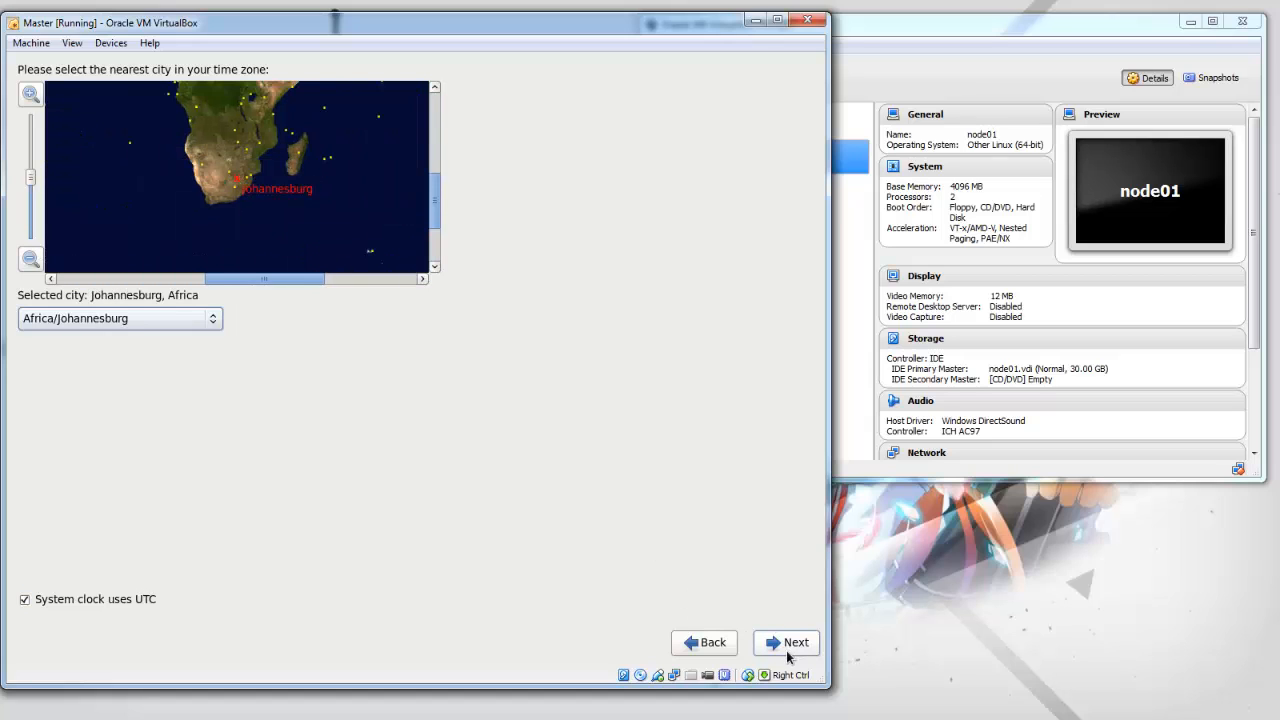
click(787, 642)
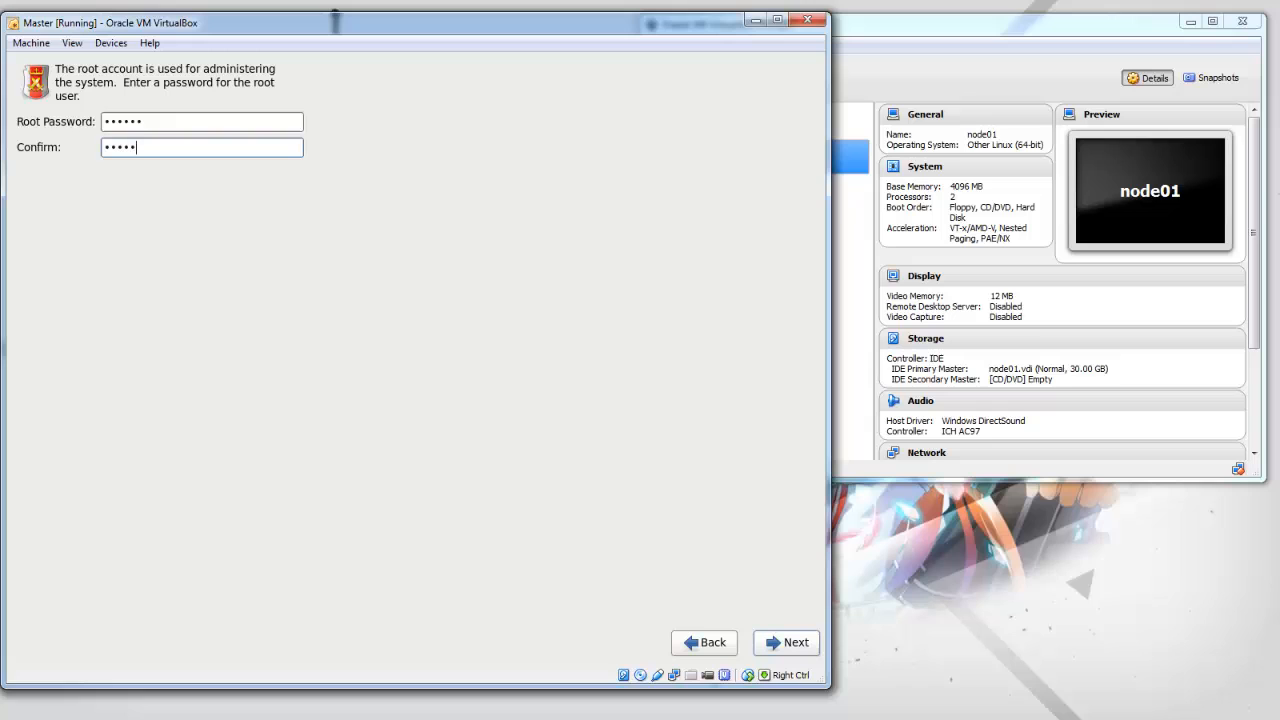
Keep the weak root password, choose Use All Space, and write partitions to disk.
click(786, 642)
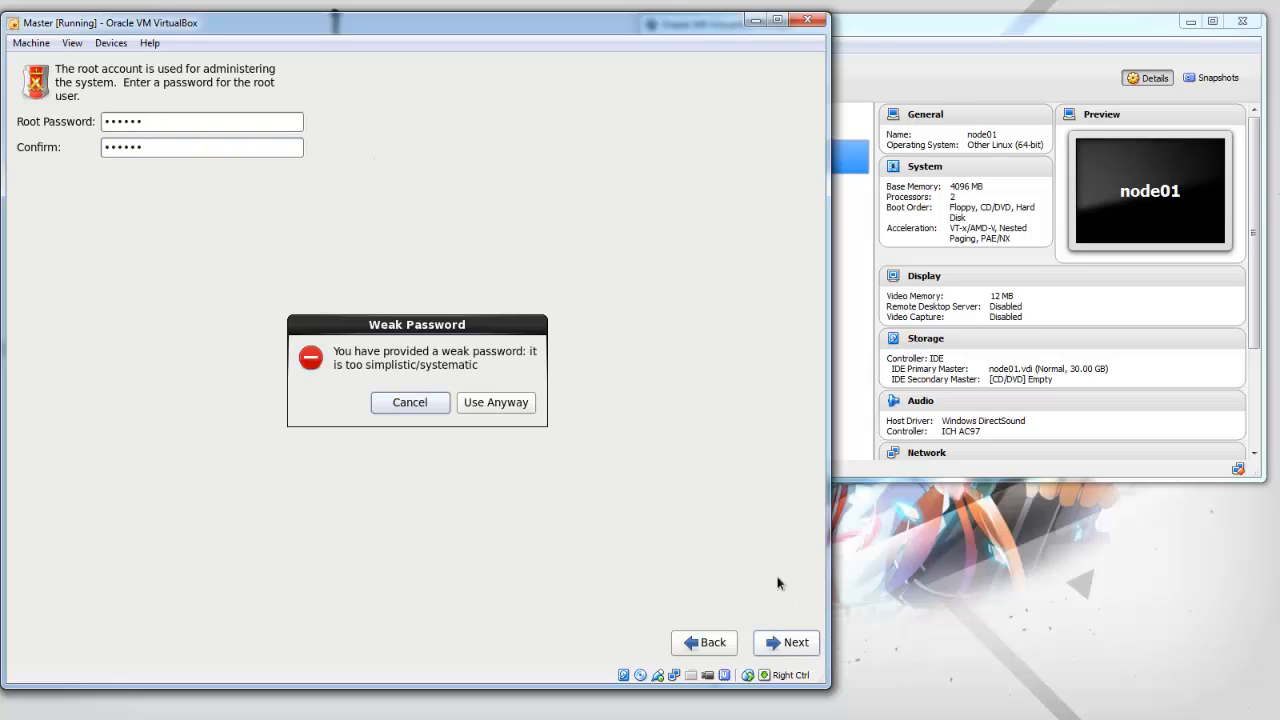
click(495, 402)
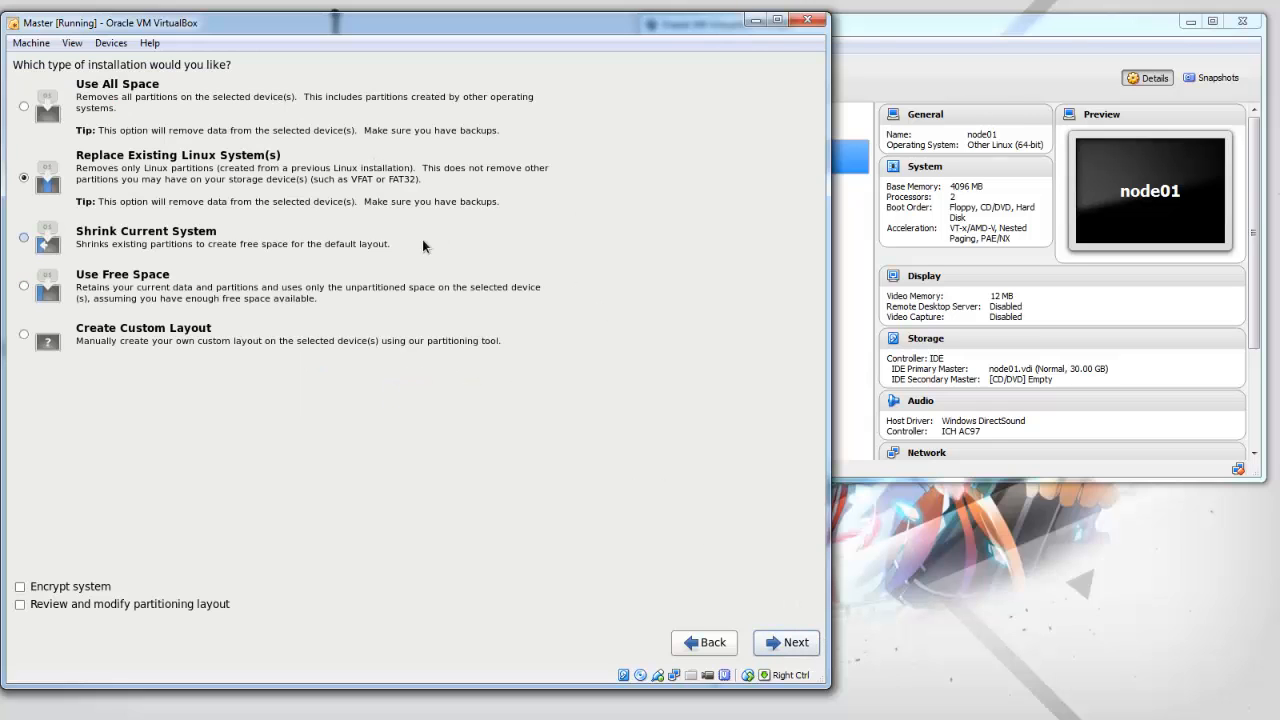
click(23, 106)
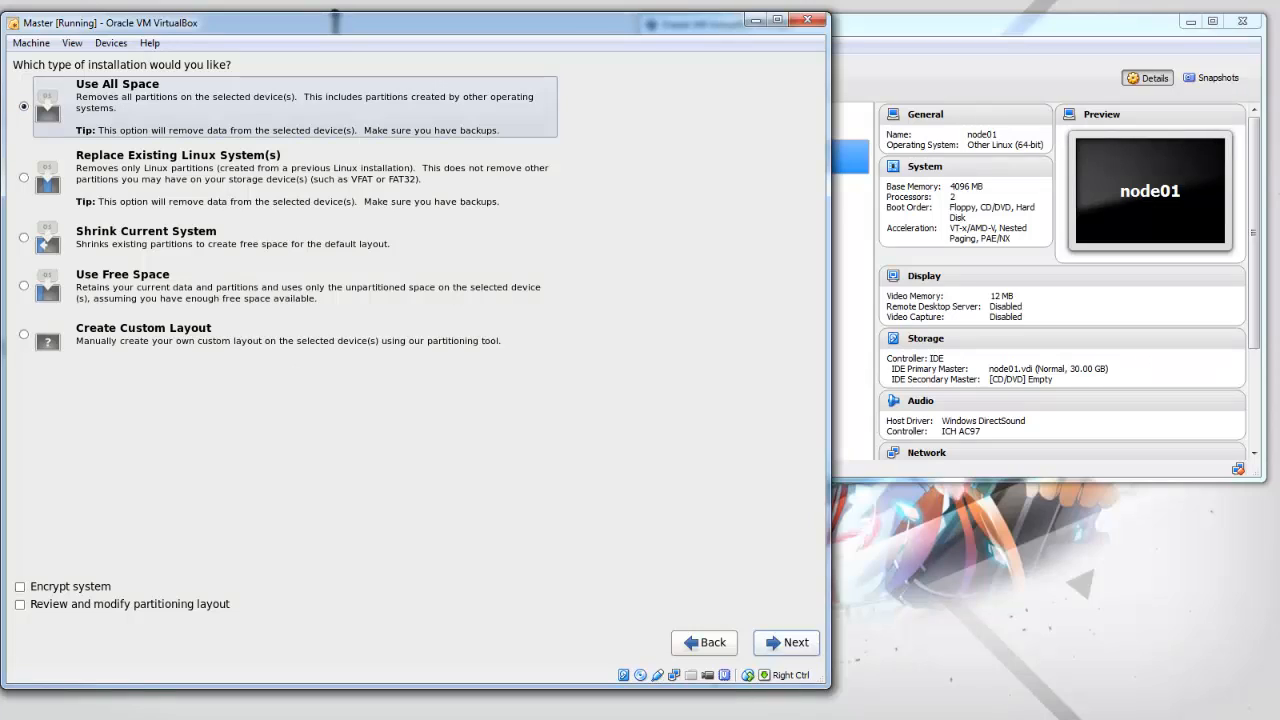
click(786, 642)
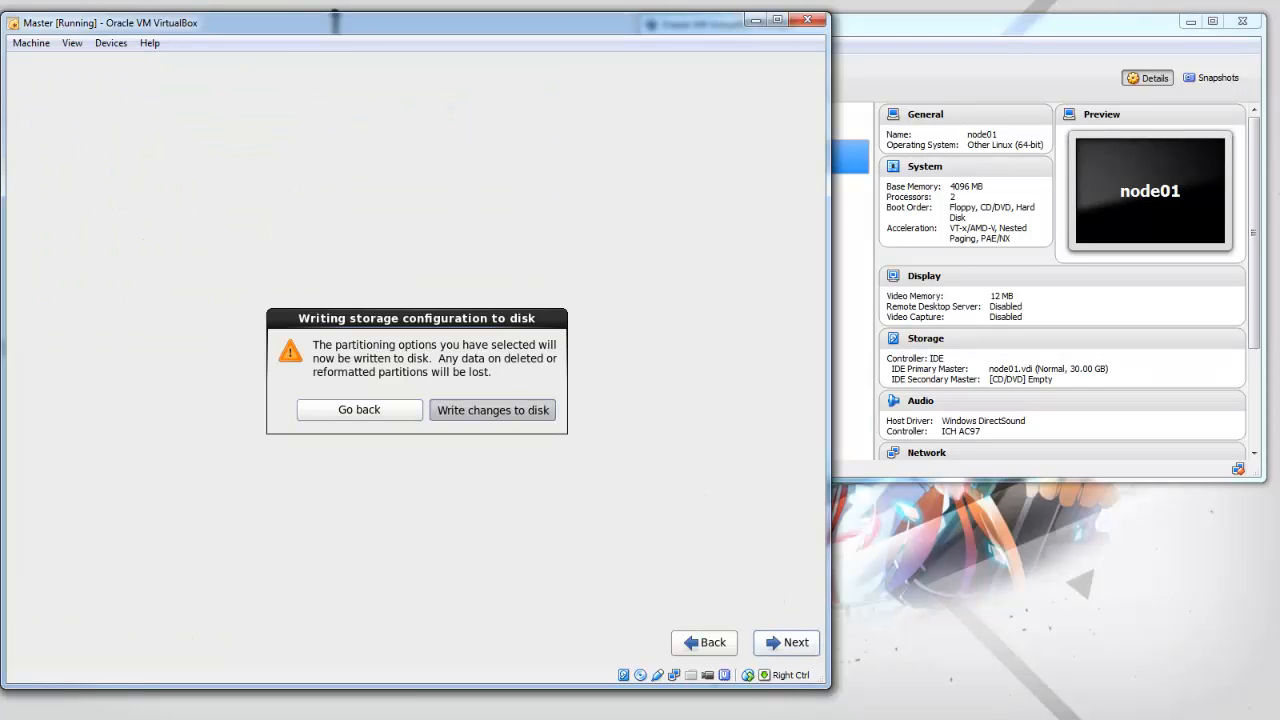
click(492, 410)
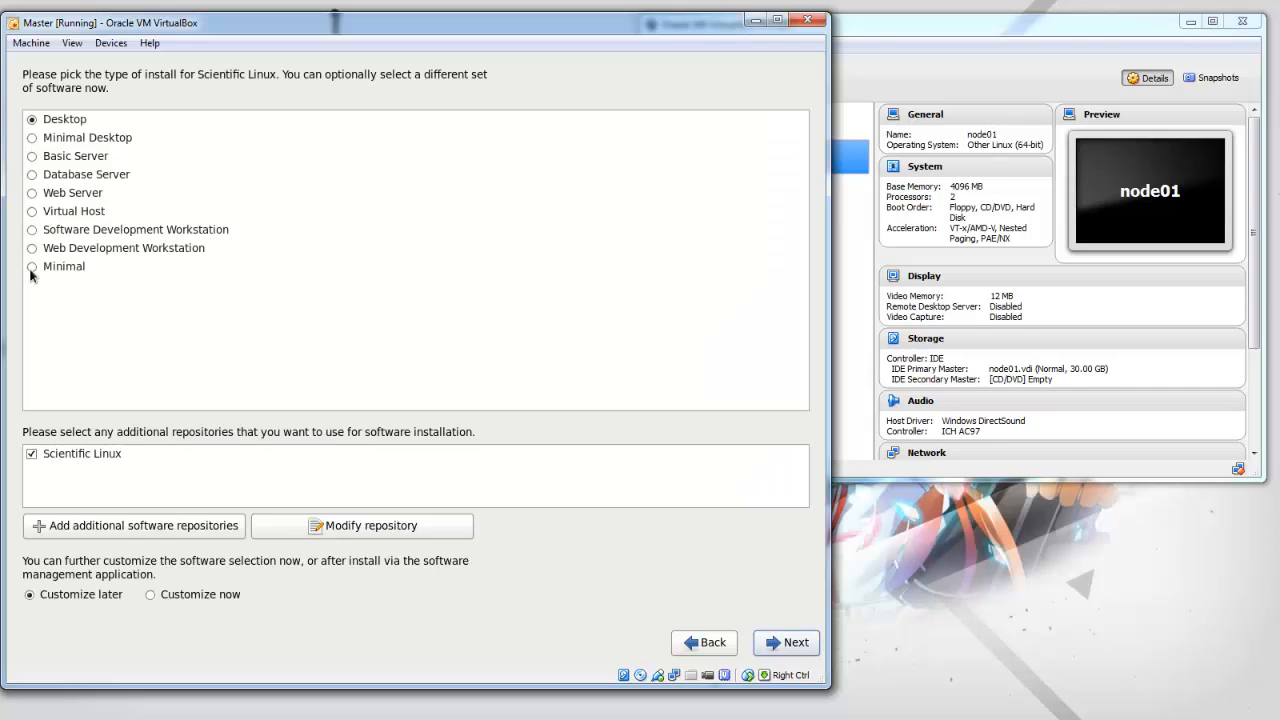
Select the Minimal install and start copying packages.
click(63, 266)
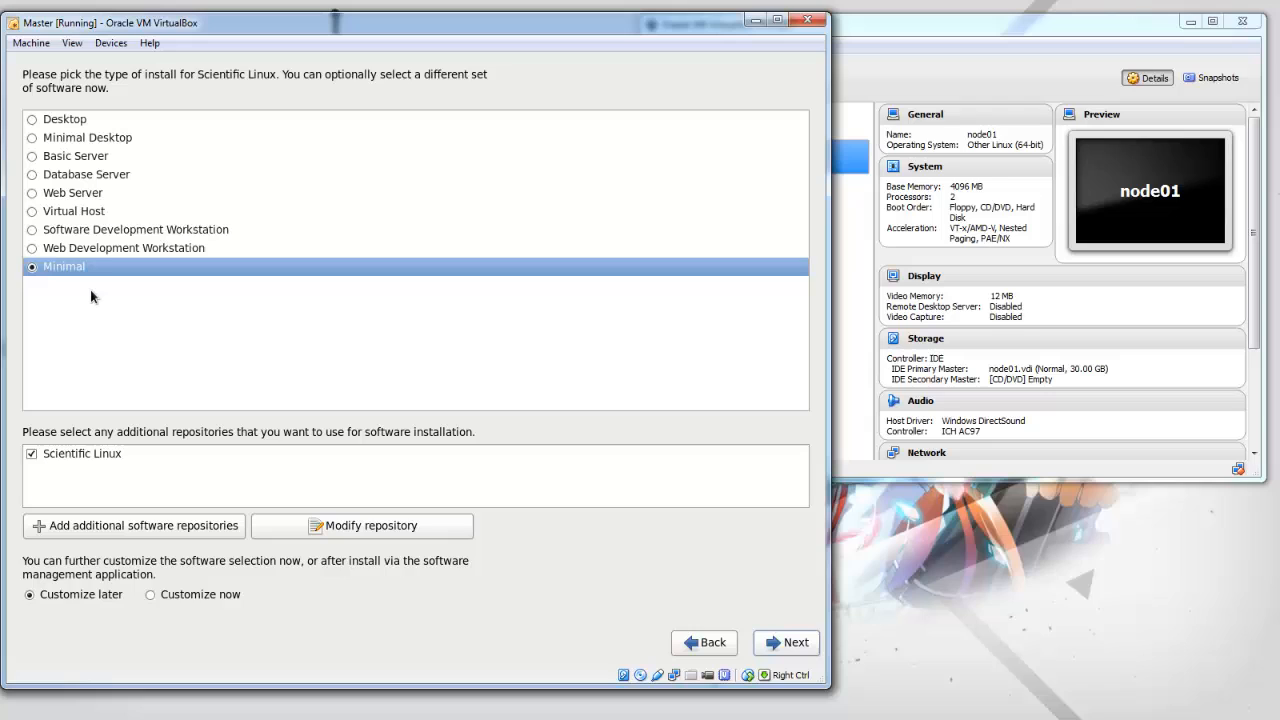
mouse_move(793, 642)
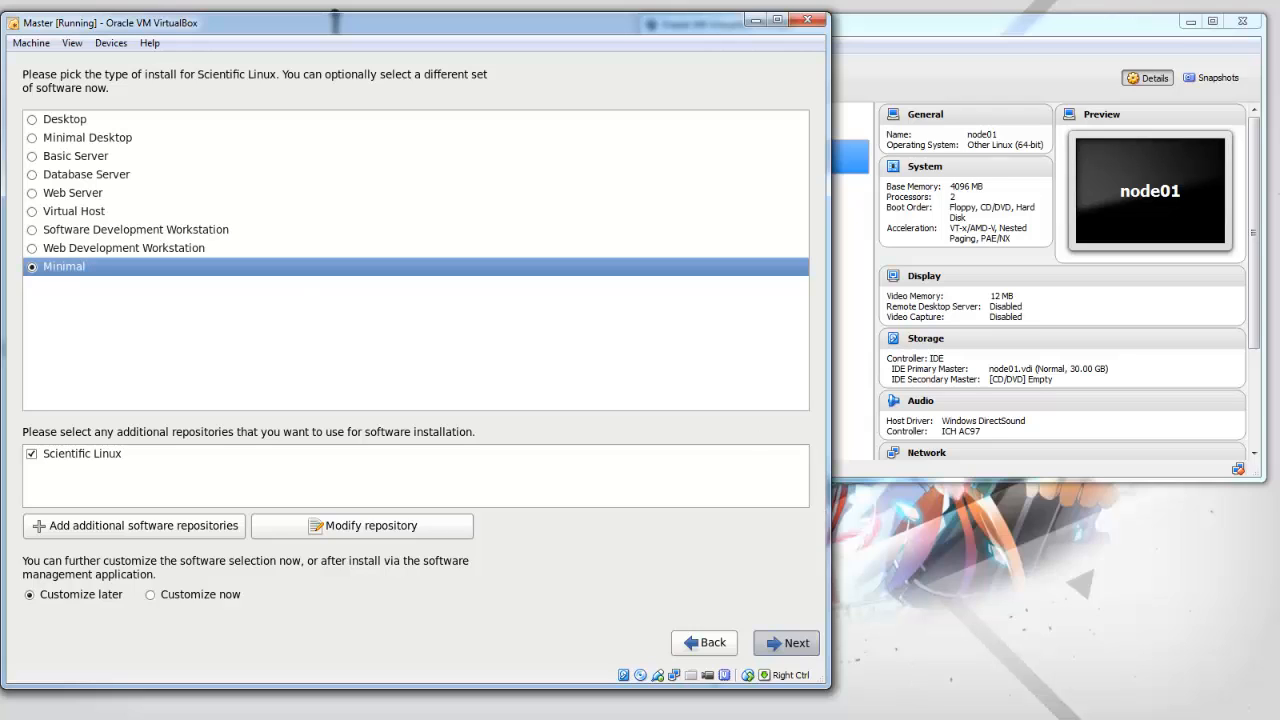
click(786, 642)
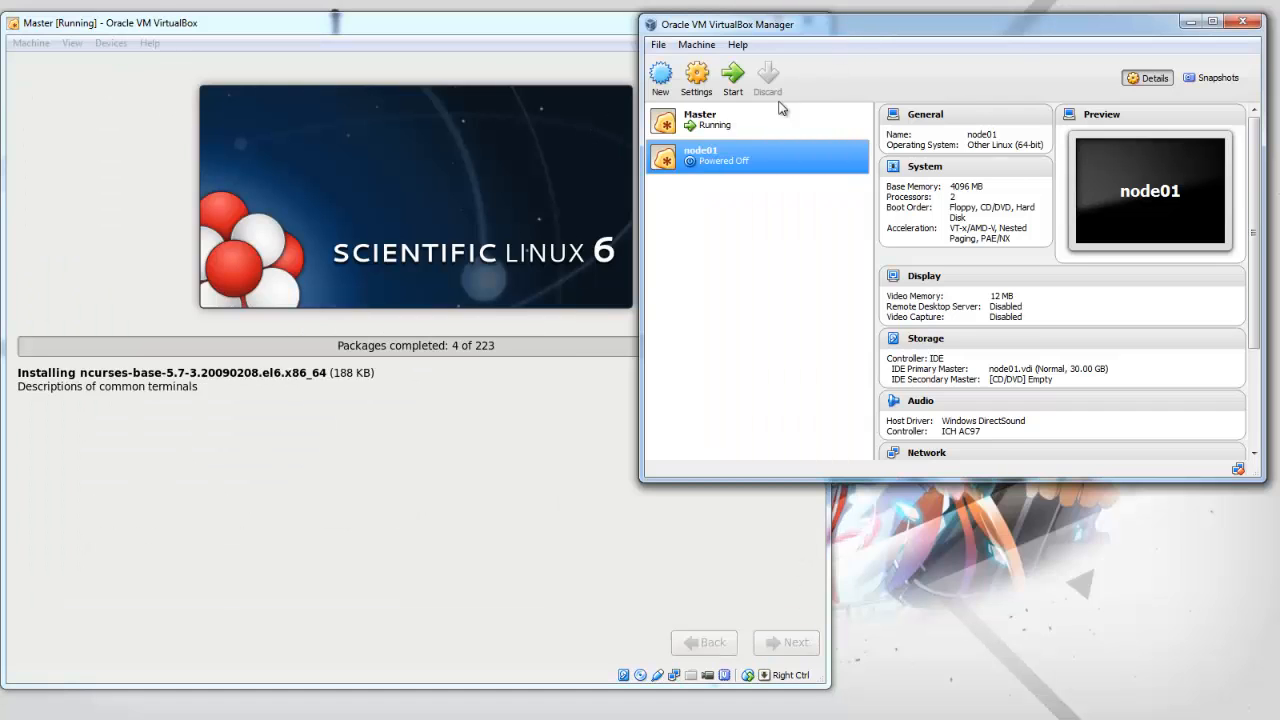
Make a full clone of node01 through the Clone wizard, producing node02.
right_click(757, 155)
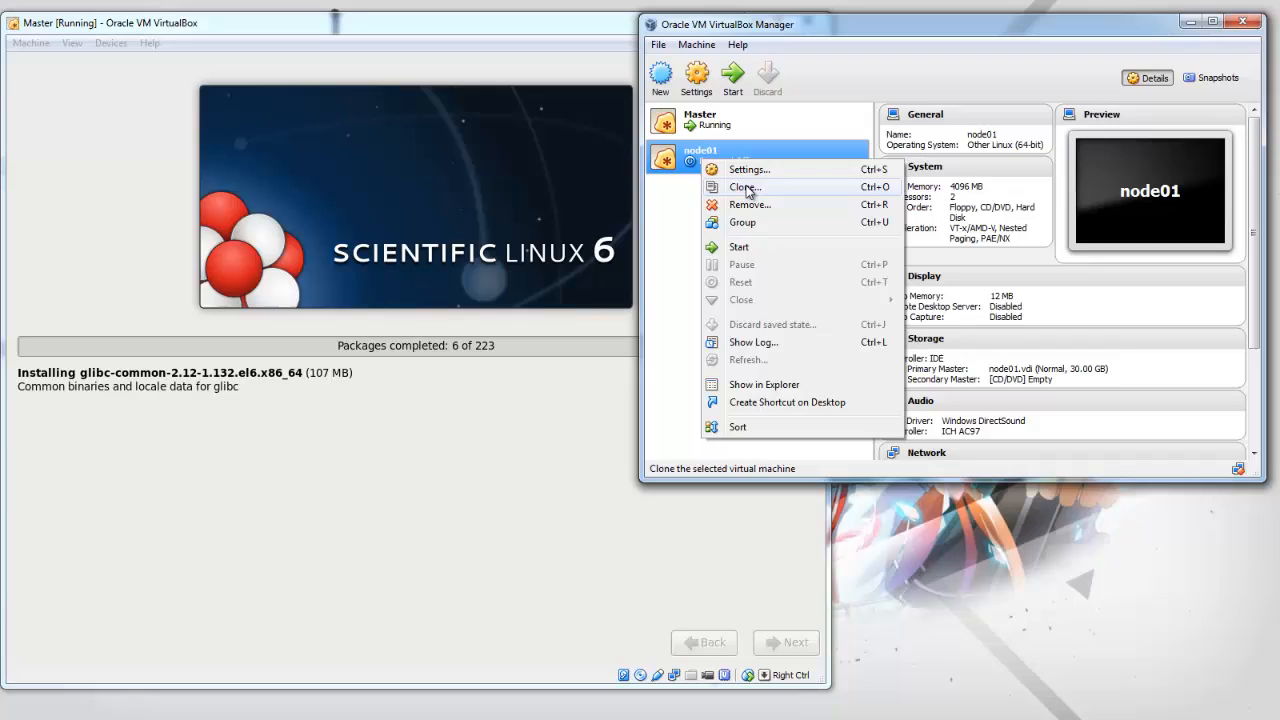
click(744, 187)
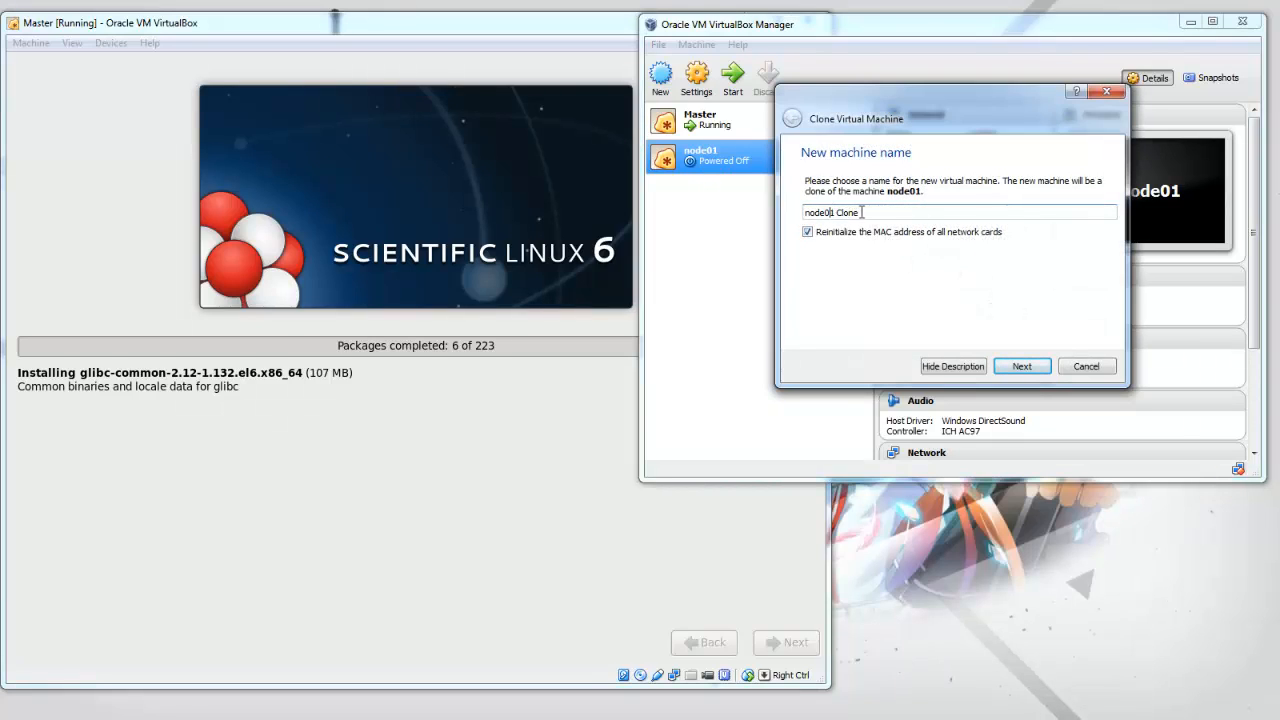
click(1021, 365)
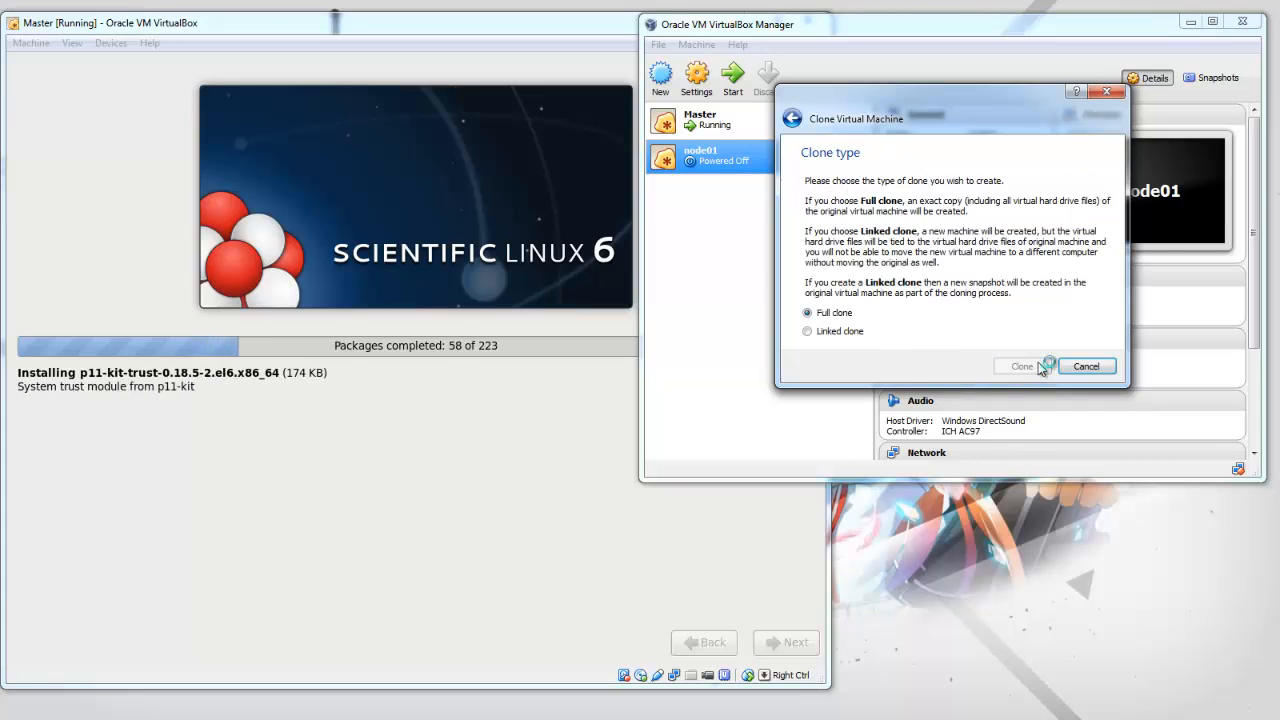
click(1021, 366)
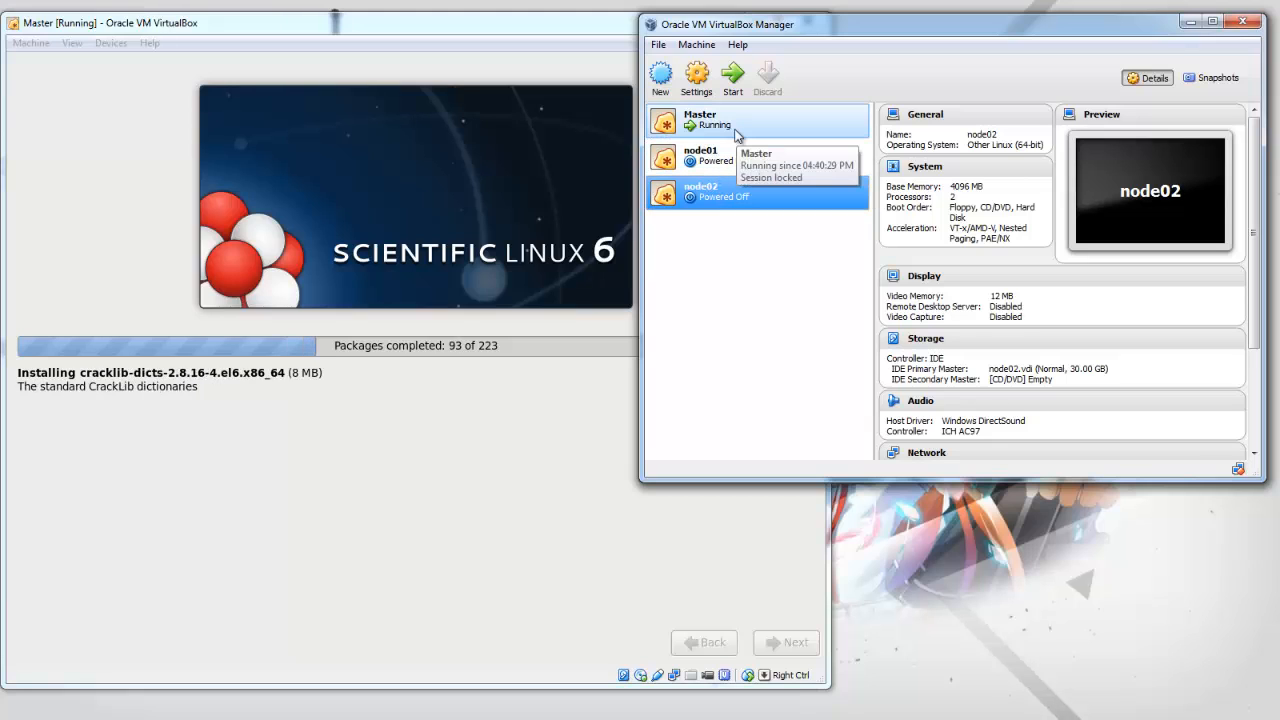
click(755, 156)
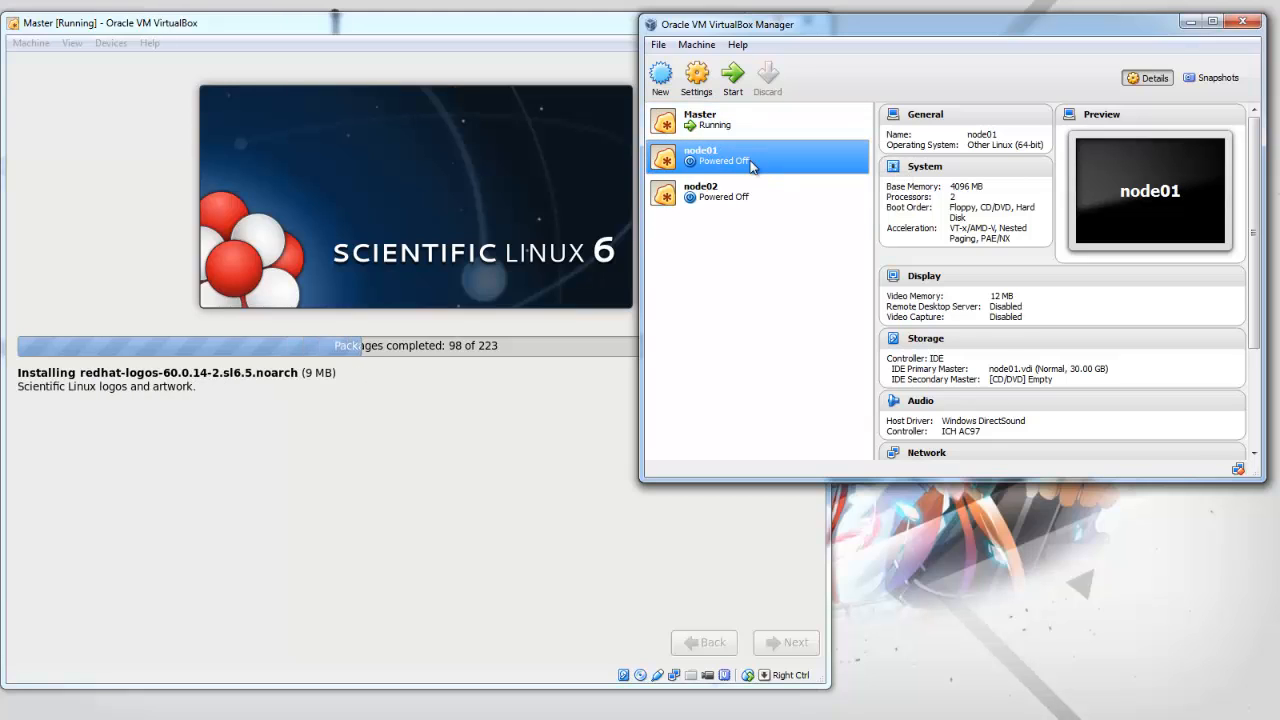
mouse_move(733, 78)
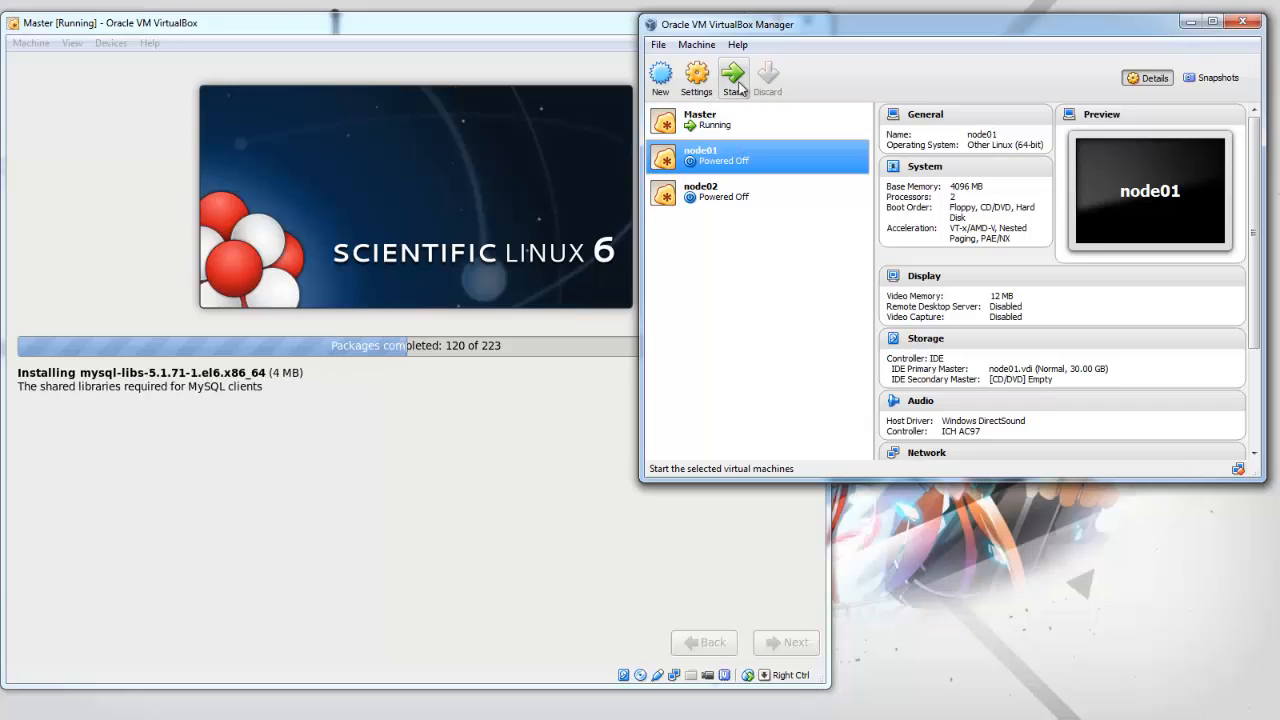
Open node01's Storage settings and save them with the SL-65 install ISO attached.
click(696, 77)
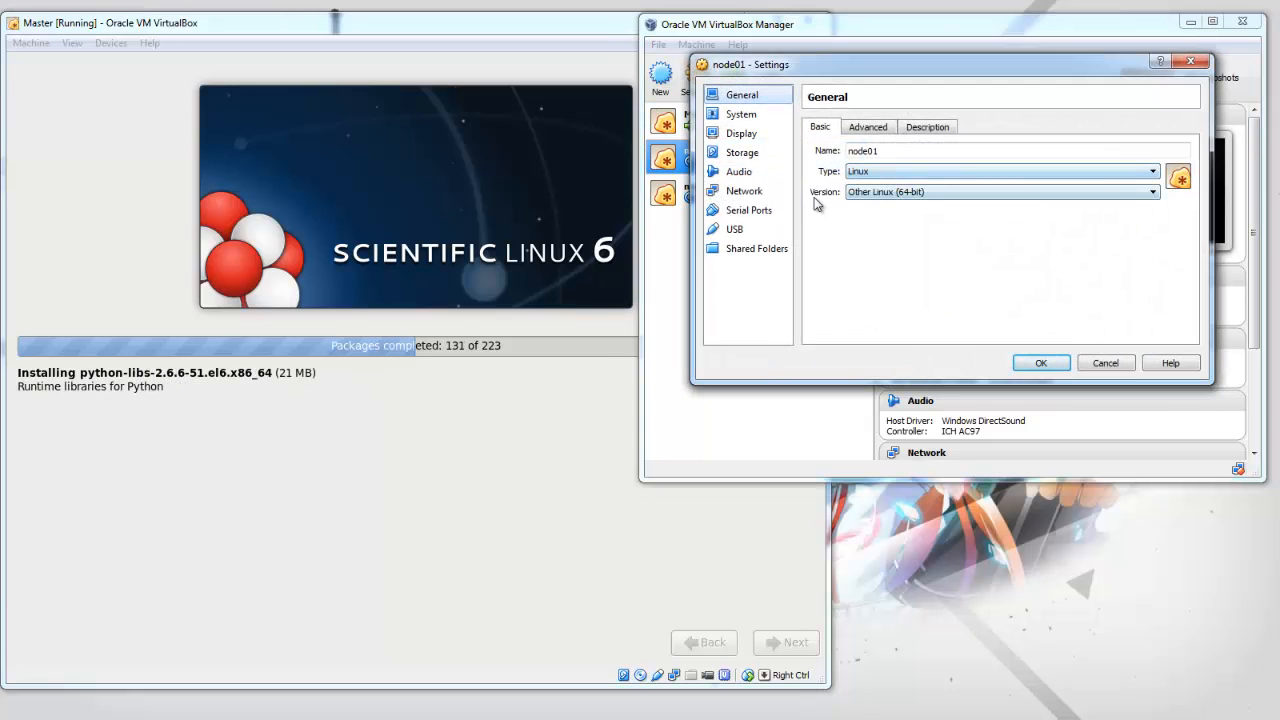
click(741, 152)
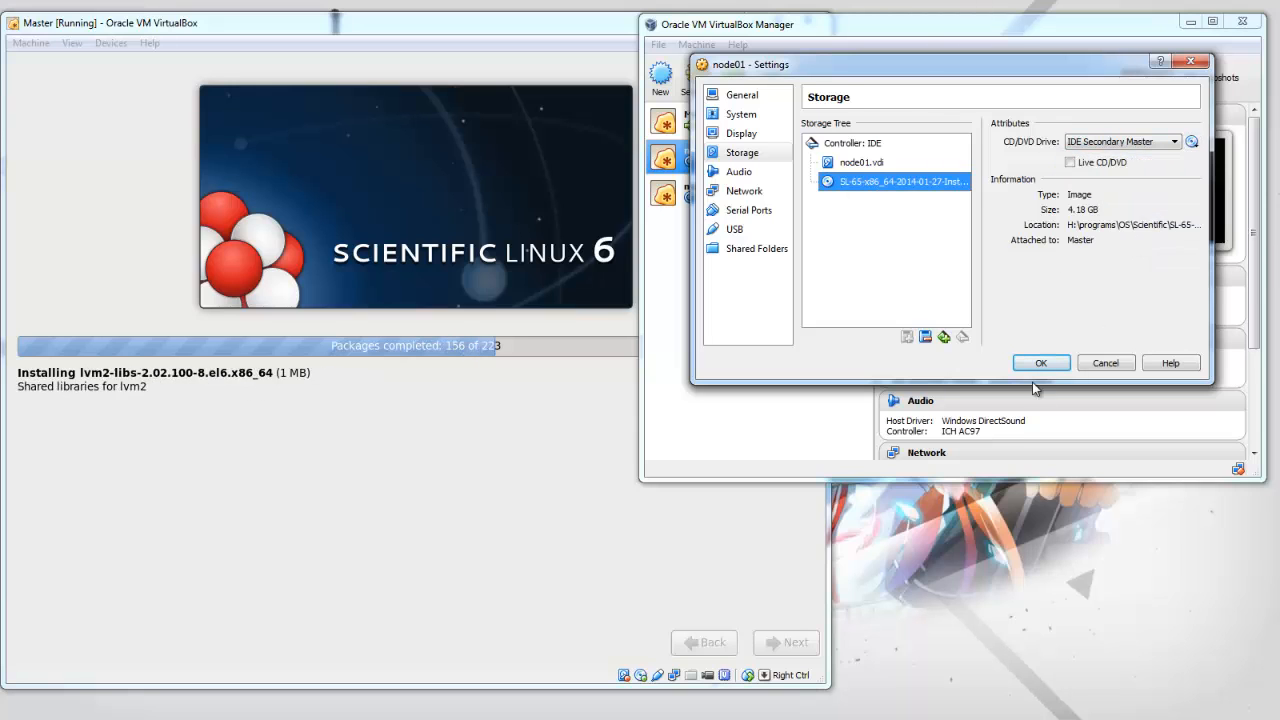
click(1040, 362)
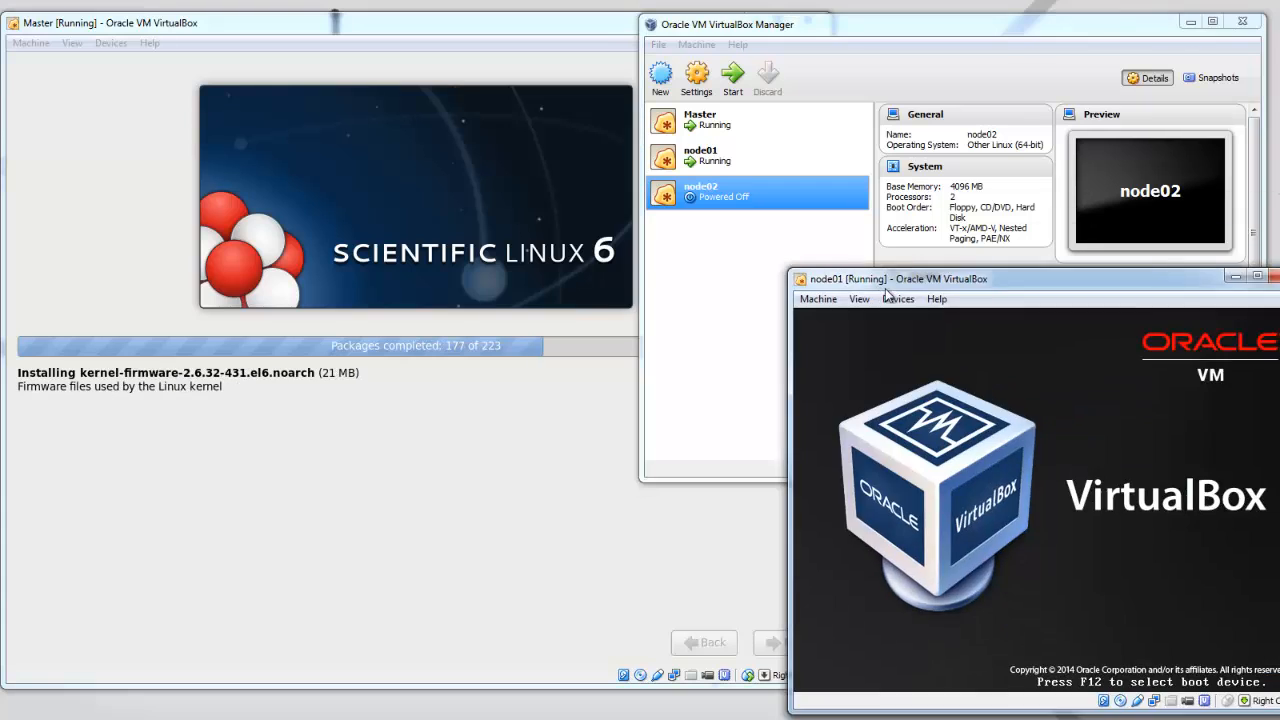
Mount the SL-65 ISO in node02's empty drive, then start node02 with input capture.
click(696, 77)
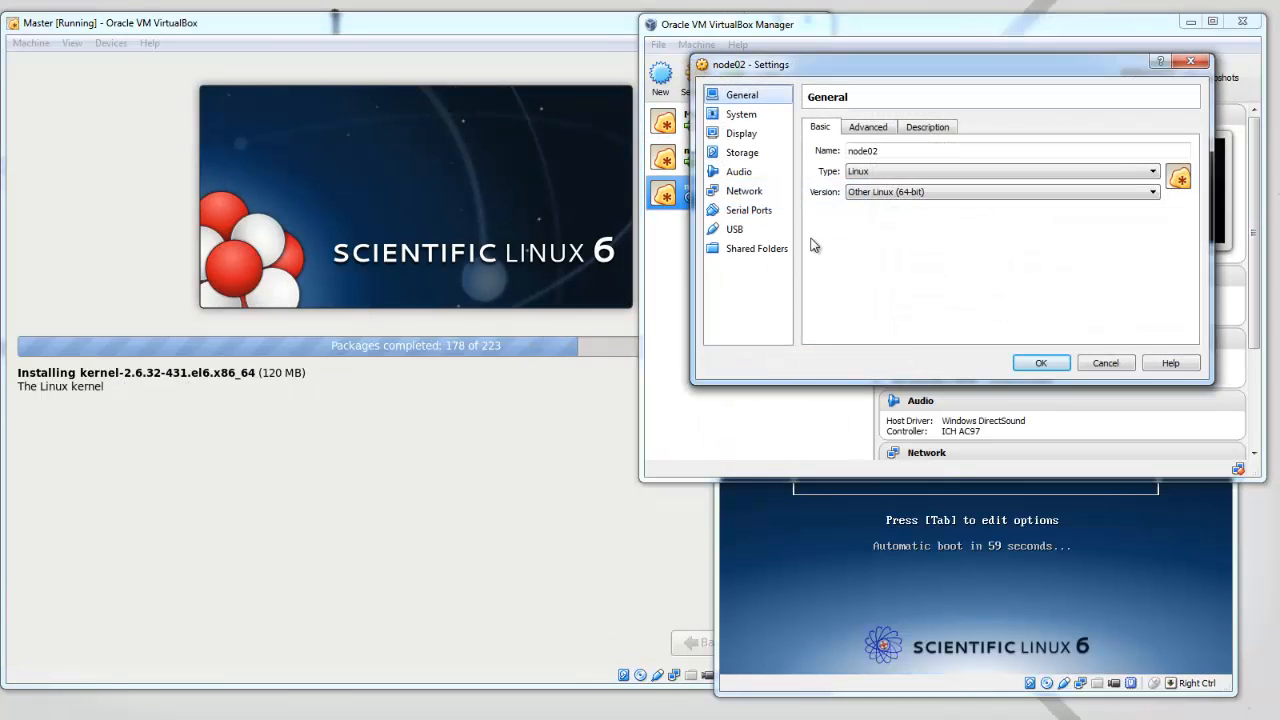
click(742, 152)
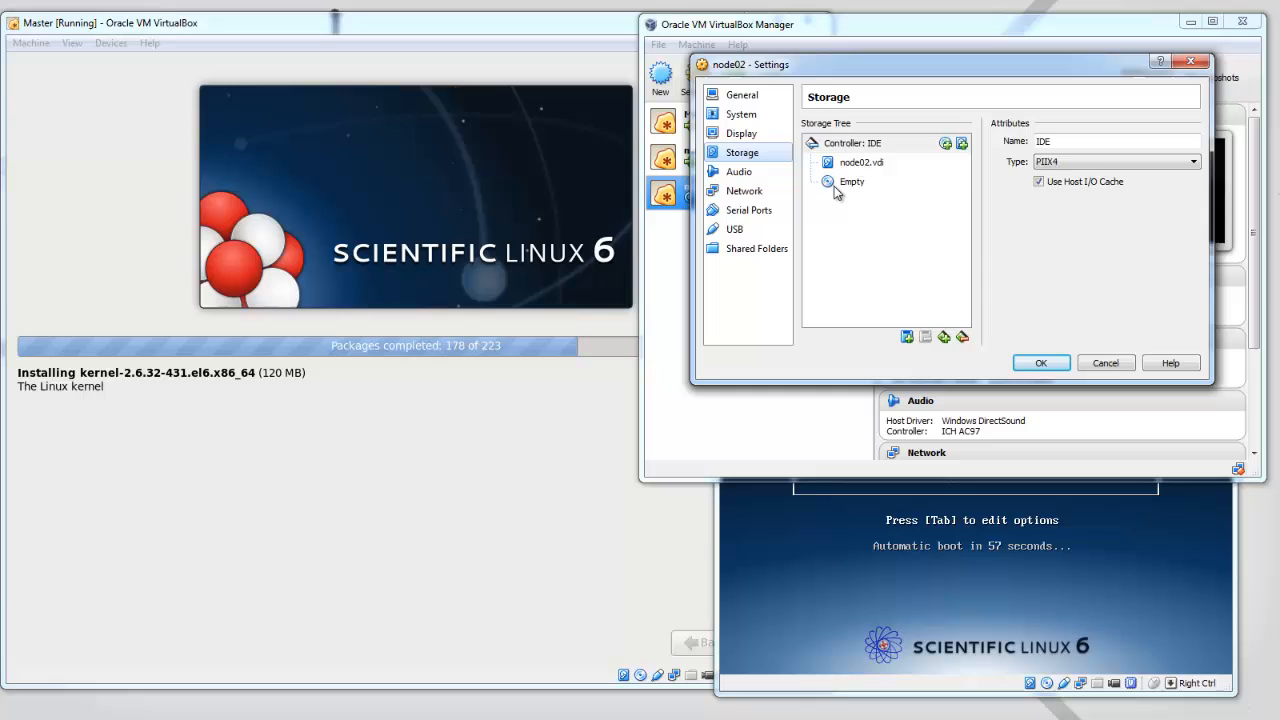
click(851, 181)
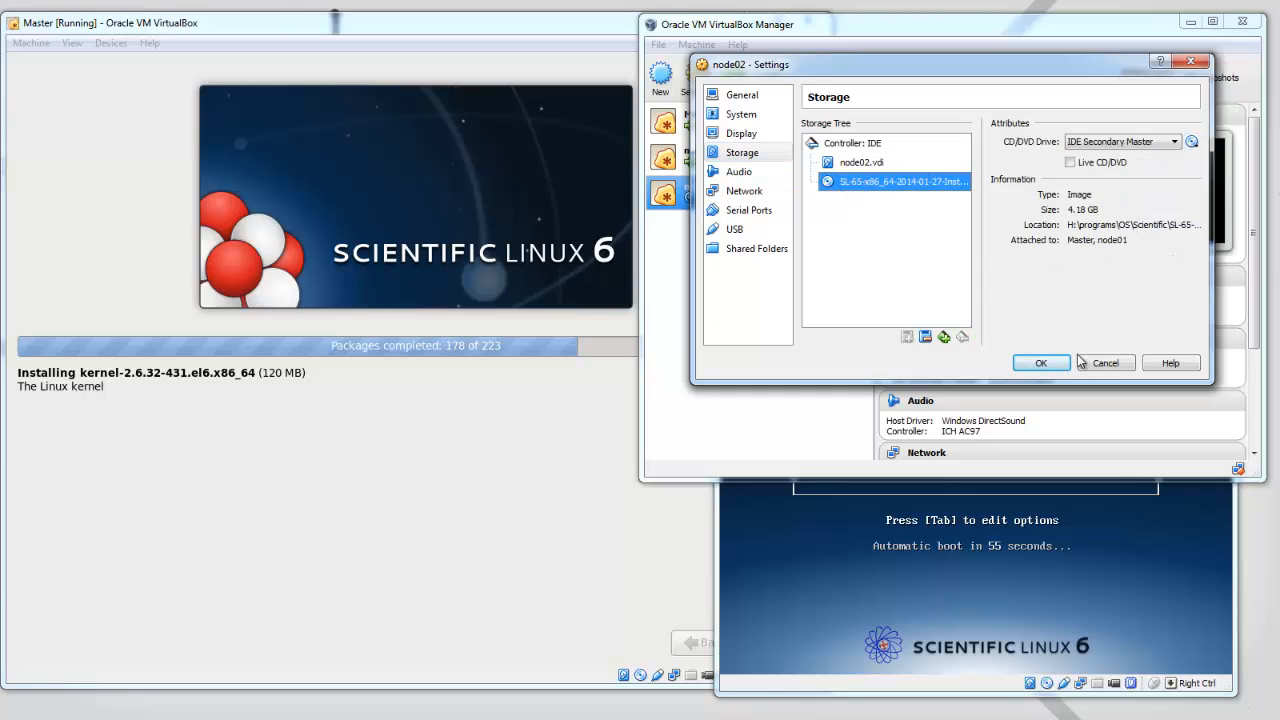
click(1041, 362)
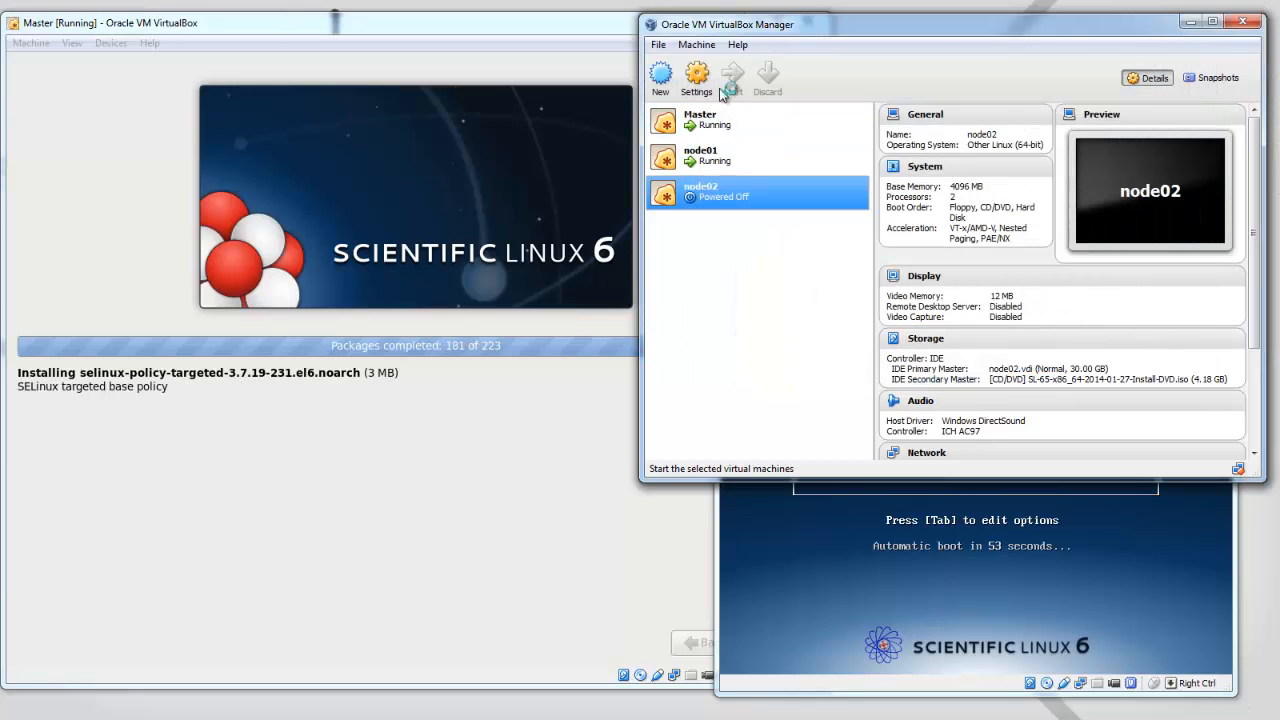
click(732, 78)
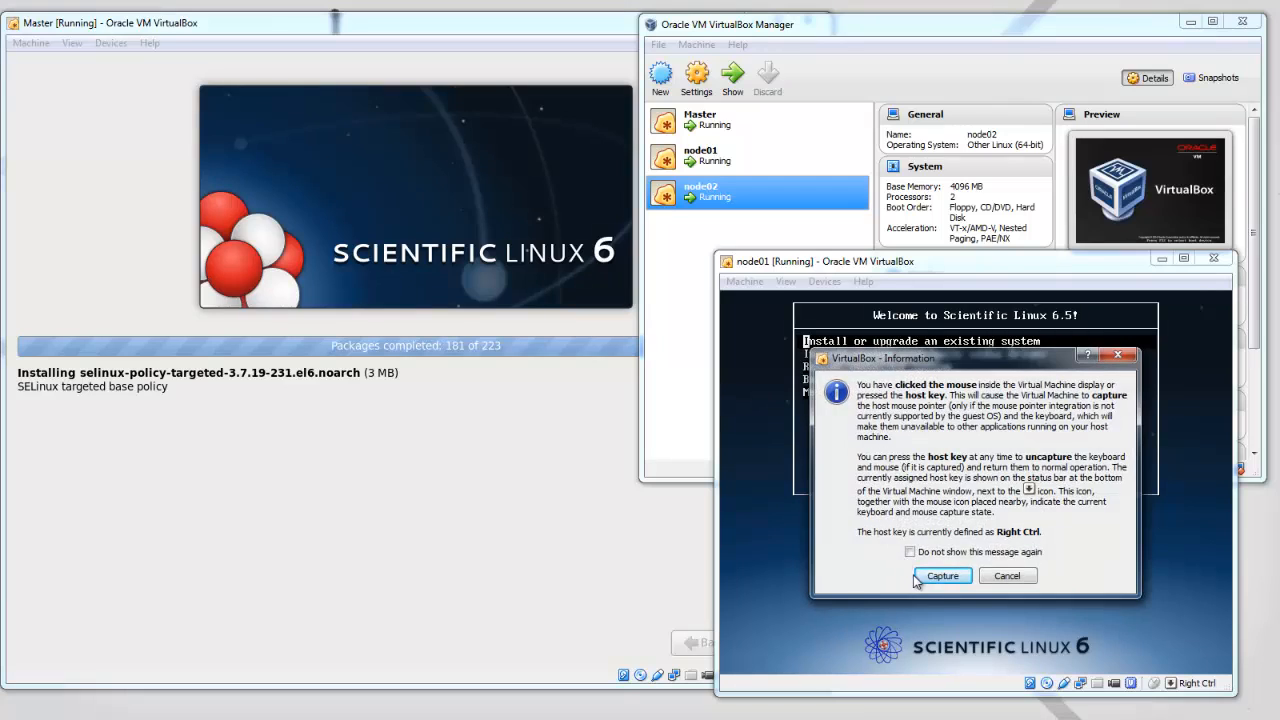
click(941, 575)
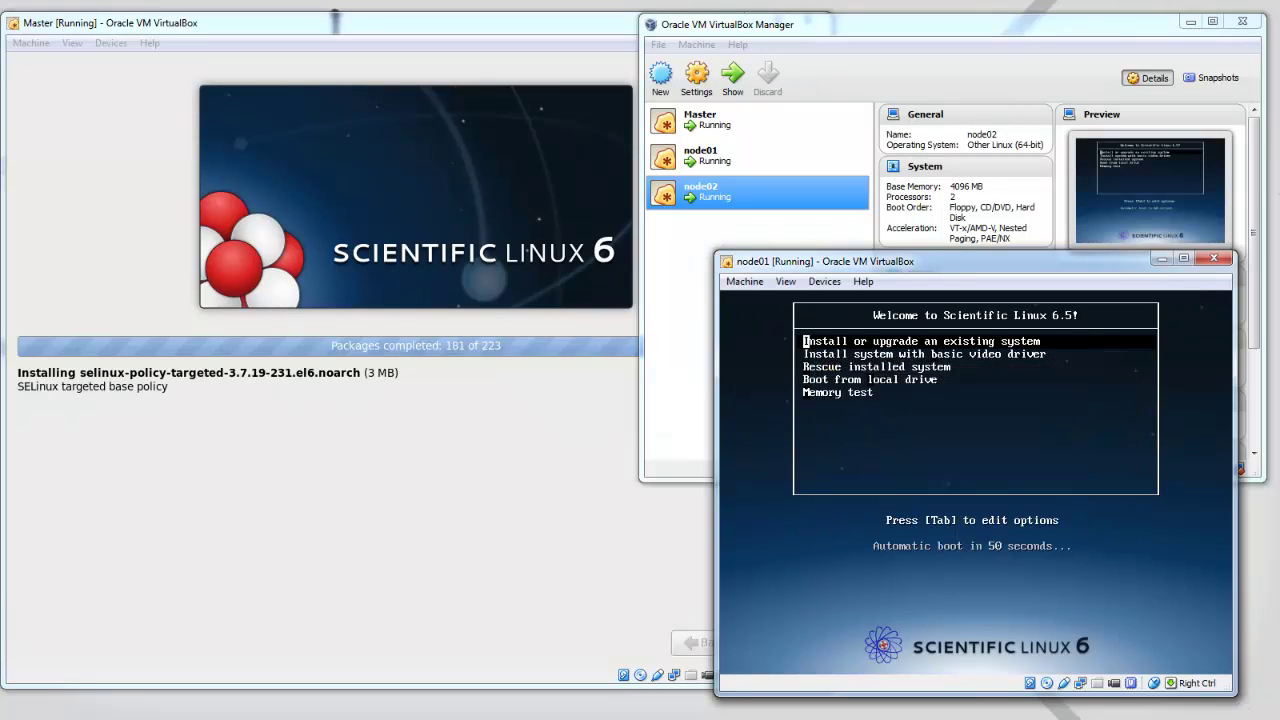
Choose 'Install or upgrade an existing system' on node01 and skip the media test.
key(Return)
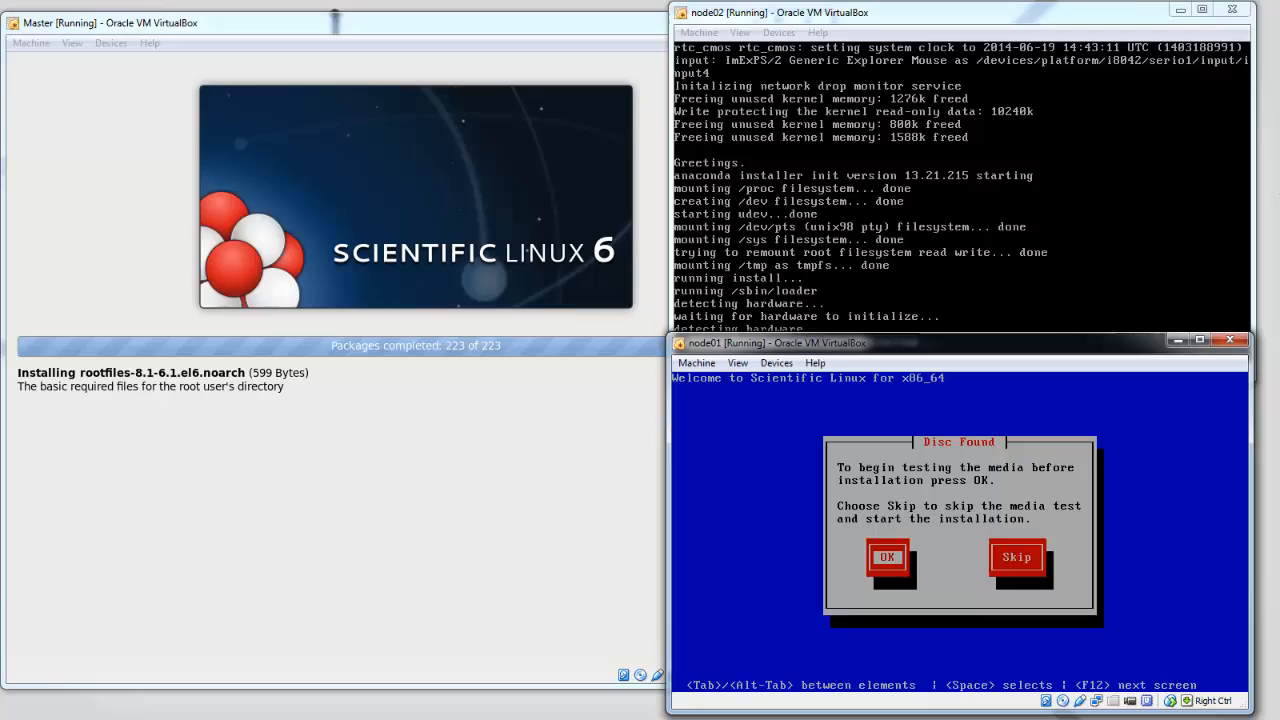
click(1017, 557)
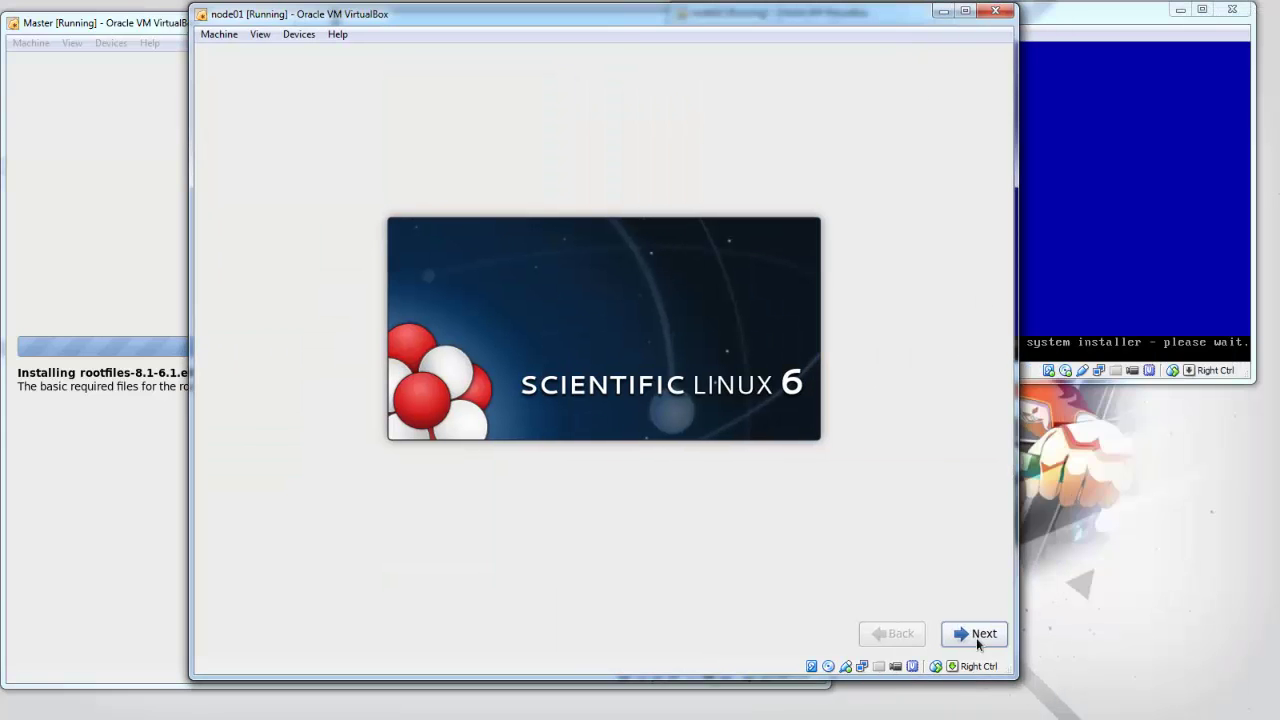
Use Basic Storage Devices on node01, discard the disk's data, and set hostname node01.tescluster.com.
click(974, 633)
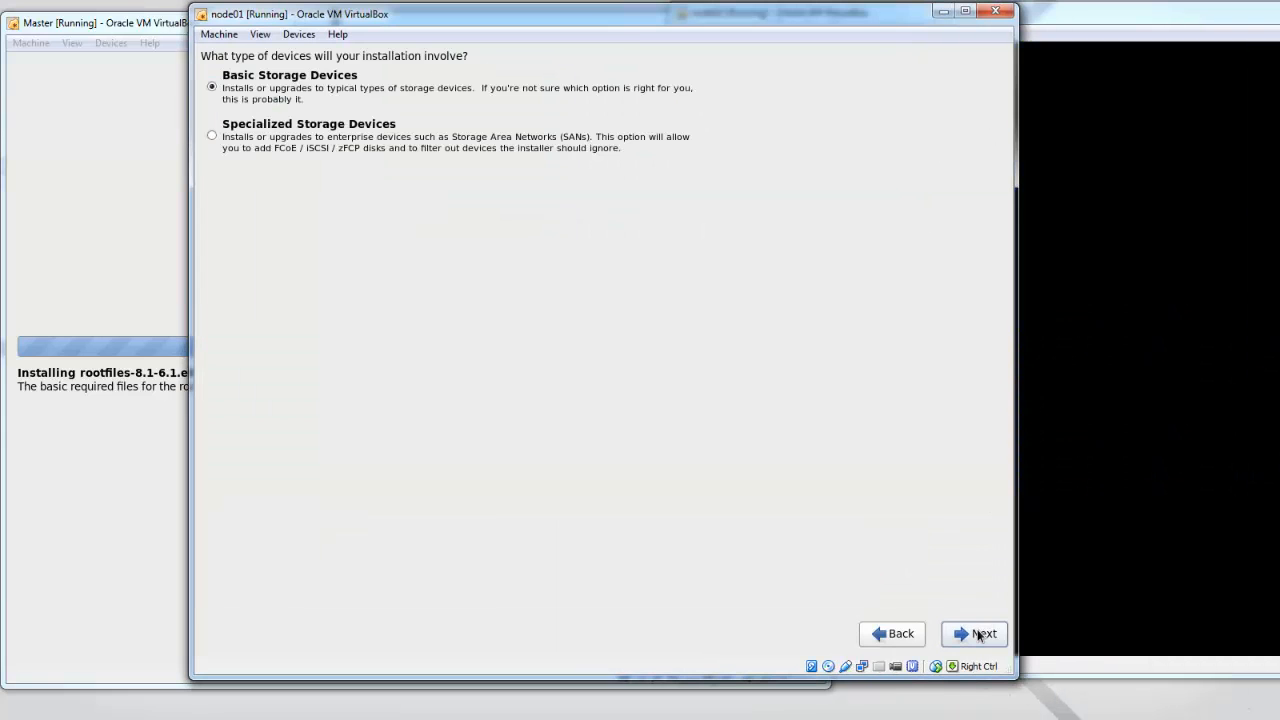
click(984, 633)
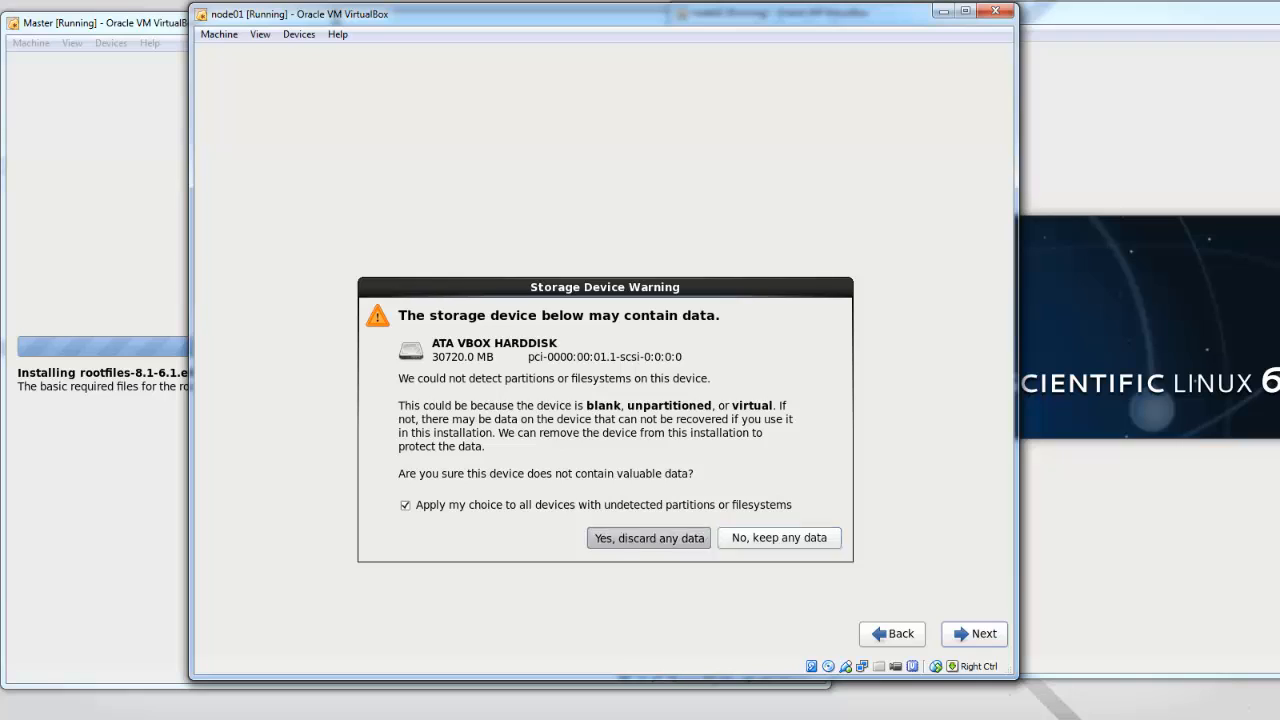
click(648, 537)
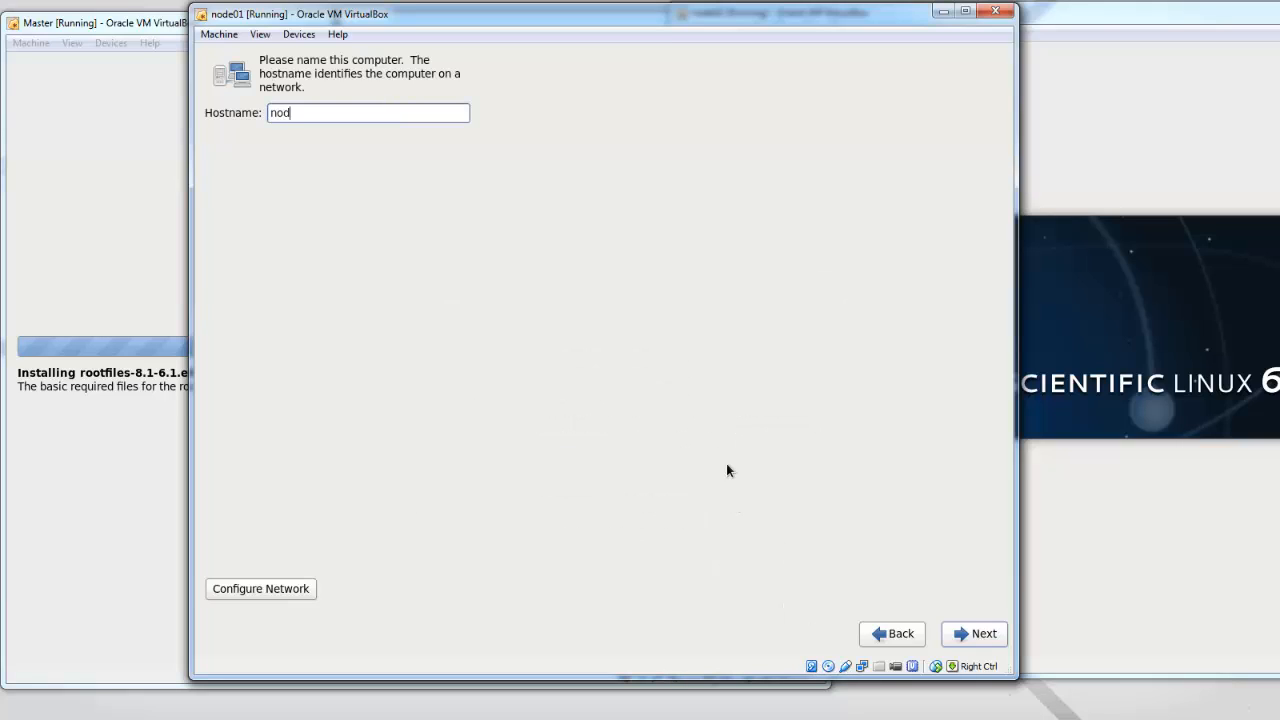
text(e01)
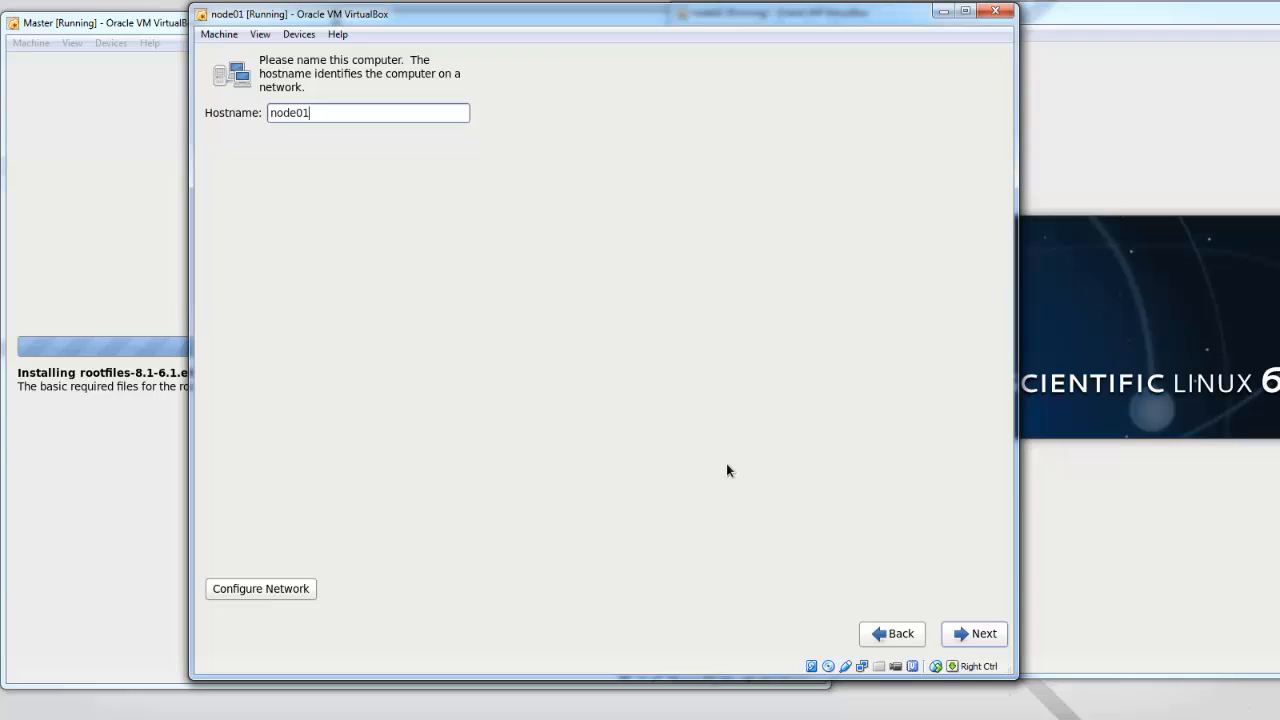
text(.tescl)
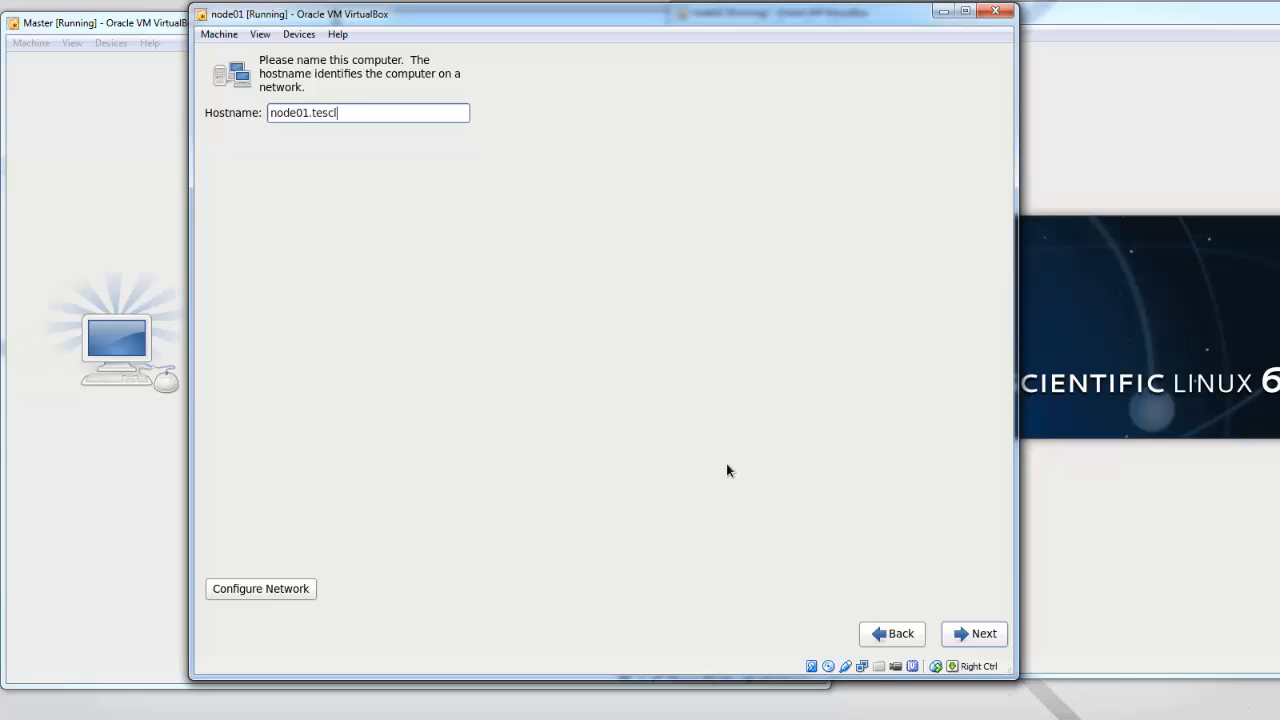
text(utser.com)
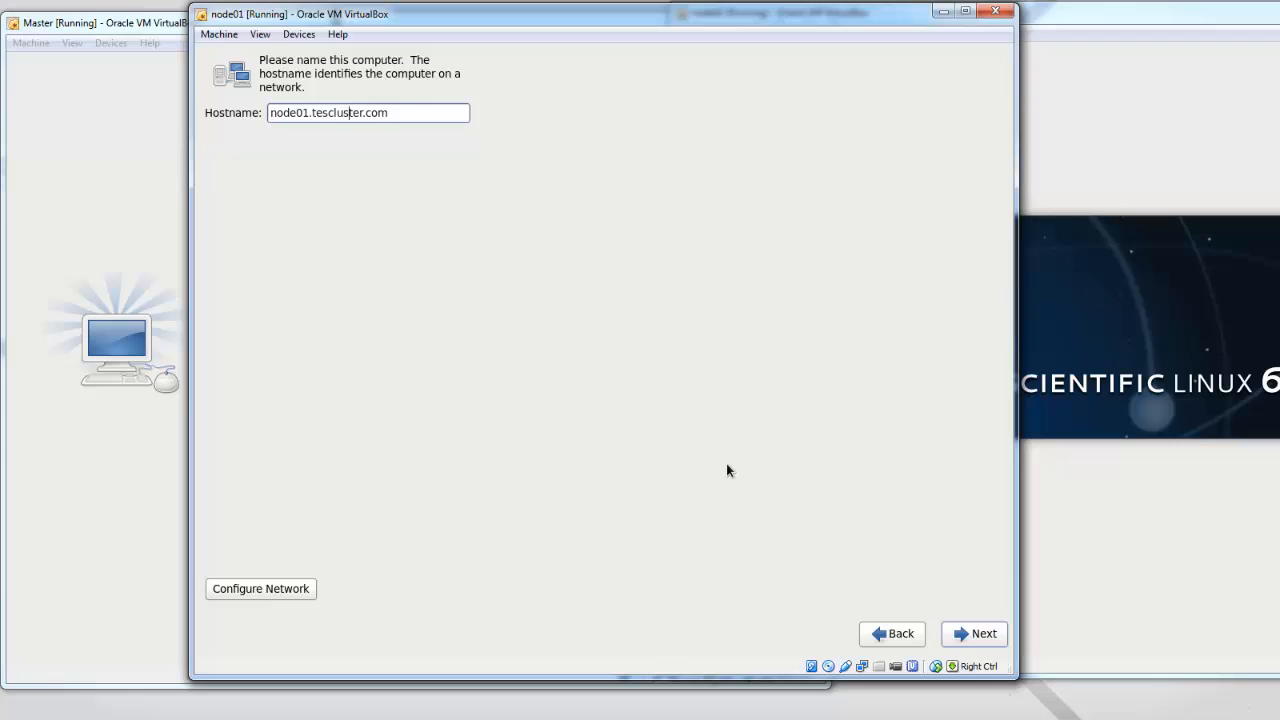
mouse_move(832, 598)
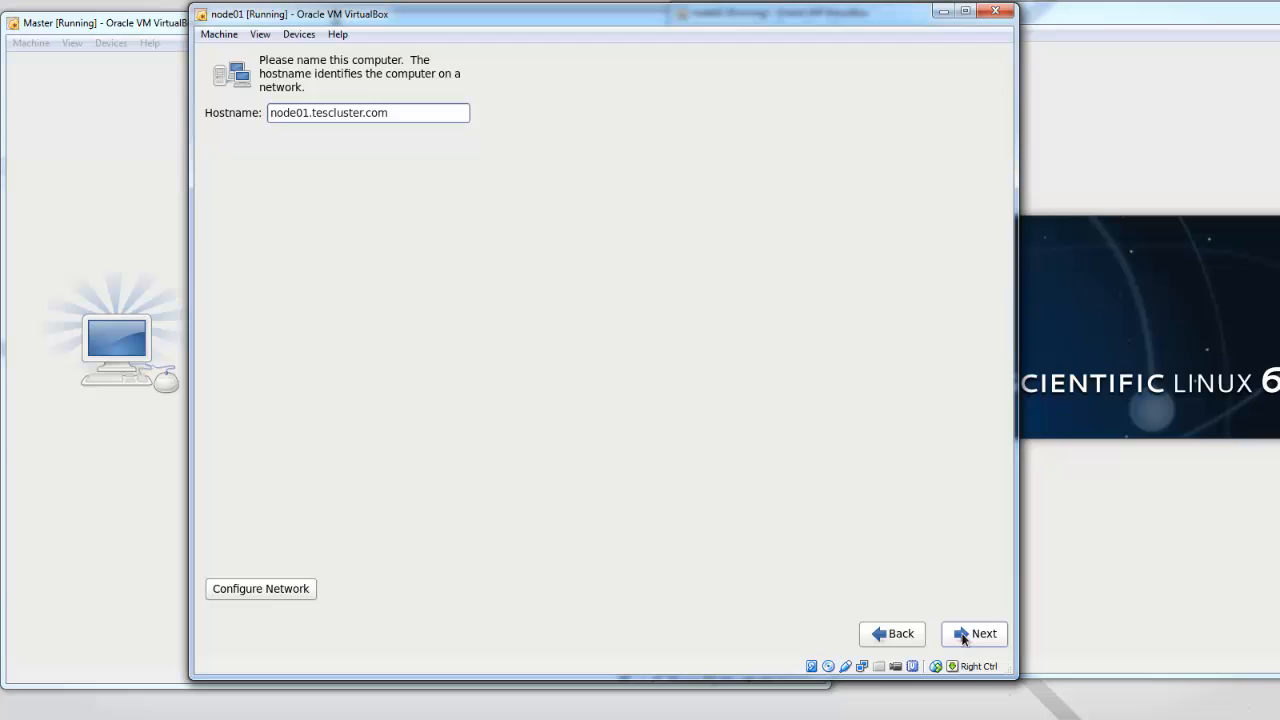
click(973, 633)
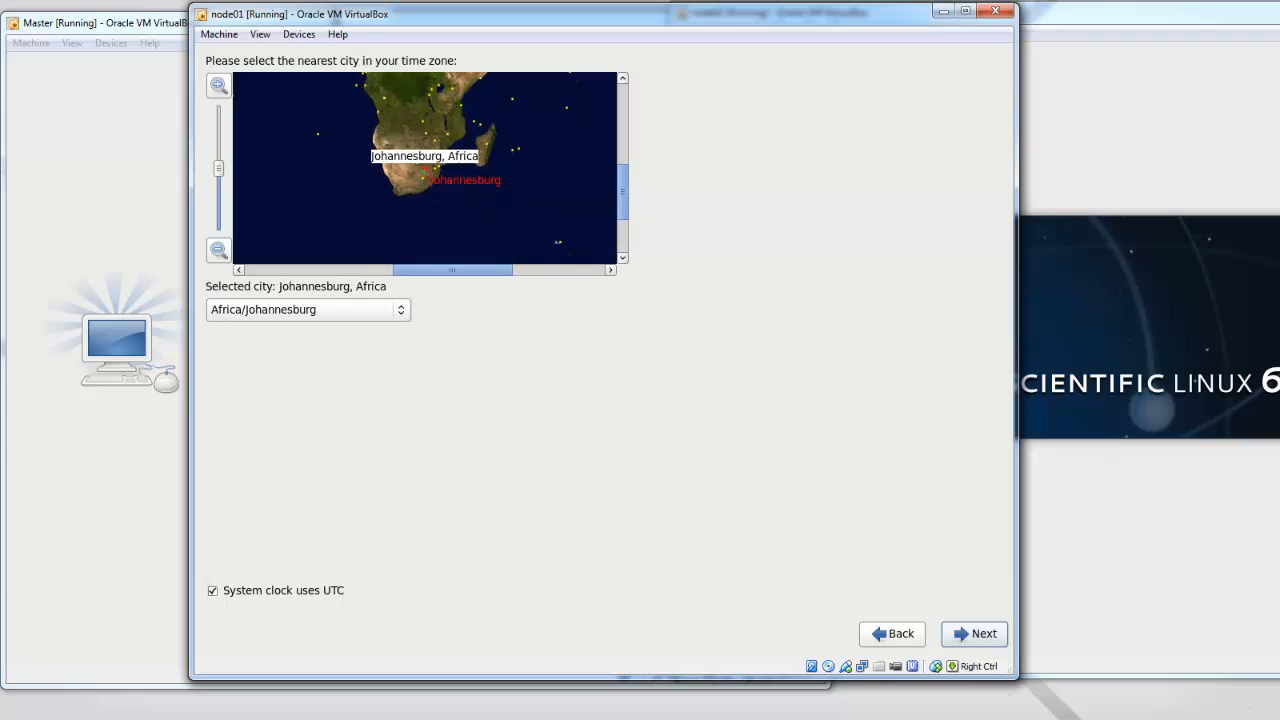
click(973, 633)
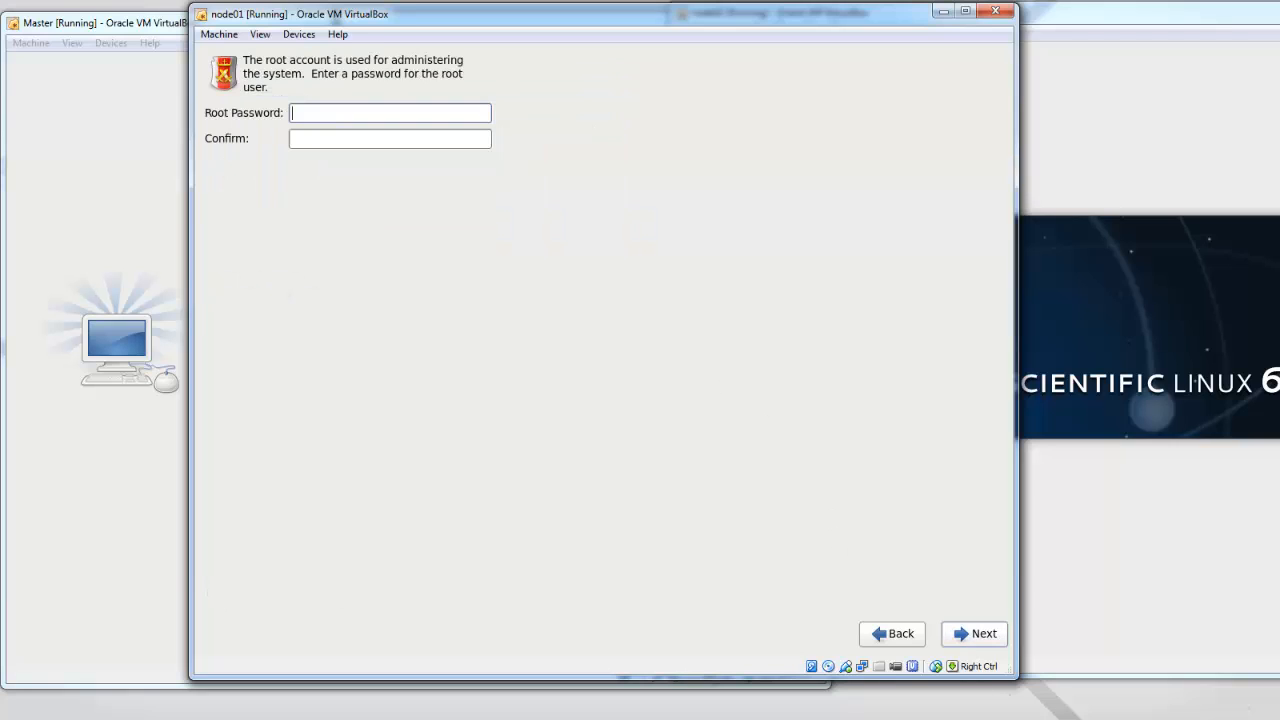
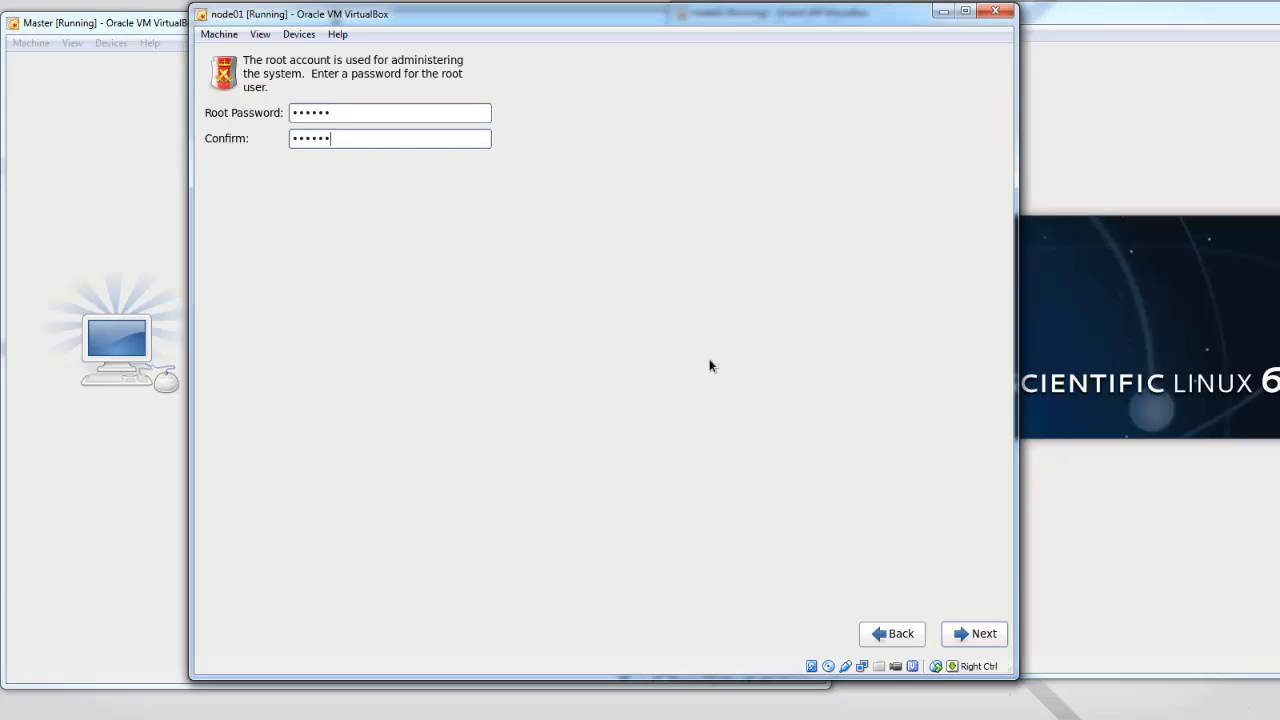
click(973, 633)
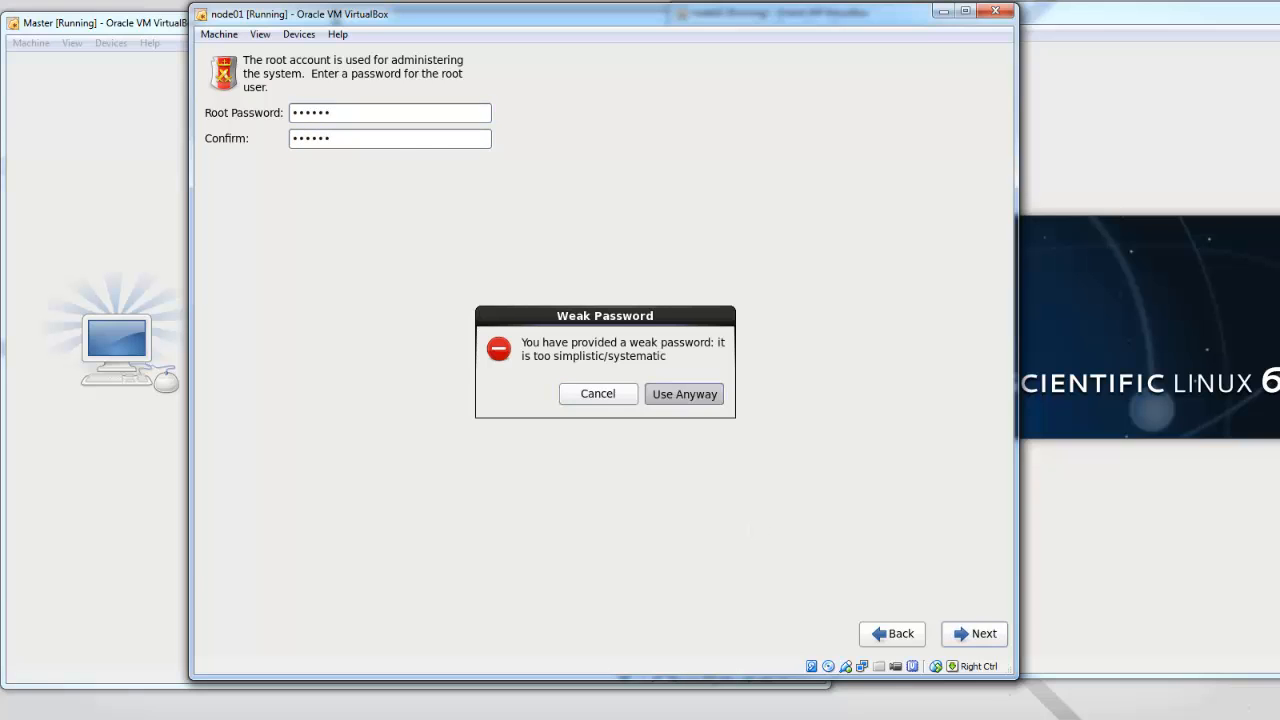
click(684, 393)
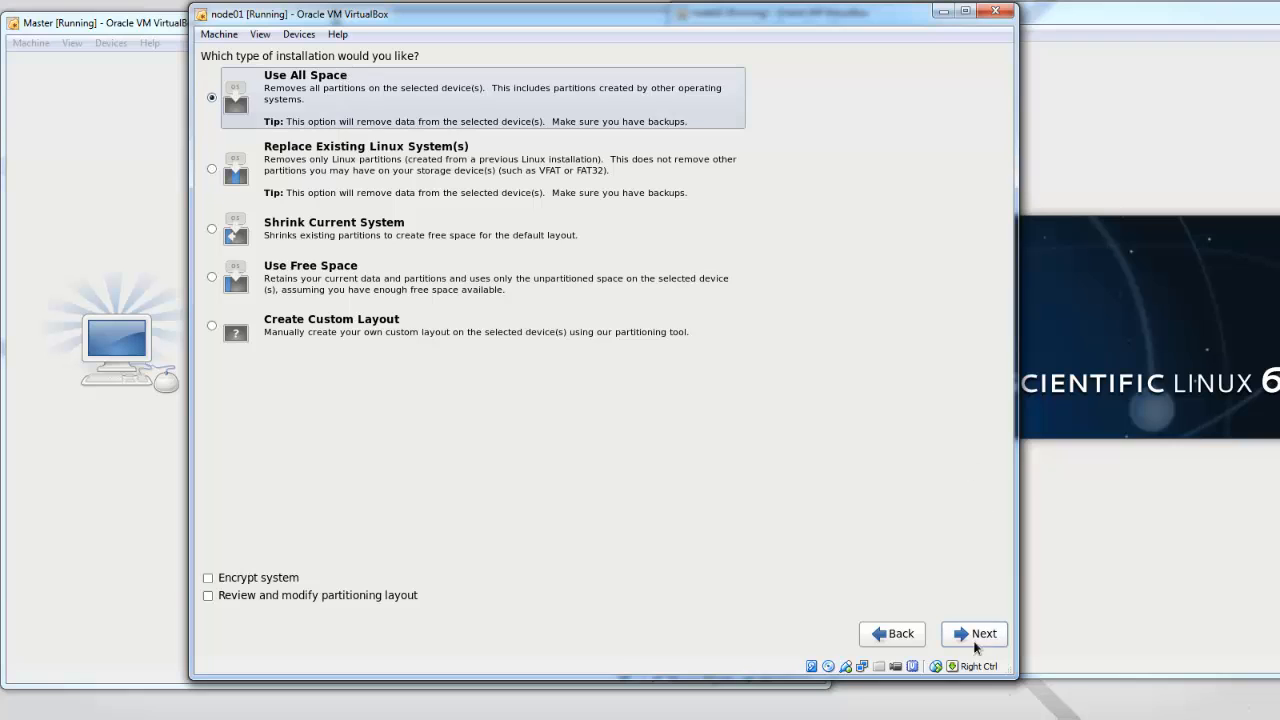
click(973, 633)
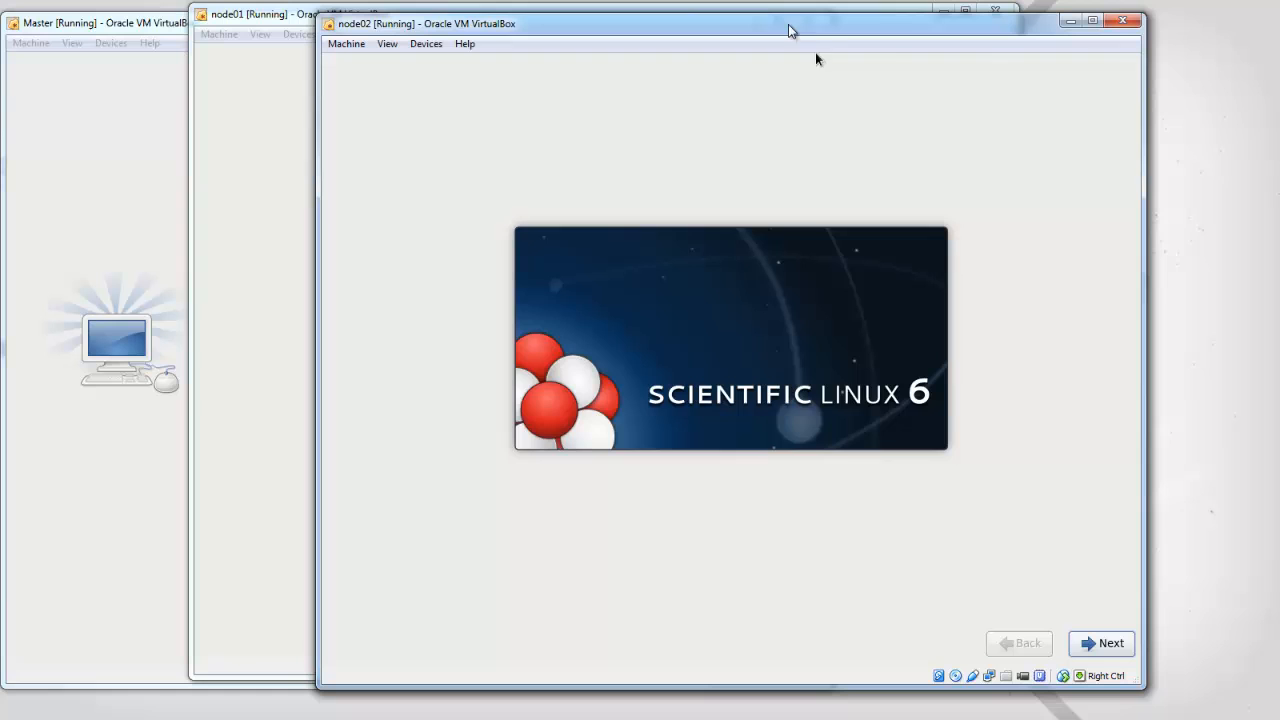
Keep U.S. English on node02, discard the disk's data, and set hostname node02.testcluster.com.
click(1101, 643)
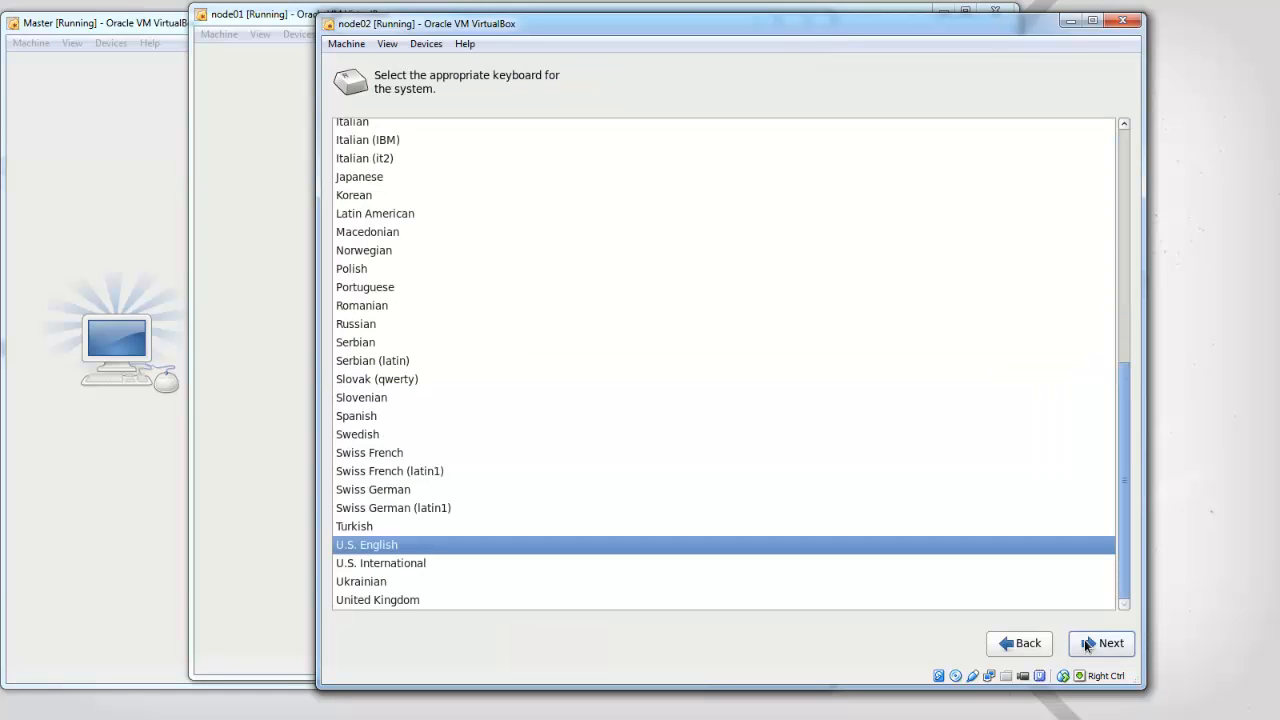
click(1101, 643)
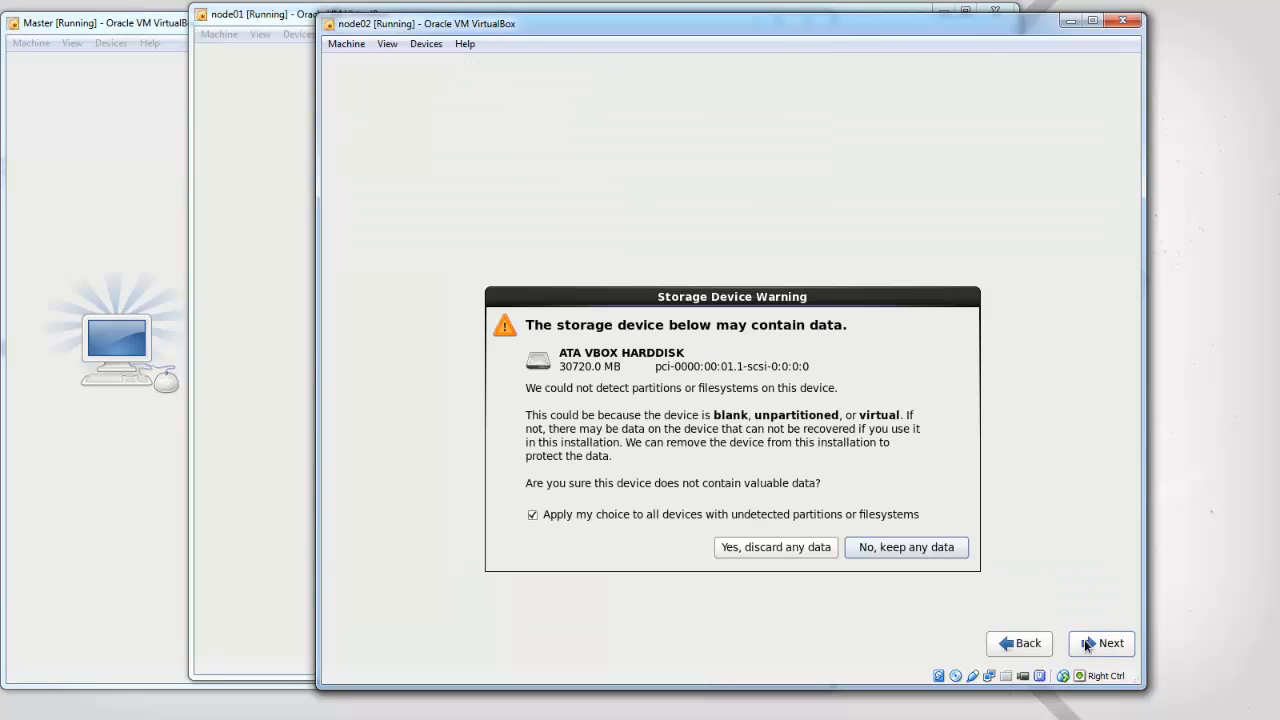
click(775, 547)
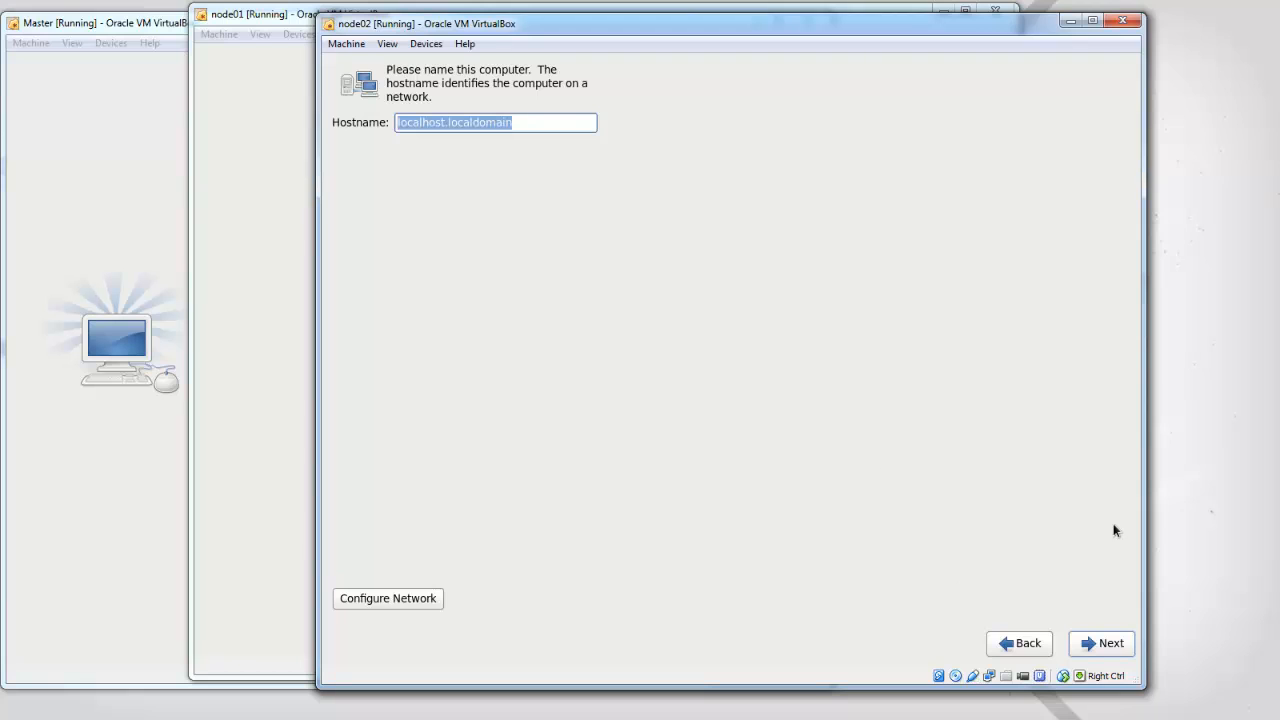
text(node02.)
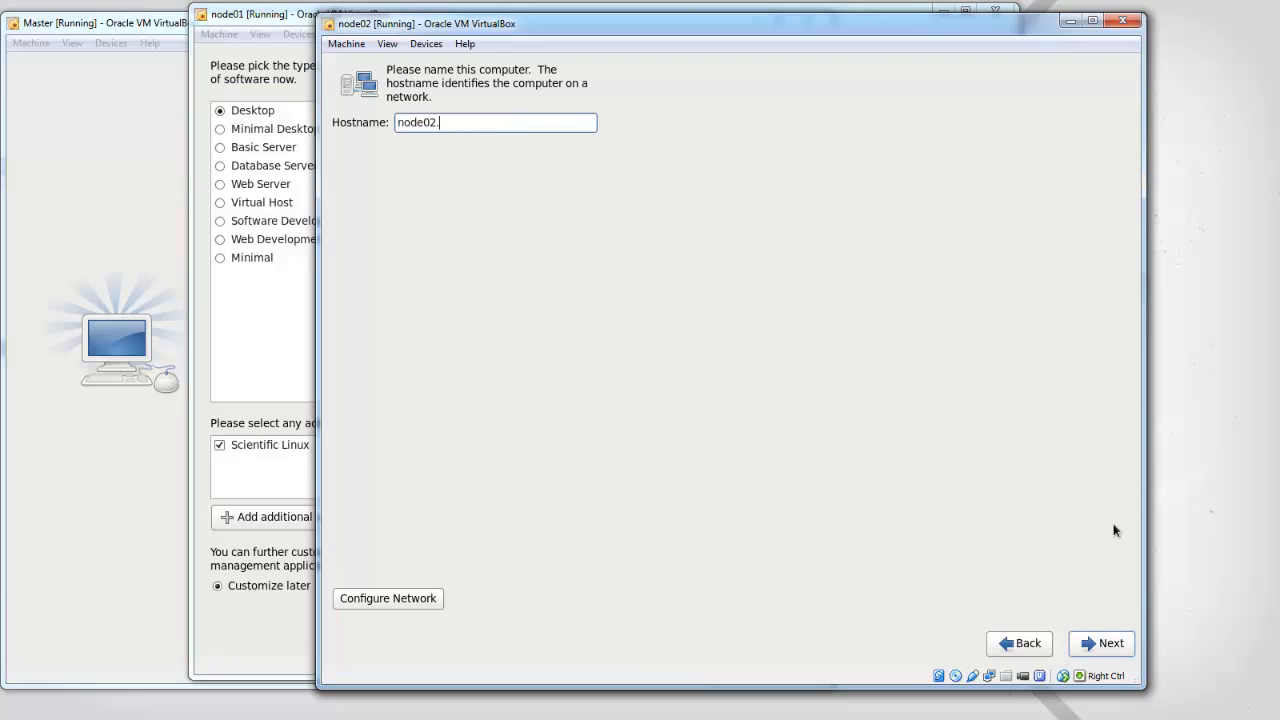
text(testcluster.c)
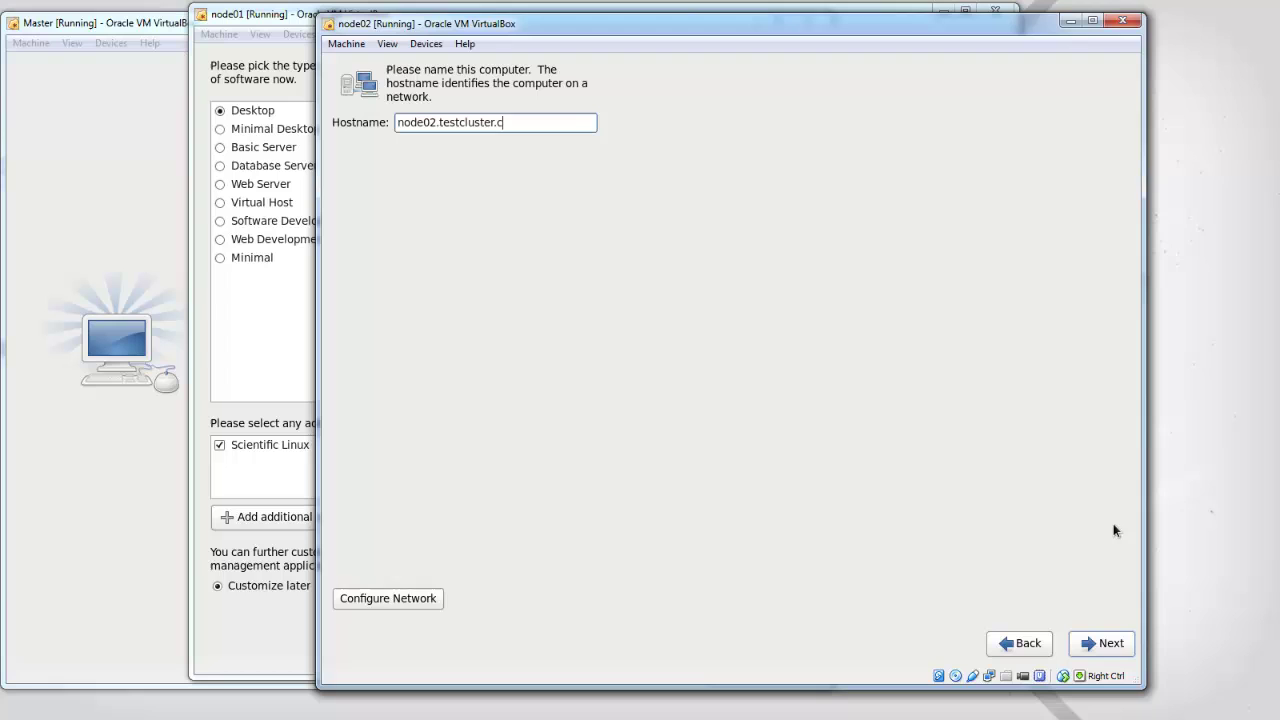
text(om)
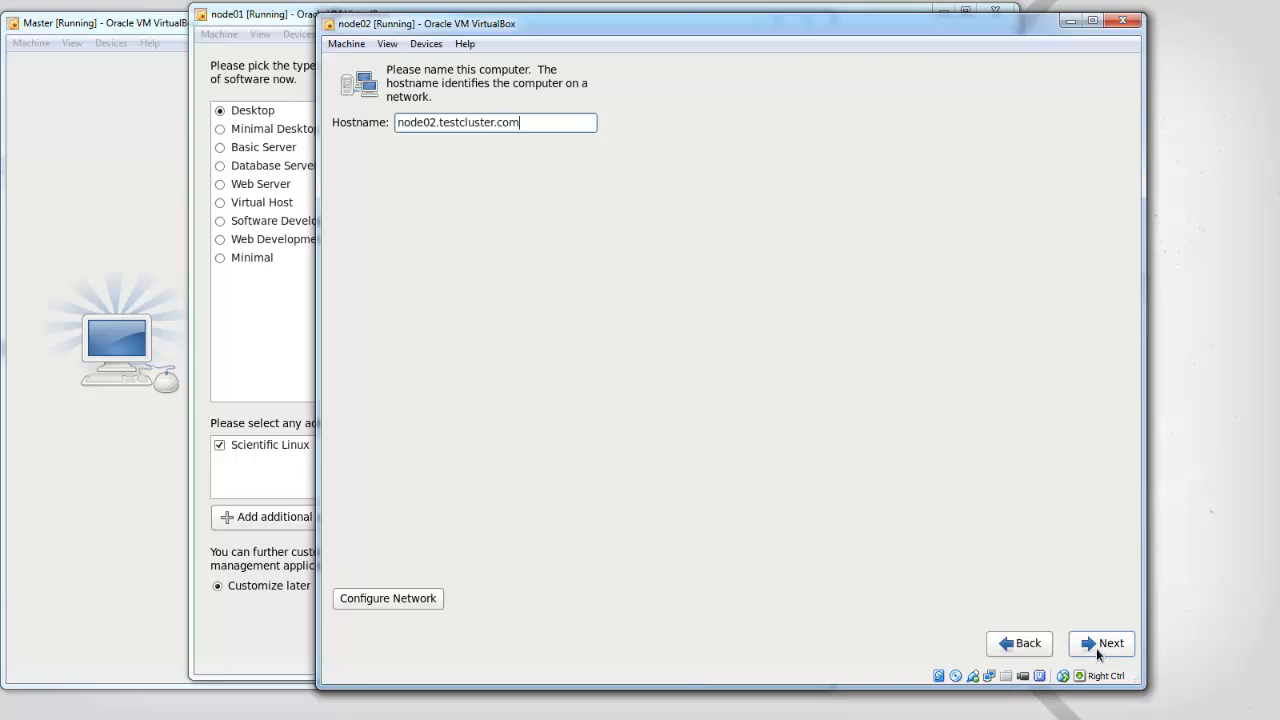
click(1101, 643)
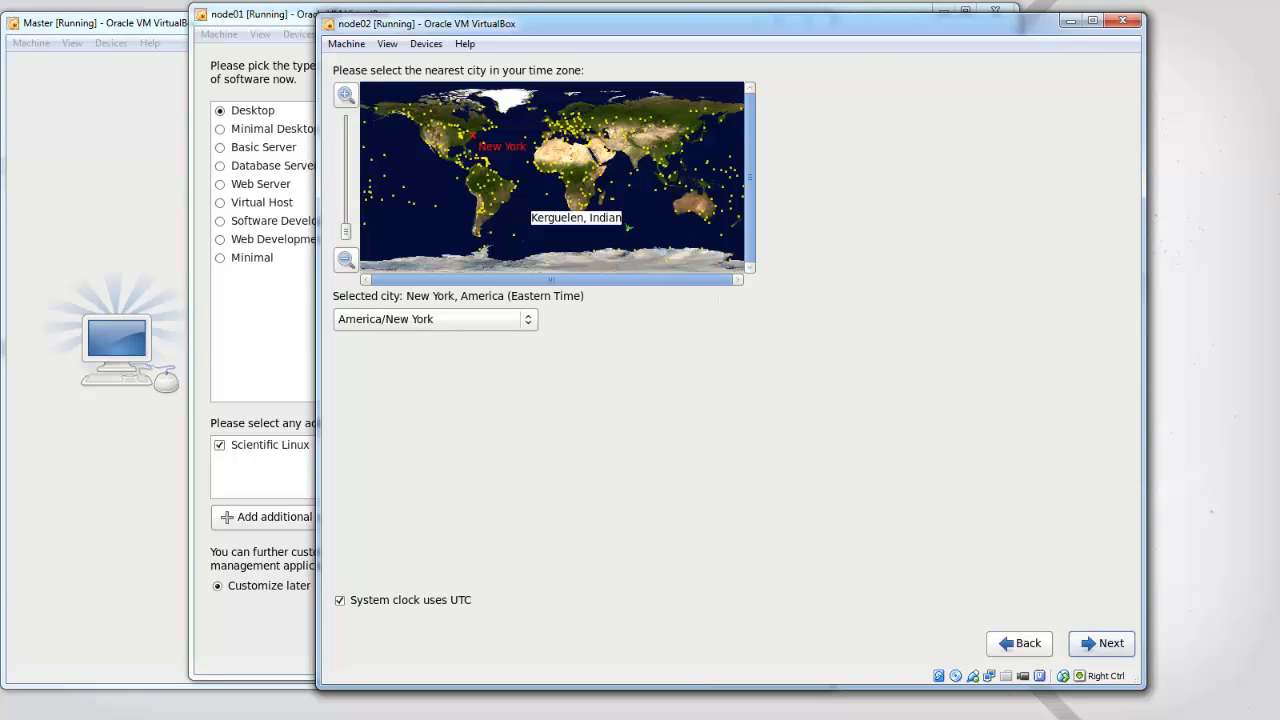
Choose Johannesburg on node02's time zone map and enter the root password.
click(552, 188)
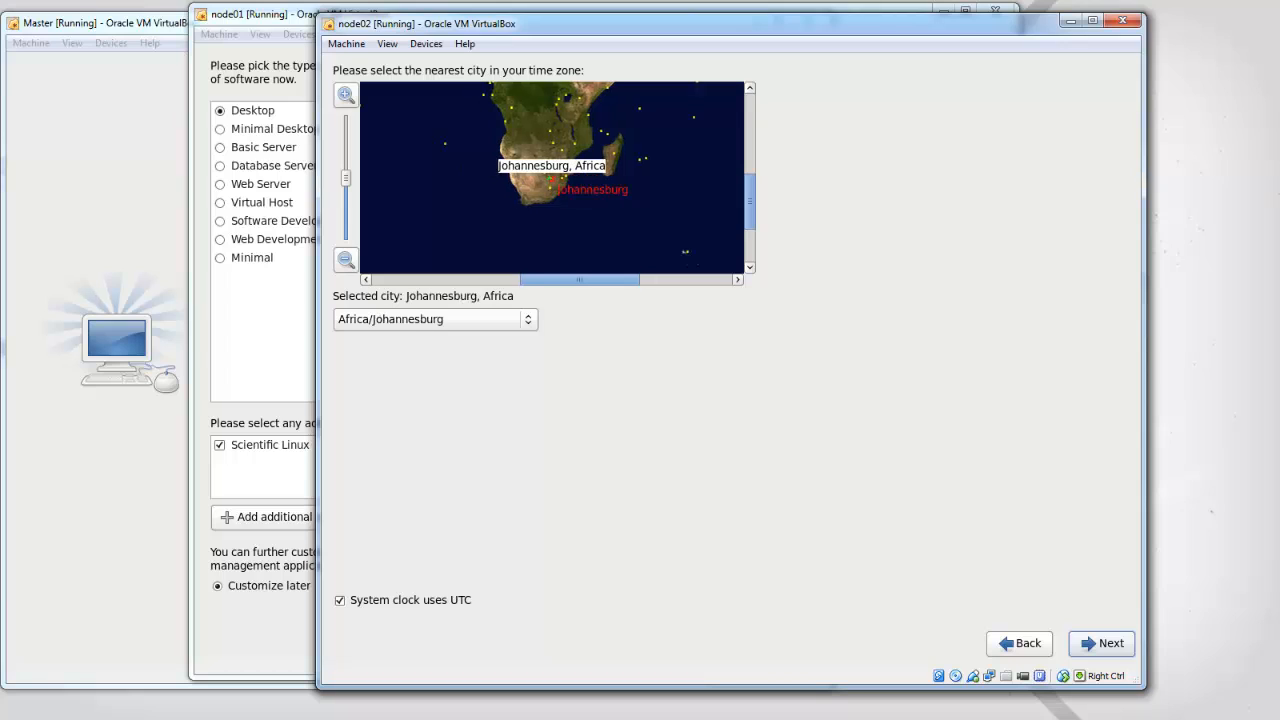
click(1101, 643)
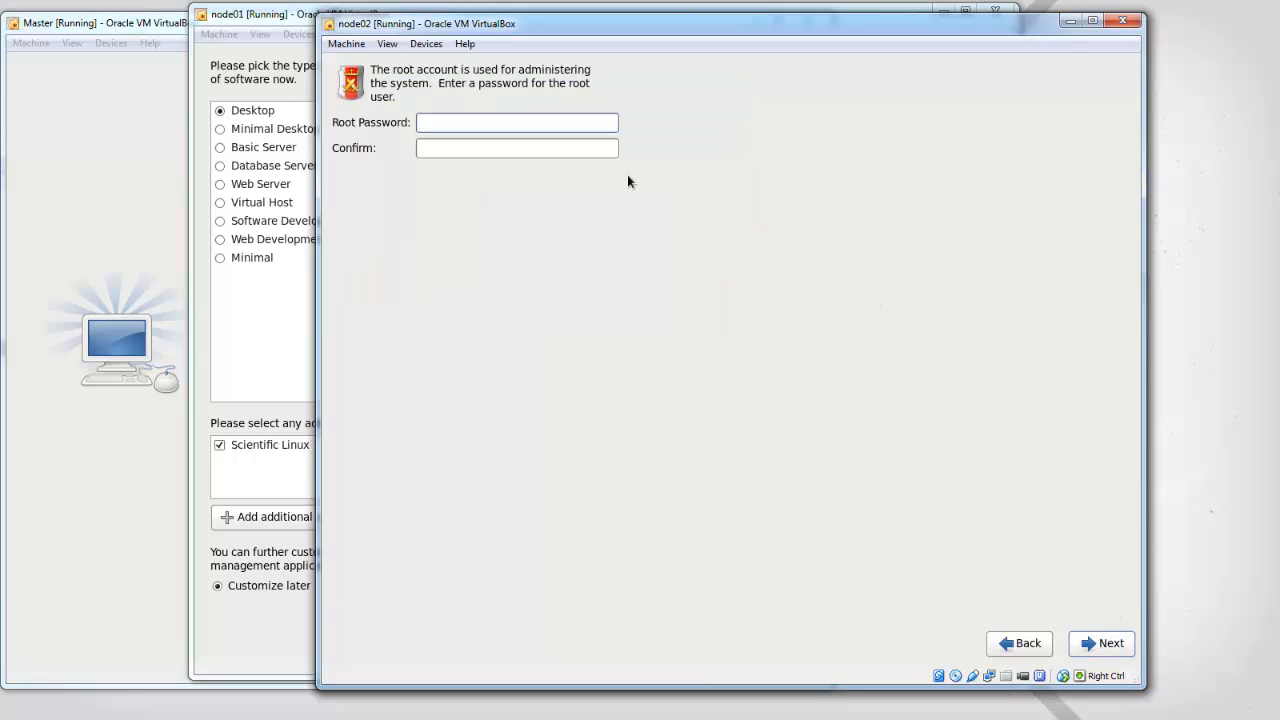
text(••••••)
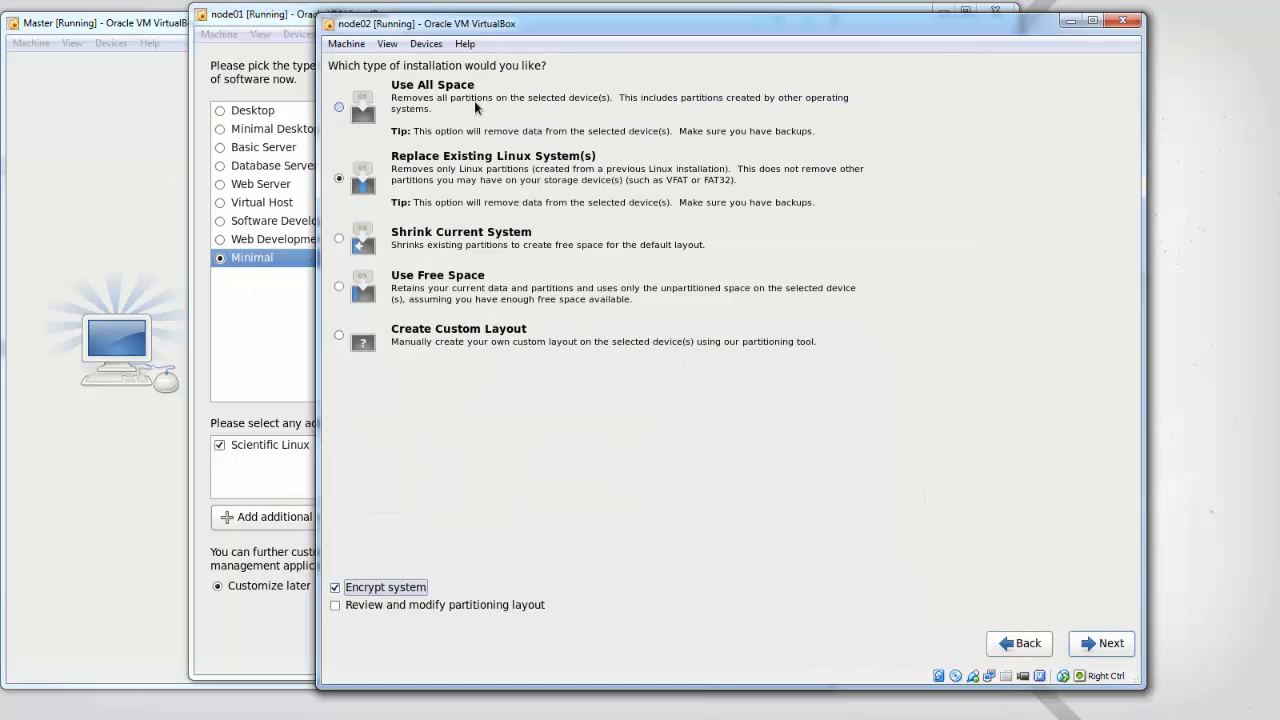
Try node02's encrypted partitioning, cancel the passphrase prompt, and dismiss the eight-character passphrase error.
click(1101, 643)
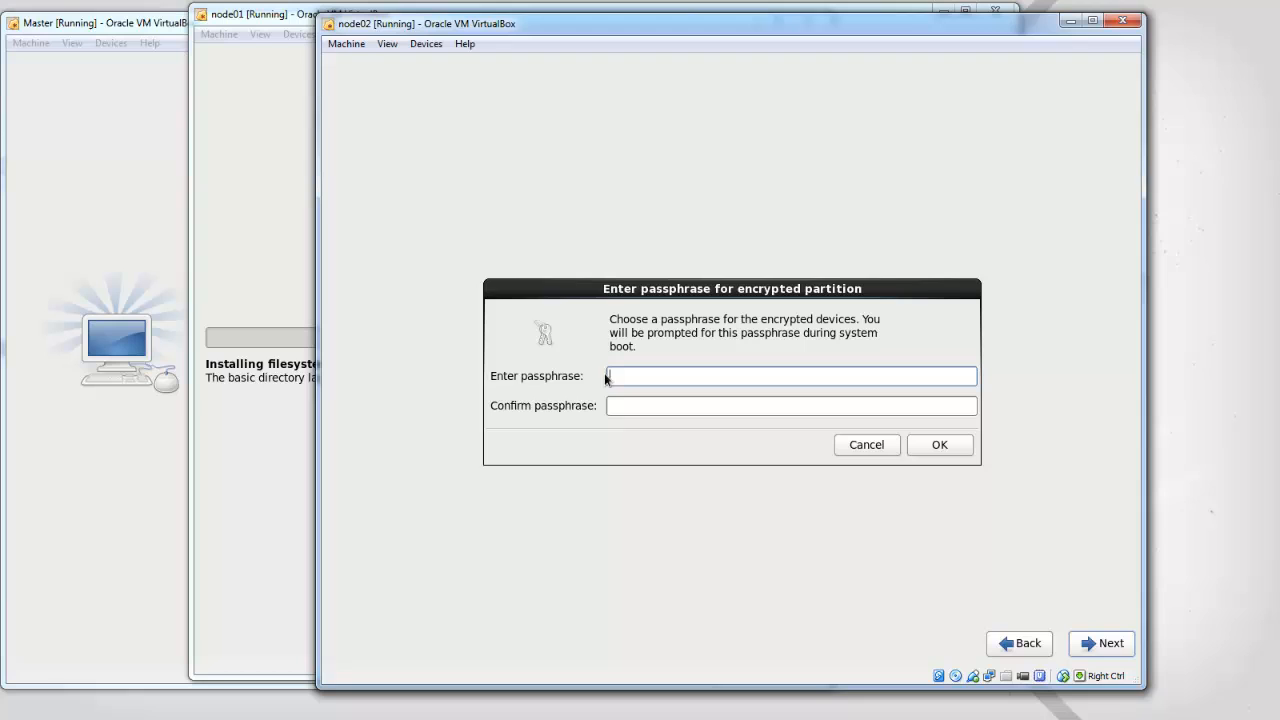
click(938, 444)
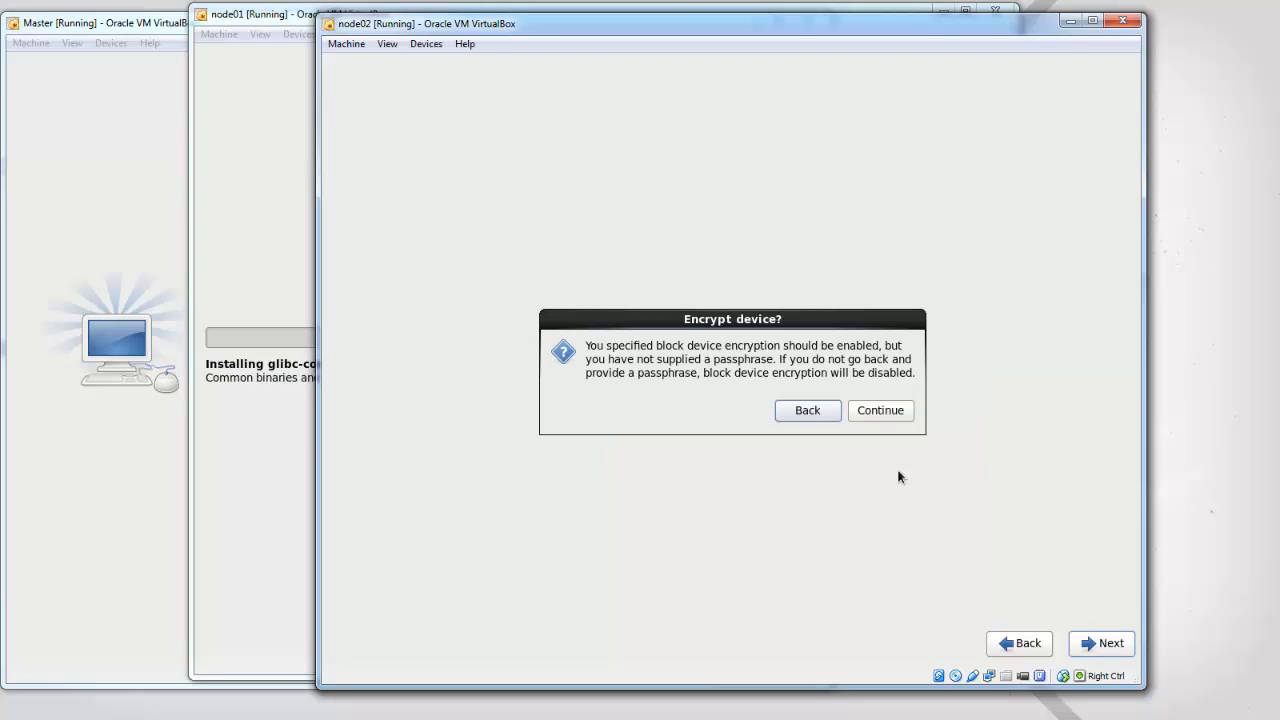
click(807, 410)
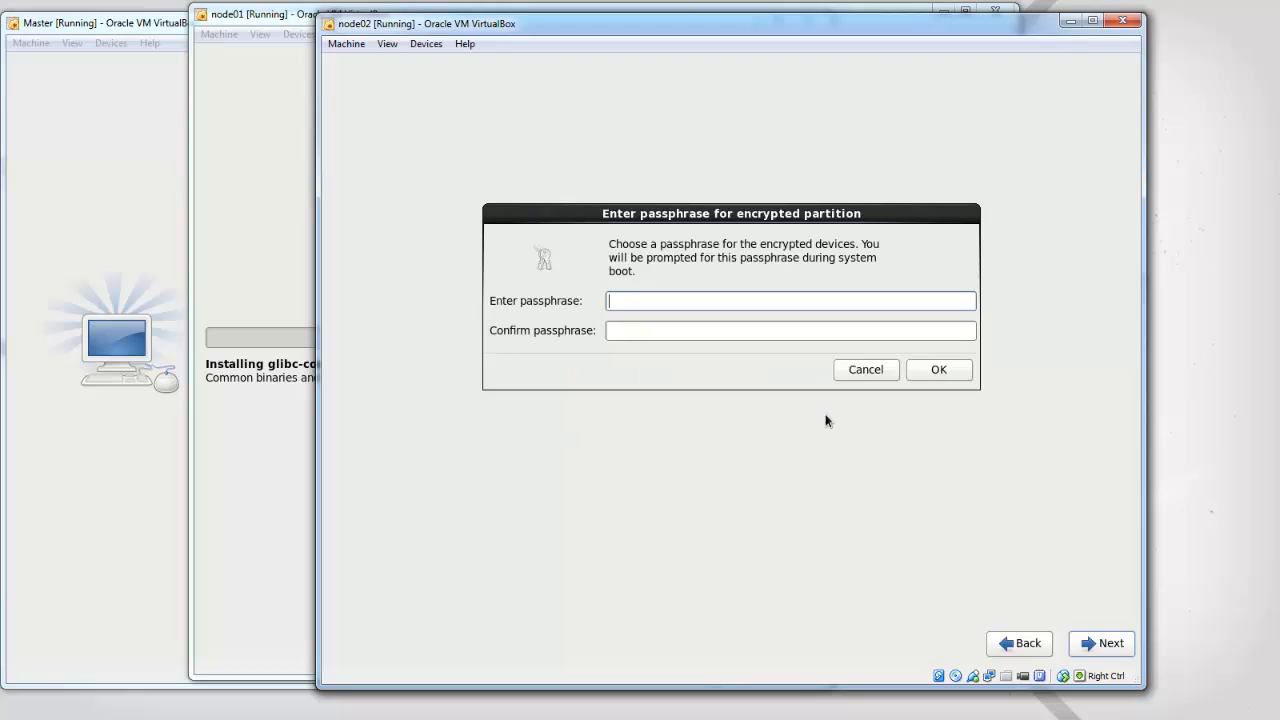
click(938, 369)
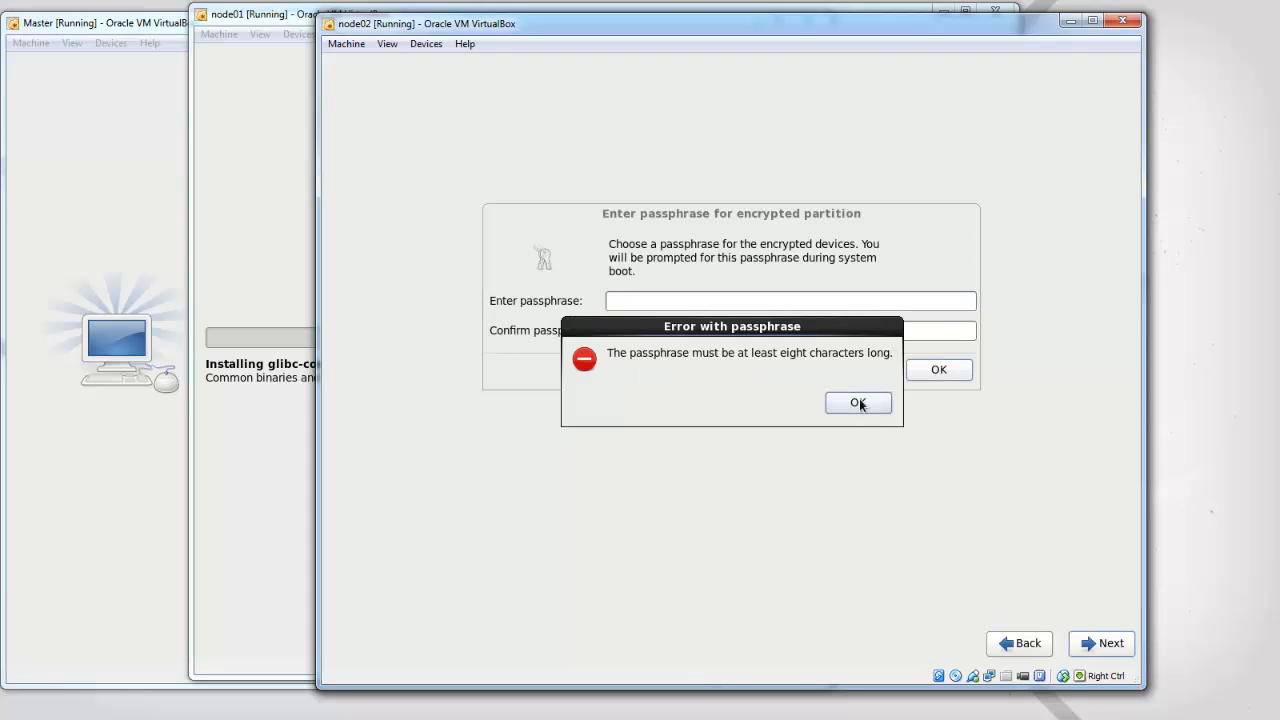
click(857, 402)
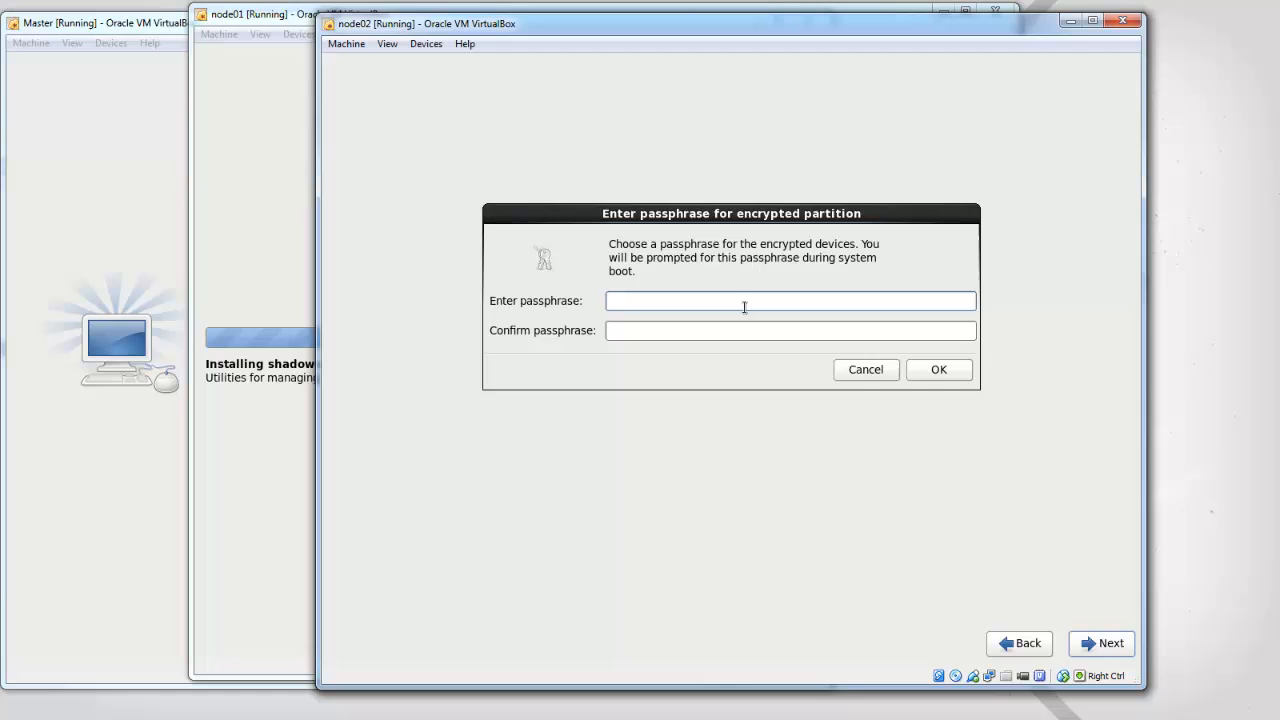
mouse_move(378, 213)
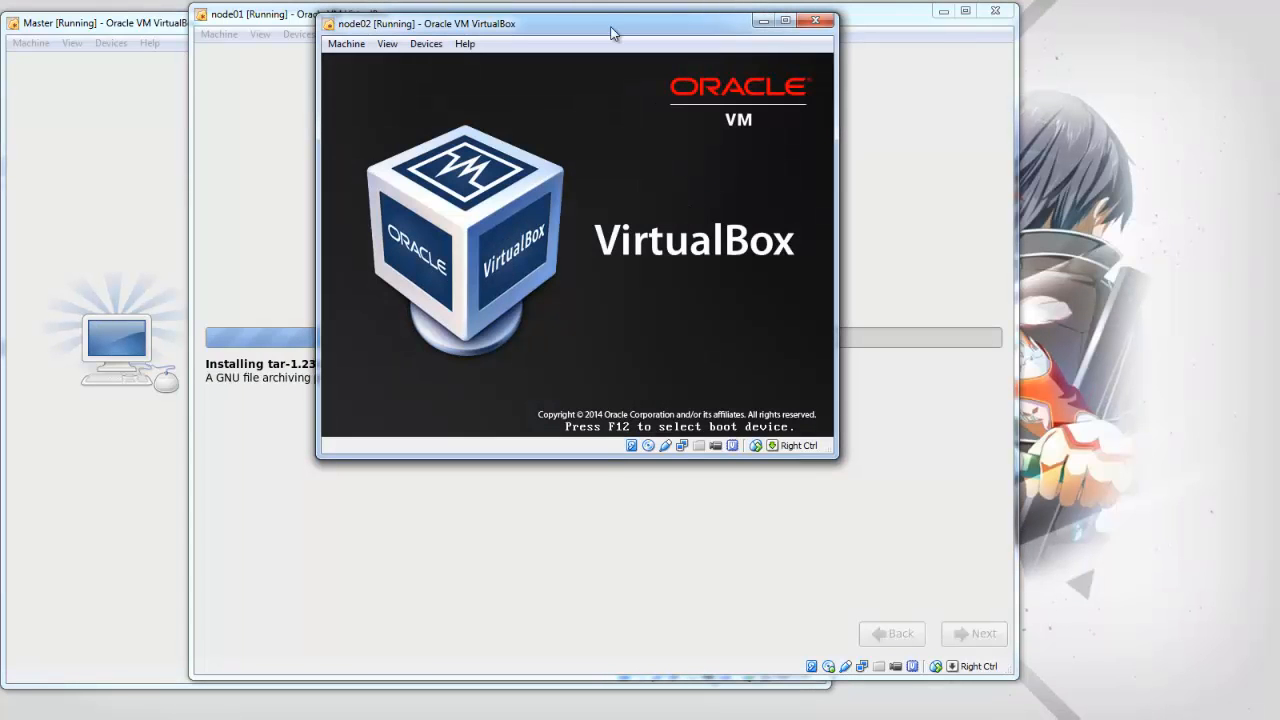
Move node02's window aside and reboot the finished Master installation.
drag(613, 23, 978, 63)
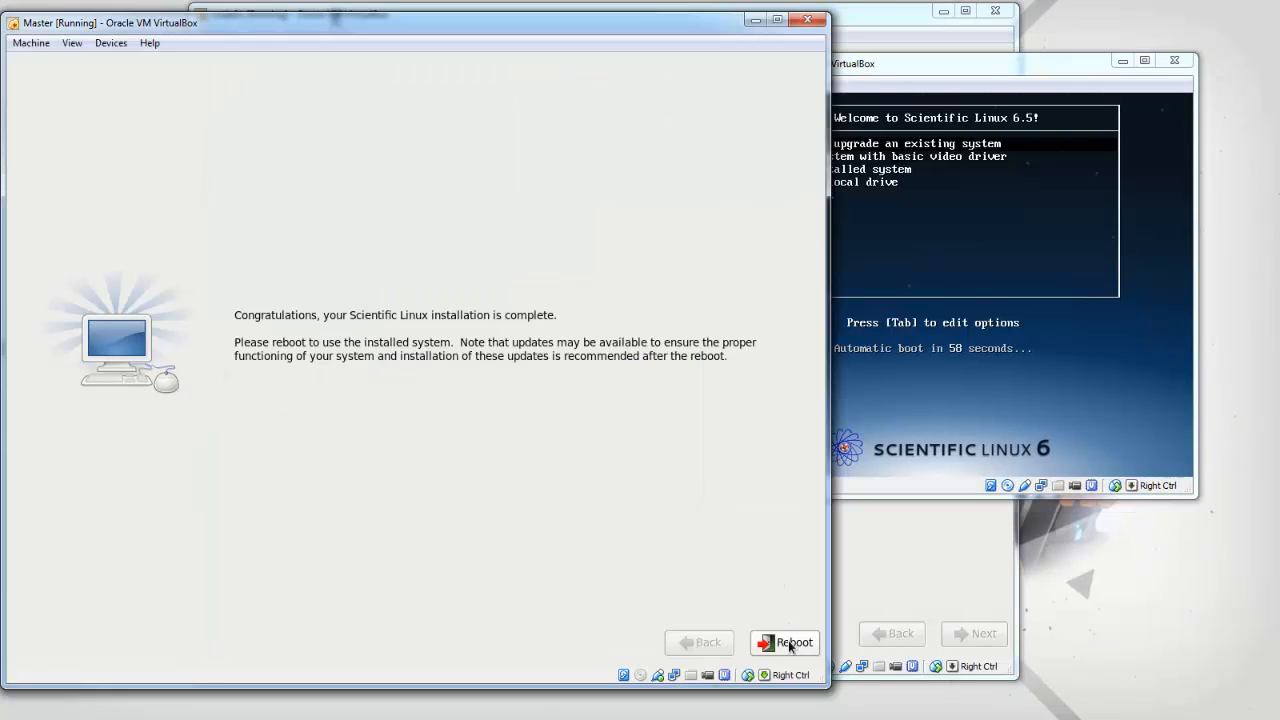
click(785, 642)
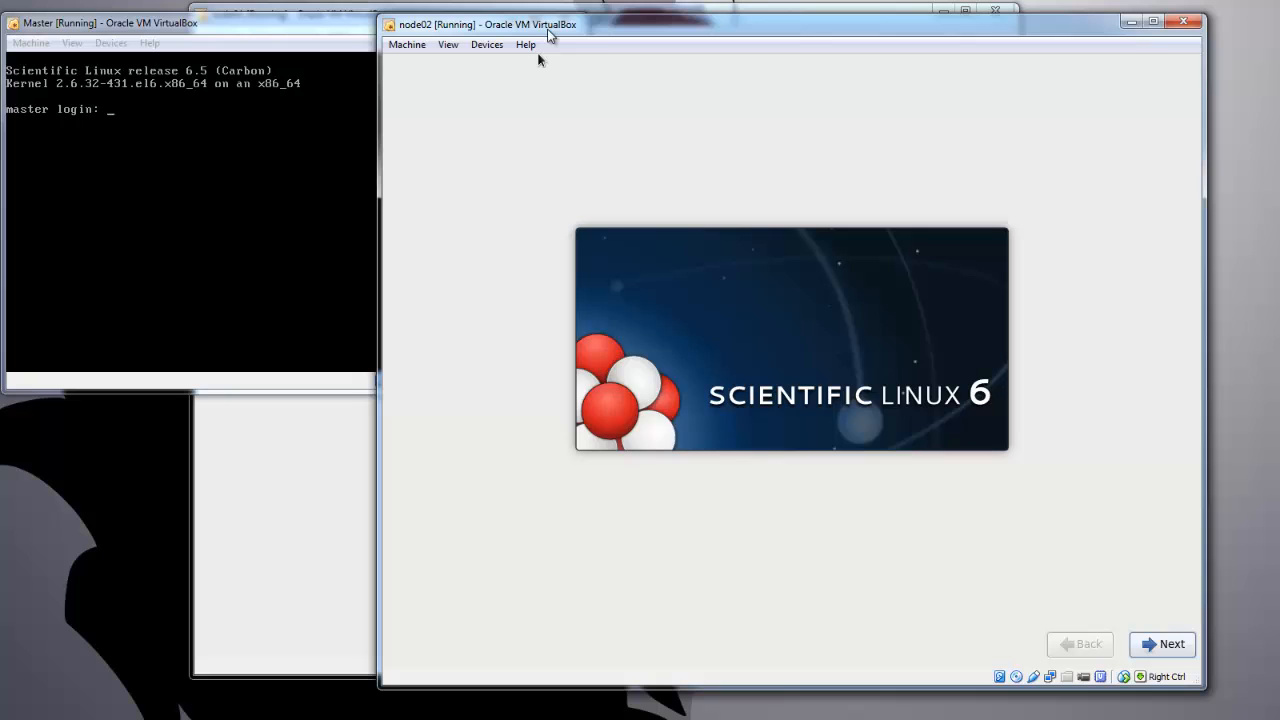
Restart node02's installer with English, basic storage, discarded disk data, hostname node02.testcluster.com.
click(1162, 644)
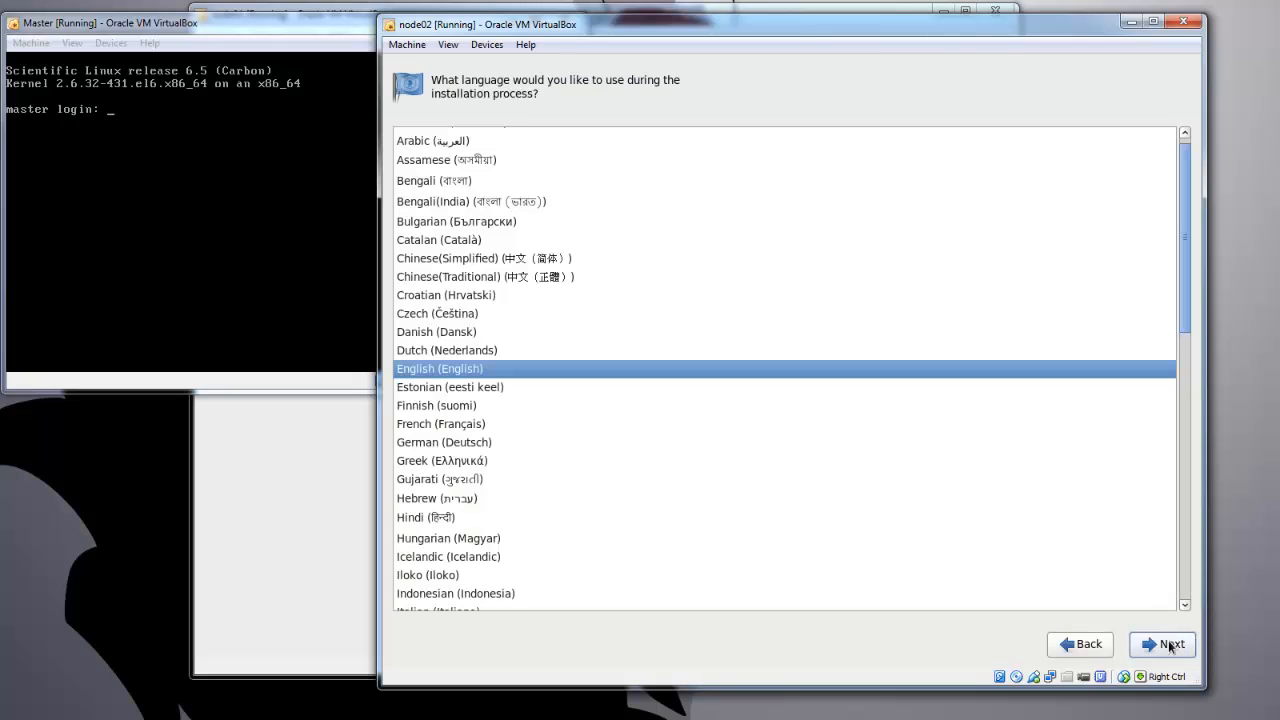
click(1162, 644)
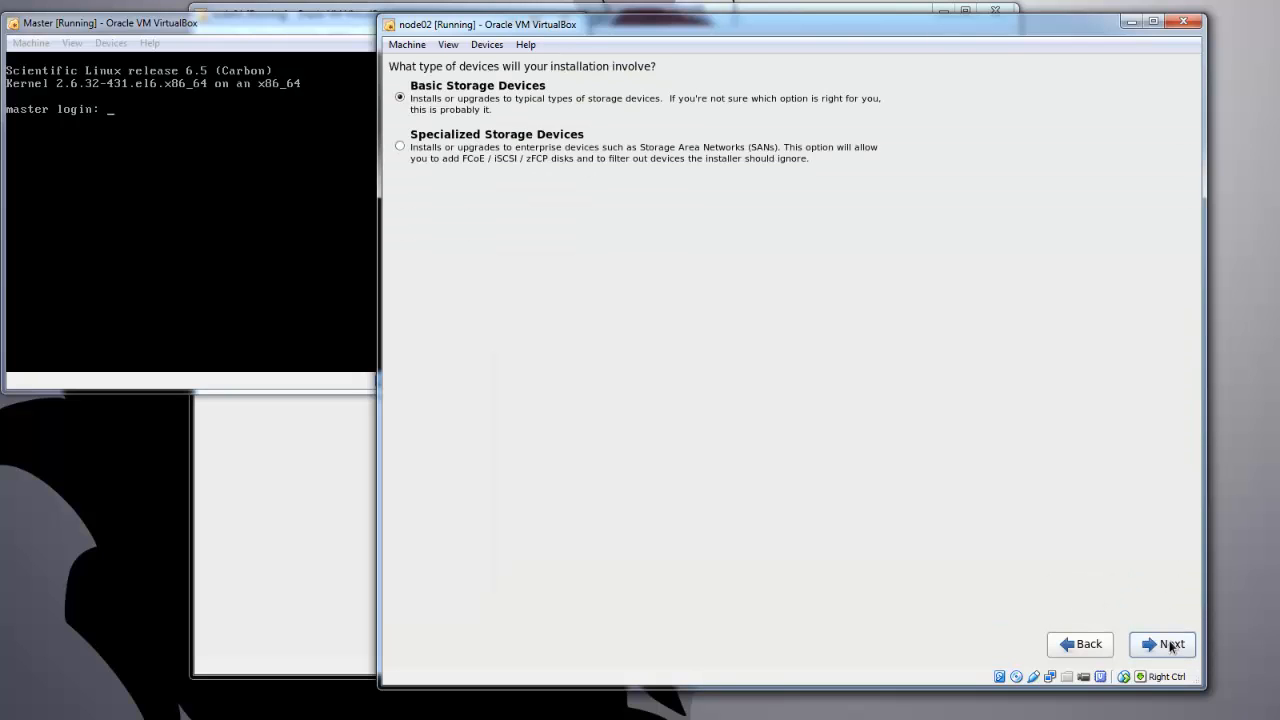
click(1162, 644)
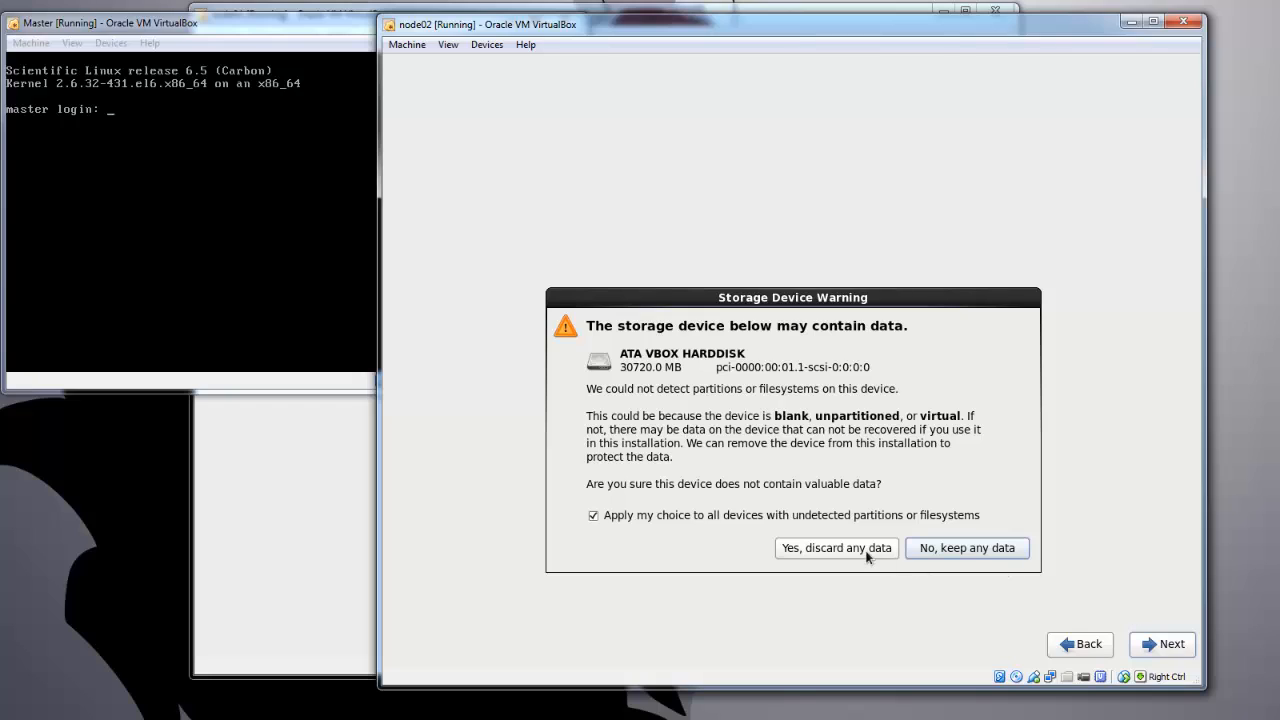
click(835, 547)
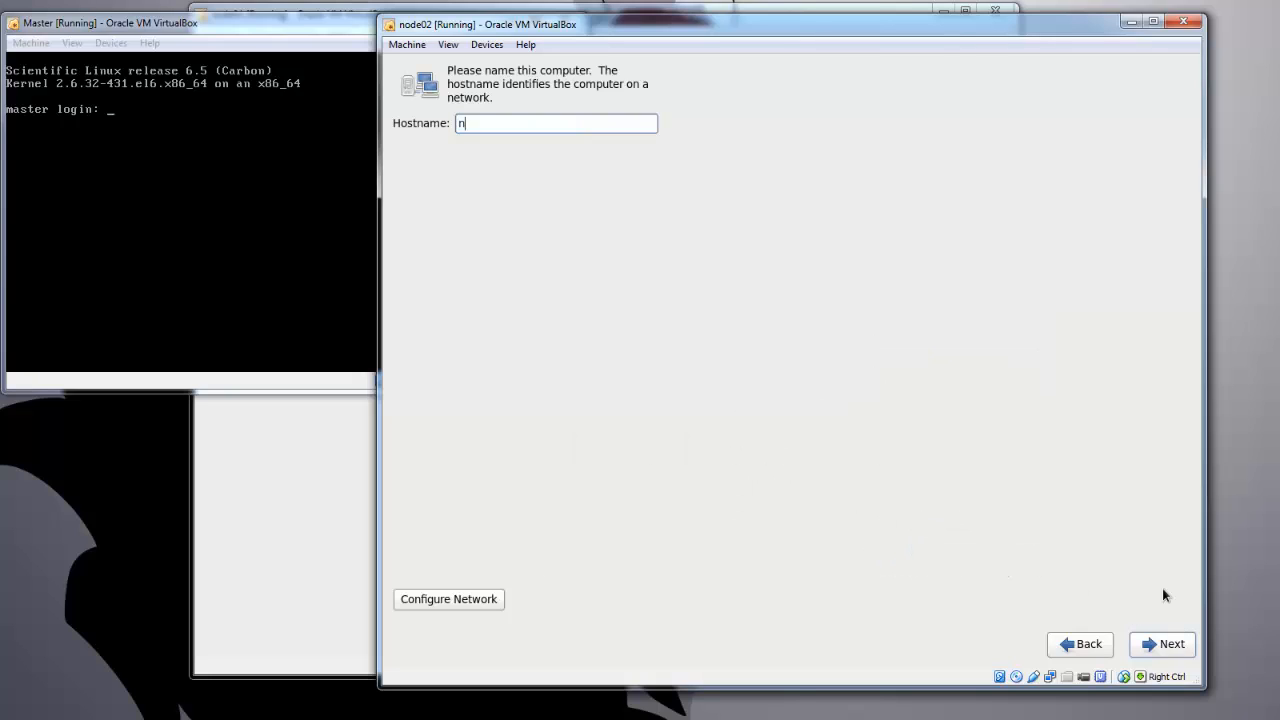
text(ode02.test)
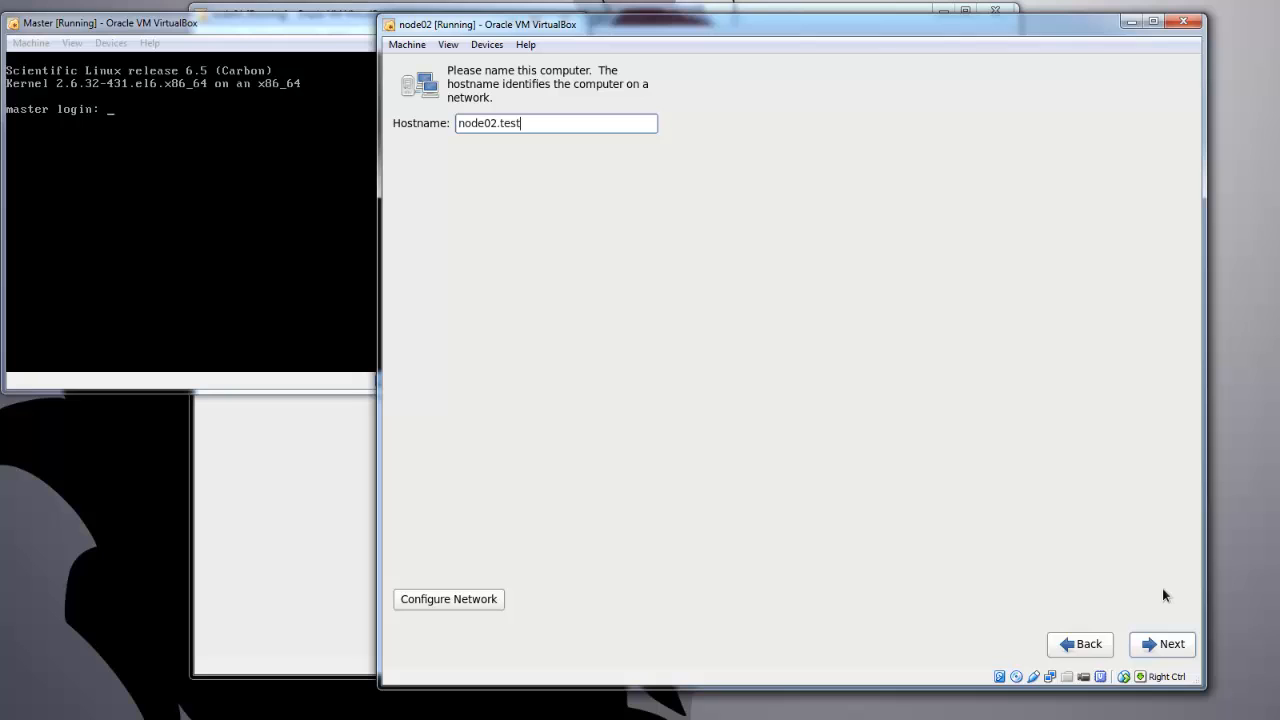
text(cluster.com)
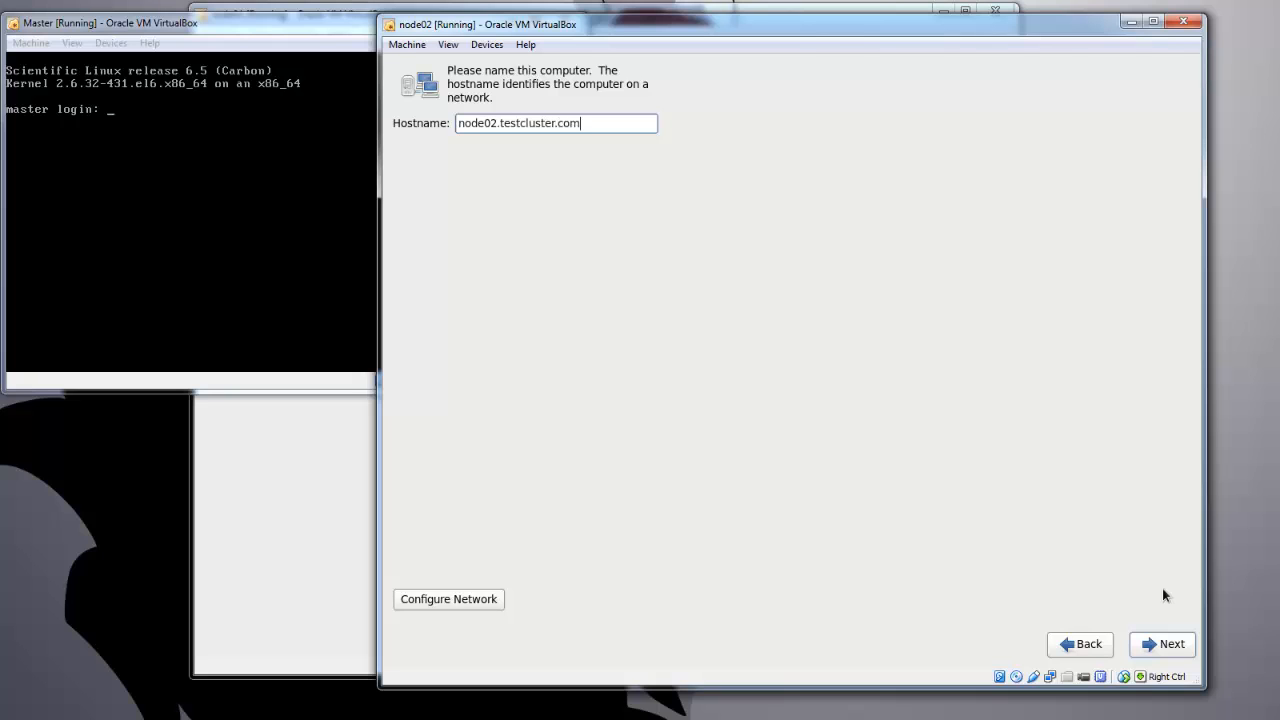
click(1161, 643)
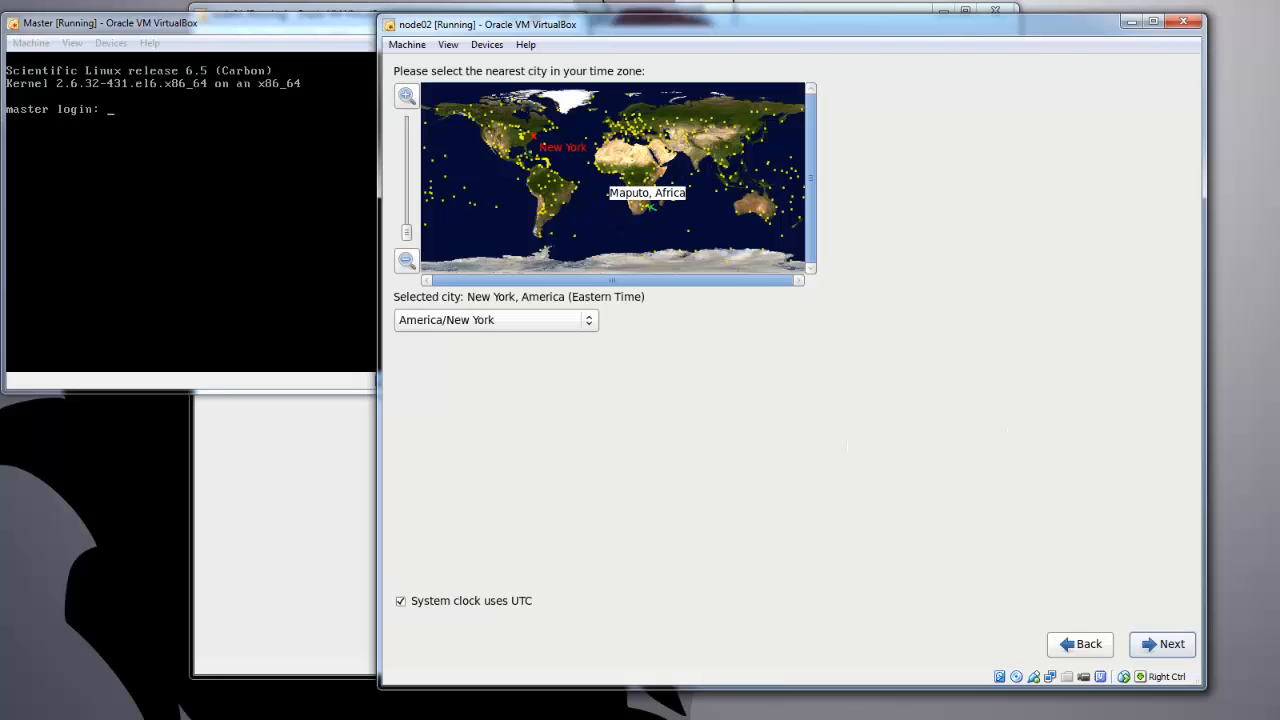
Pick Johannesburg, pass the root password step, and write use-all-space partitioning to disk.
click(663, 179)
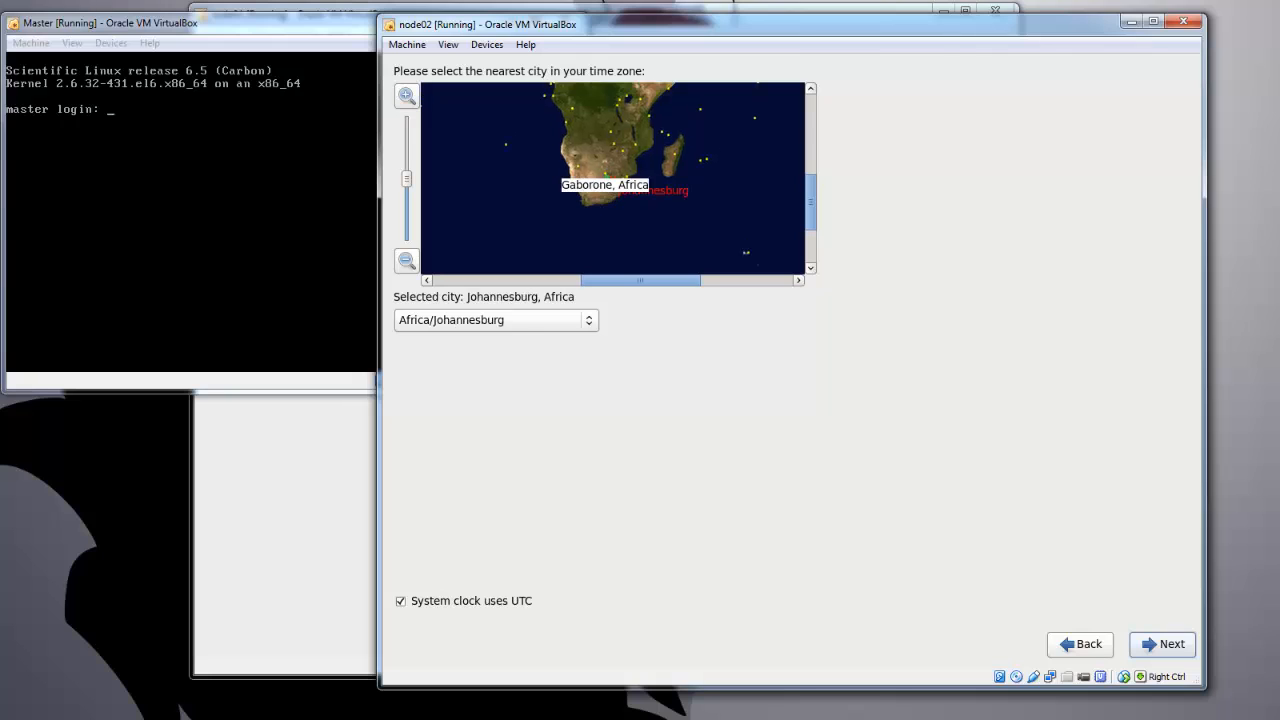
click(1163, 643)
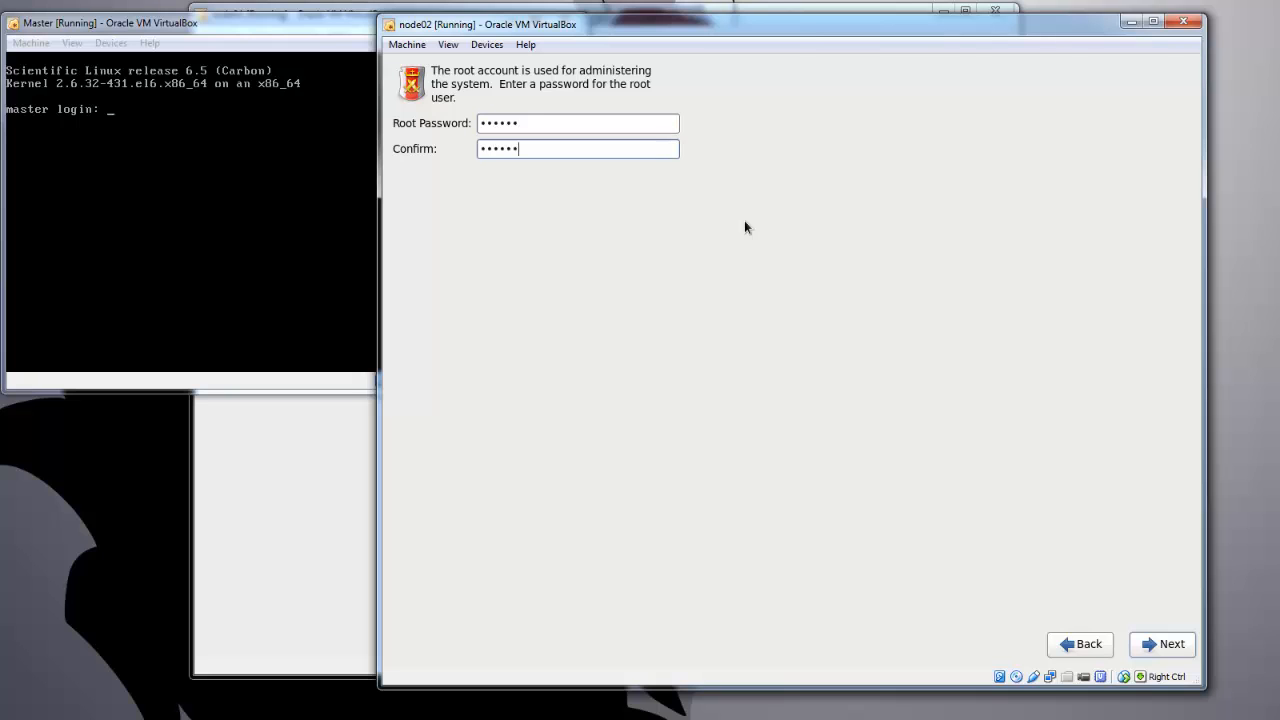
click(1162, 644)
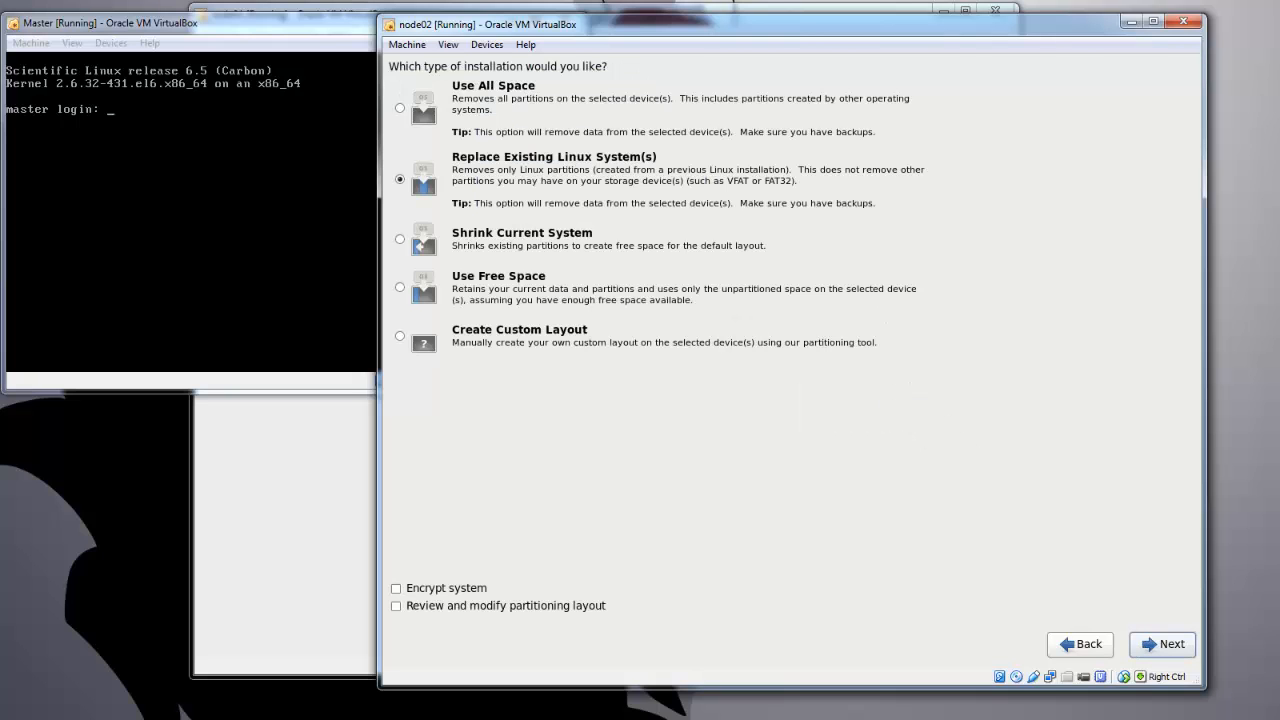
click(399, 108)
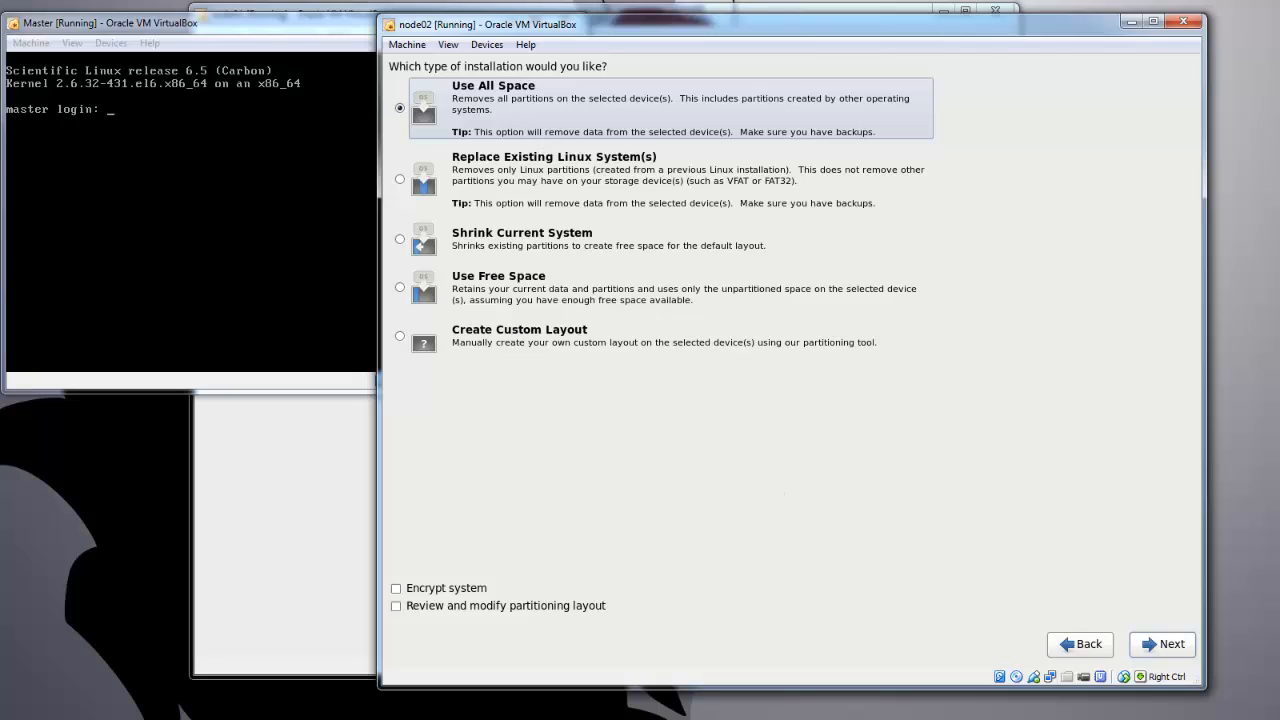
click(1161, 643)
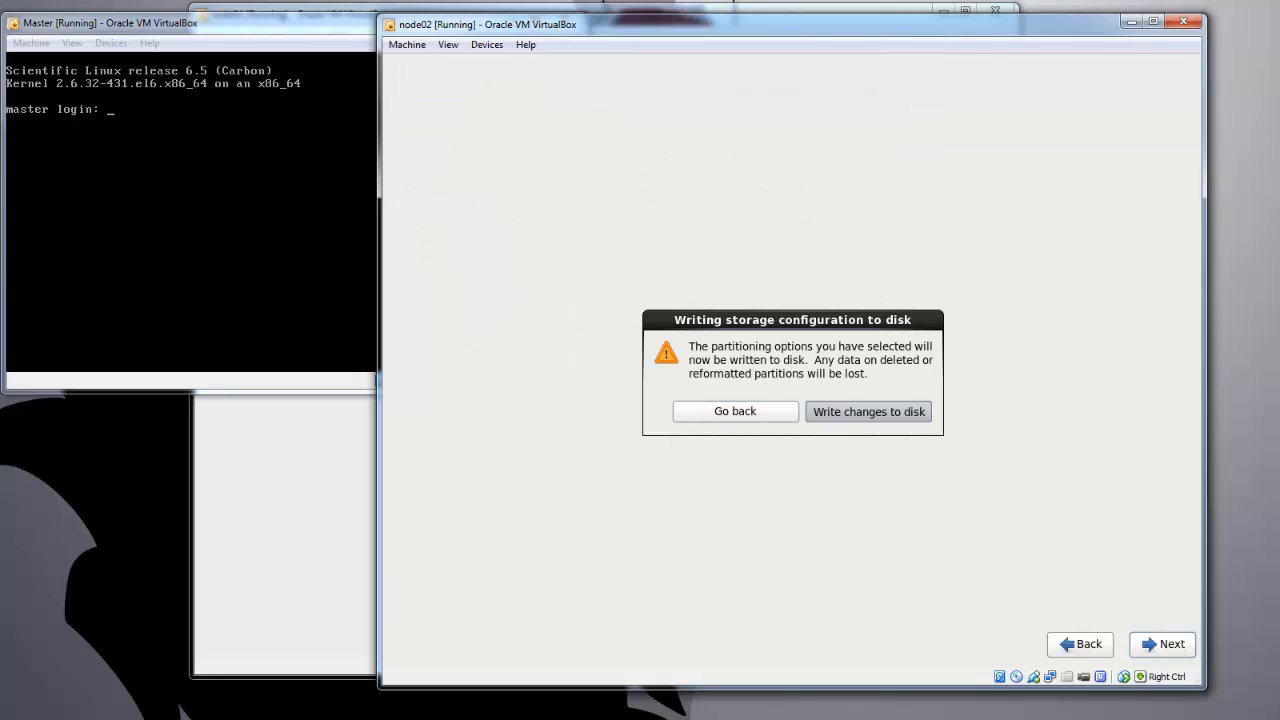
click(868, 411)
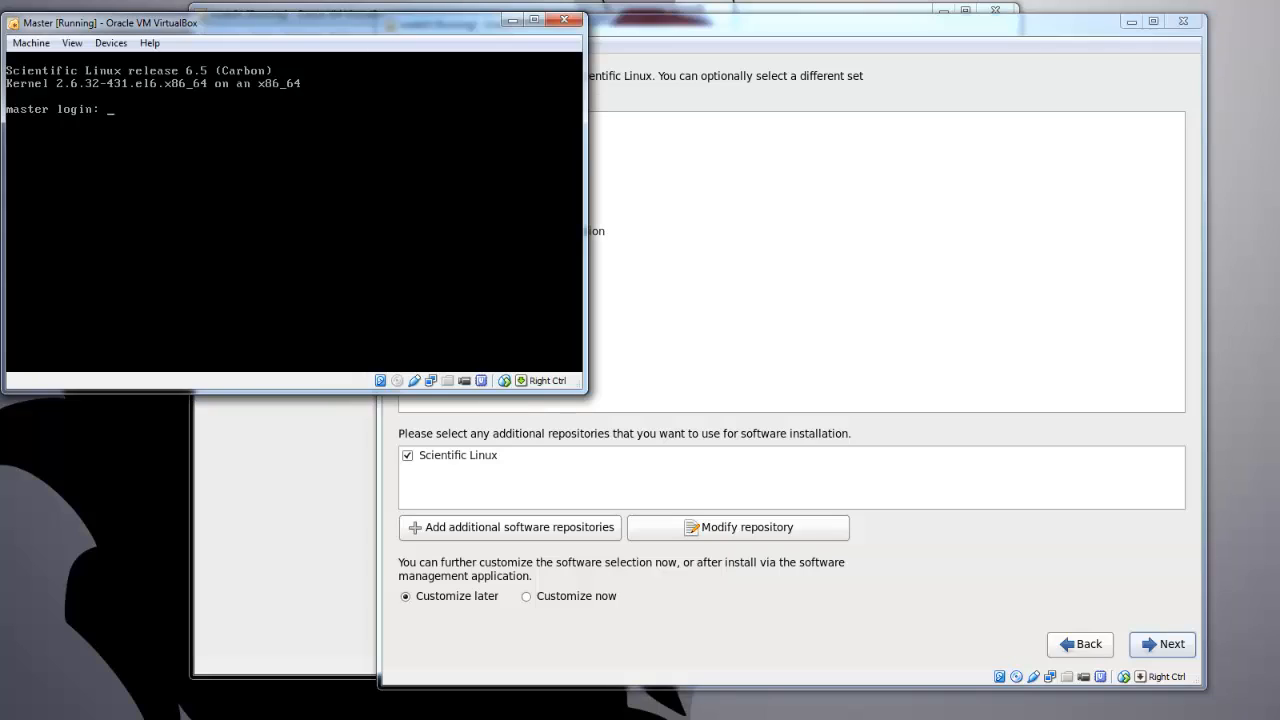
Log in to Master's console as root and run ifconfig.
text(root)
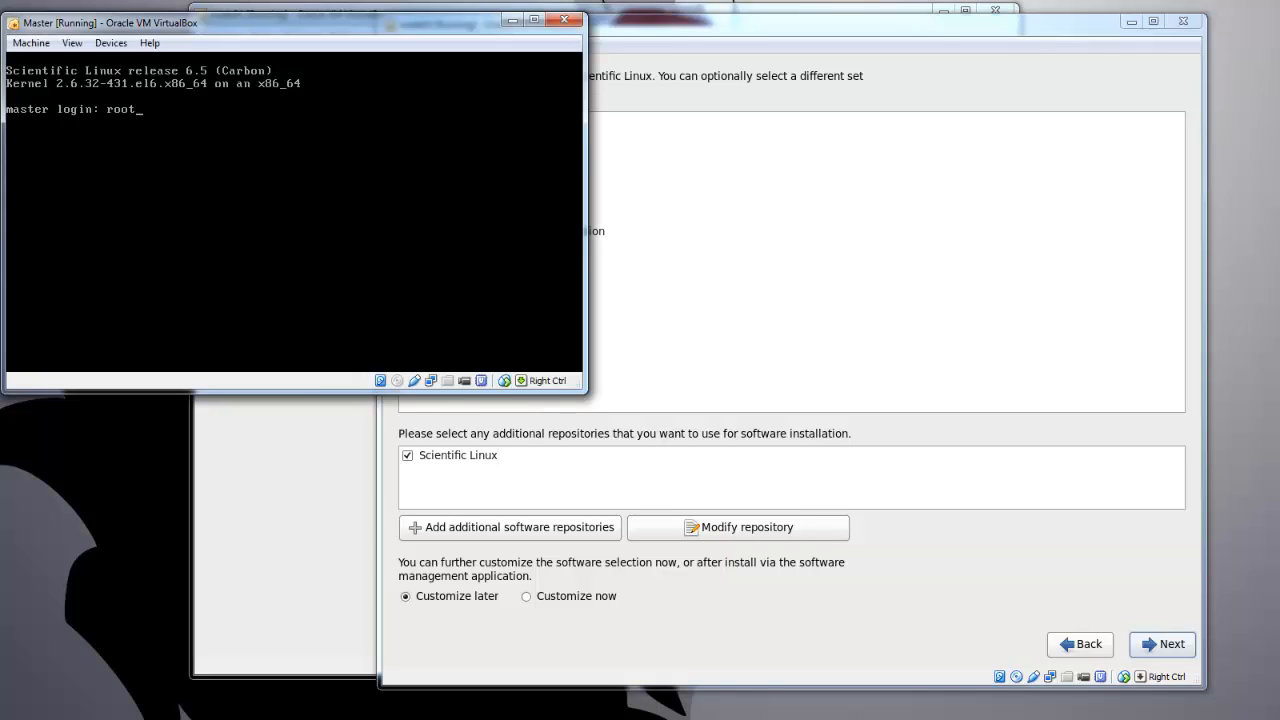
key(Return)
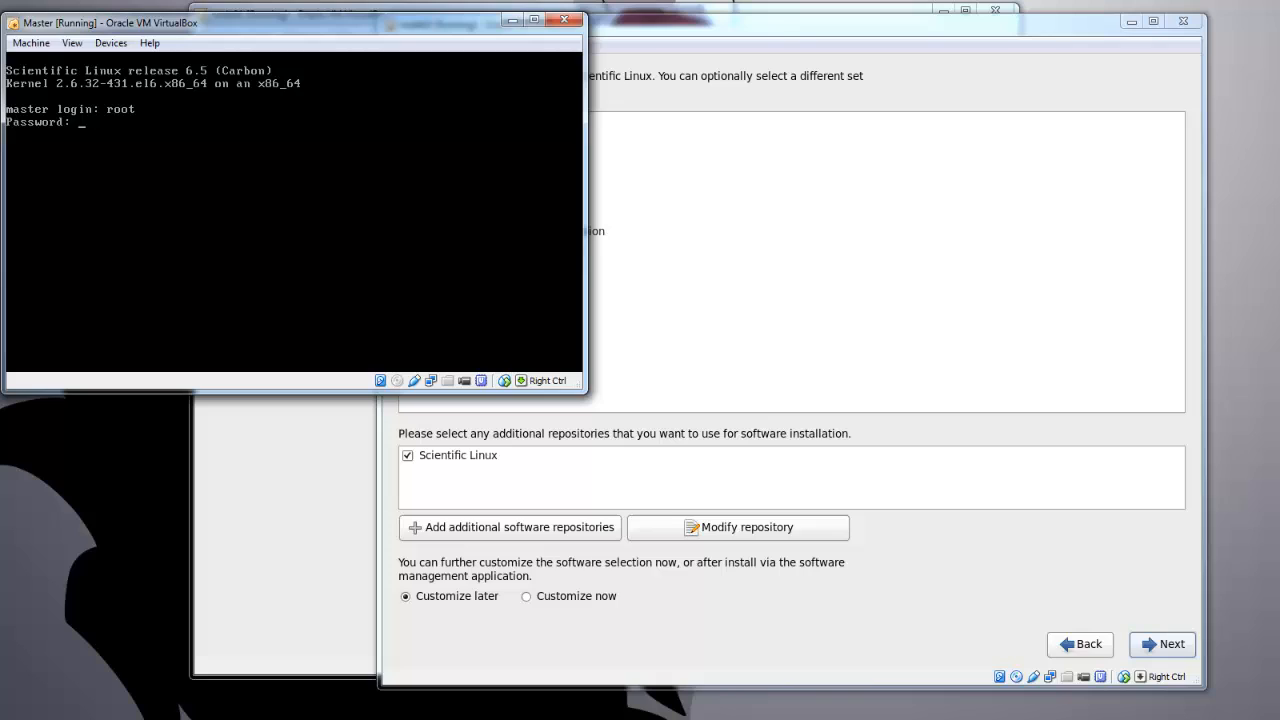
key(Return)
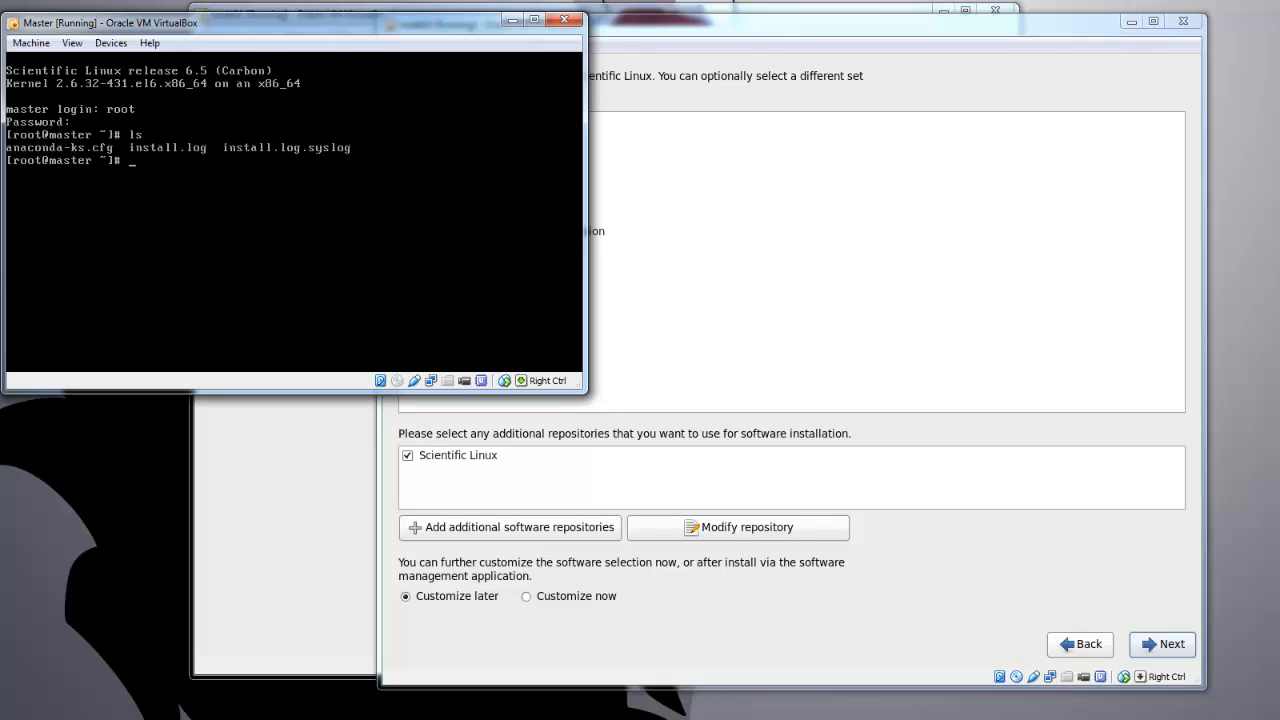
text(ifconfig)
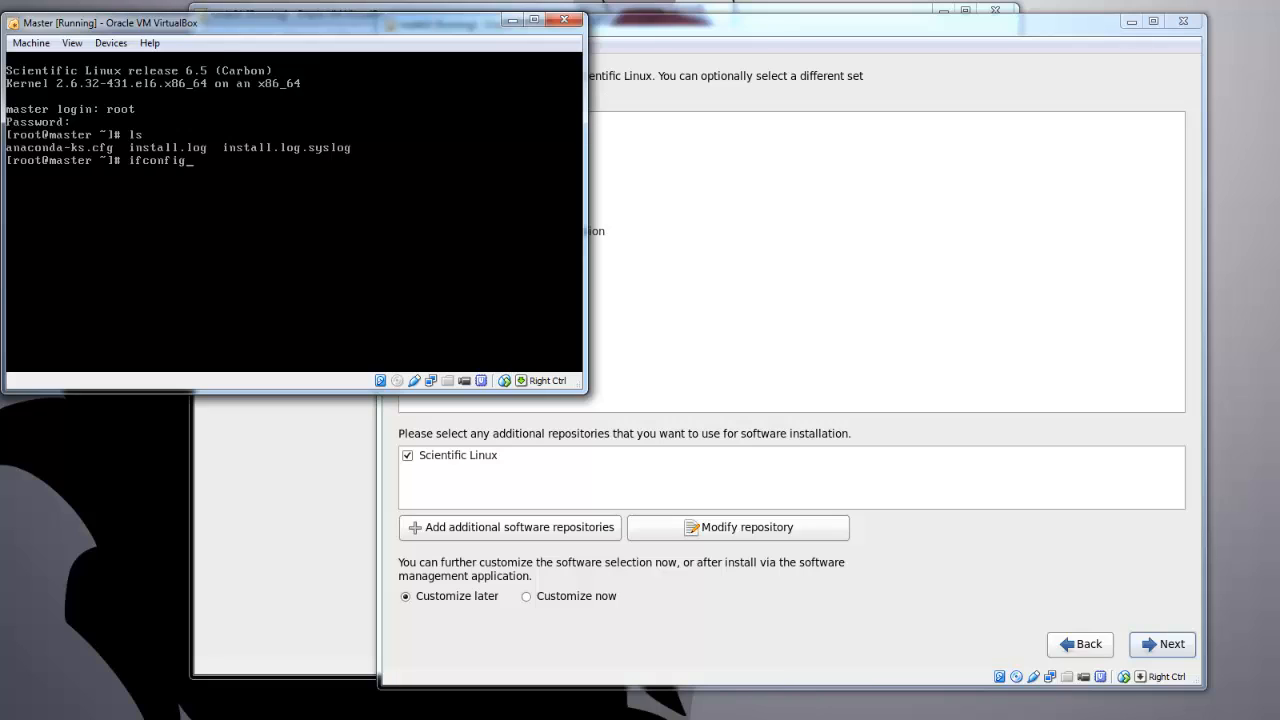
key(Return)
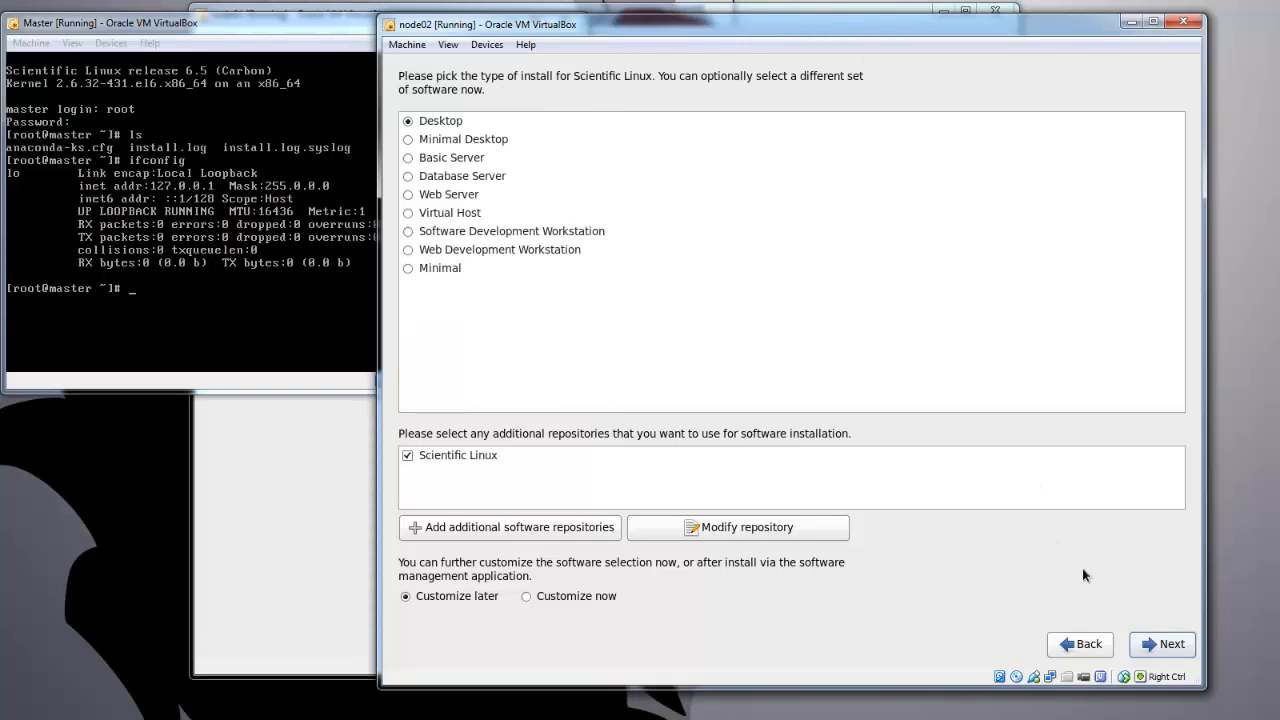
Begin installing node02's Desktop software set and use the Machine menu while anaconda finishes.
click(1161, 644)
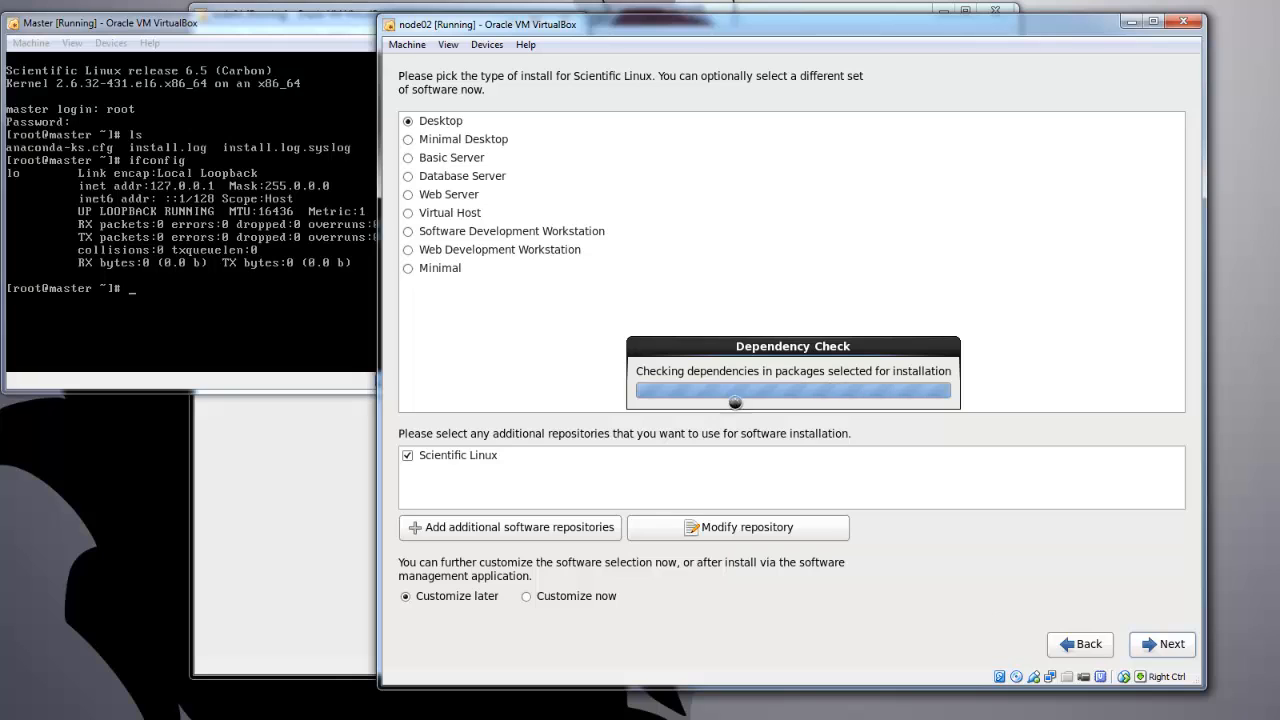
click(406, 44)
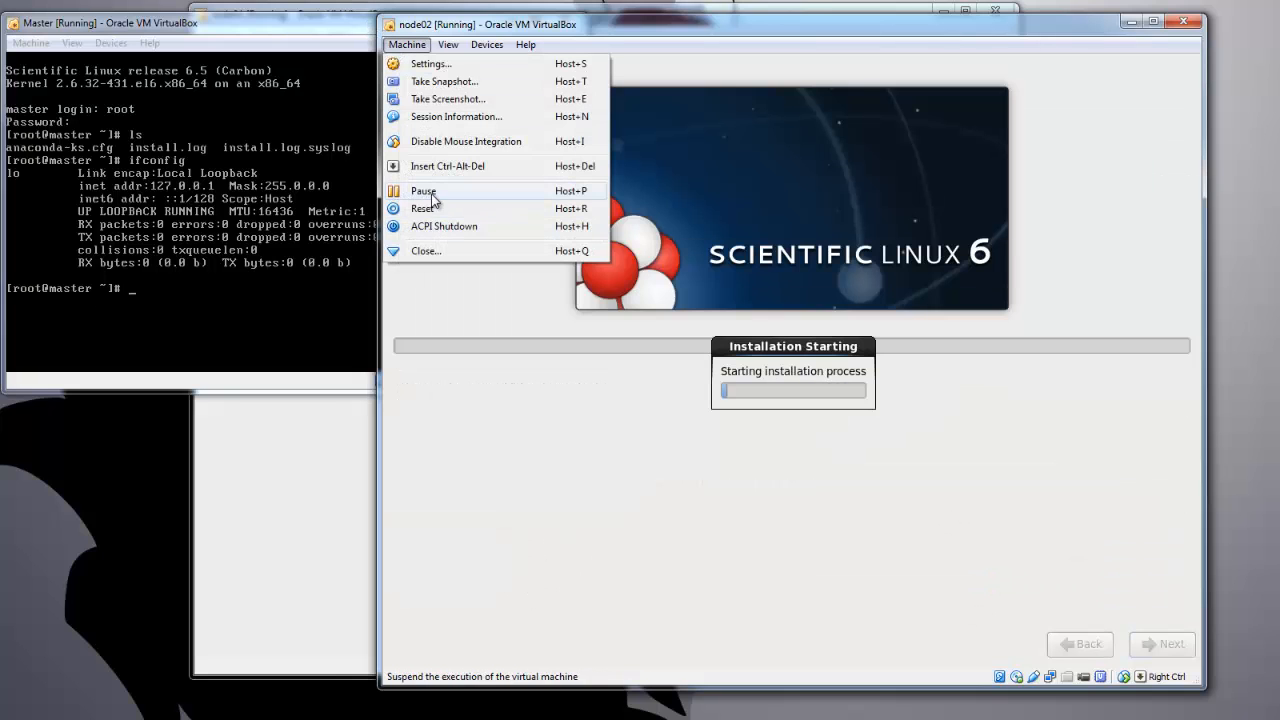
click(424, 208)
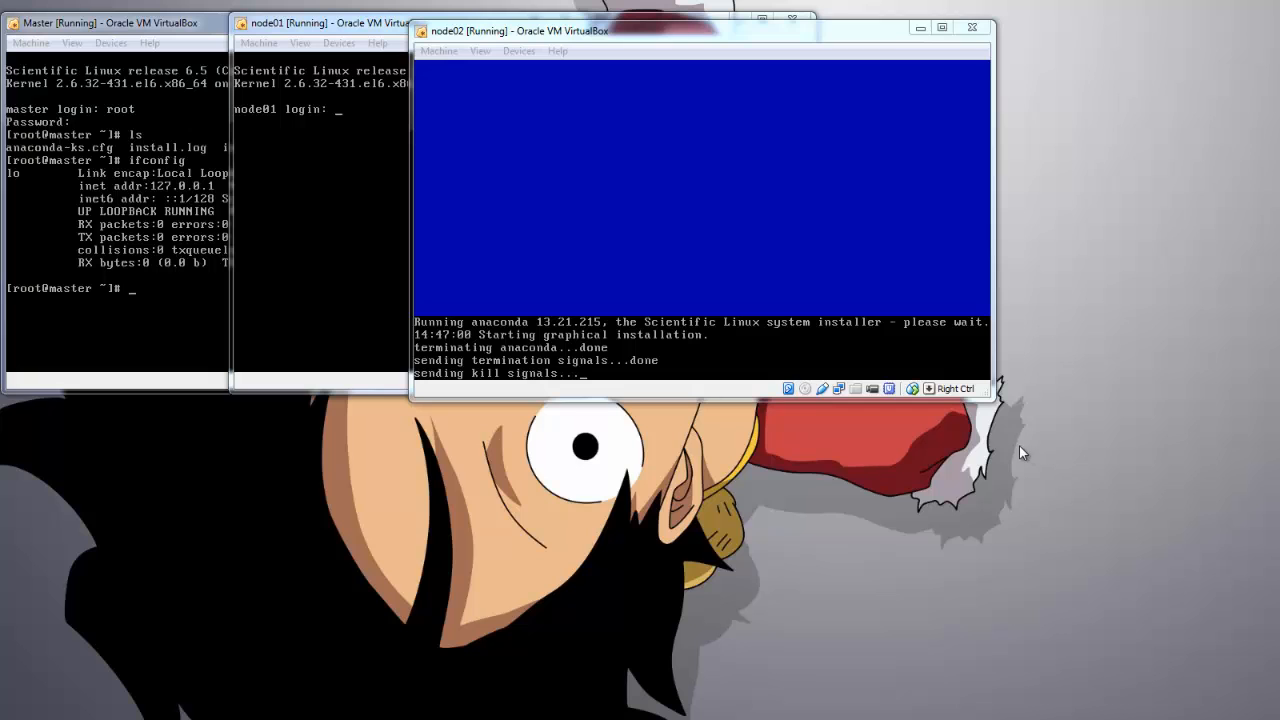
Move the node02 window aside and bring the Master console forward.
drag(700, 30, 760, 20)
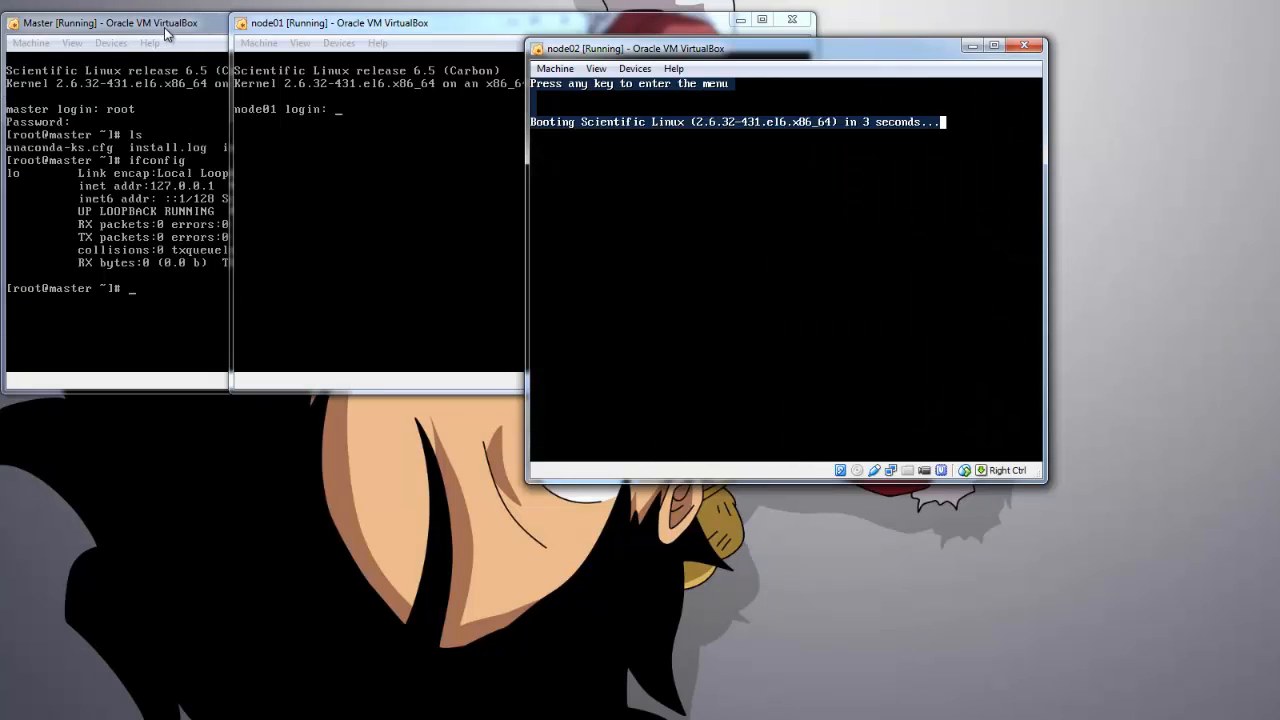
click(110, 22)
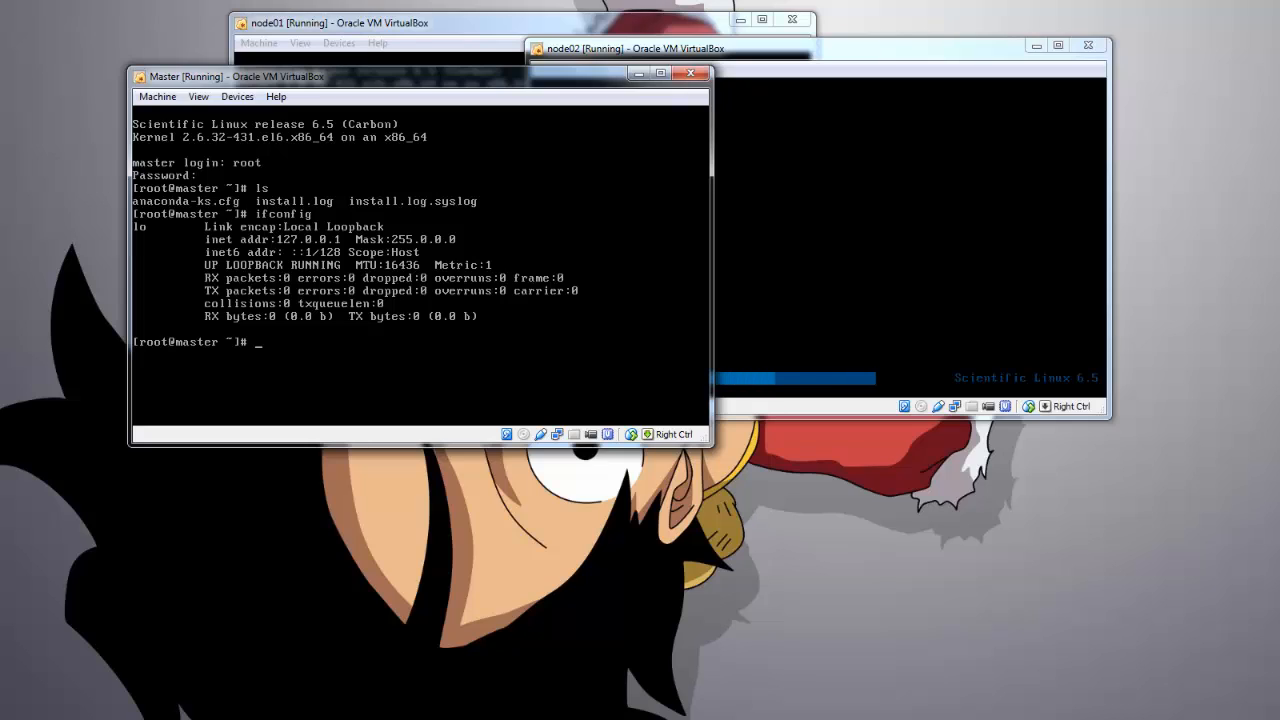
text(ifco)
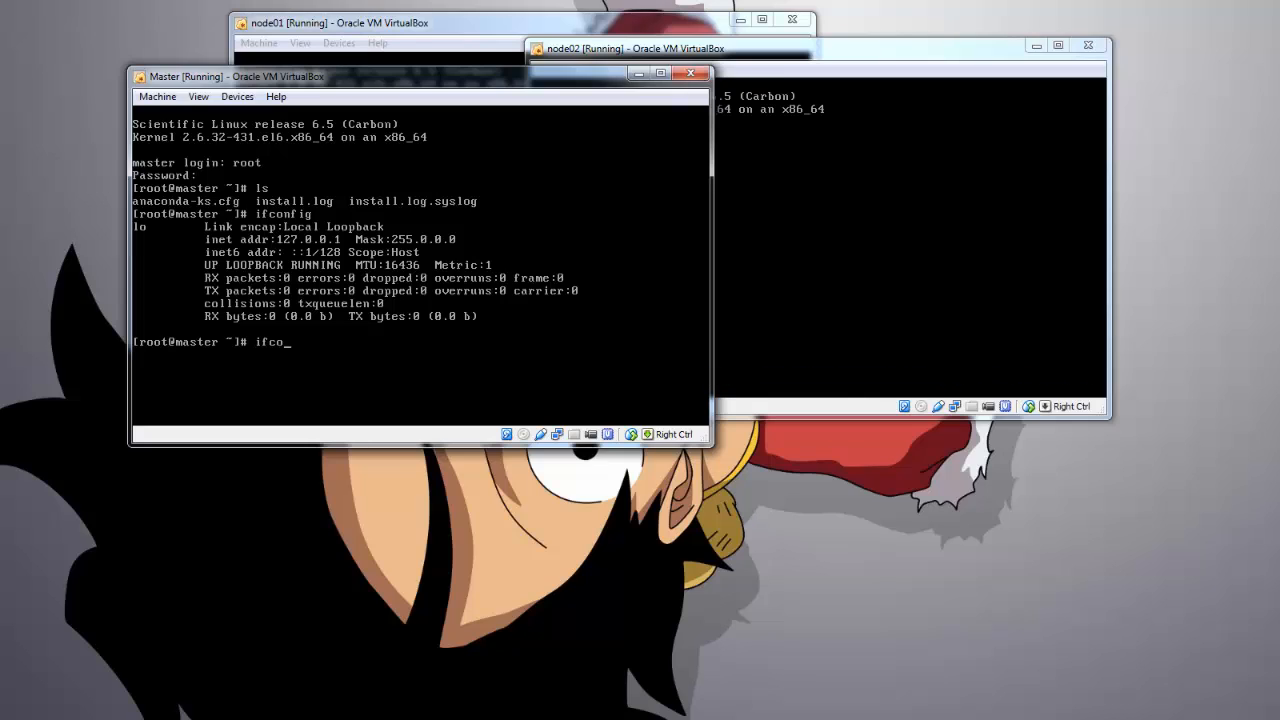
Run 'ifconfig eth0 up' on Master to bring eth0 up.
text(nfig)
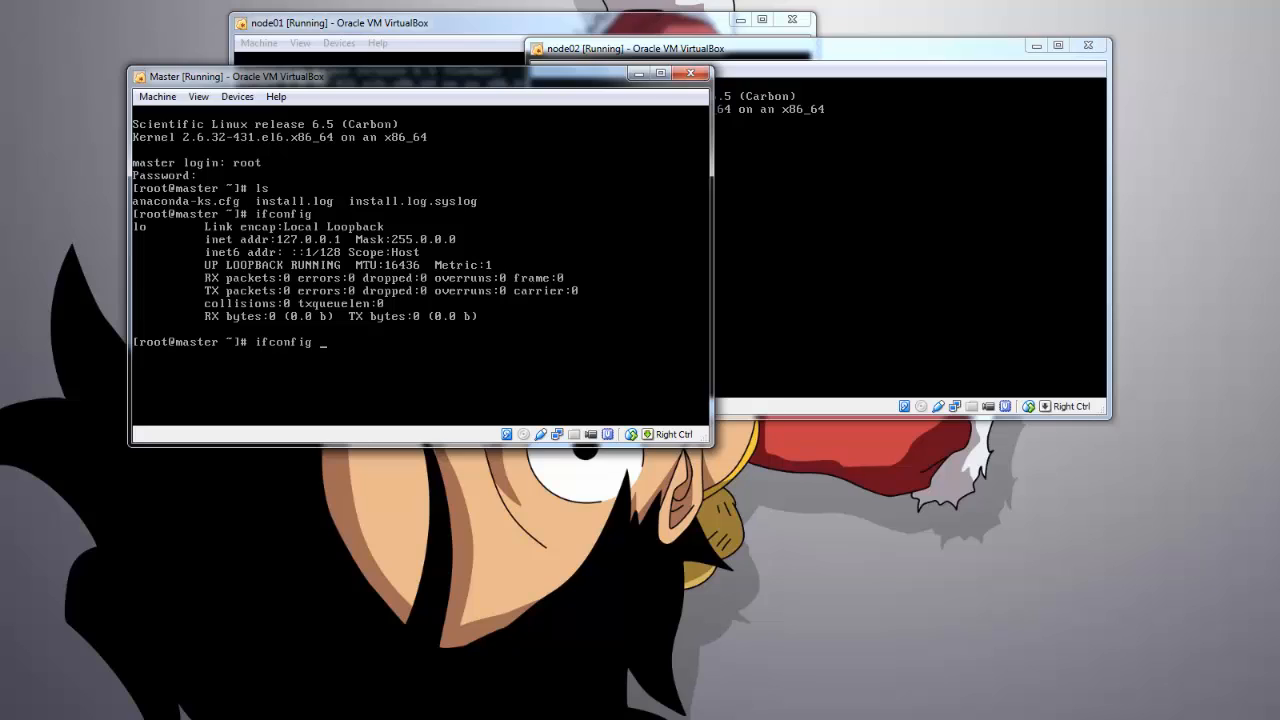
text(eth0 up)
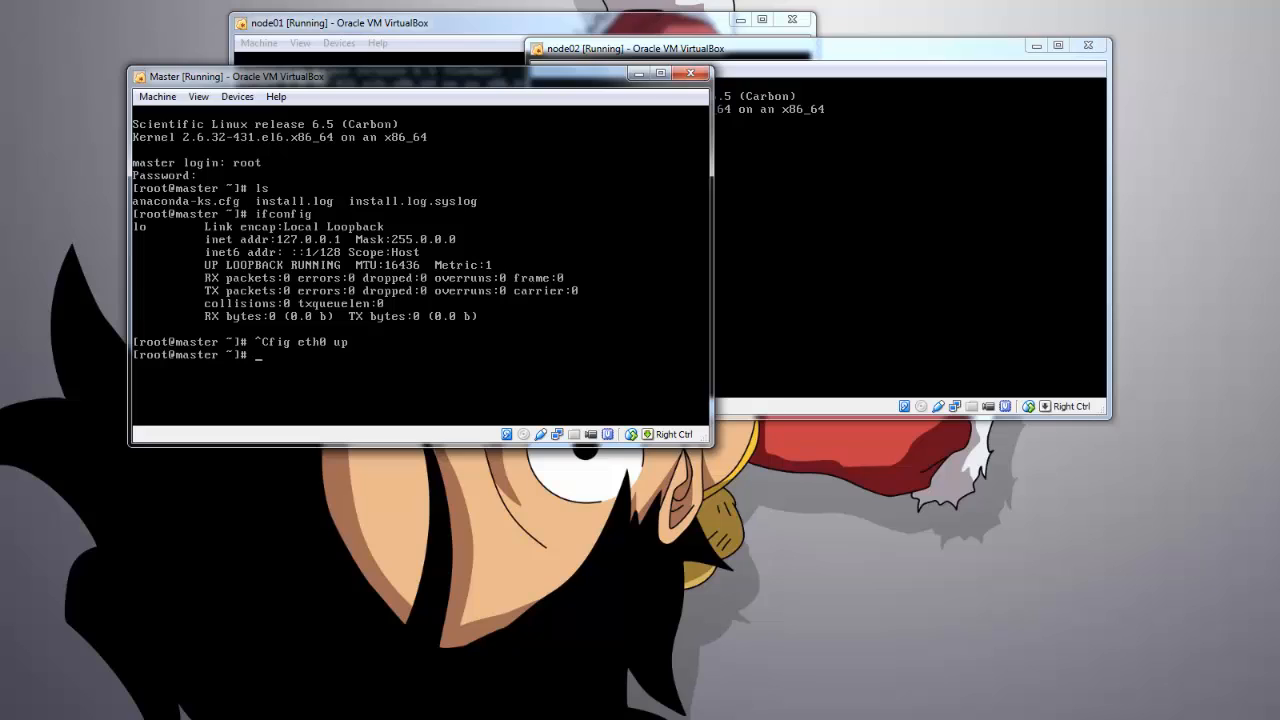
text(vi /)
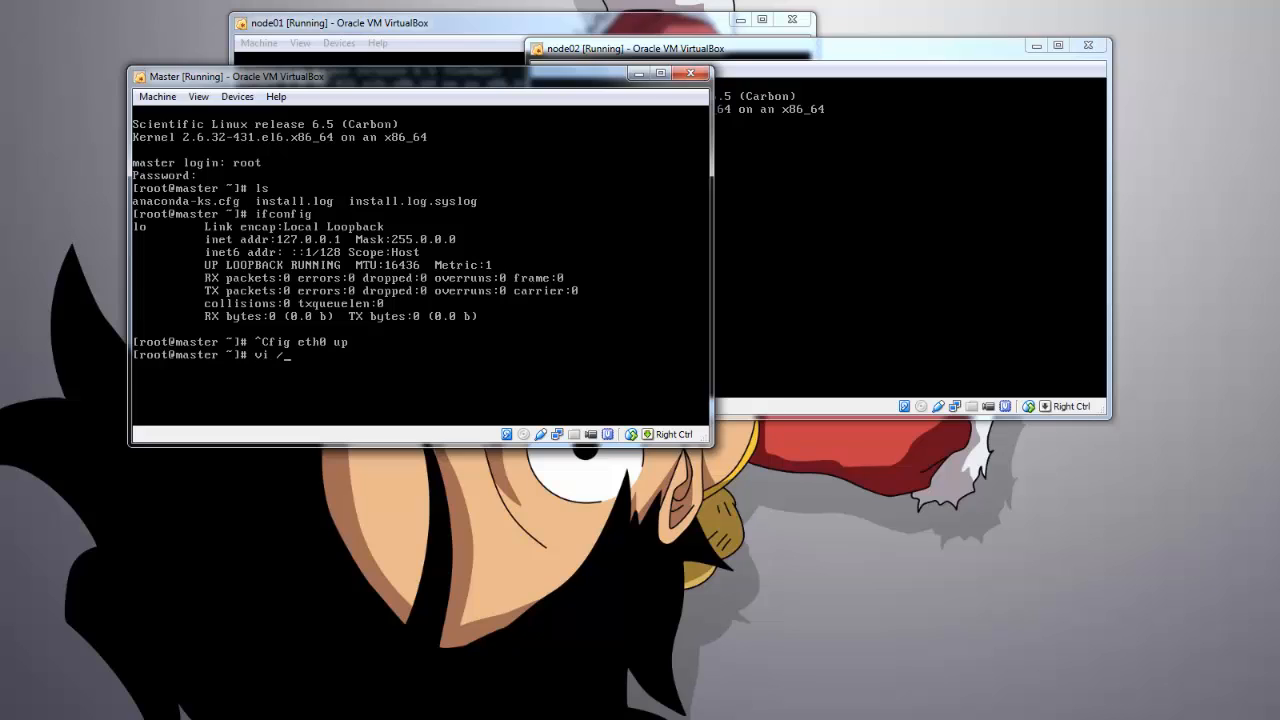
Open /etc/sysconfig/network-scripts/ifcfg-eth0 in vi.
text(etc/)
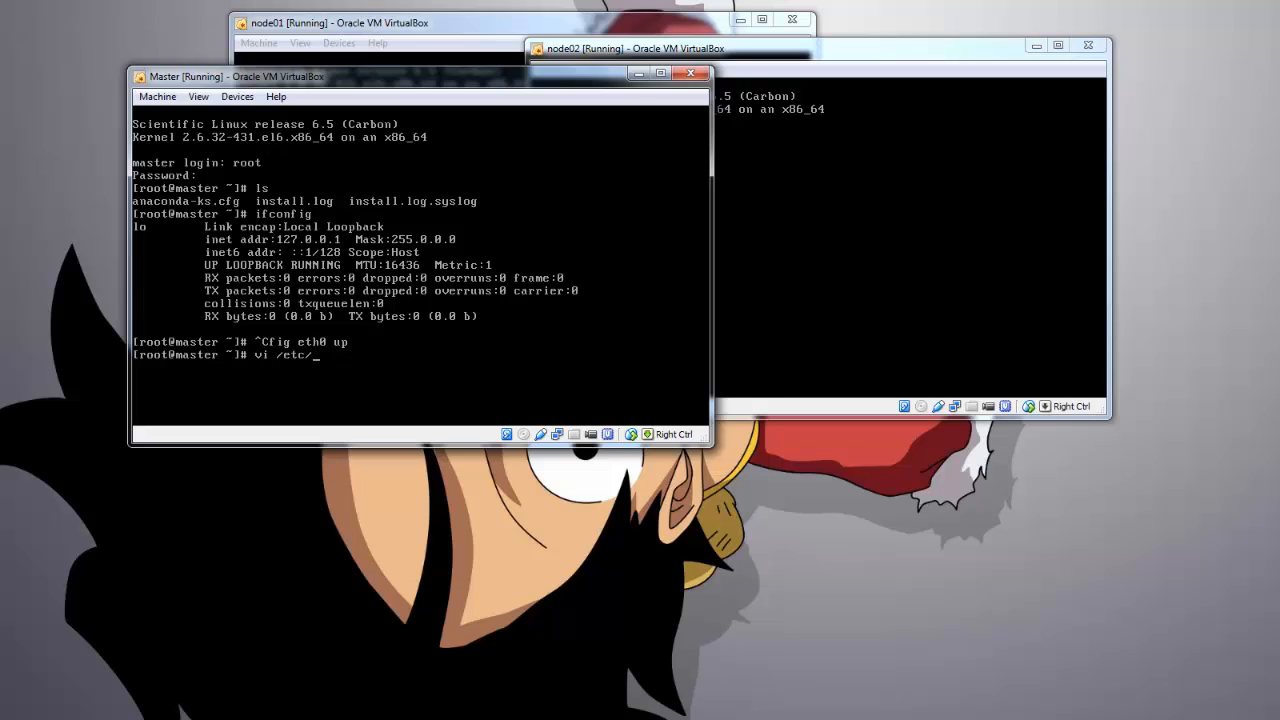
text(s)
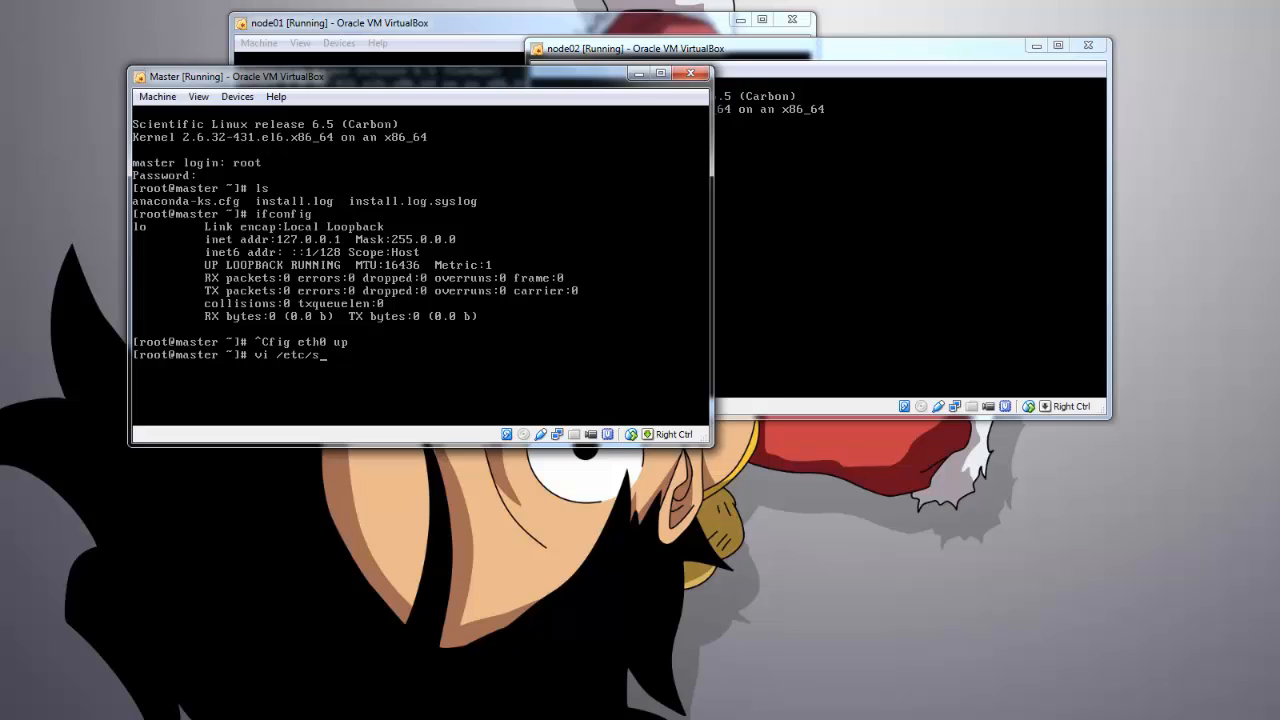
text(ysconfig/)
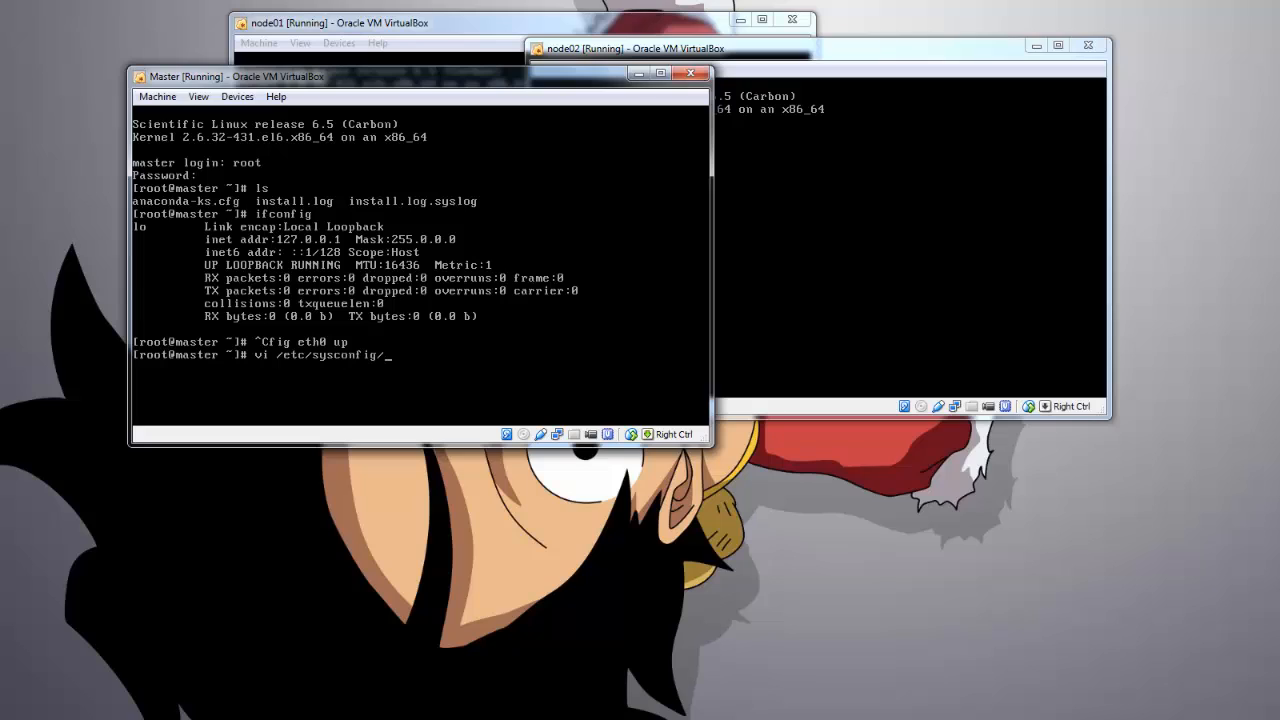
text(bc)
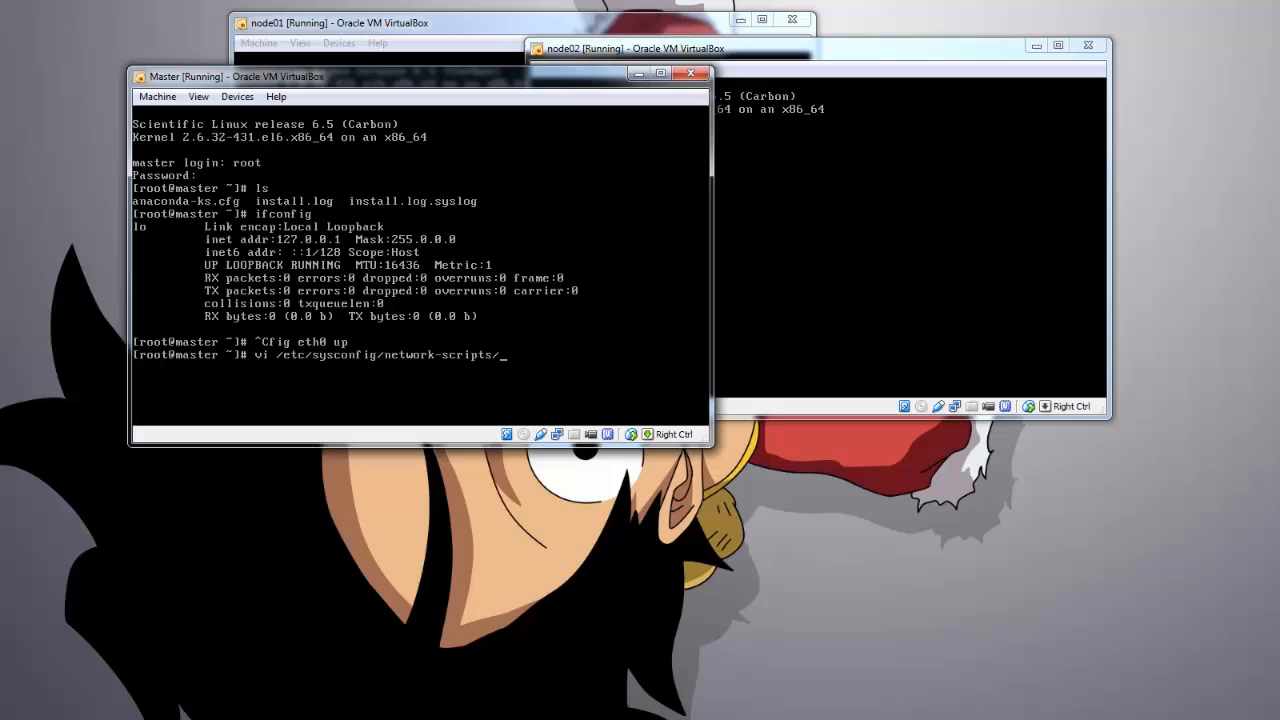
text(ifcfg-eth)
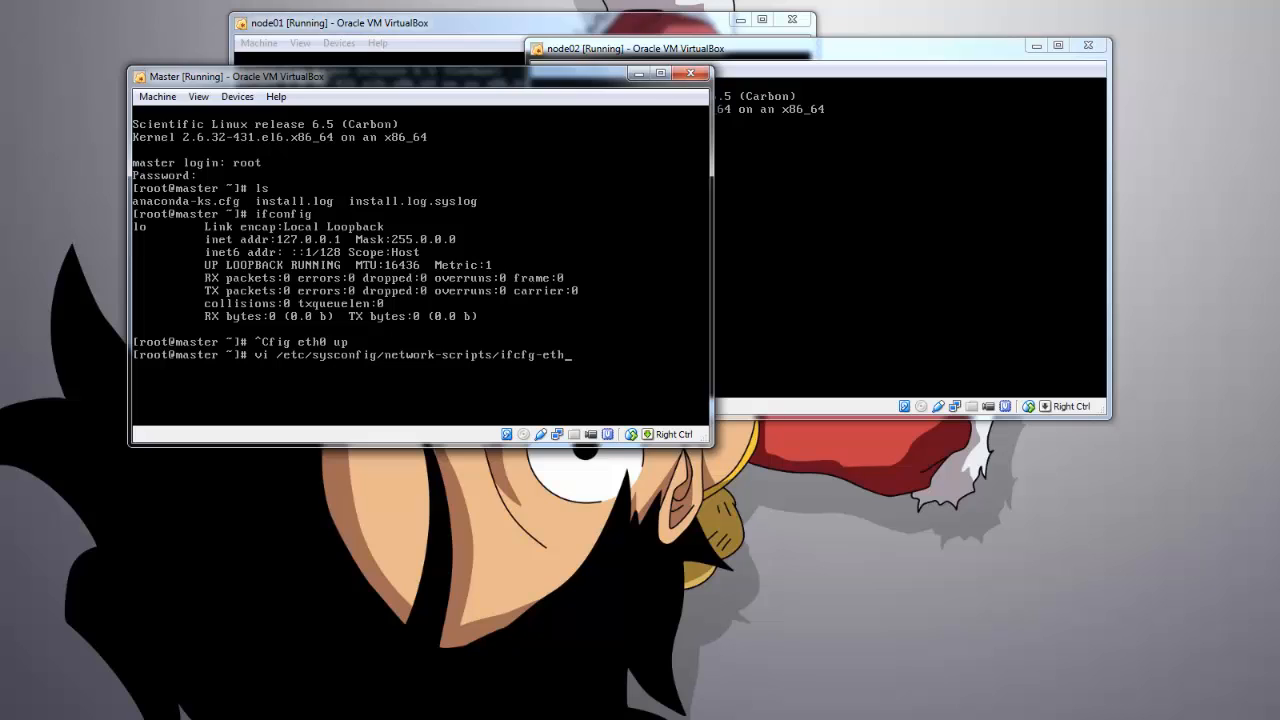
key(Return)
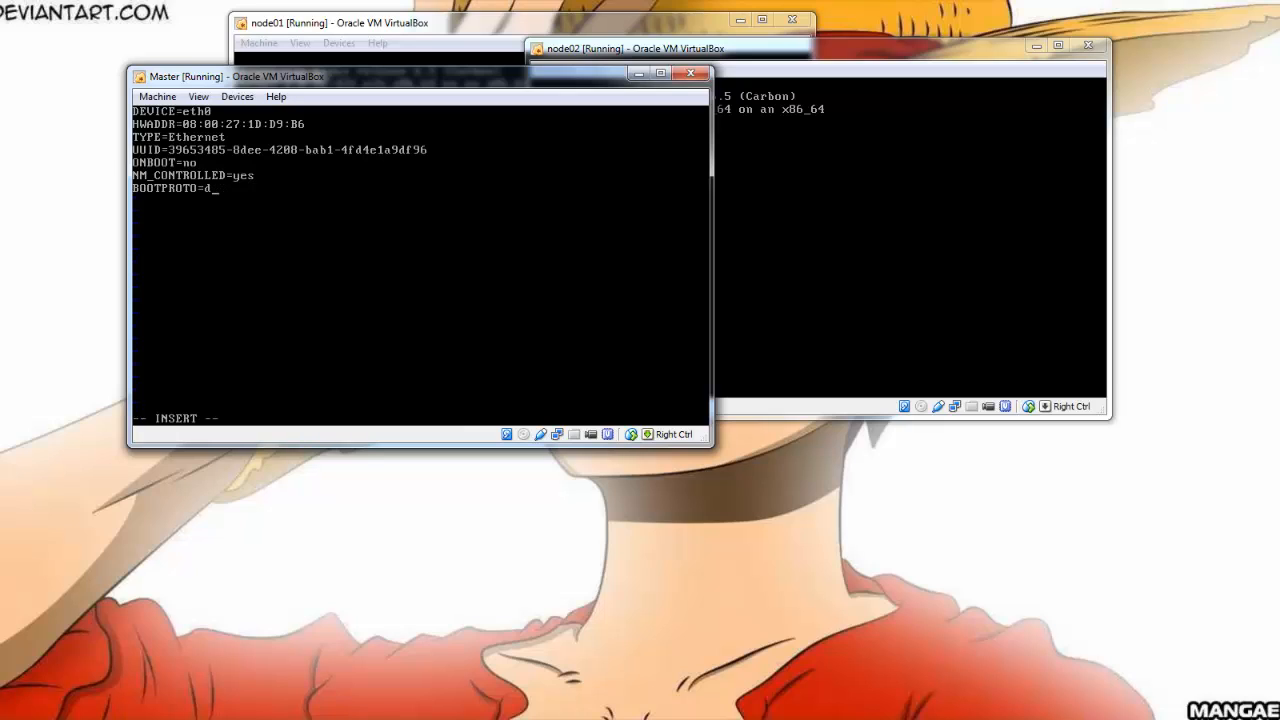
Set BOOTPROTO=none, IPADDR=10.0.0.1 and netmask=255.255.255.0, then save the file.
key(BackSpace)
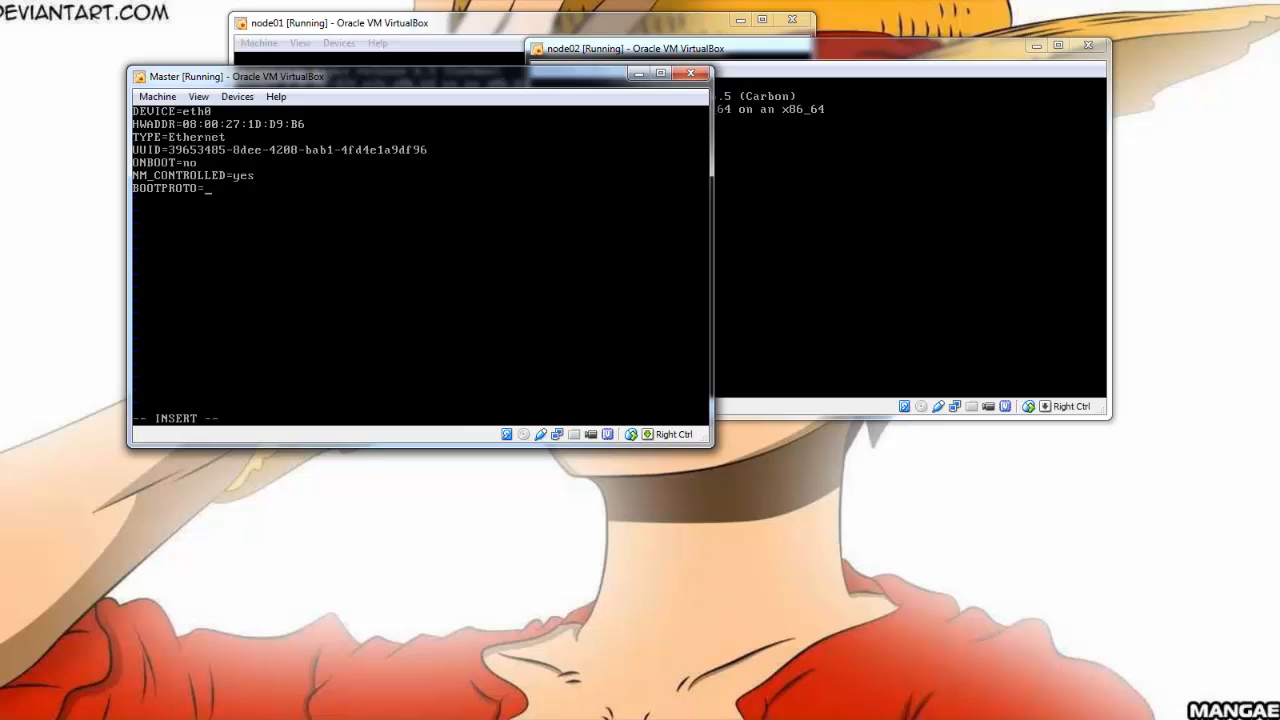
text(none)
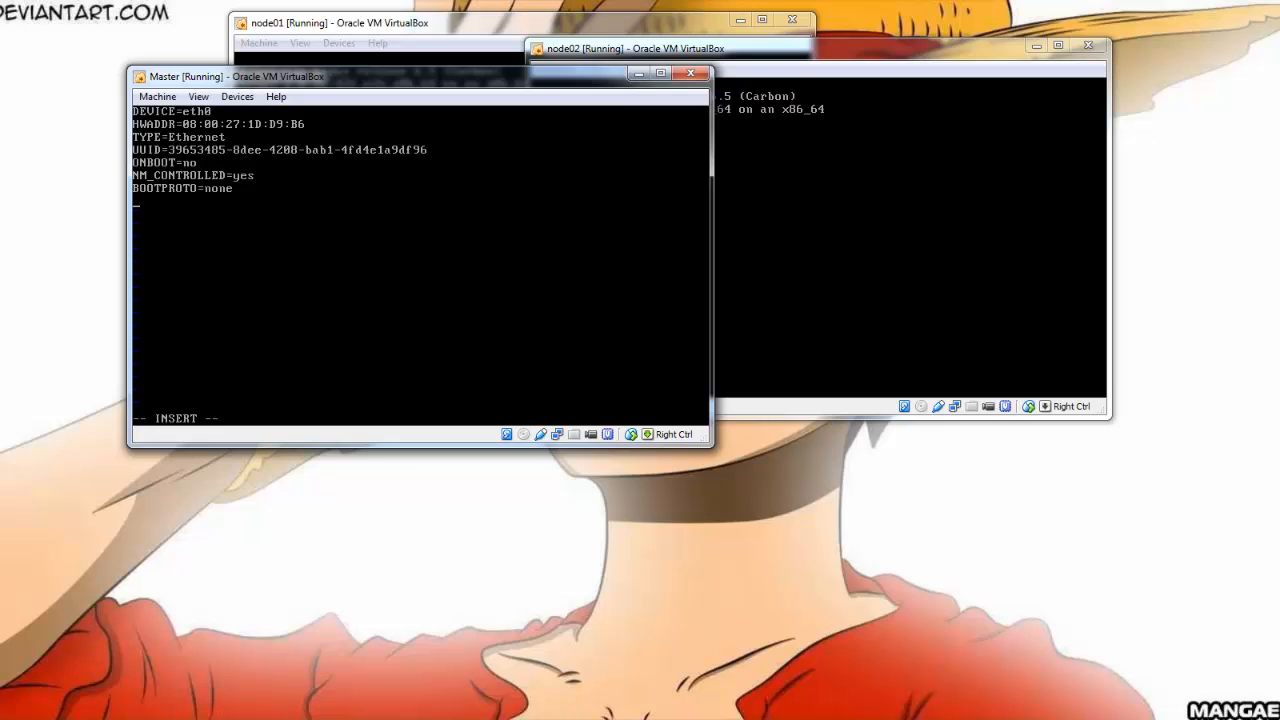
text(IPAD)
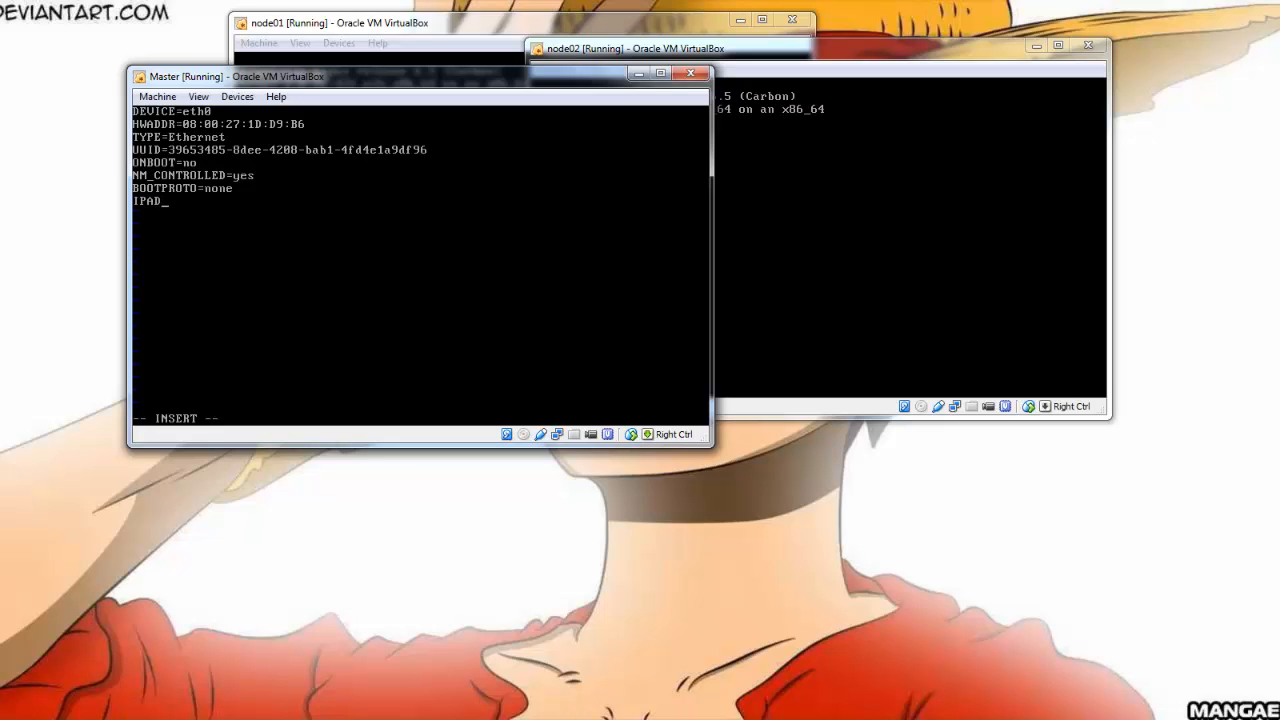
text(DR=)
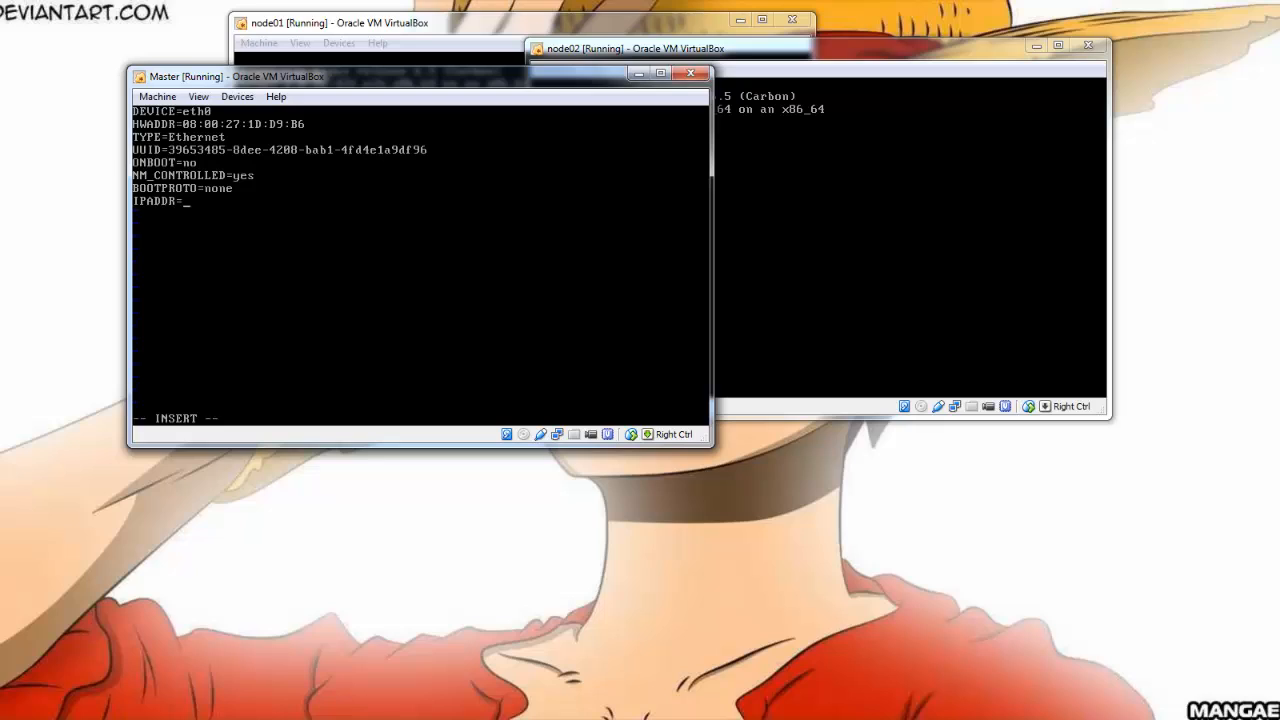
text(10.1.1)
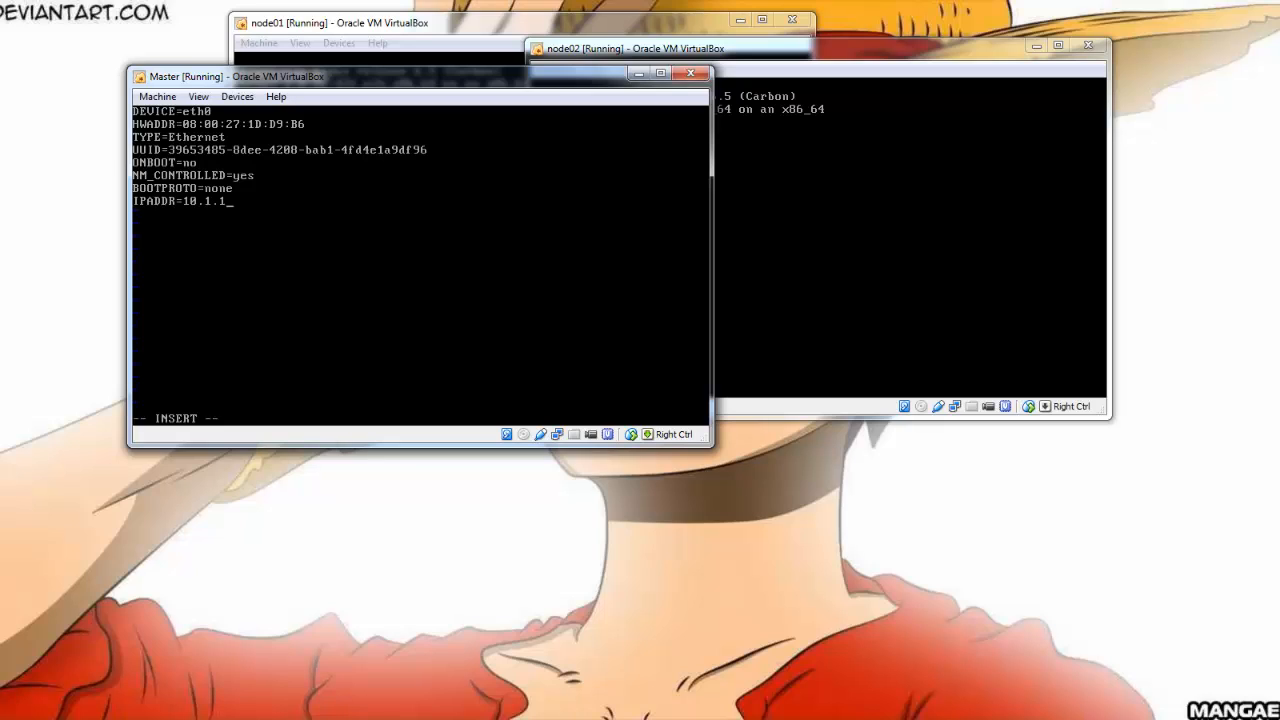
key(BackSpace)
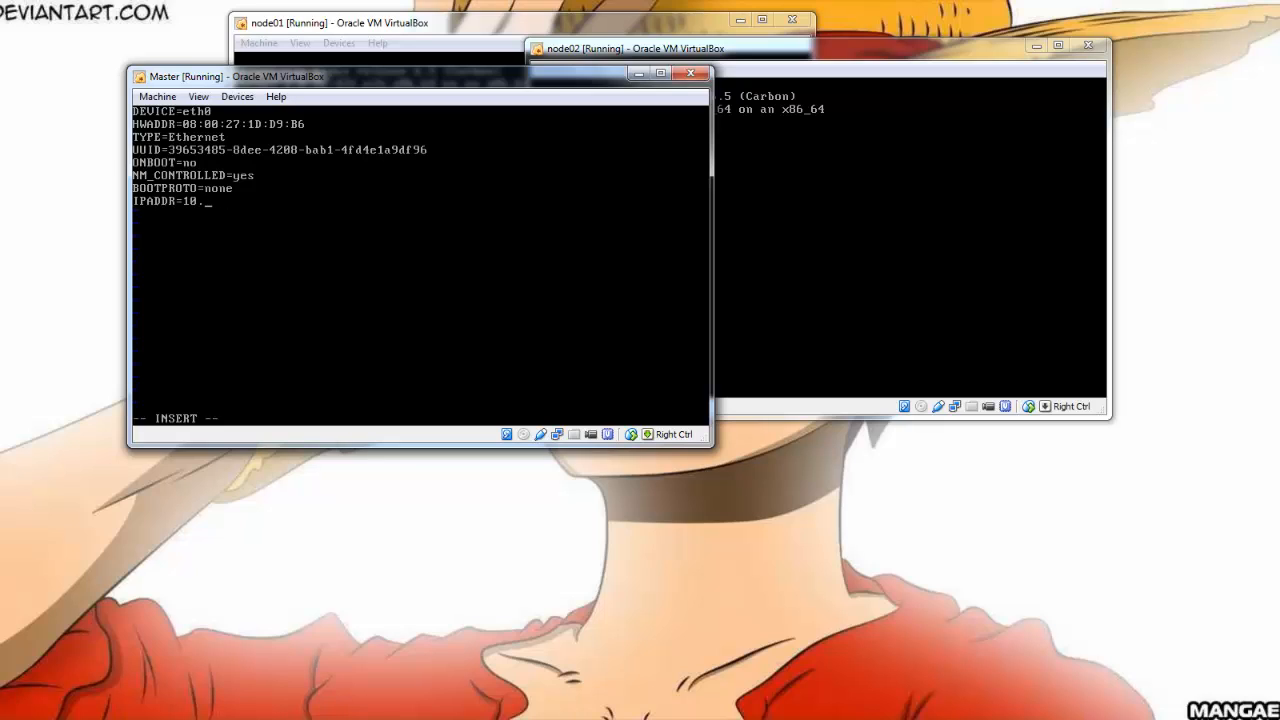
text(0.0.1)
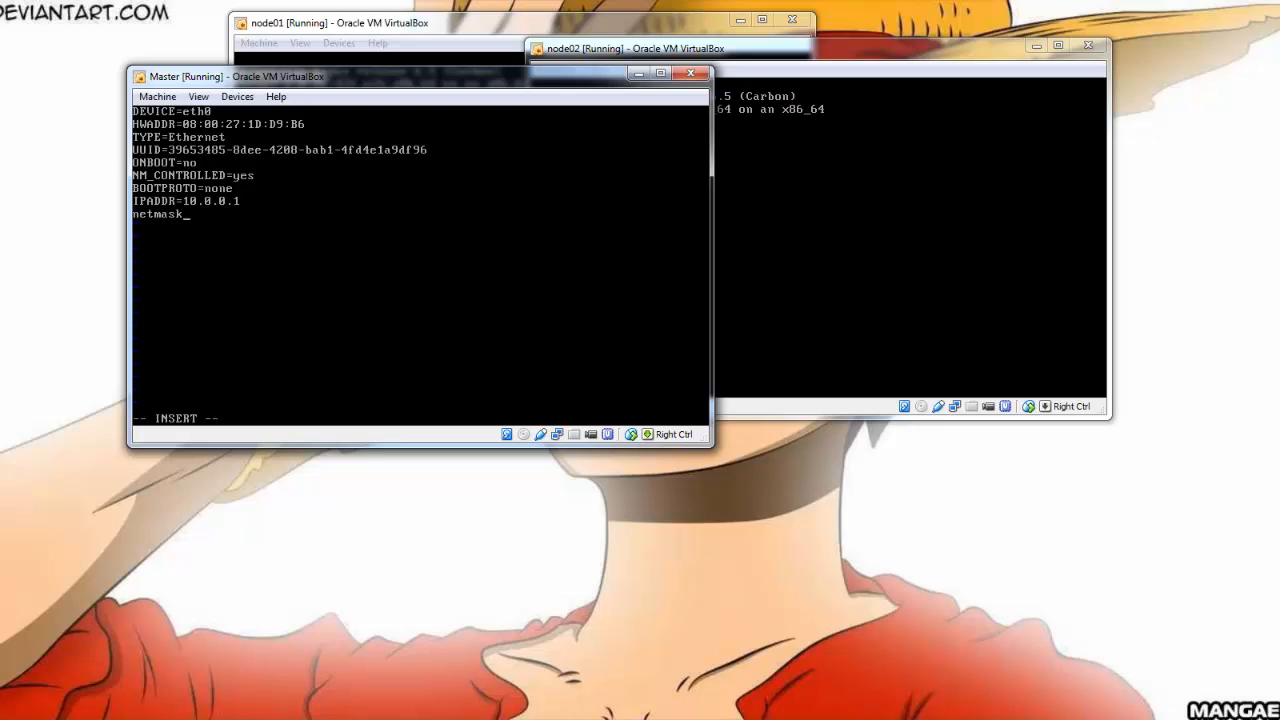
text(=2)
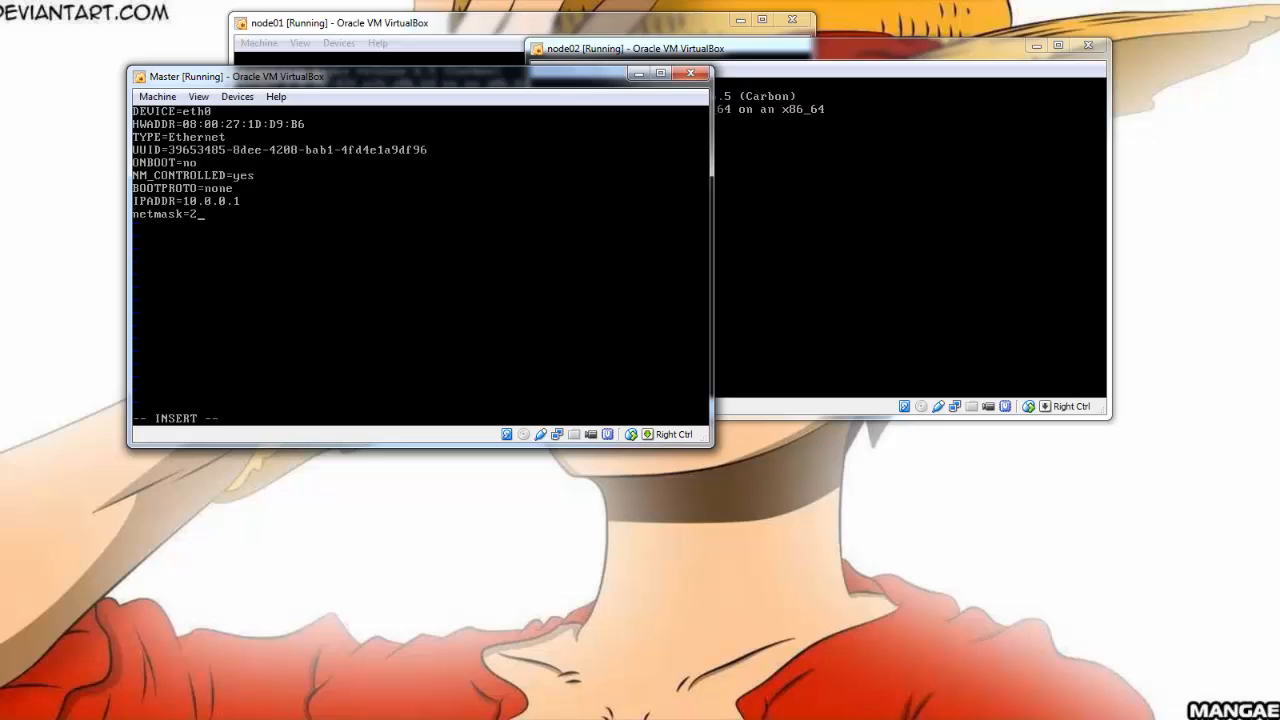
text(55.255.255)
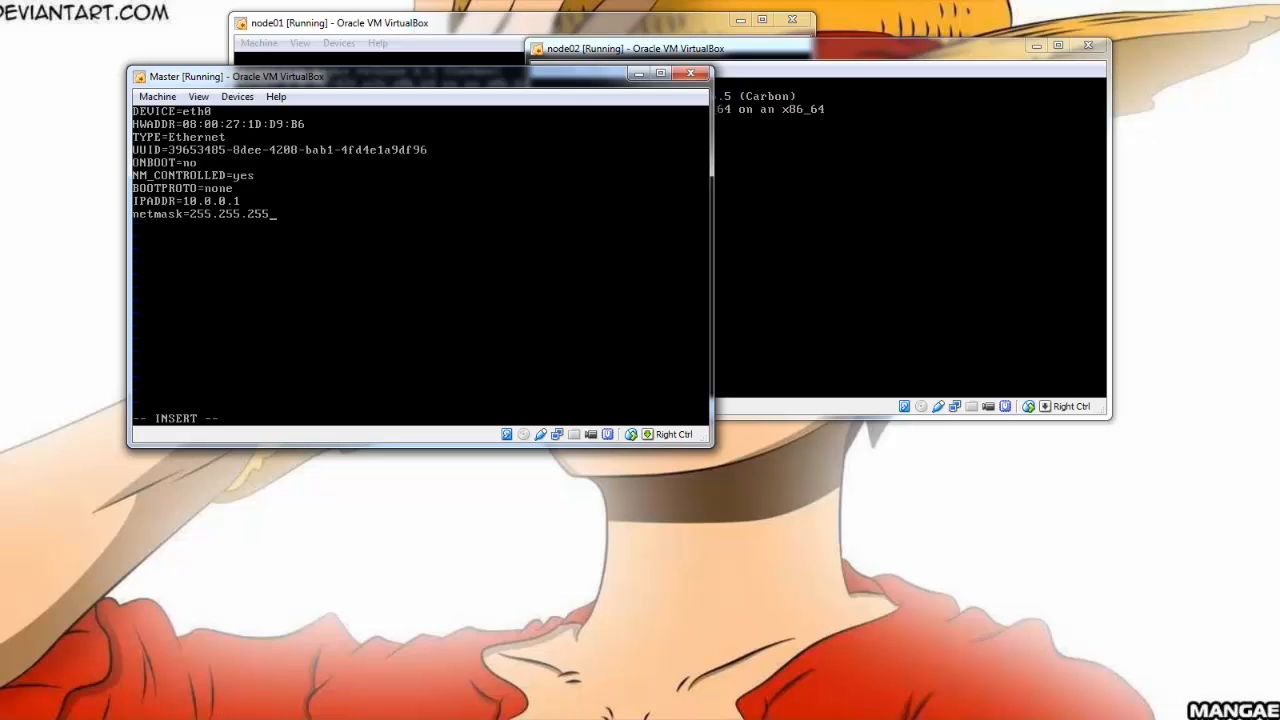
text(0)
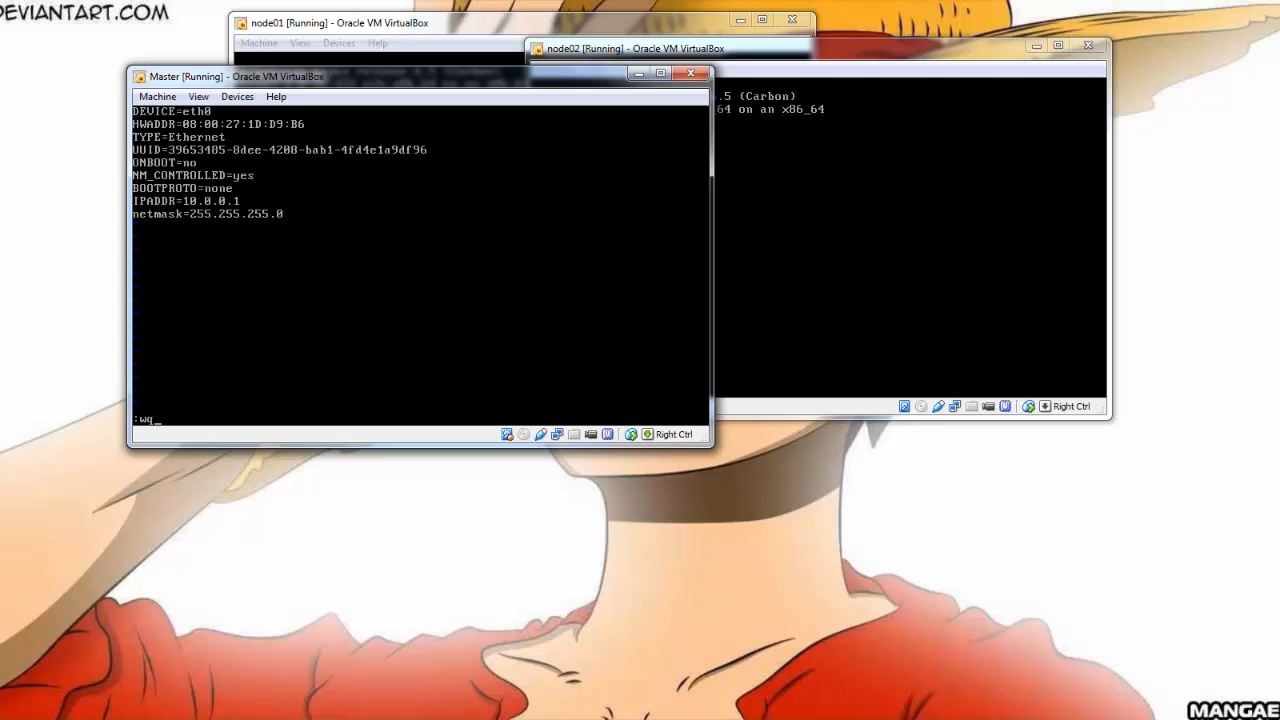
key(Return)
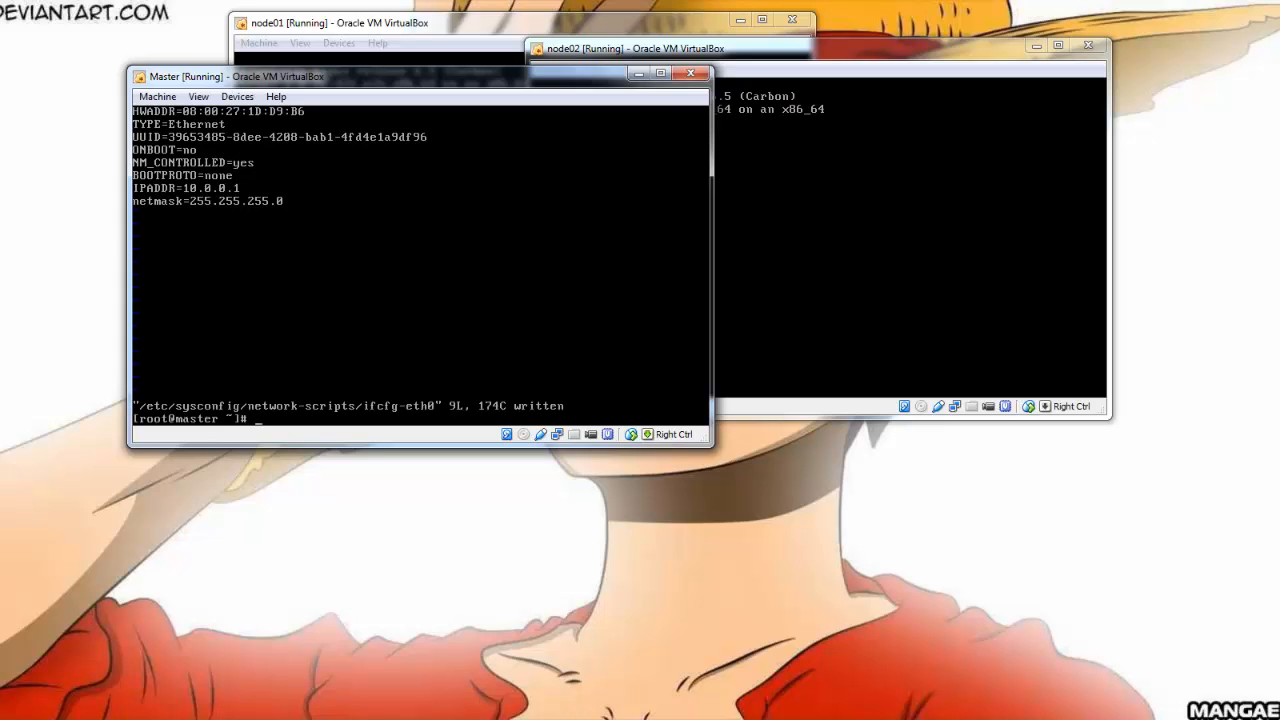
text(vi /etc/sysconfig/network-scripts/ifcfg-eth1)
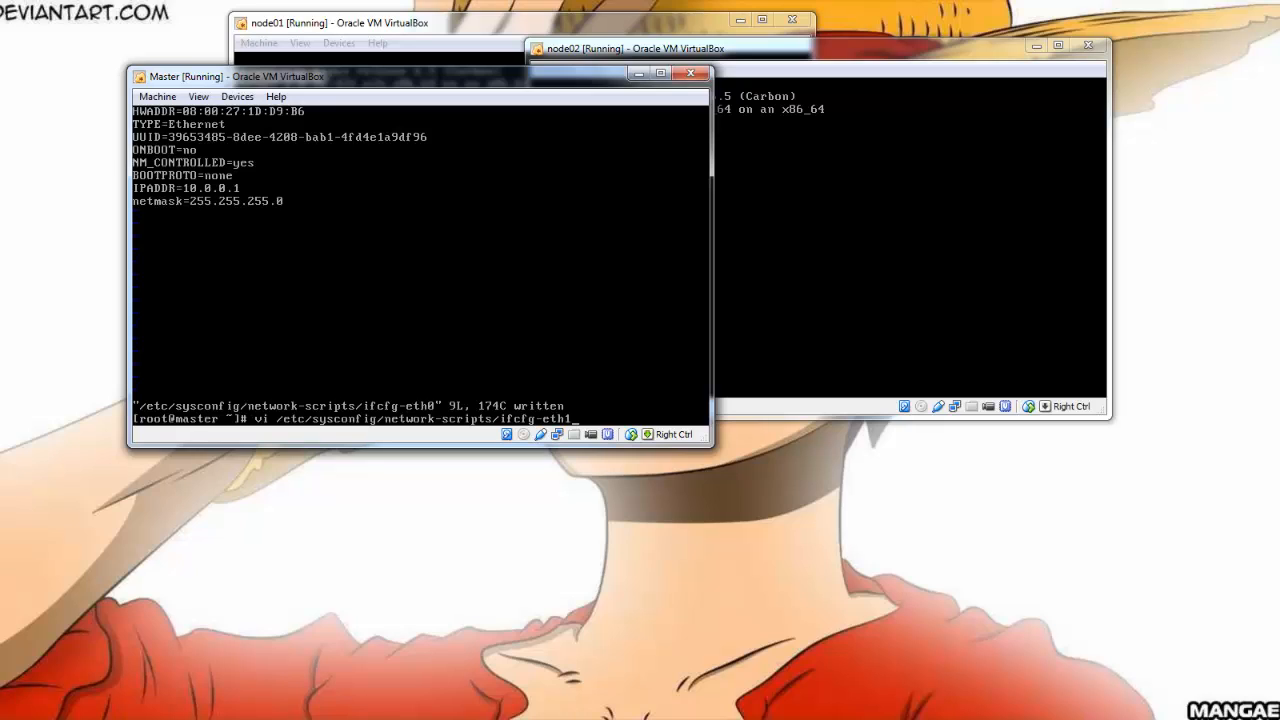
Set ONBOOT=yes in both ifcfg-eth1 and ifcfg-eth0 and save each file.
key(Return)
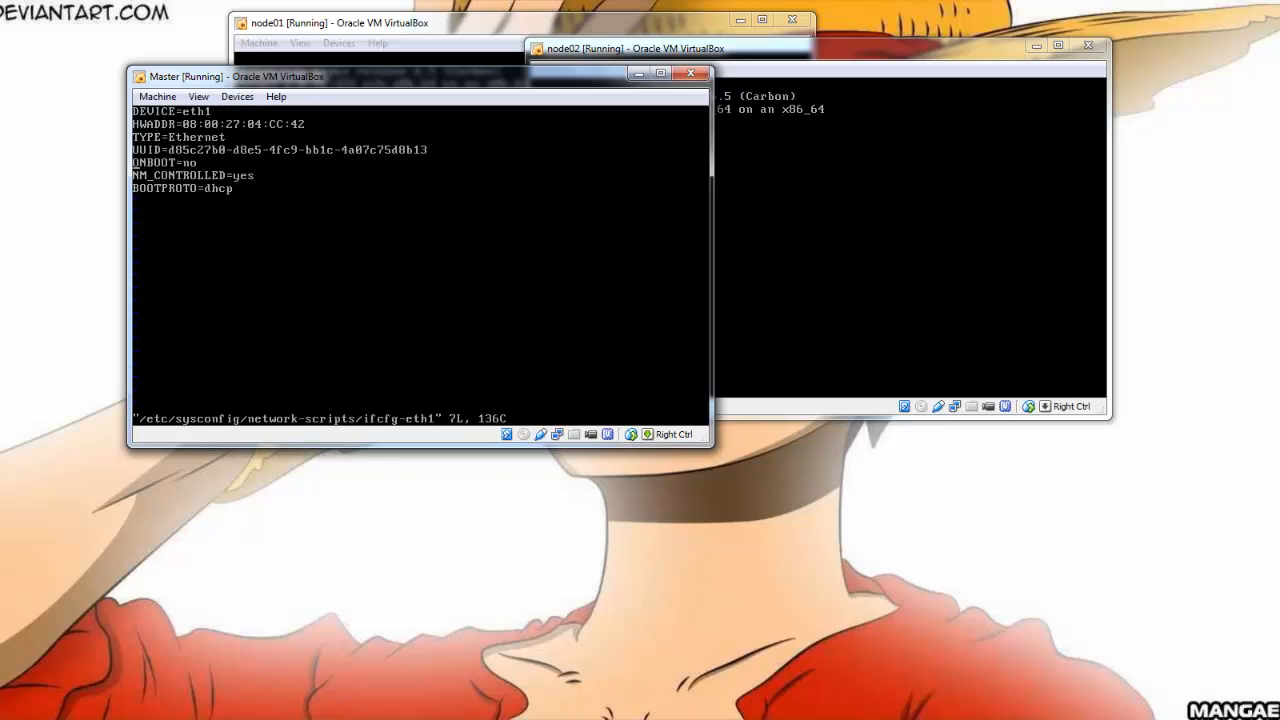
key(i)
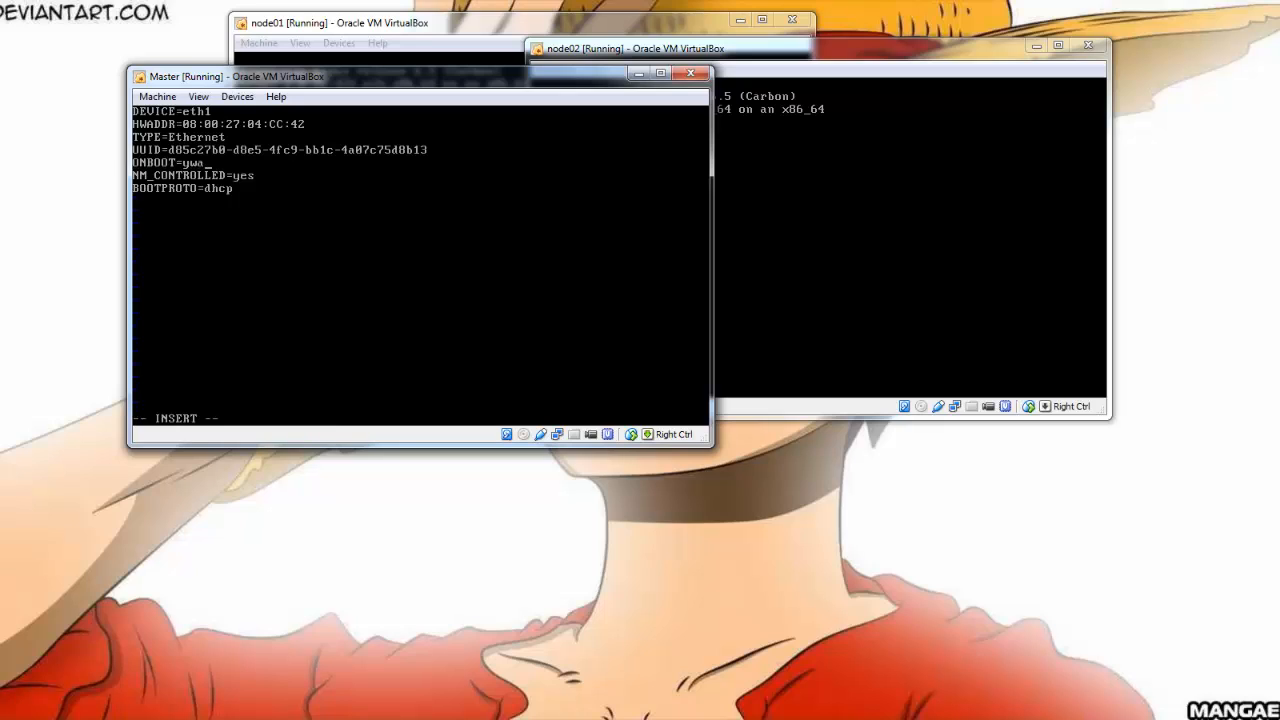
text(yes)
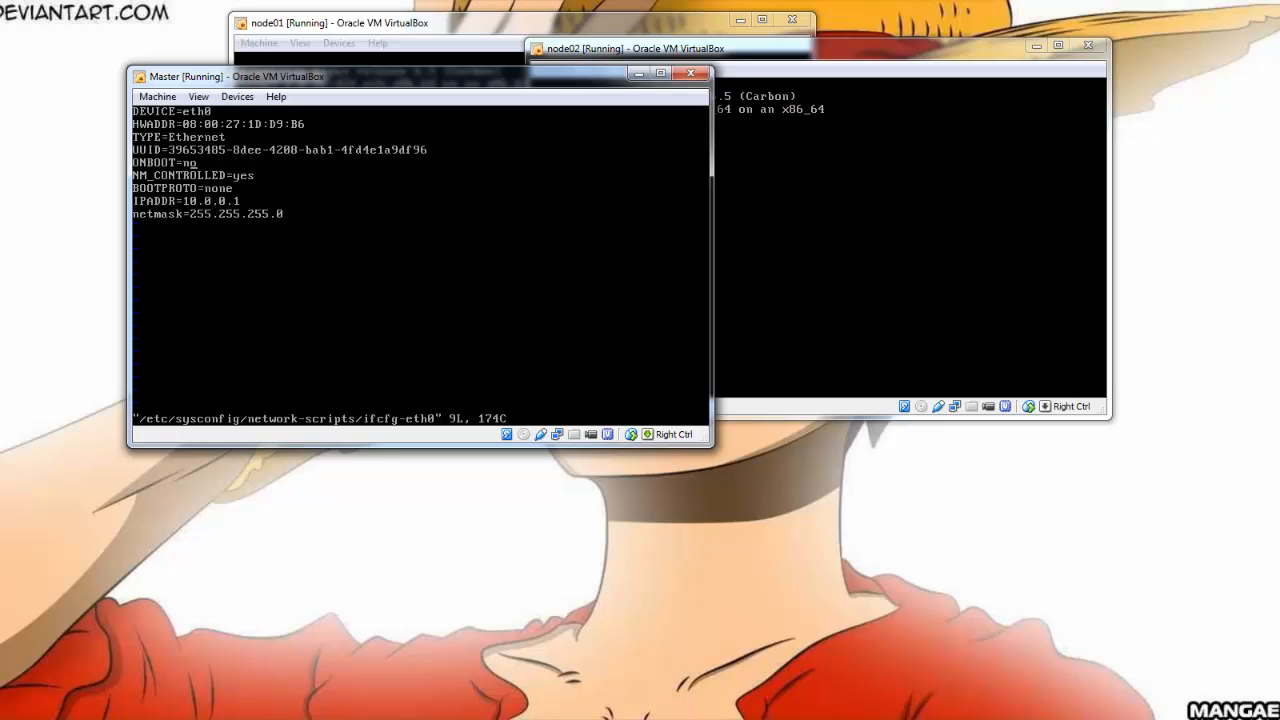
key(i)
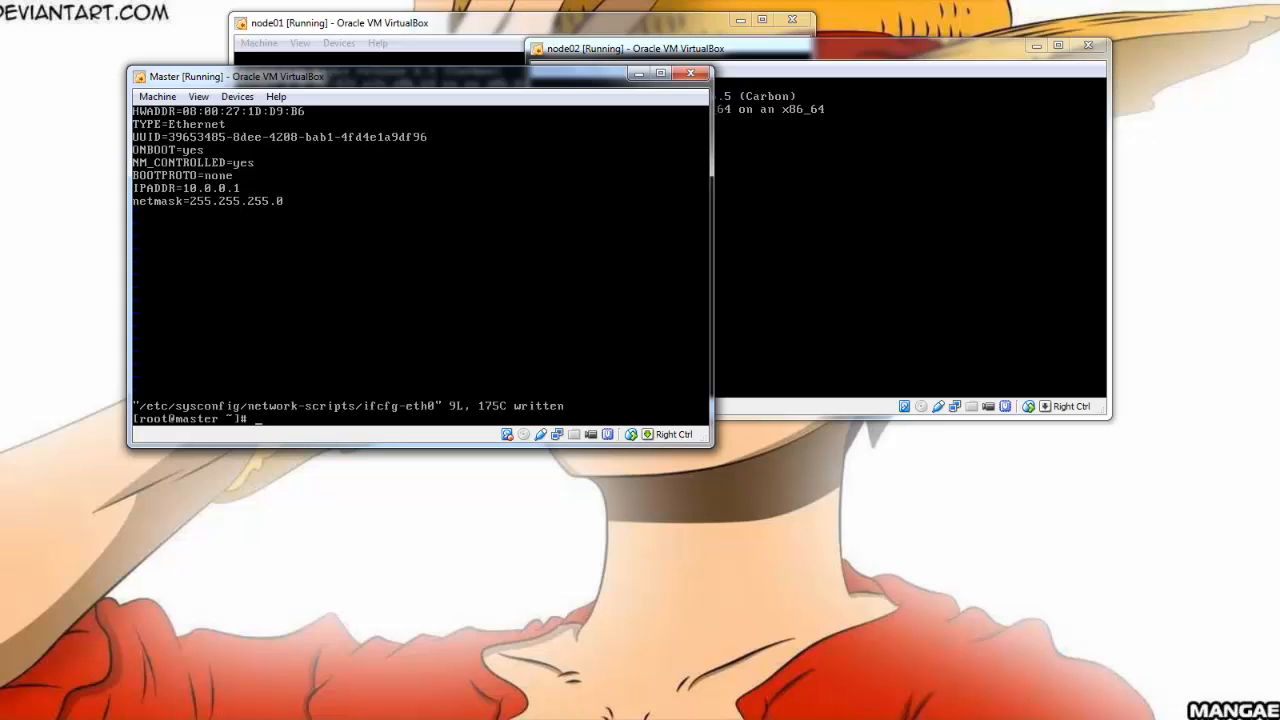
text(service)
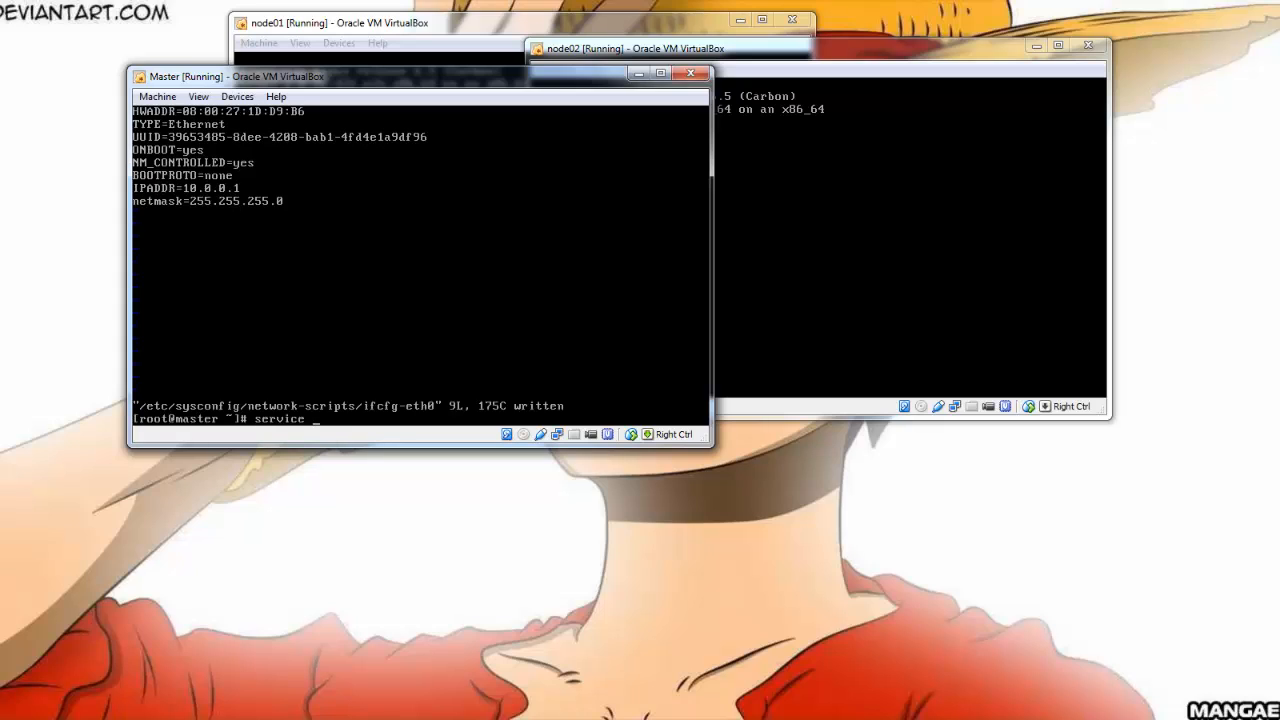
Run 'service network restart', then 'ifconfig' to list the interfaces.
text(network restart)
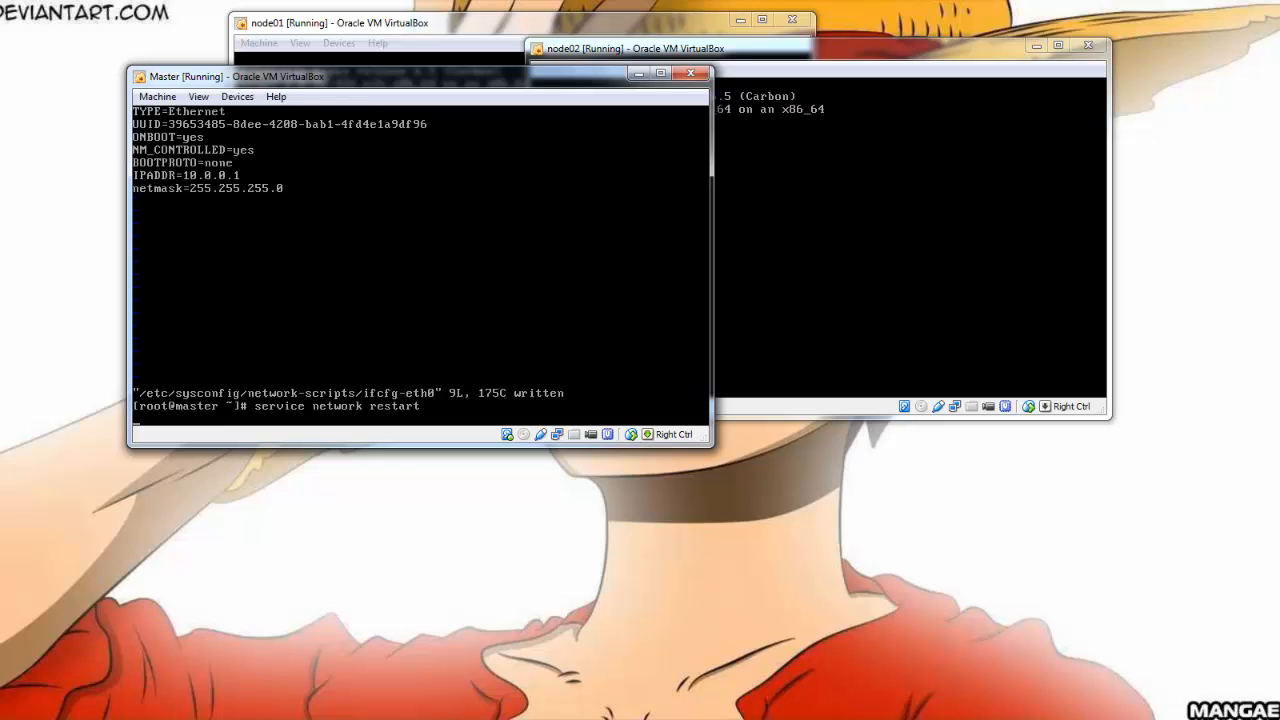
key(Return)
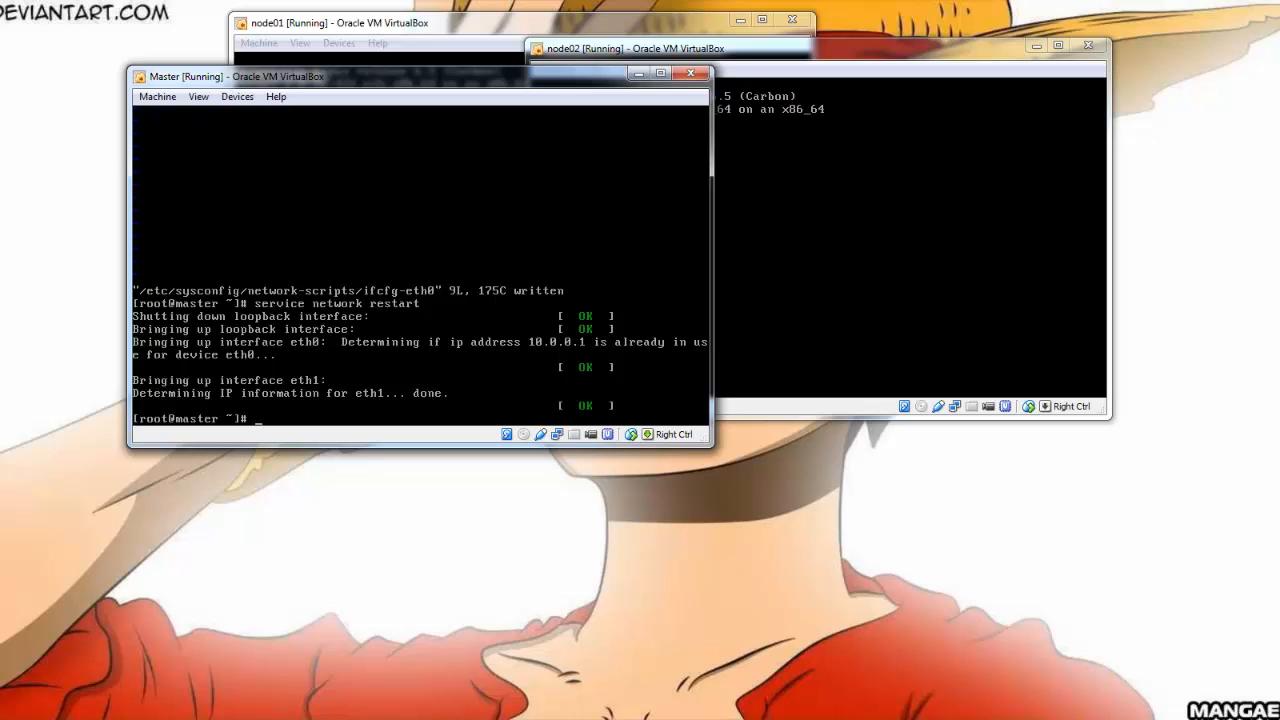
text(ifconfig)
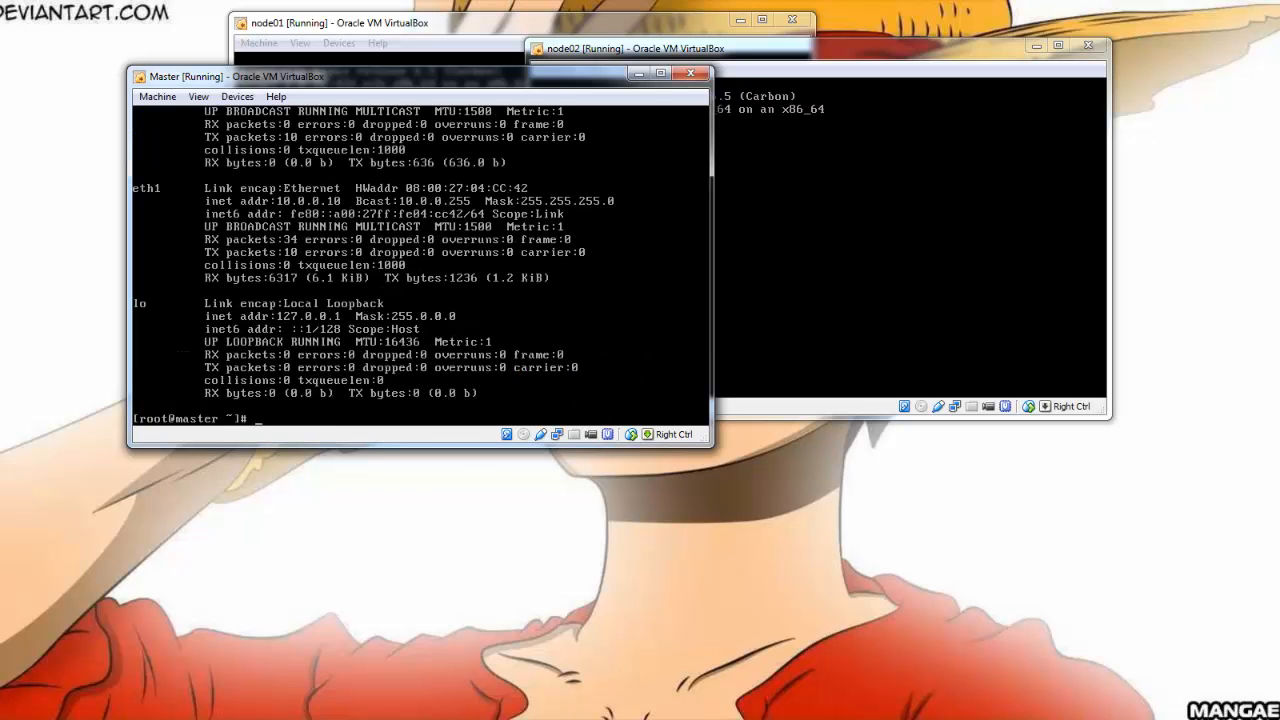
mouse_move(425, 444)
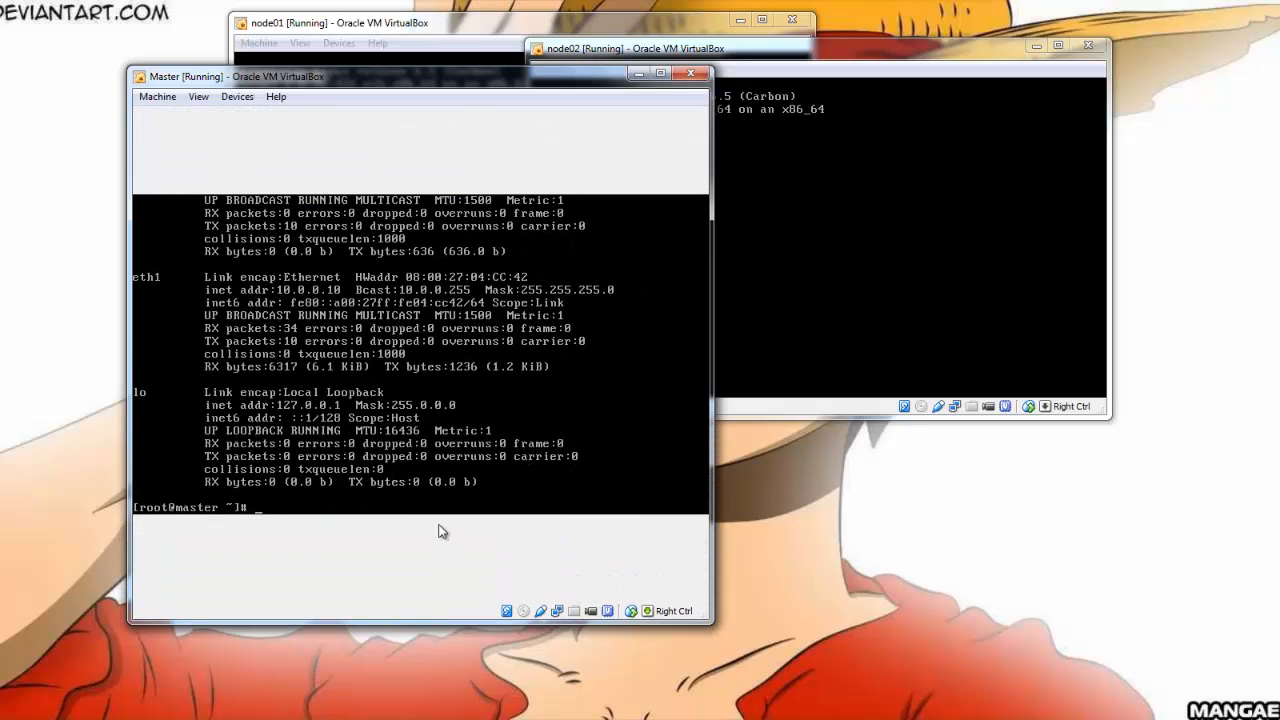
Rerun ifconfig to show eth0 at 10.0.0.1 and eth1 at 10.0.0.10.
text(ifconfig)
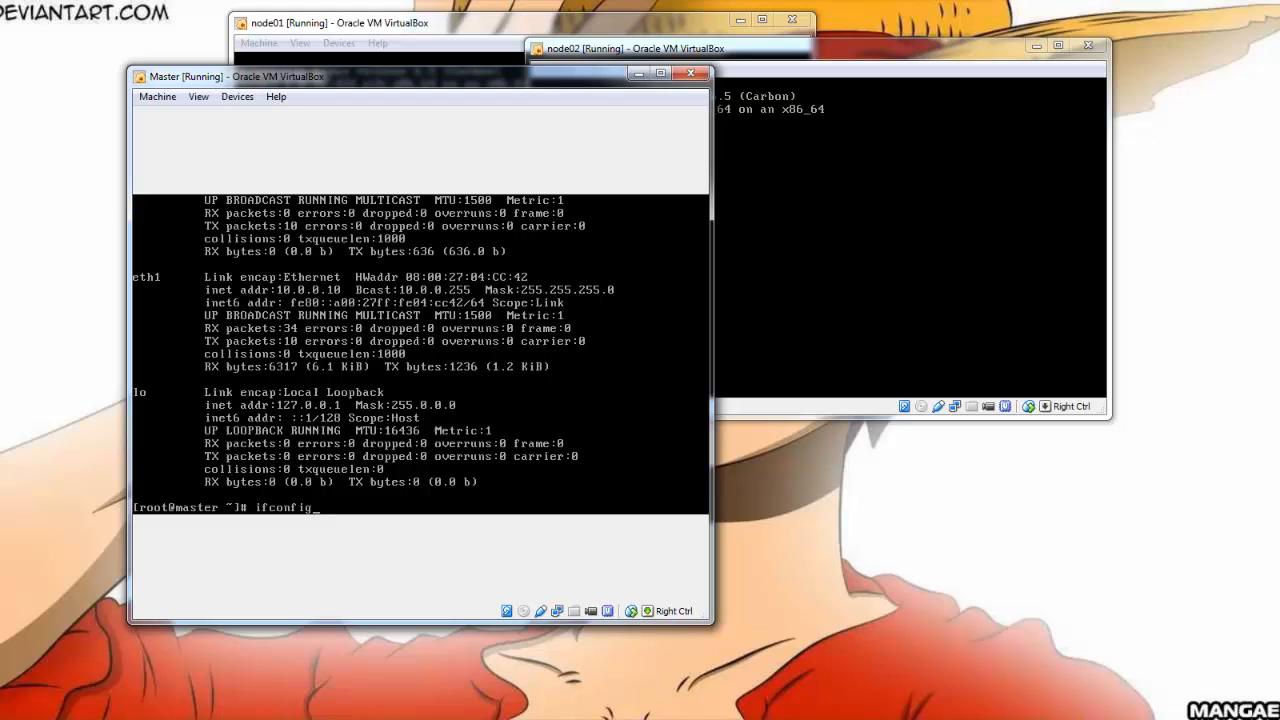
key(Return)
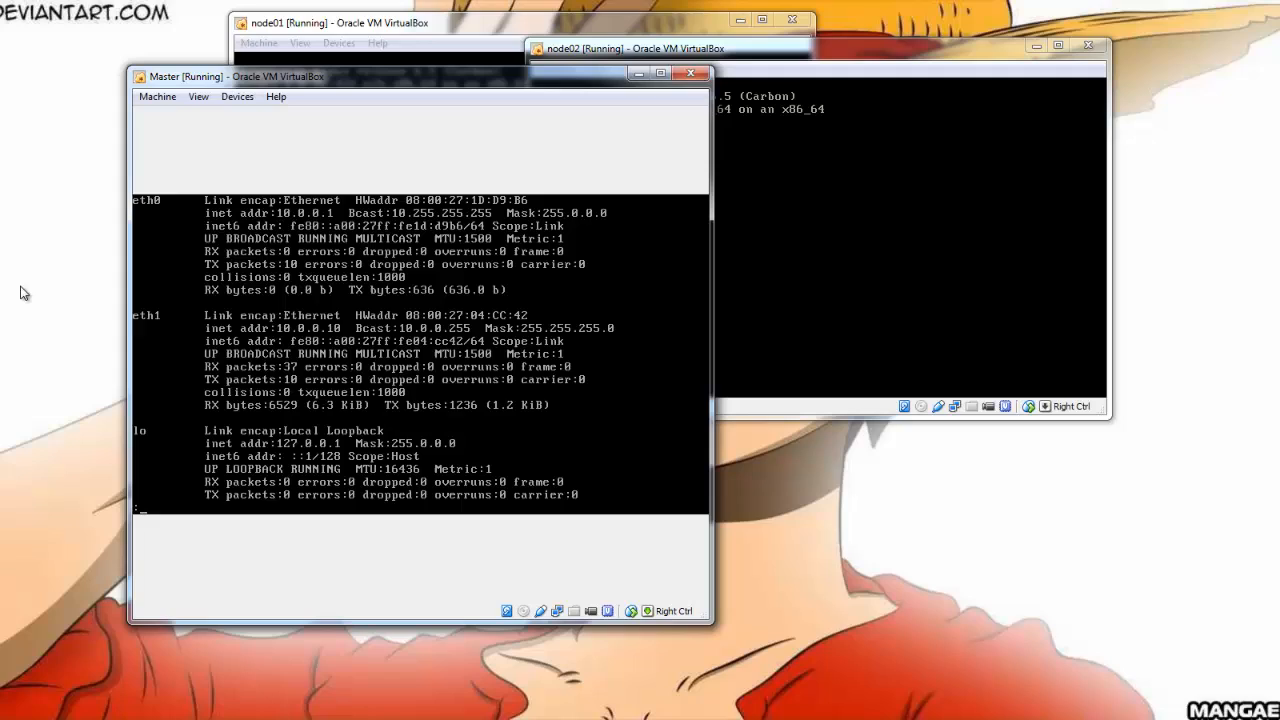
mouse_move(43, 324)
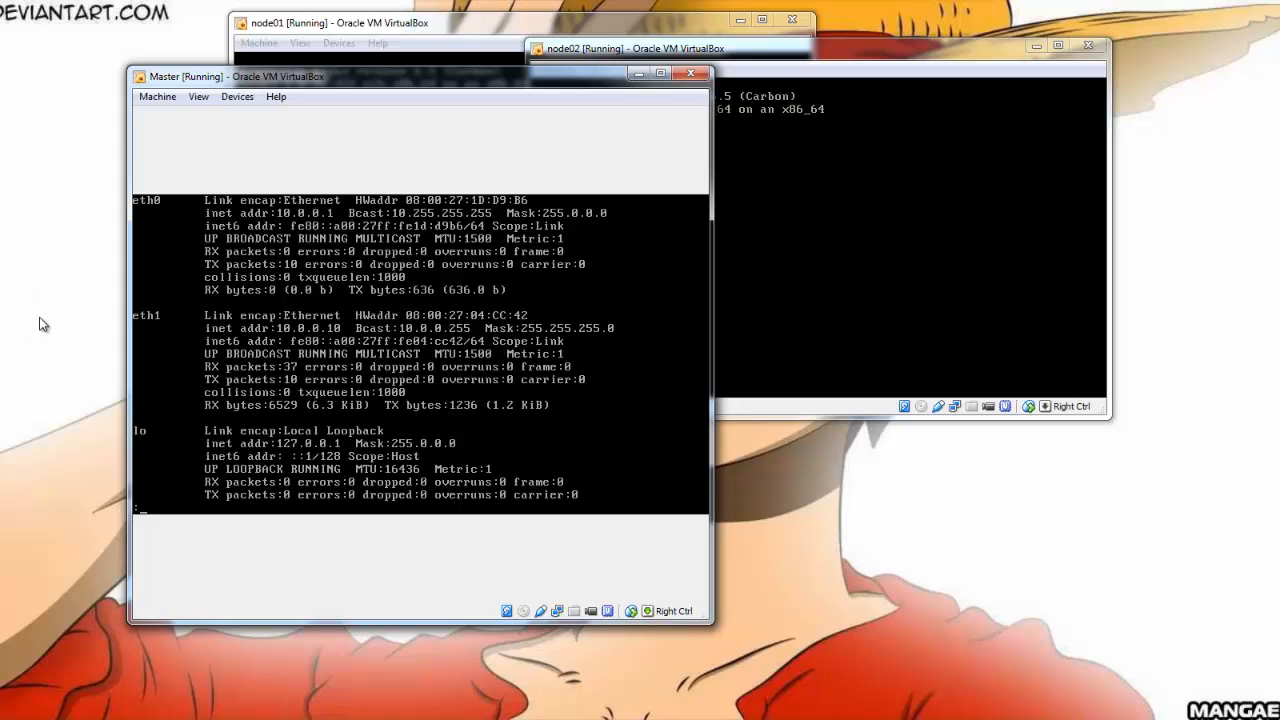
mouse_move(55, 338)
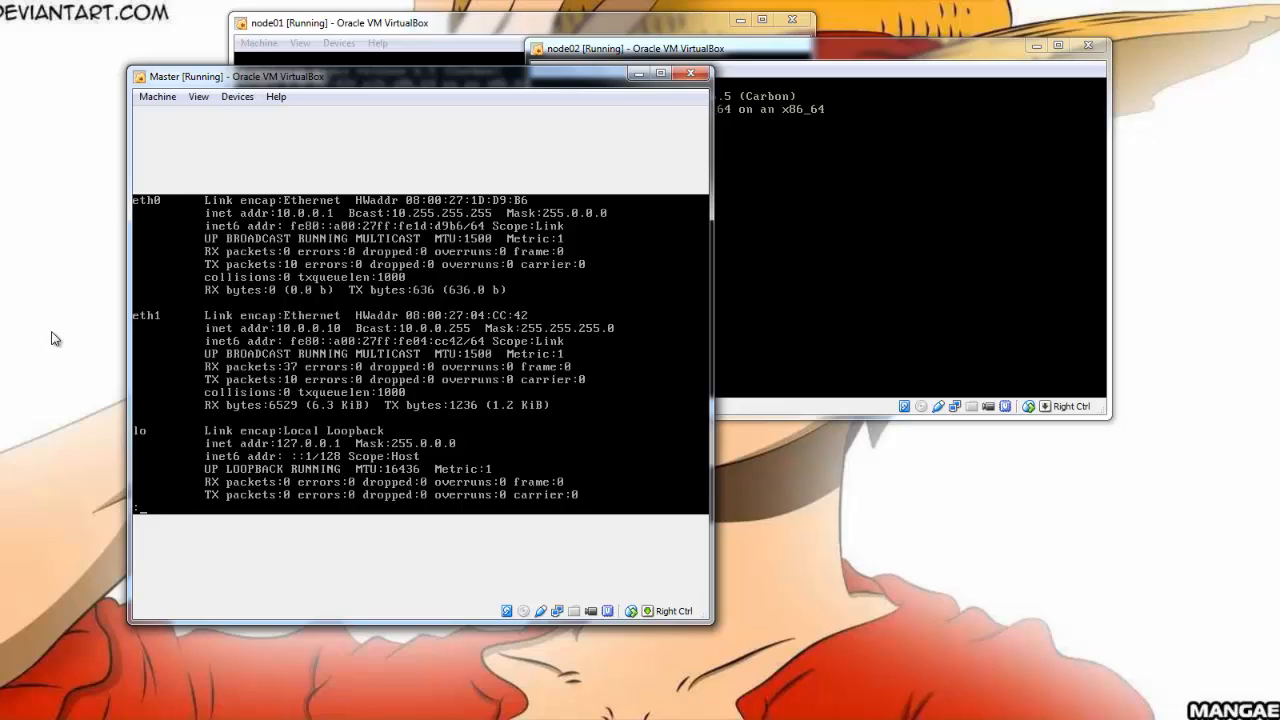
Page the ifconfig output, then edit ifcfg-eth0 in vi to set IPADDR 11.0.0.1.
text(ifconfig |less)
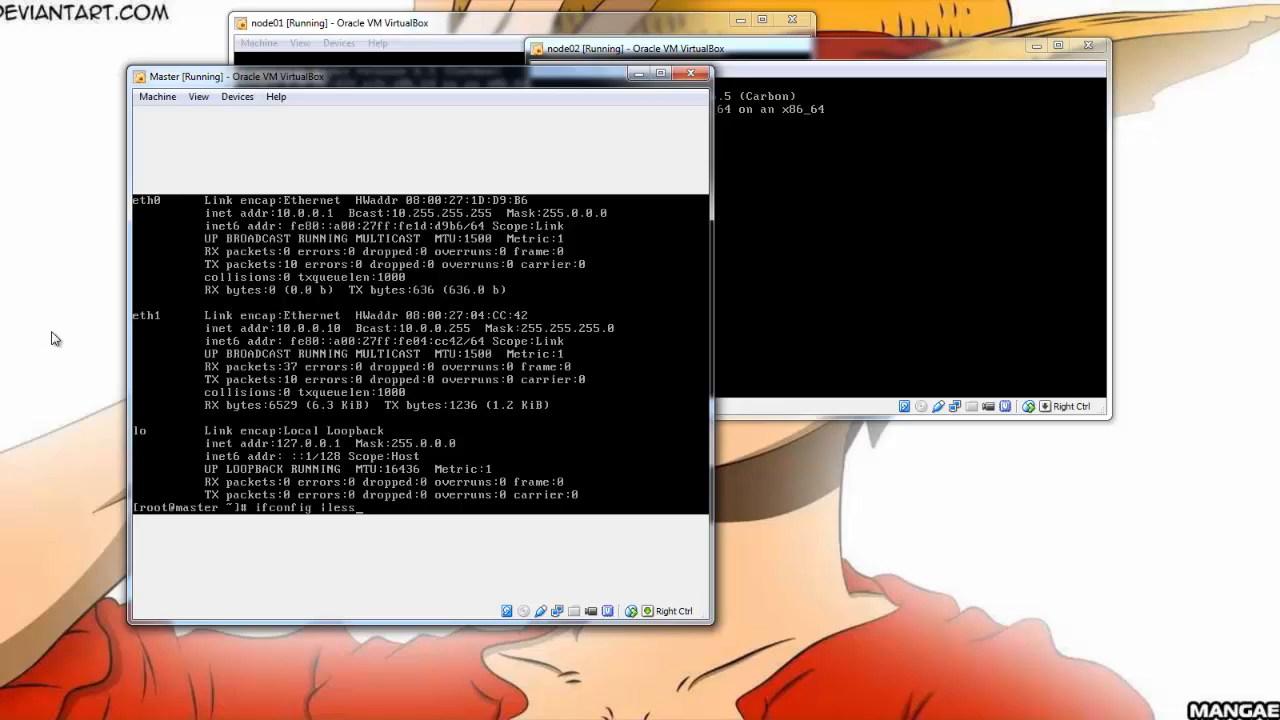
text(vi /etc/sysconfig/network-scripts/ifcfg-eth0)
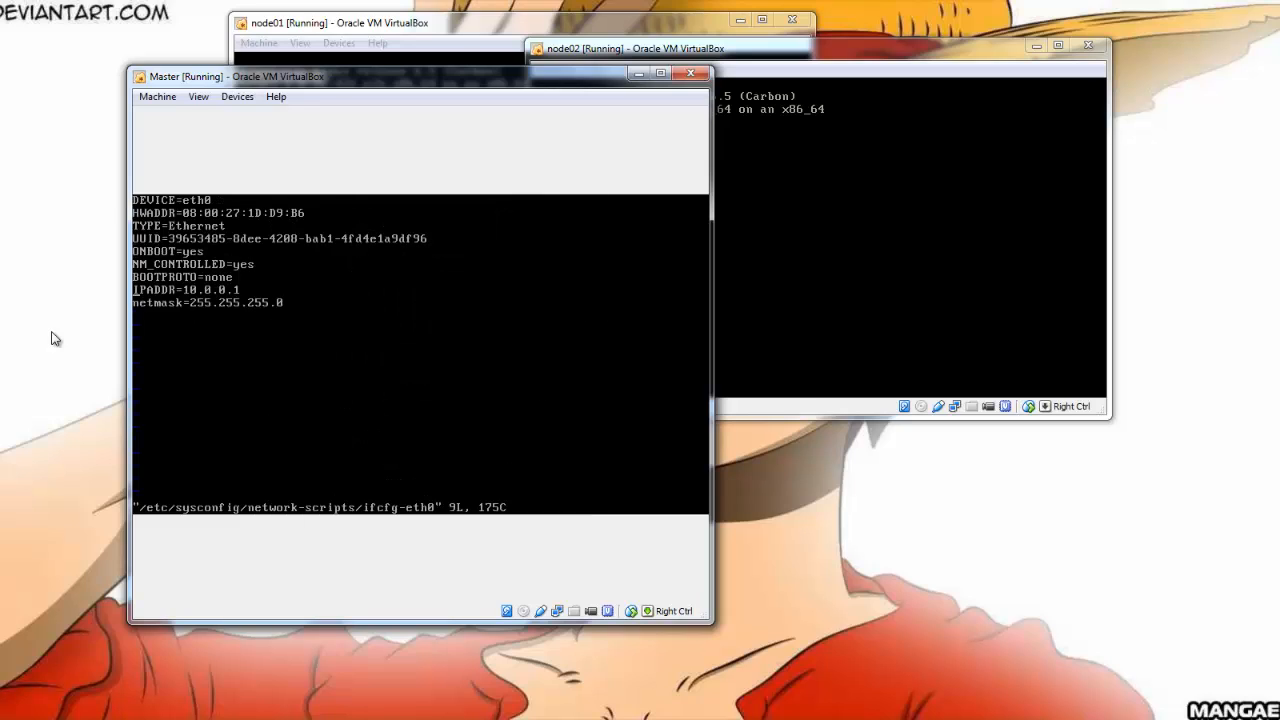
key(i)
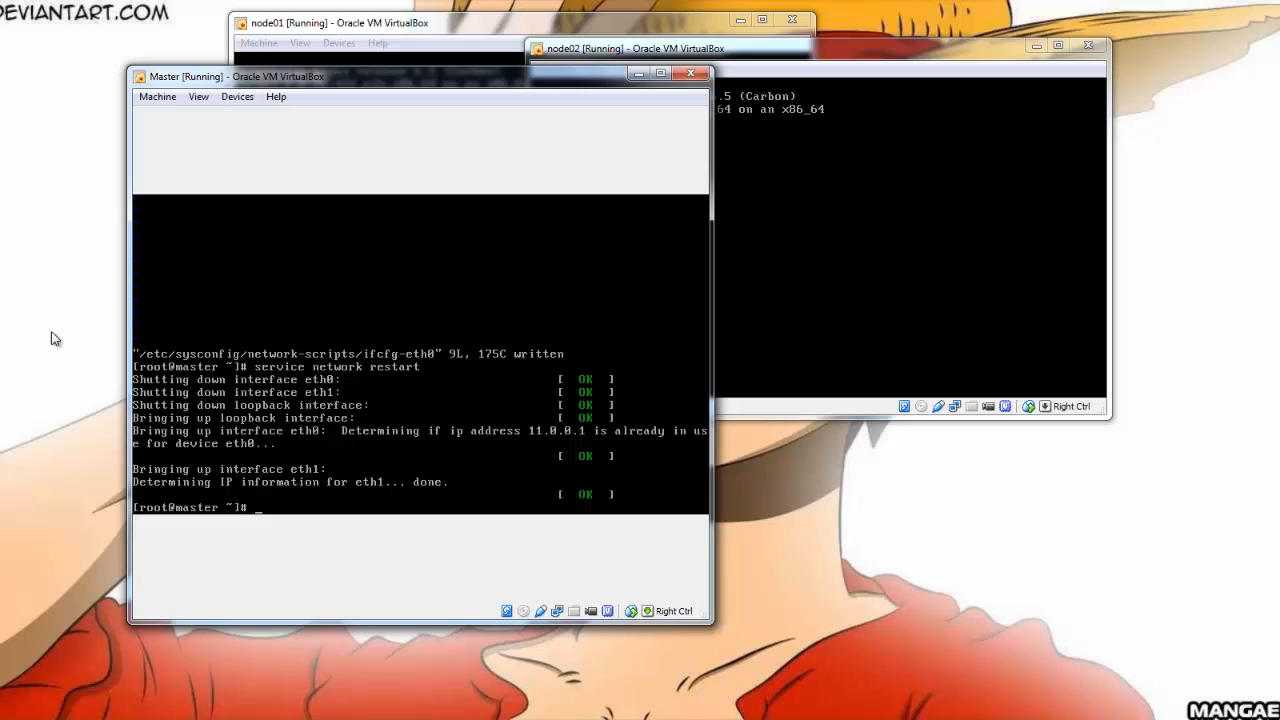
Rerun ifconfig to confirm eth0 at 11.0.0.1 and eth1 at 10.0.0.10.
text(ifcnofig)
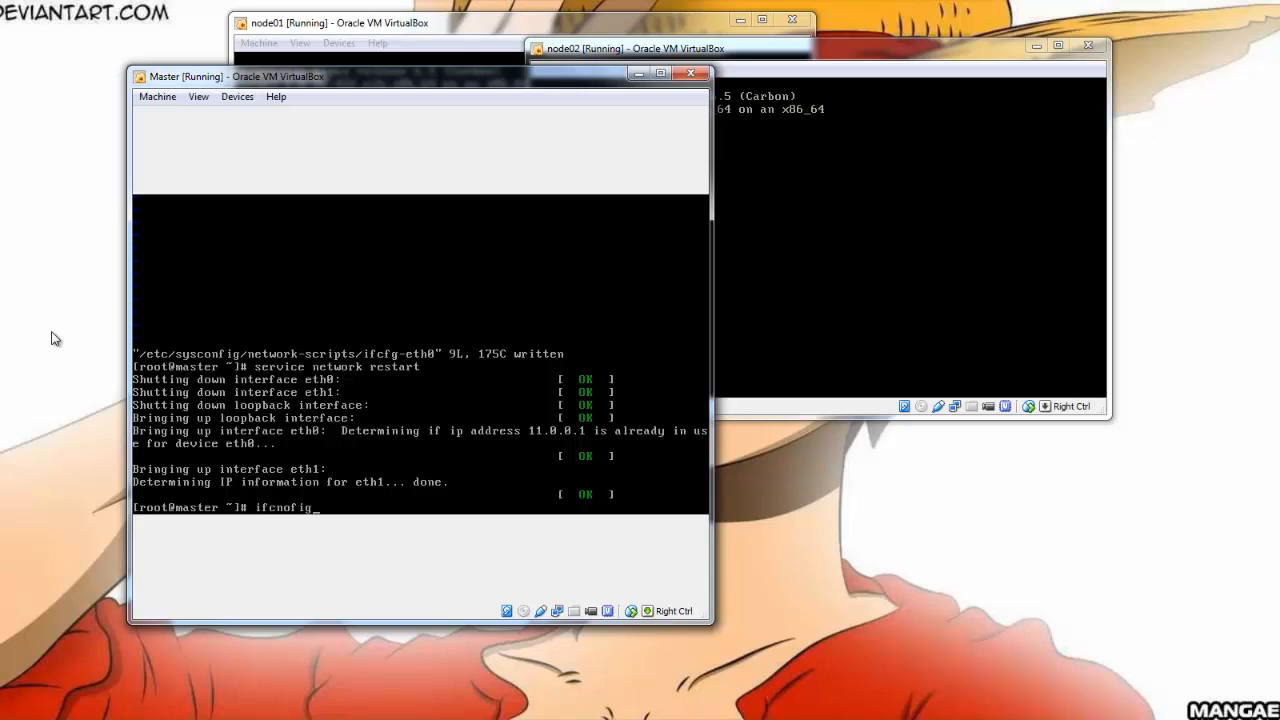
key(BackSpace)
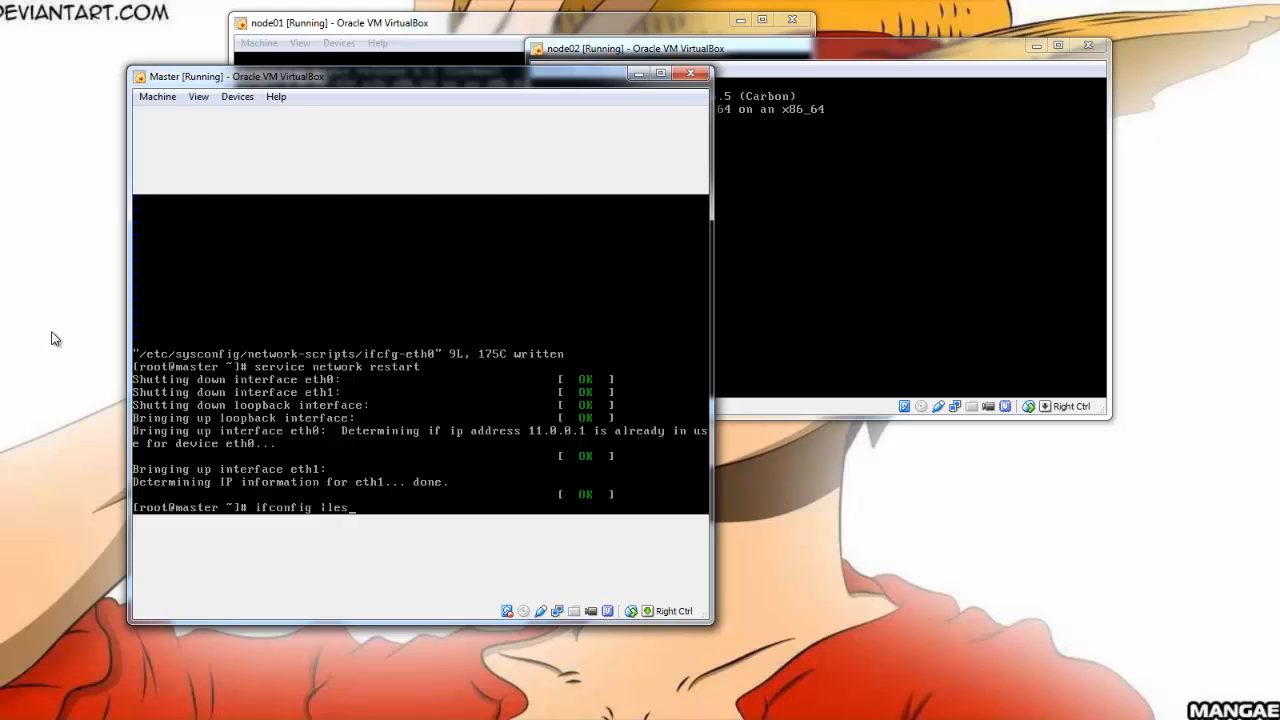
key(Return)
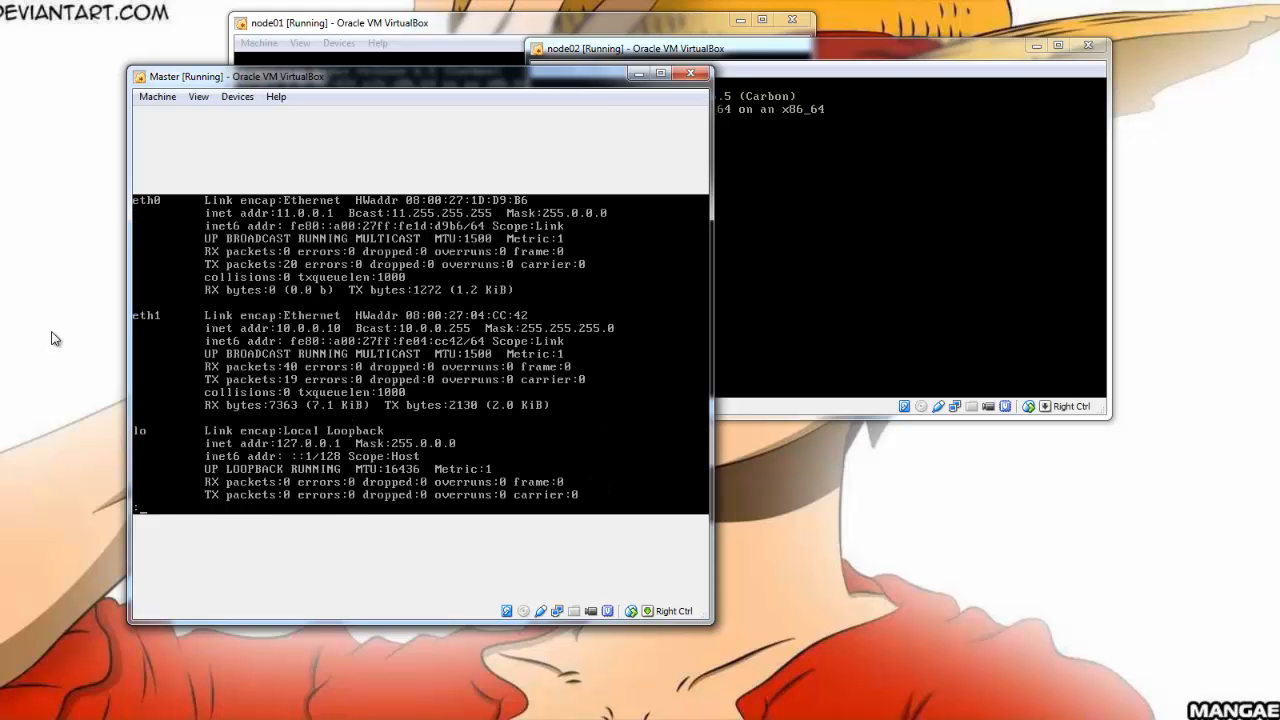
mouse_move(1276, 465)
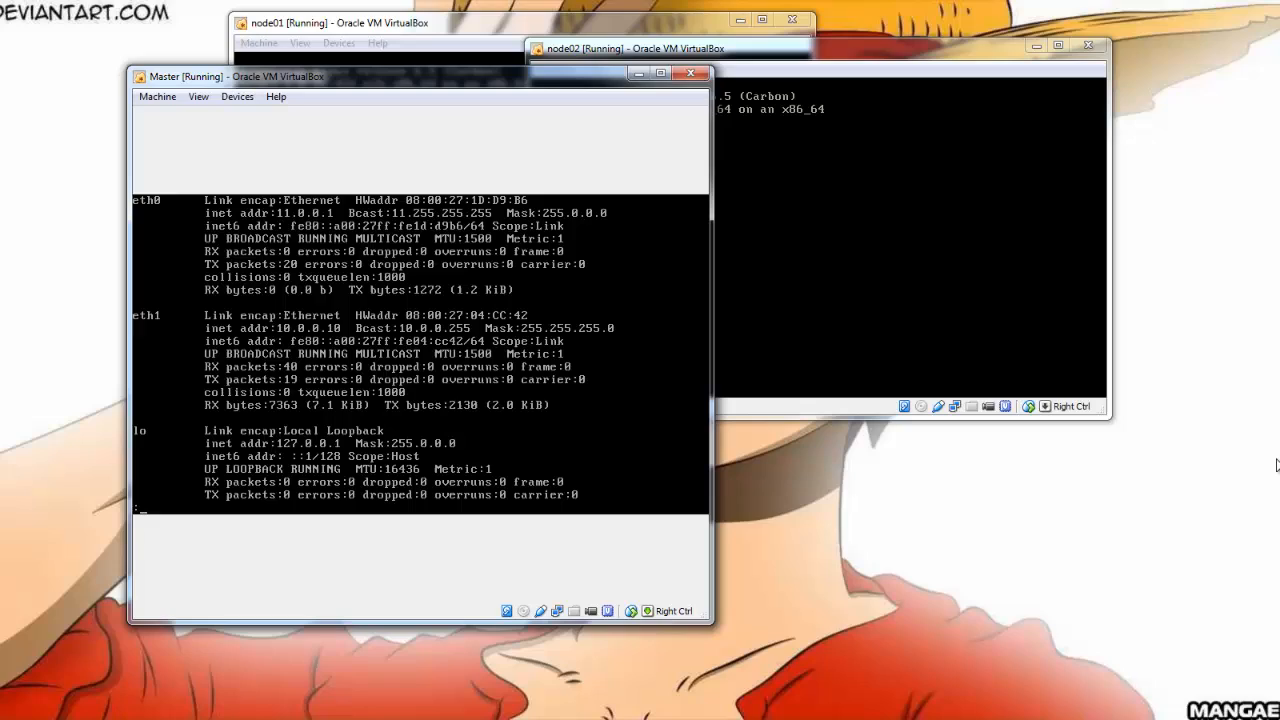